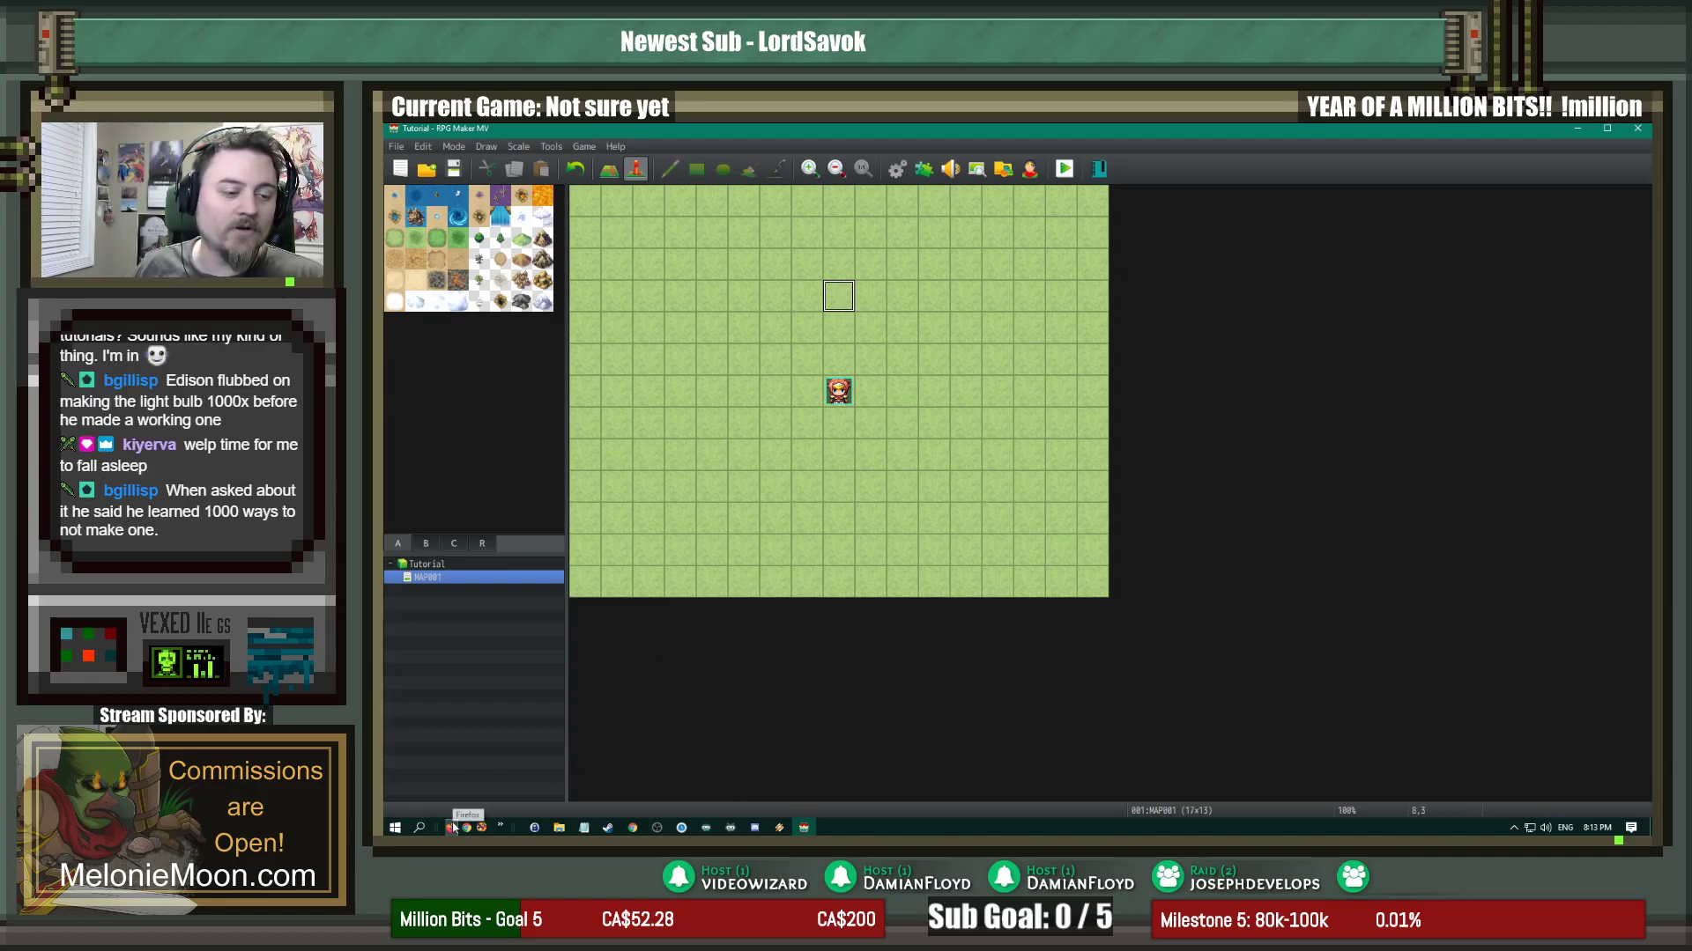
# Step: Switch to the Iavra Localization plugin thread open in Firefox
pyautogui.click(451, 827)
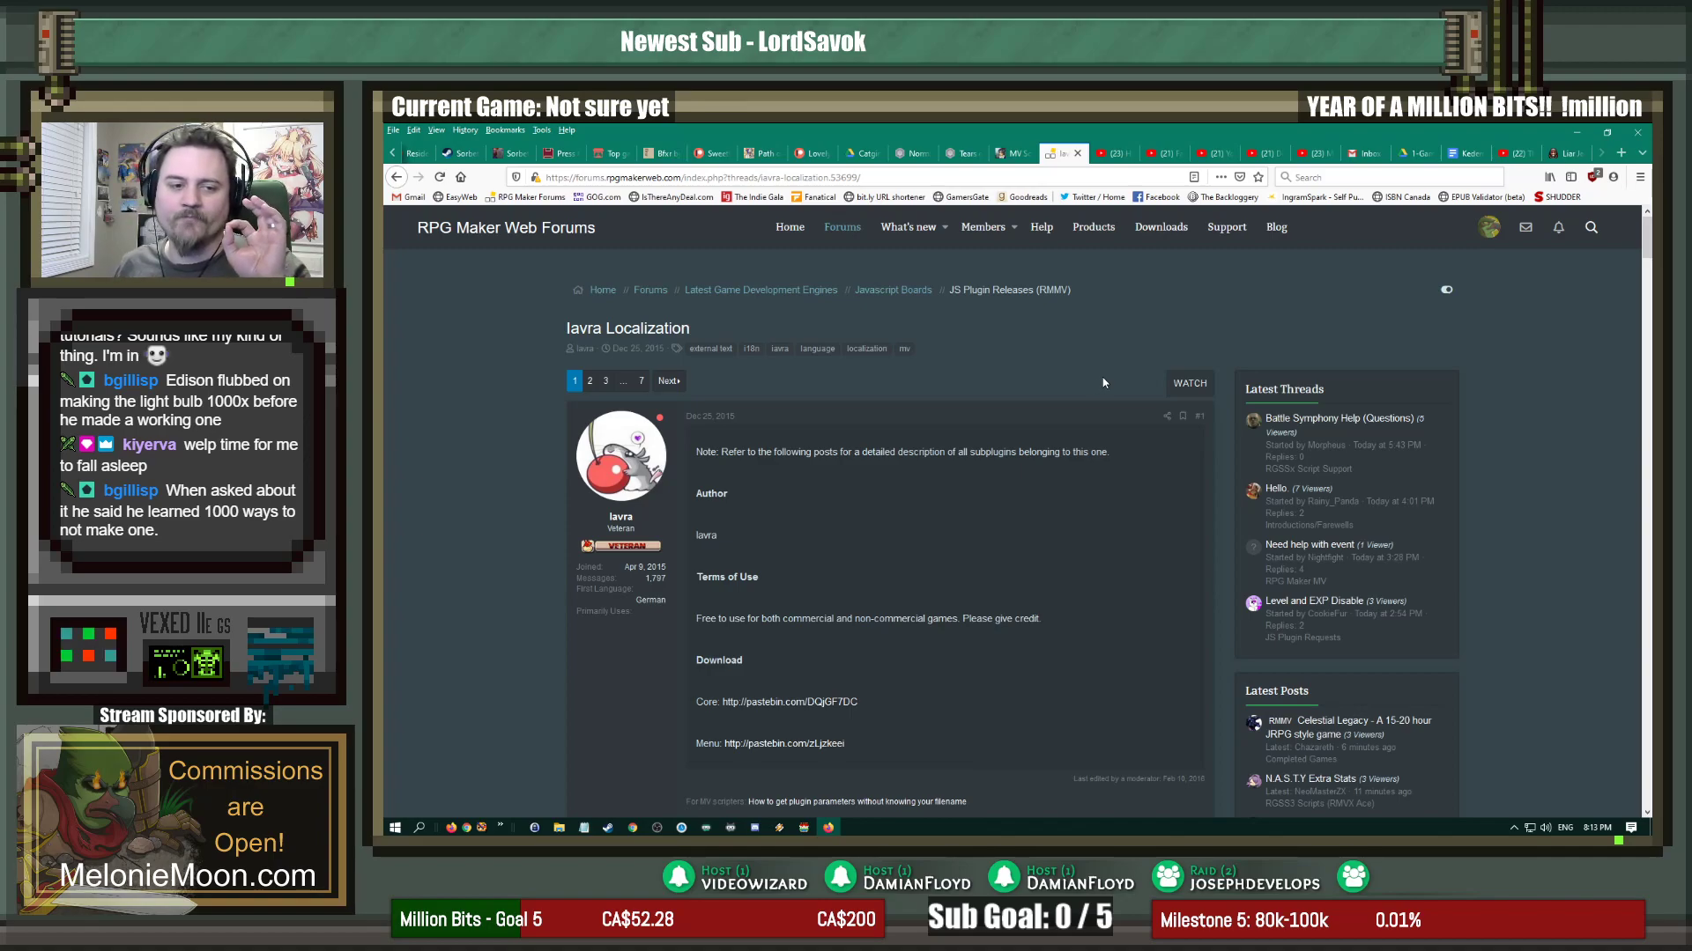
pyautogui.scroll(-3)
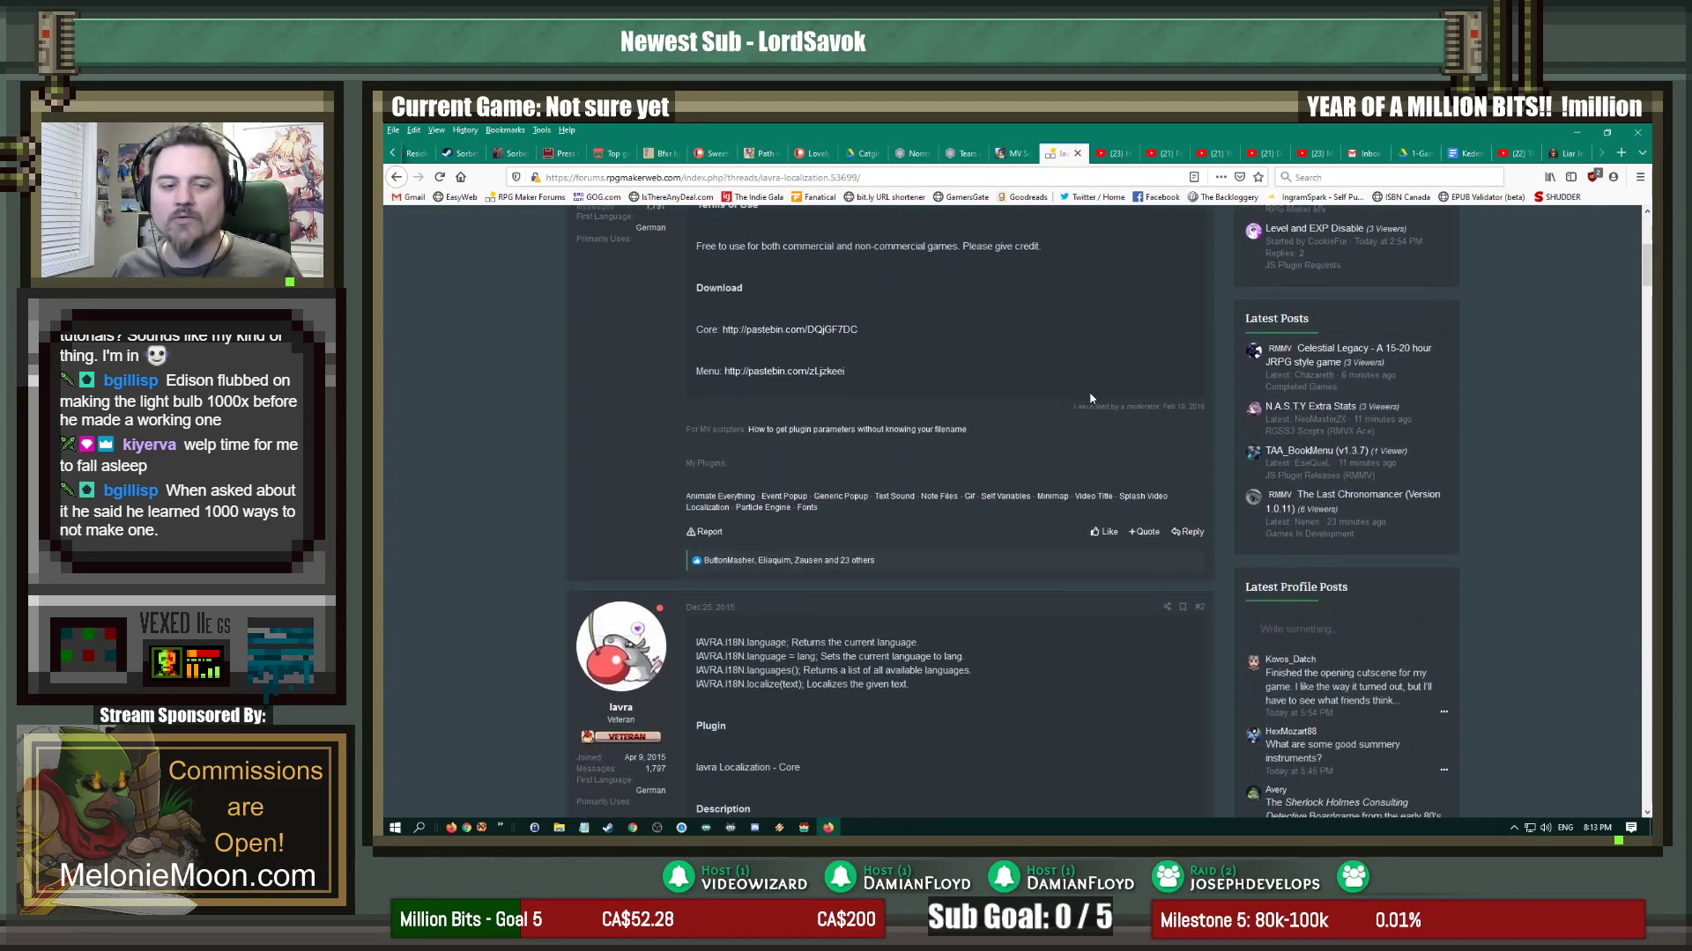
pyautogui.scroll(-3)
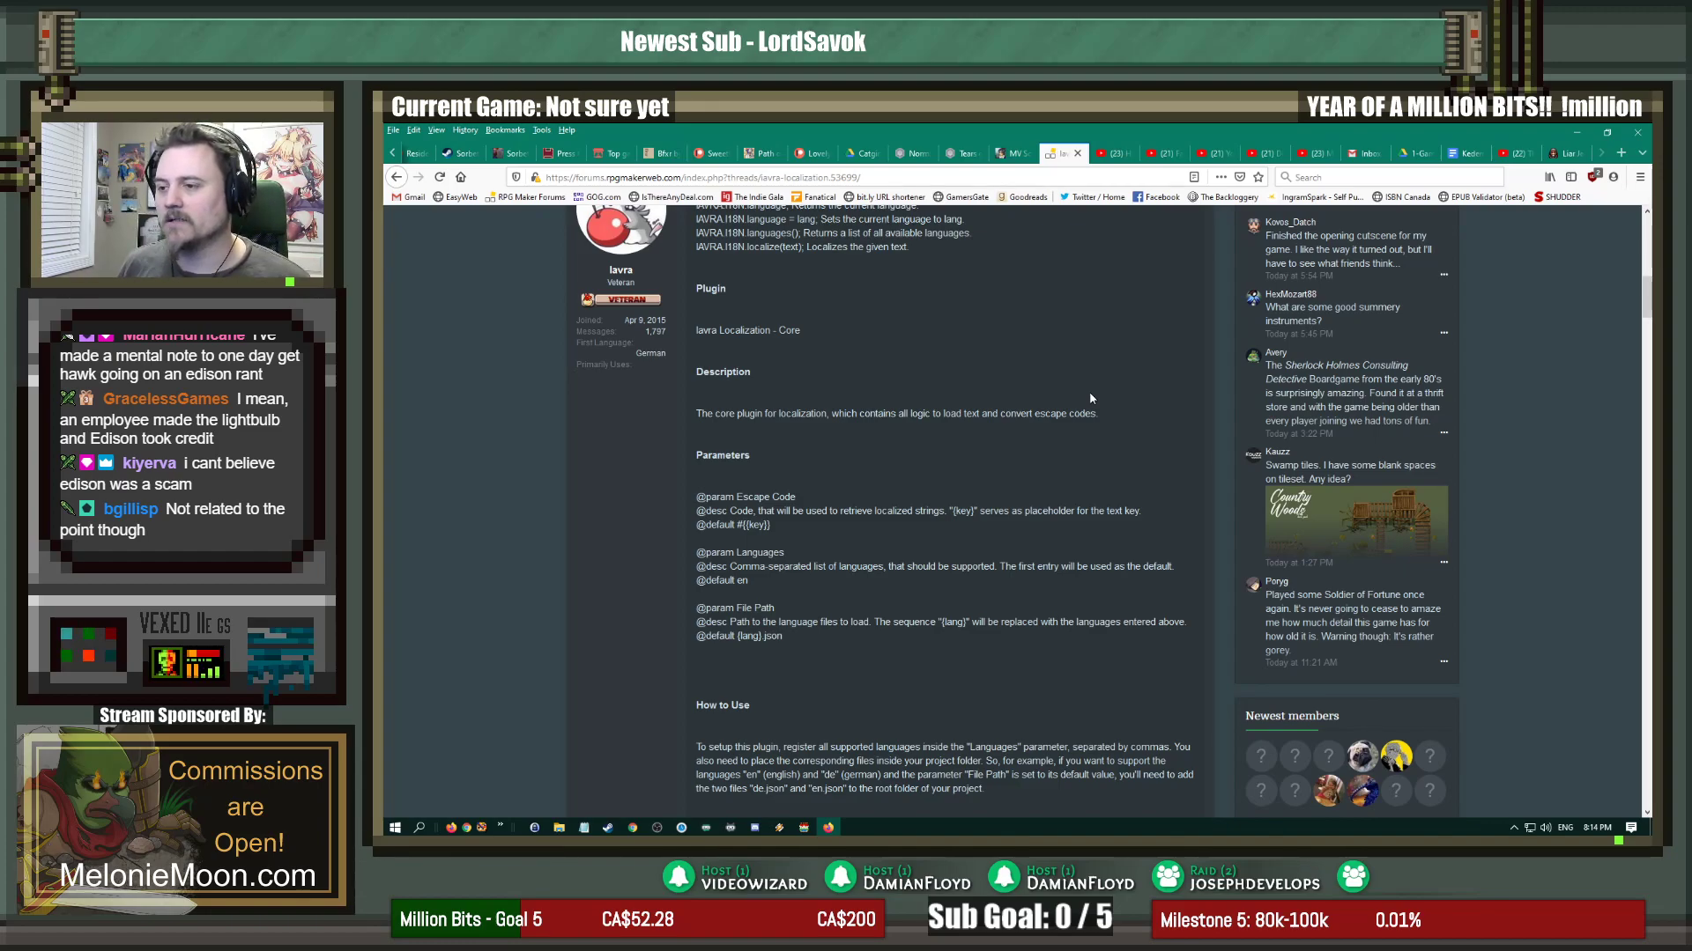
pyautogui.scroll(-3)
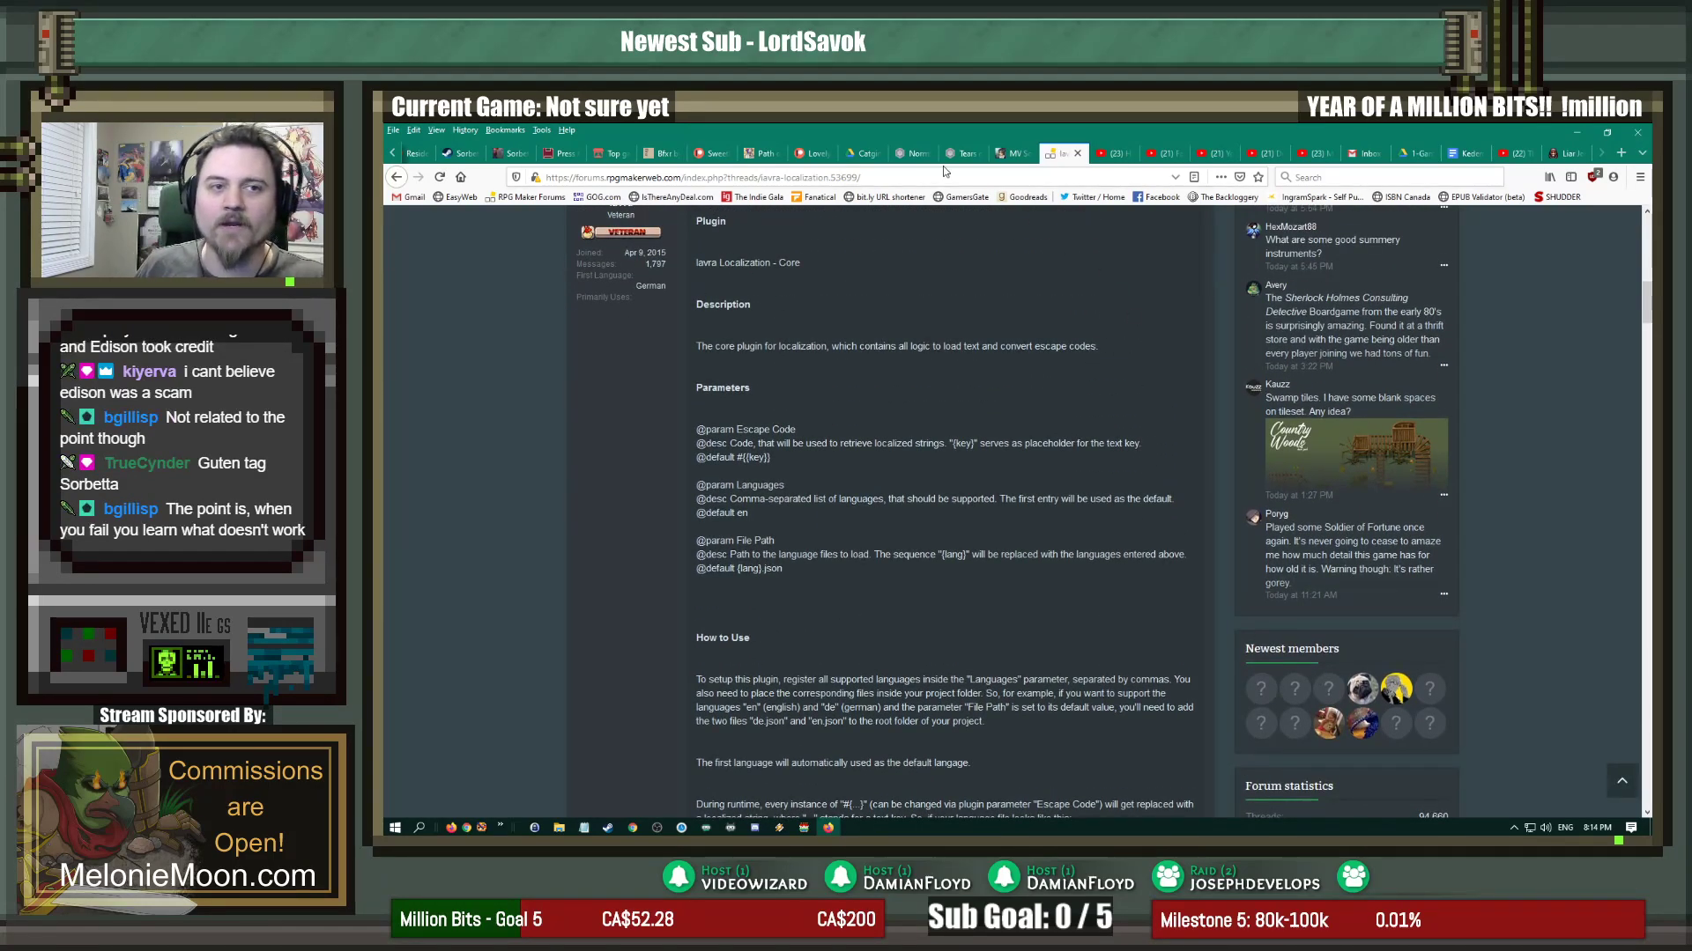
pyautogui.click(755, 177)
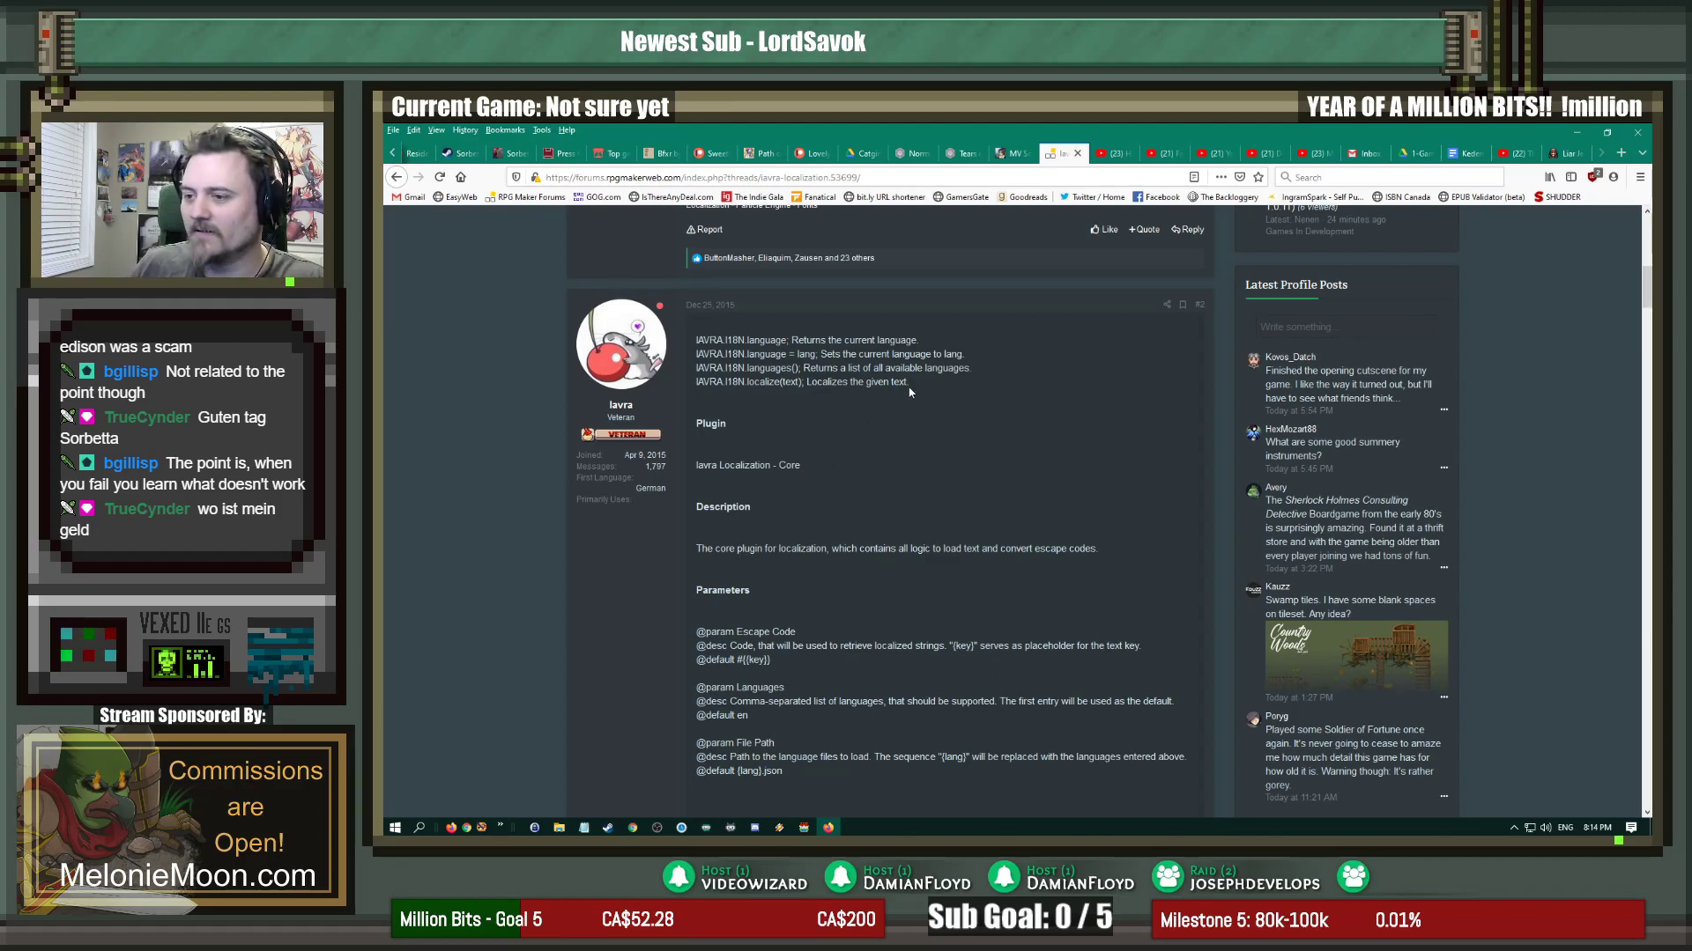
pyautogui.moveTo(951, 433)
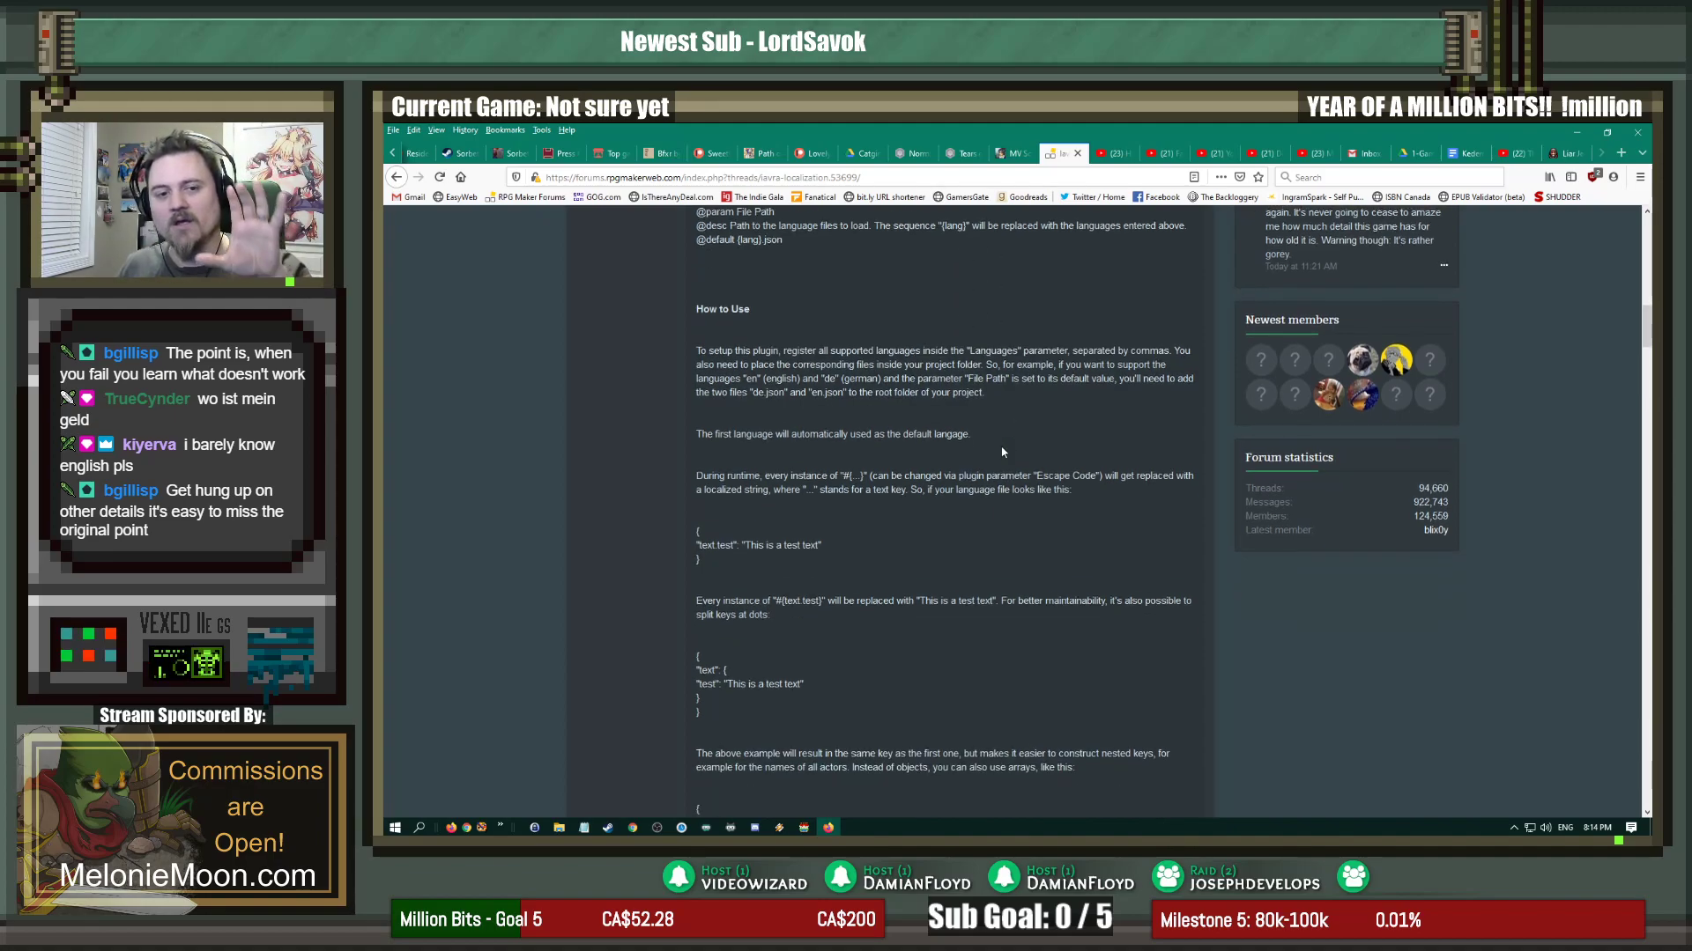
# Step: Scroll through the nested key and array notation examples in the thread
pyautogui.scroll(-3)
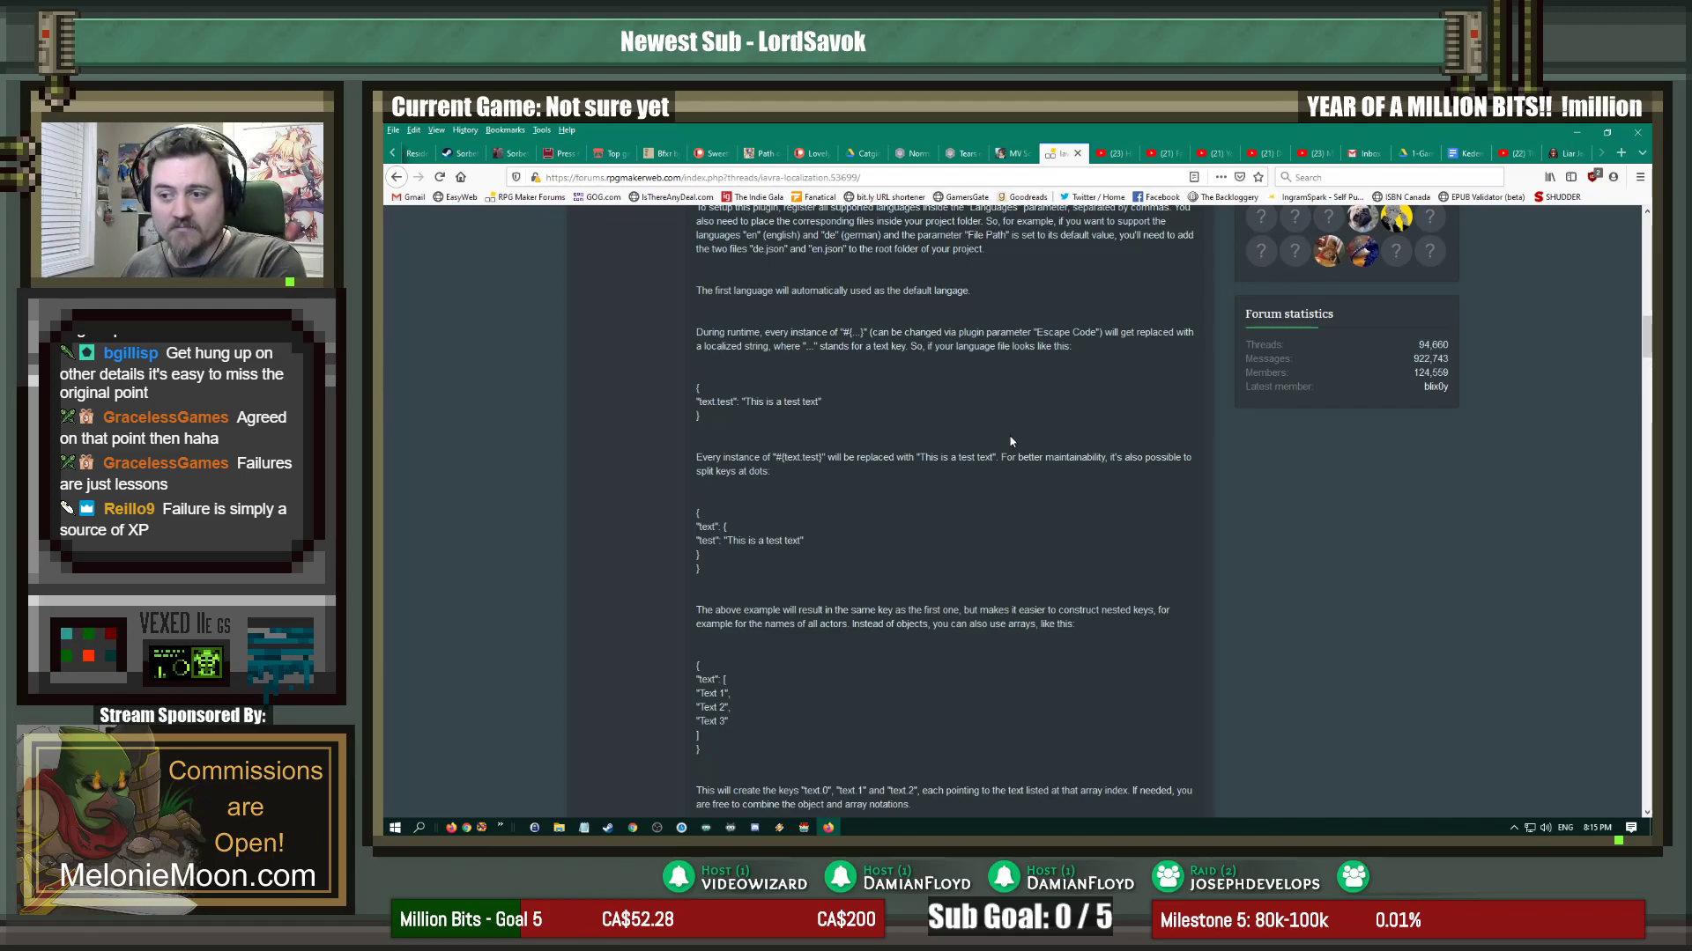
pyautogui.moveTo(945, 470)
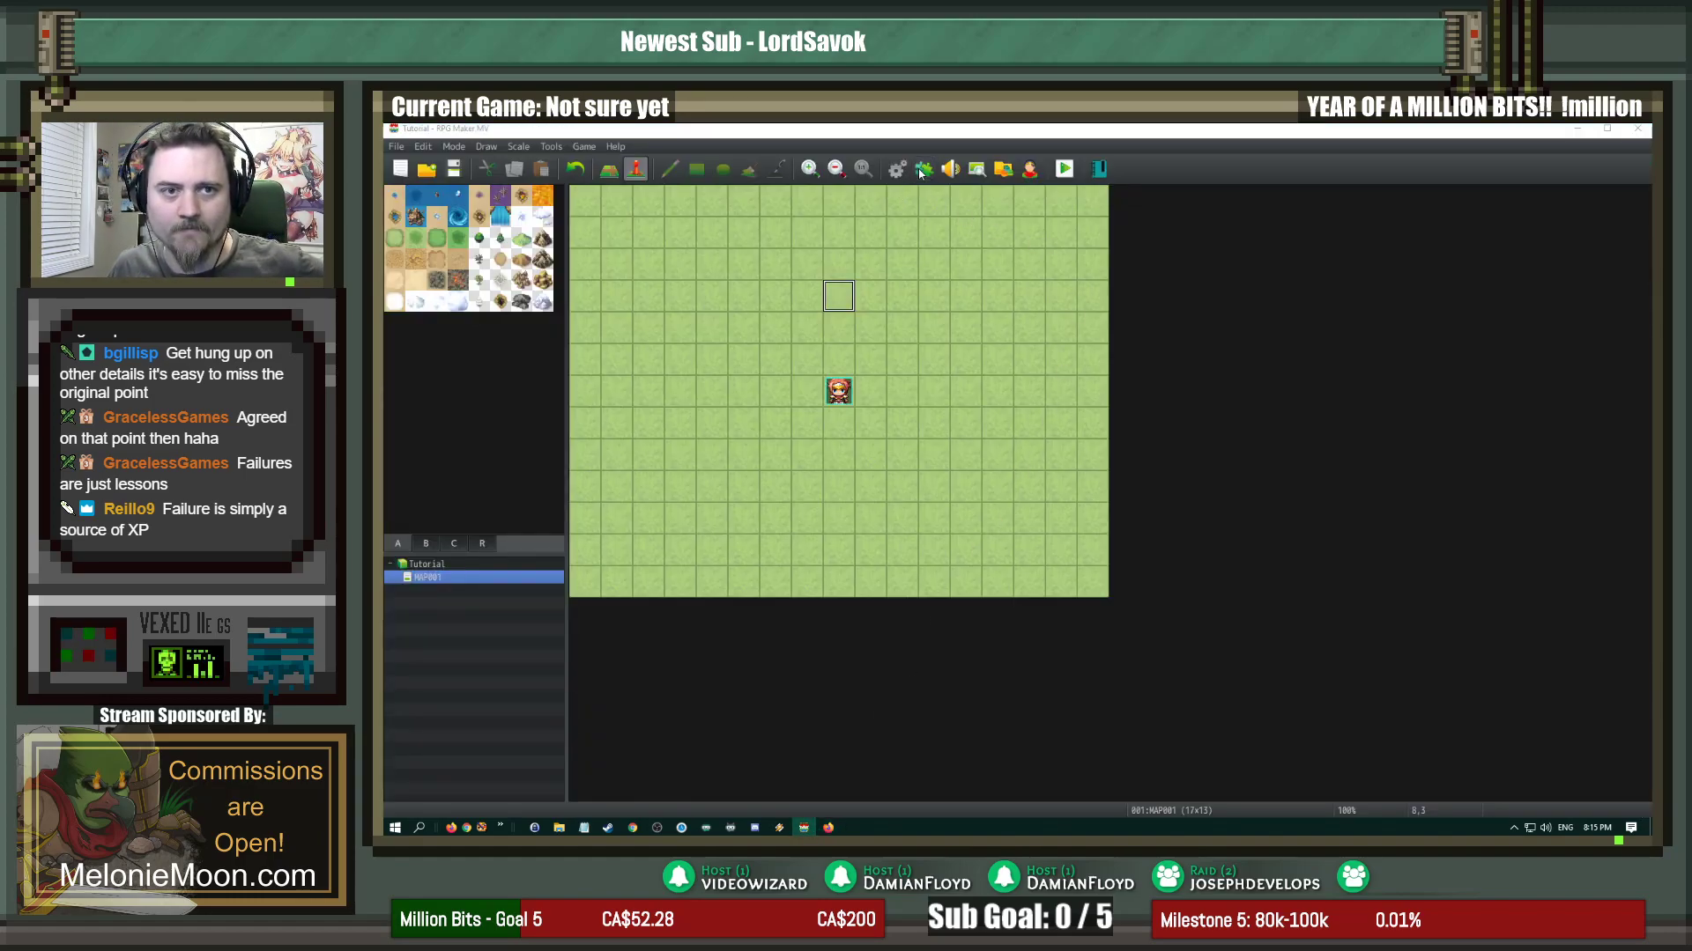
# Step: Open the Iavra Localization core plugin settings and inspect its Escape Code and File Path
pyautogui.click(922, 169)
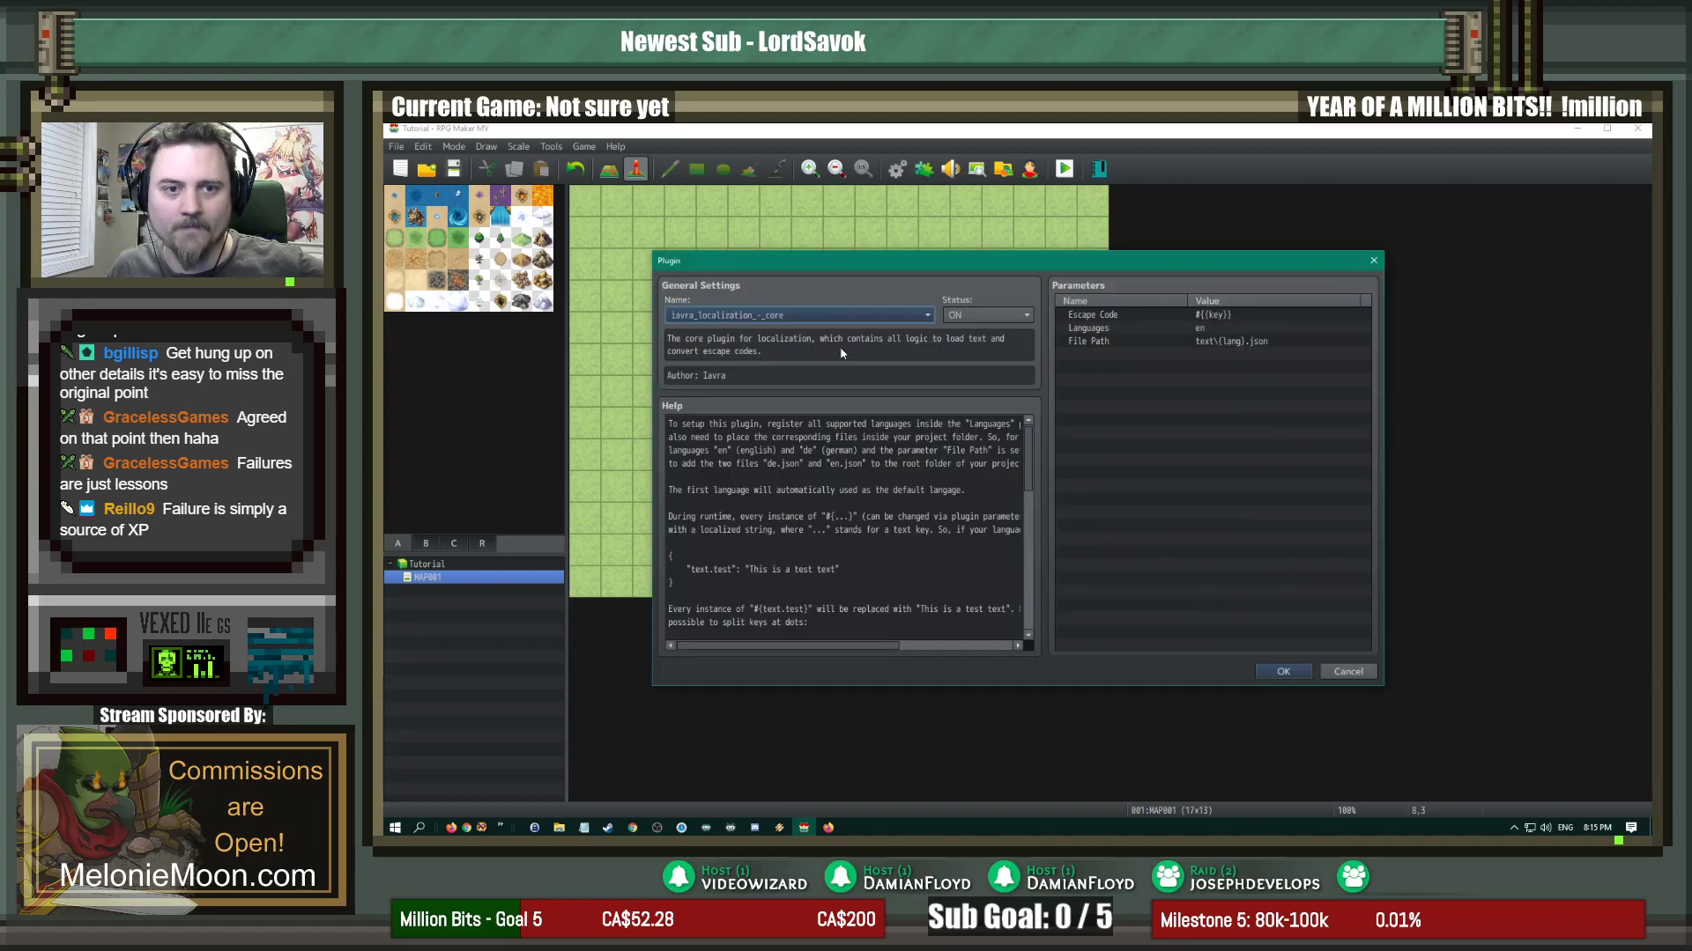
pyautogui.click(1133, 313)
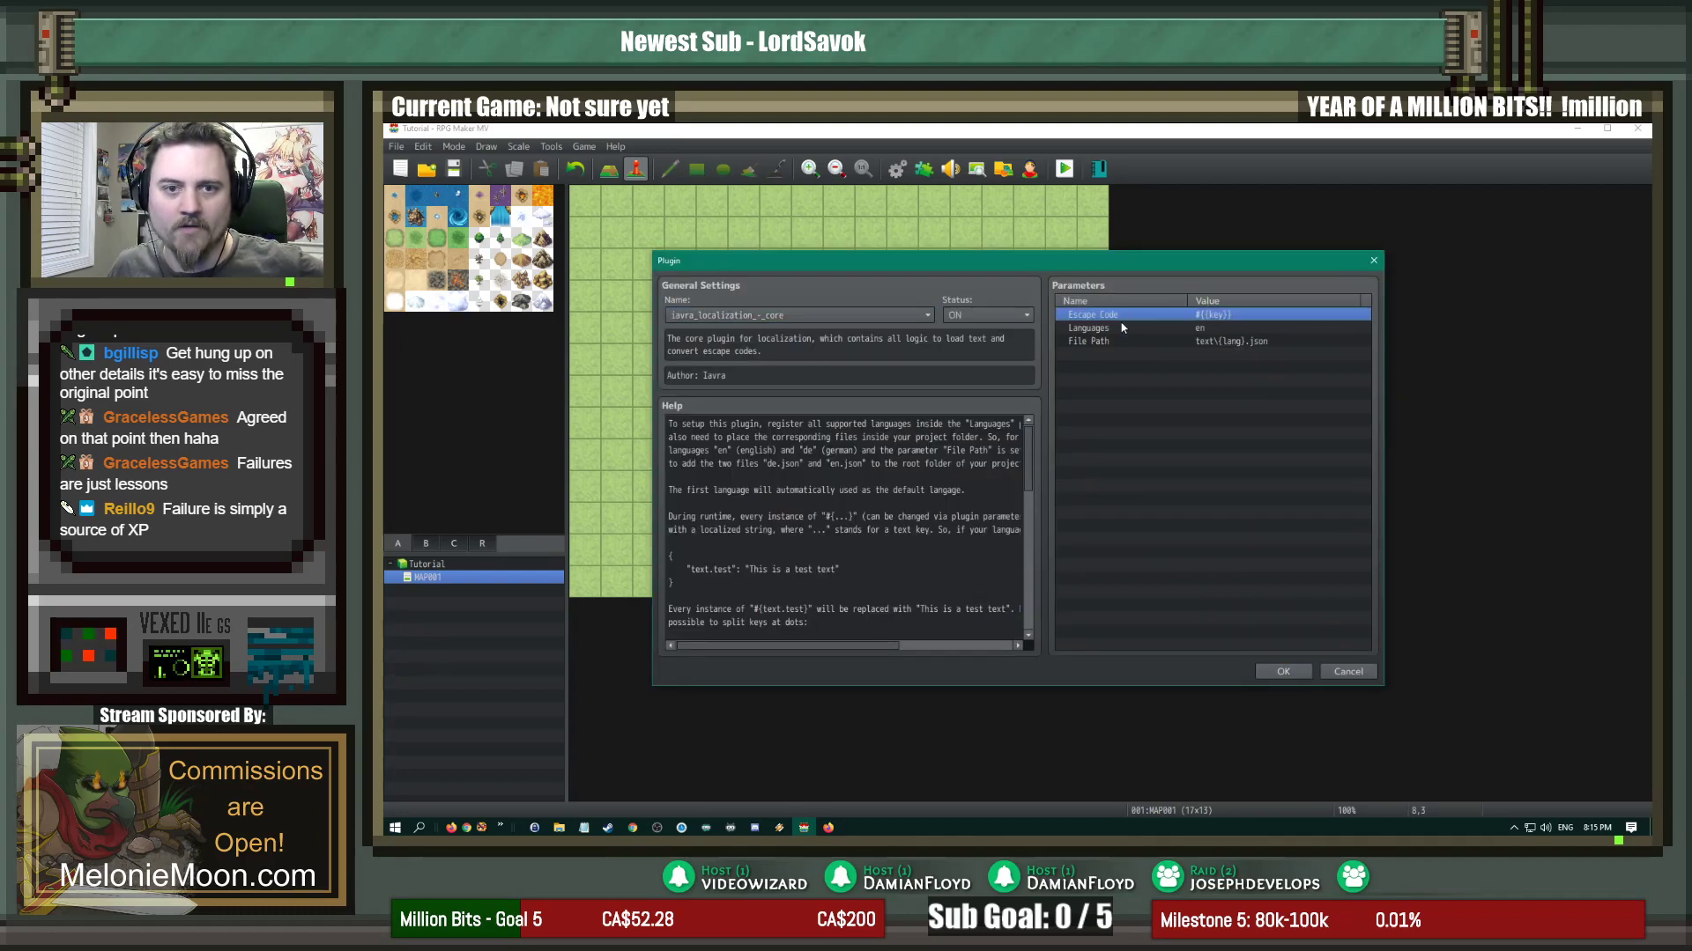
pyautogui.click(1089, 341)
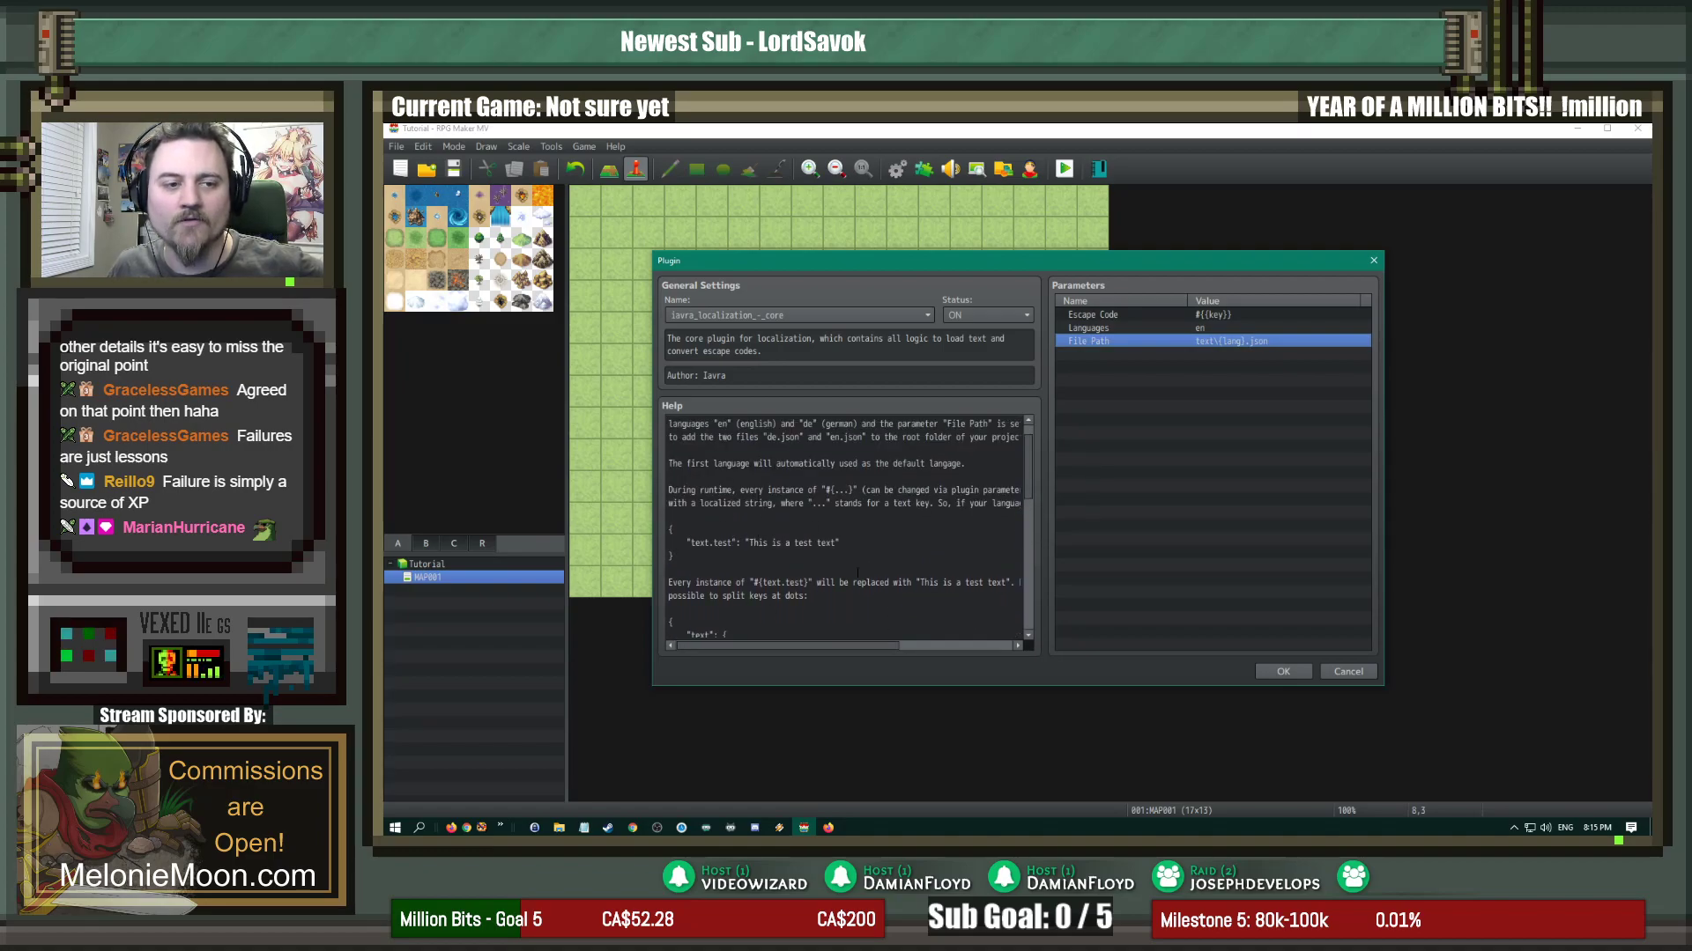
pyautogui.scroll(-3)
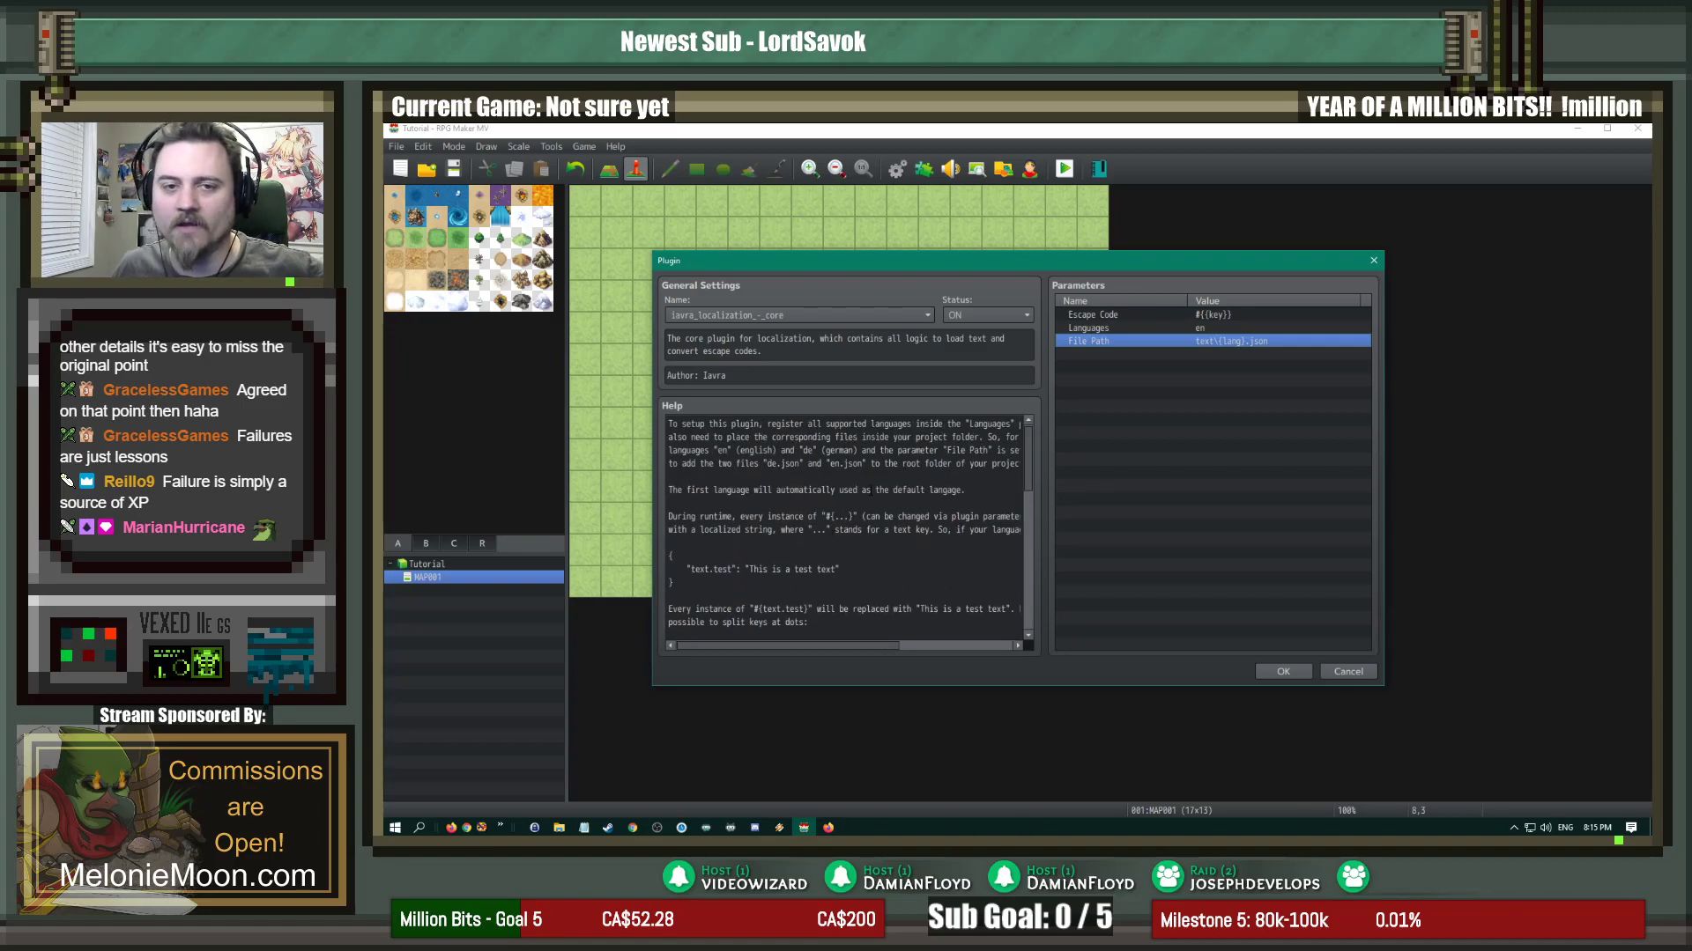
pyautogui.click(1092, 314)
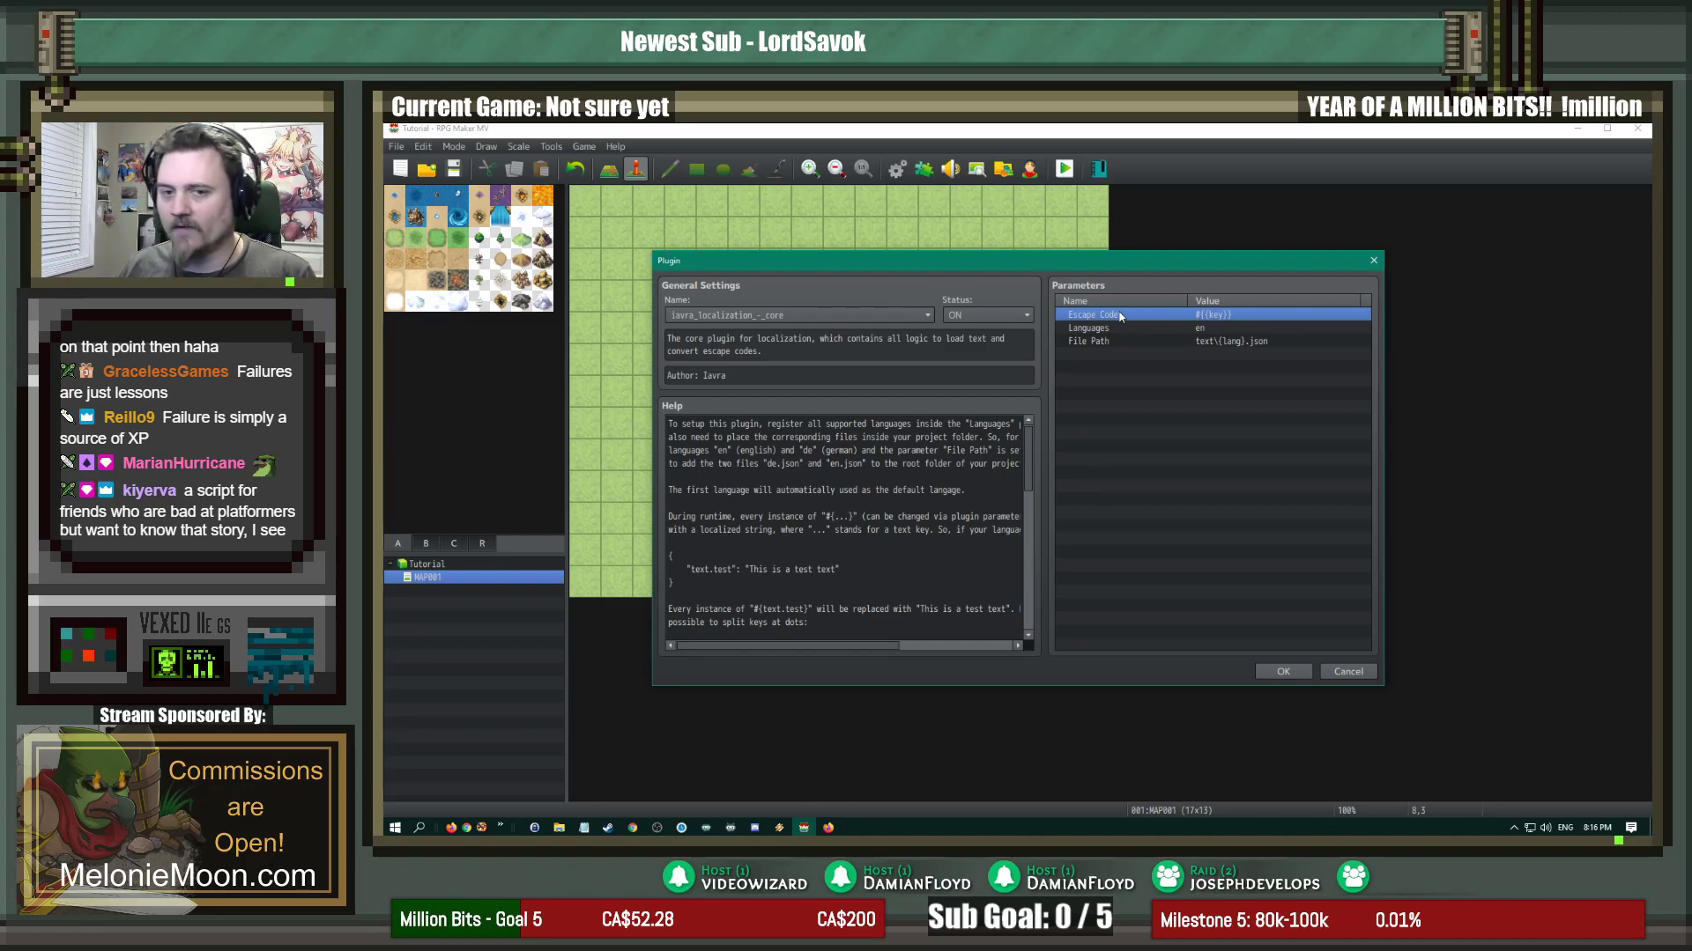
pyautogui.click(1090, 326)
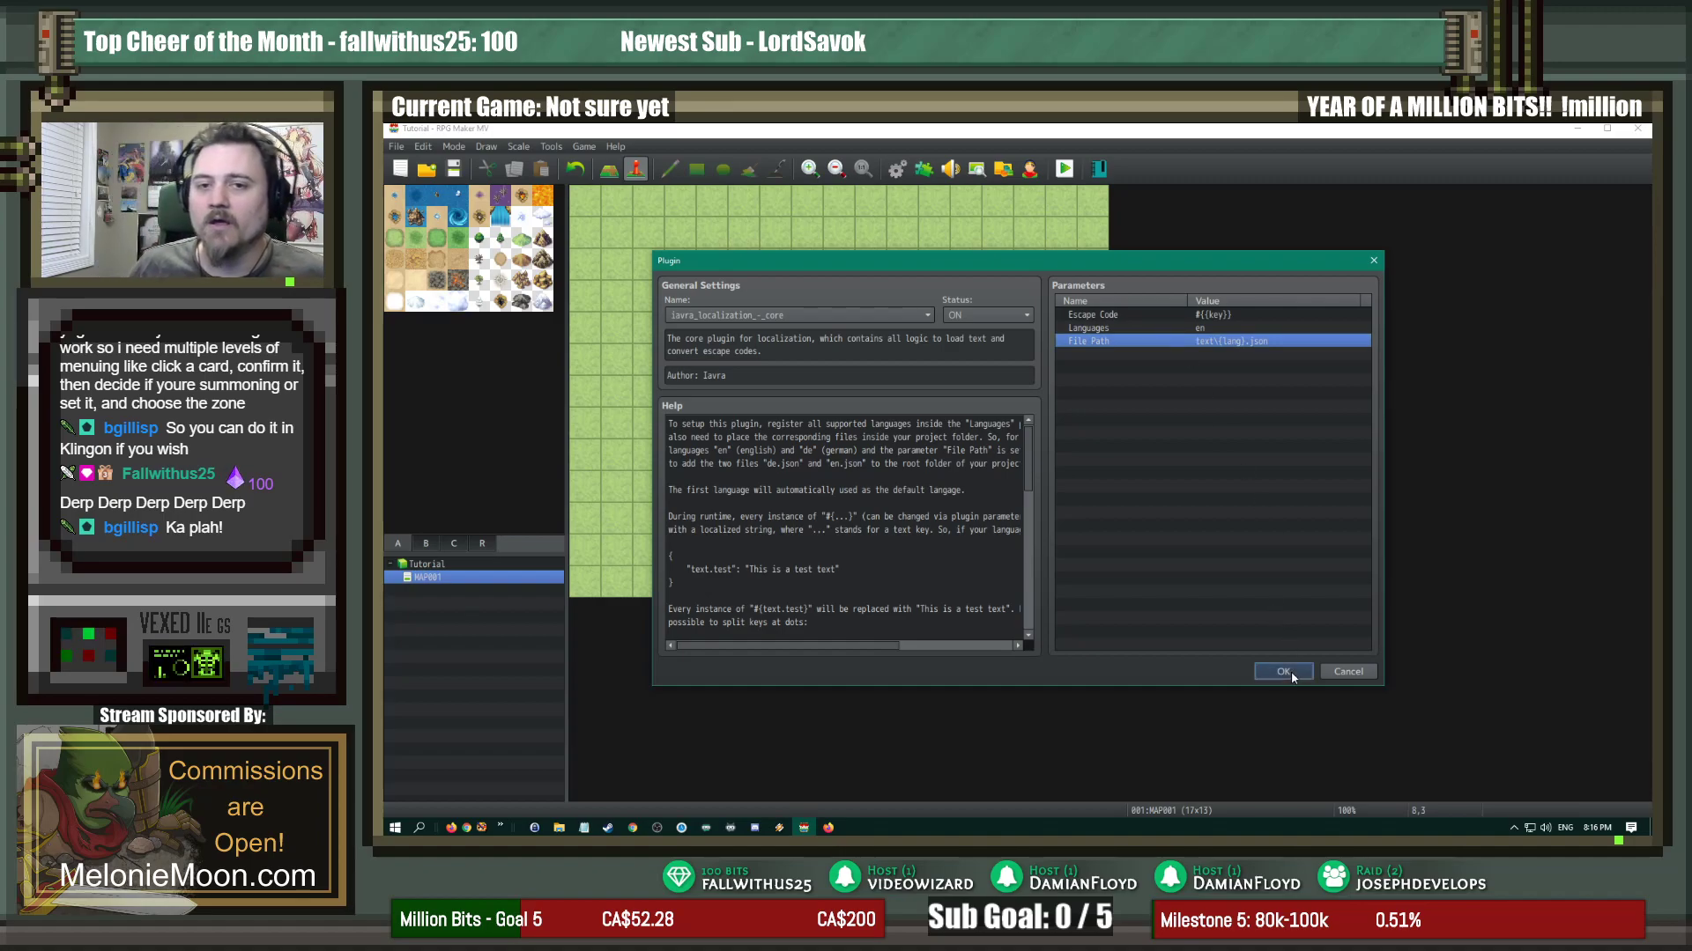
# Step: Close the plugin settings and Plugin Manager, then open the Tutorial project folder
pyautogui.click(1283, 671)
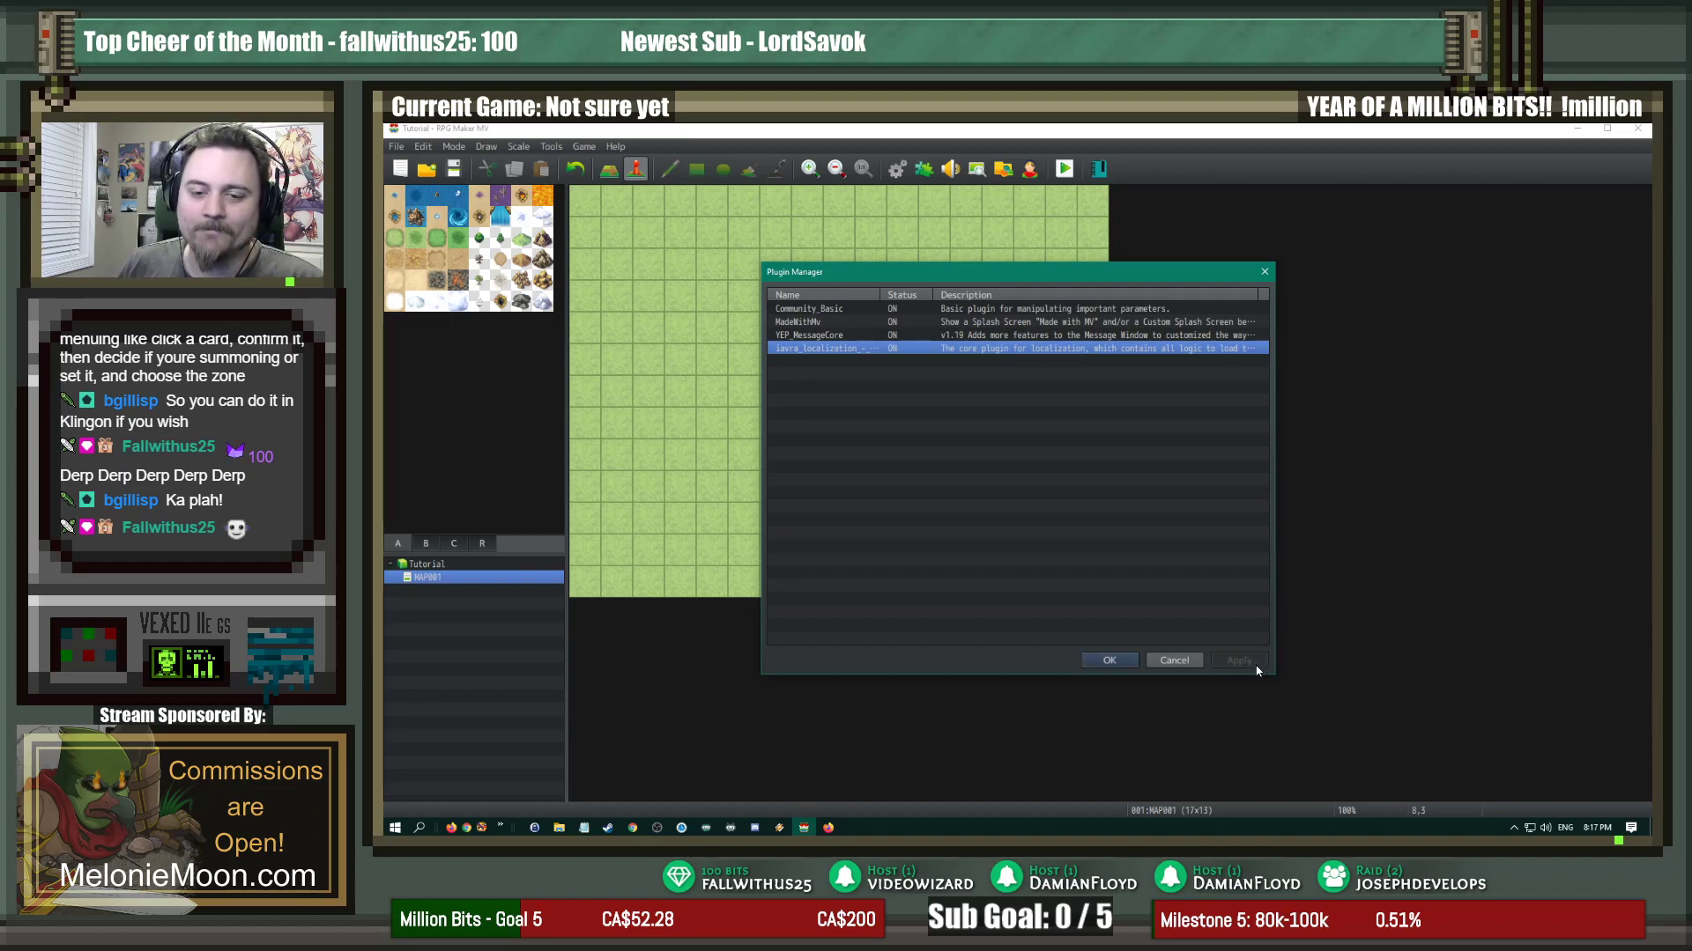
pyautogui.click(1109, 659)
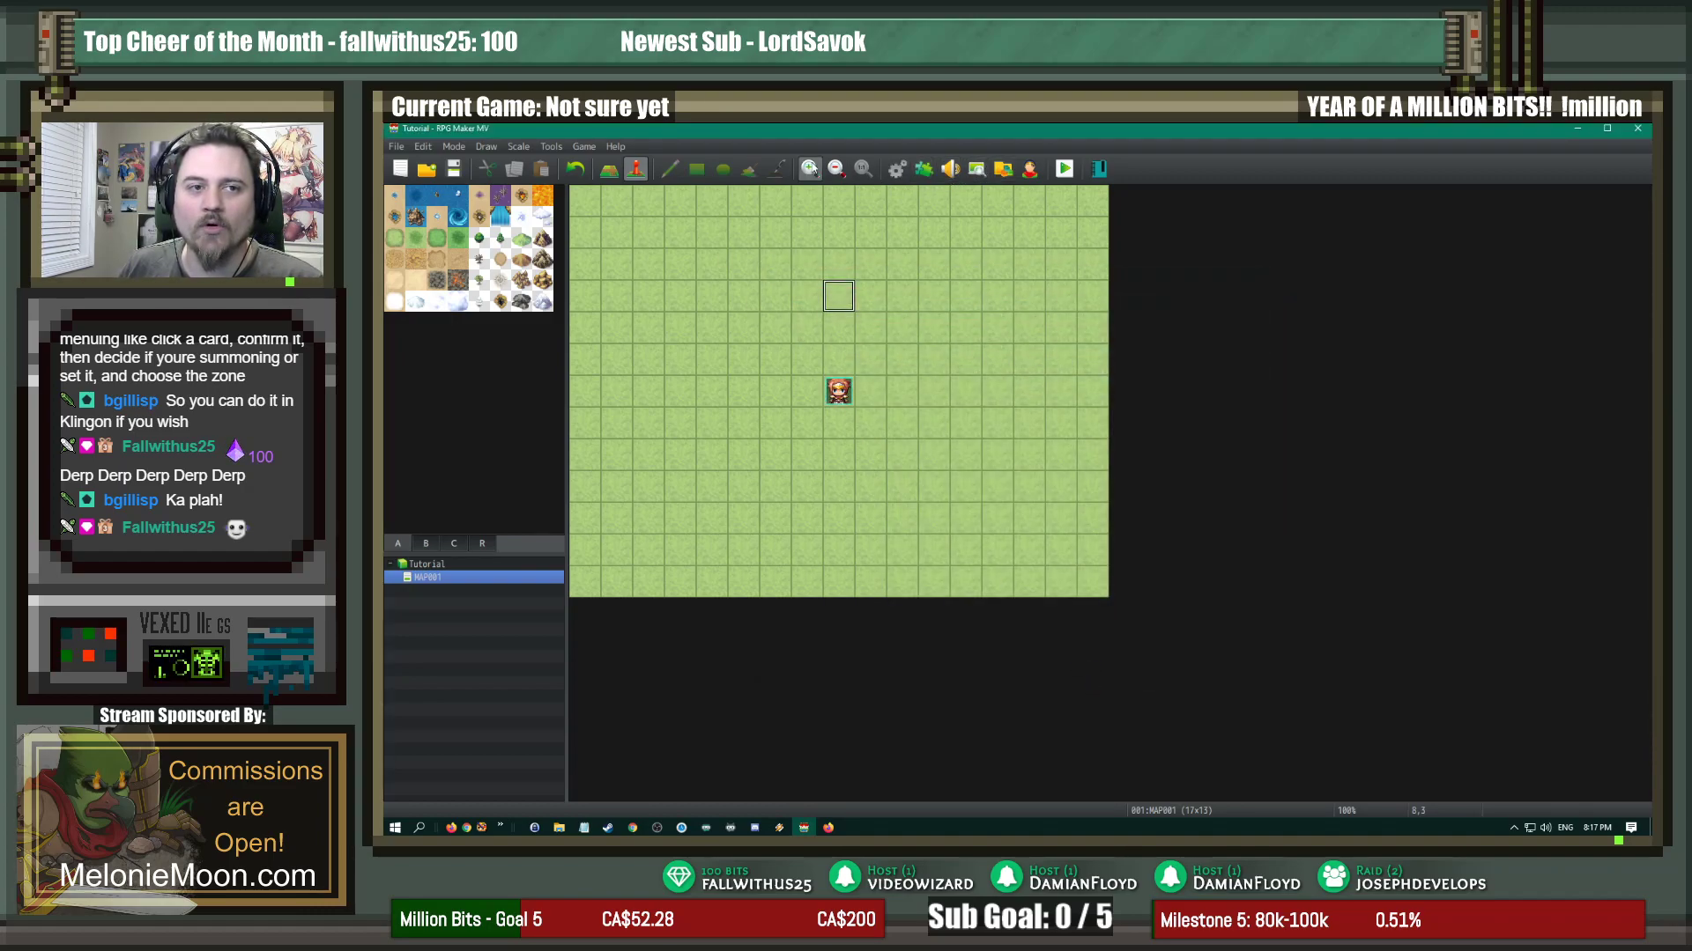
pyautogui.click(582, 145)
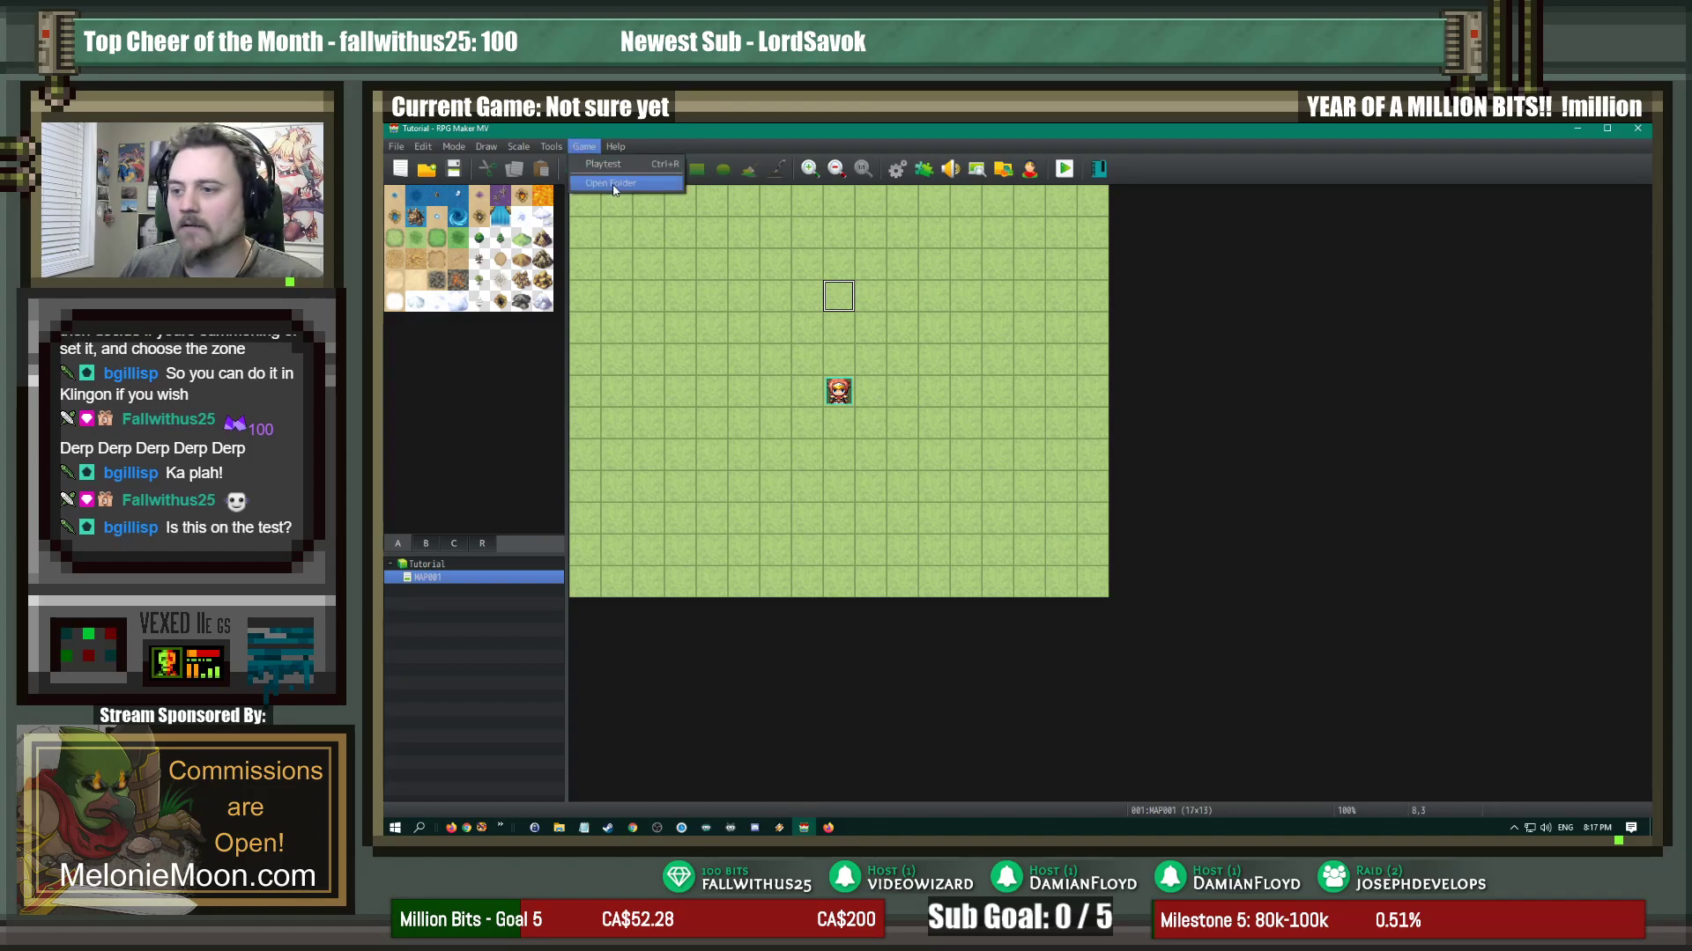
pyautogui.click(613, 183)
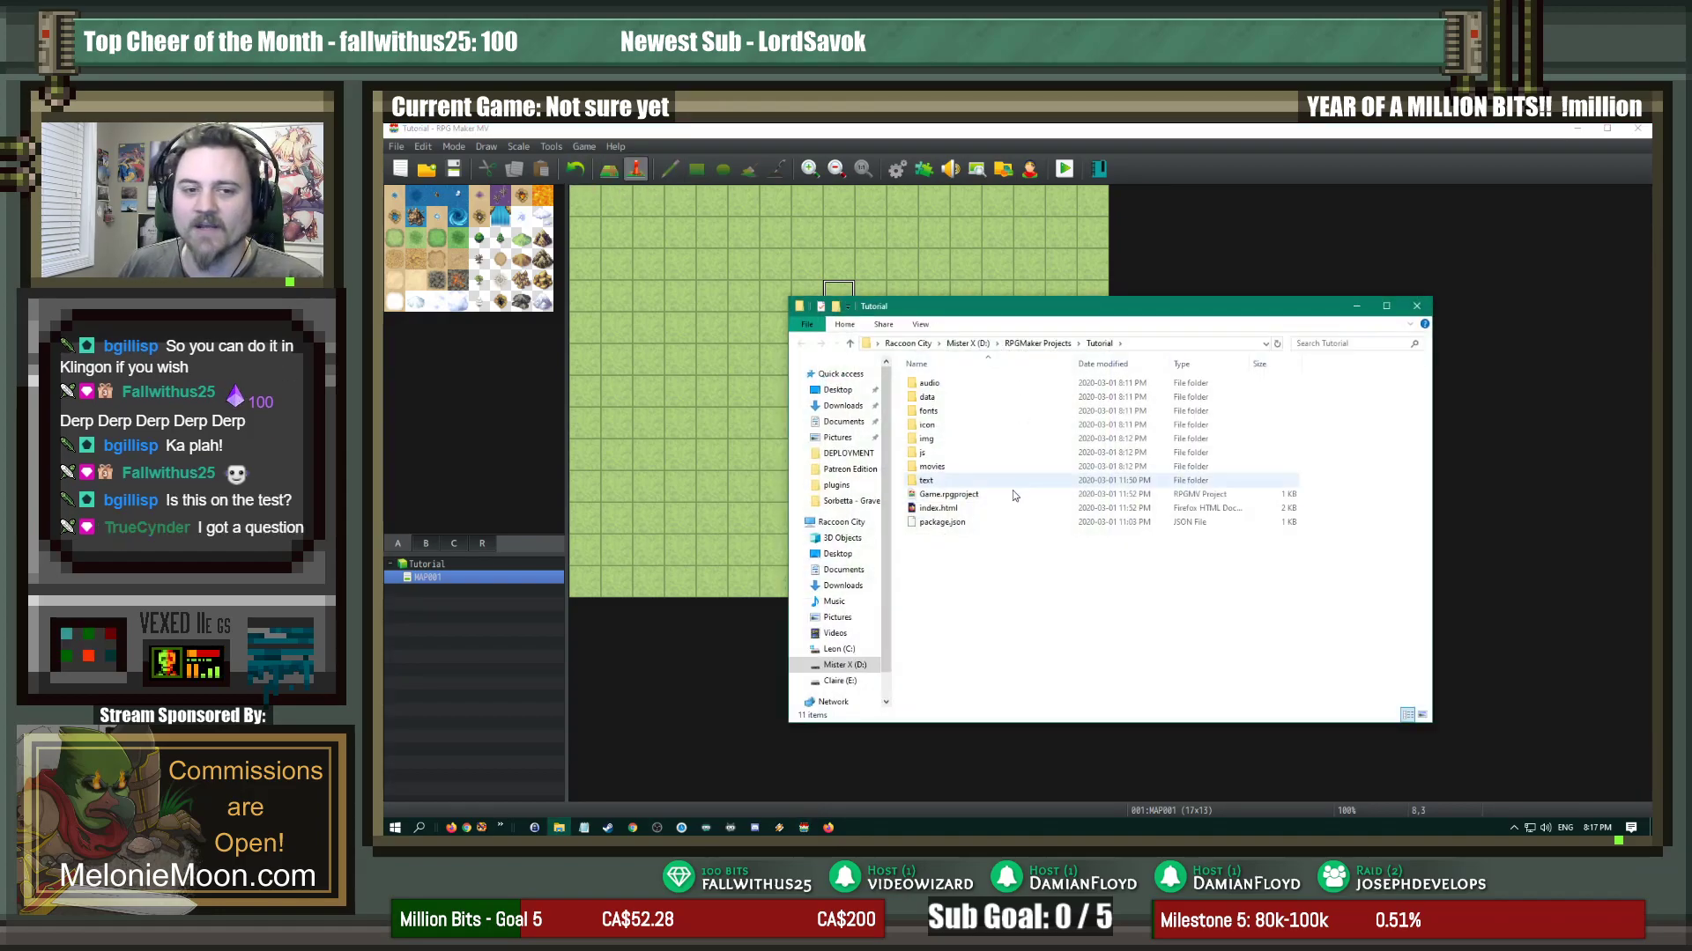
# Step: Open the empty text folder and create a new blank text document in it
pyautogui.doubleClick(924, 480)
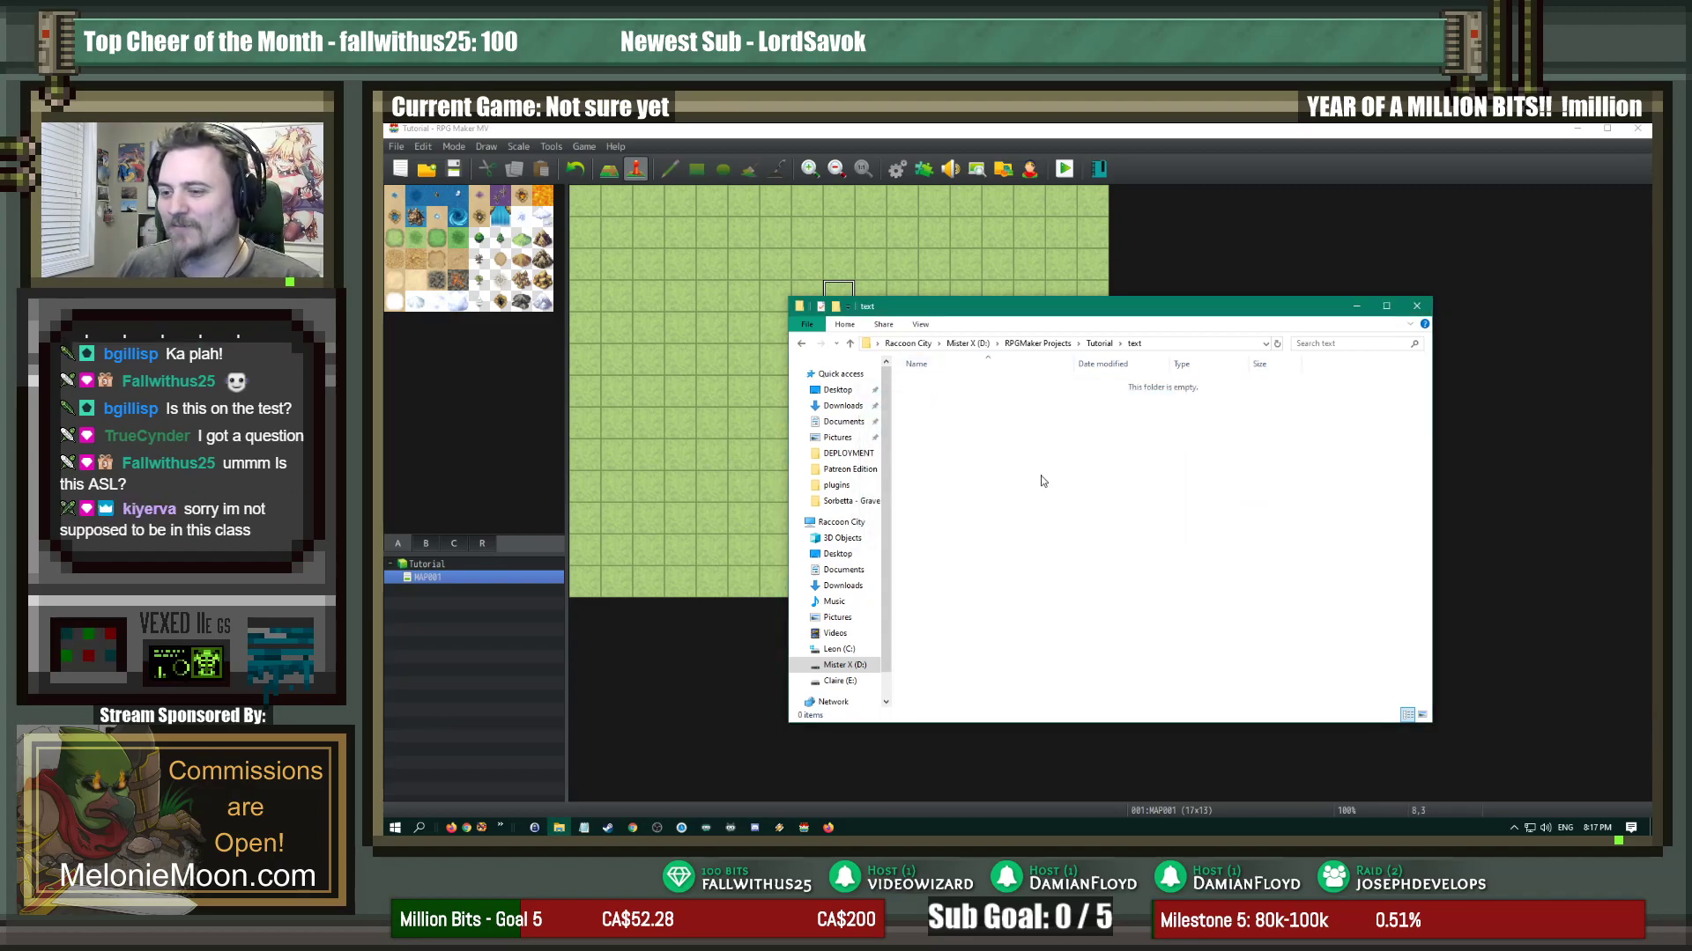
pyautogui.rightClick(1042, 480)
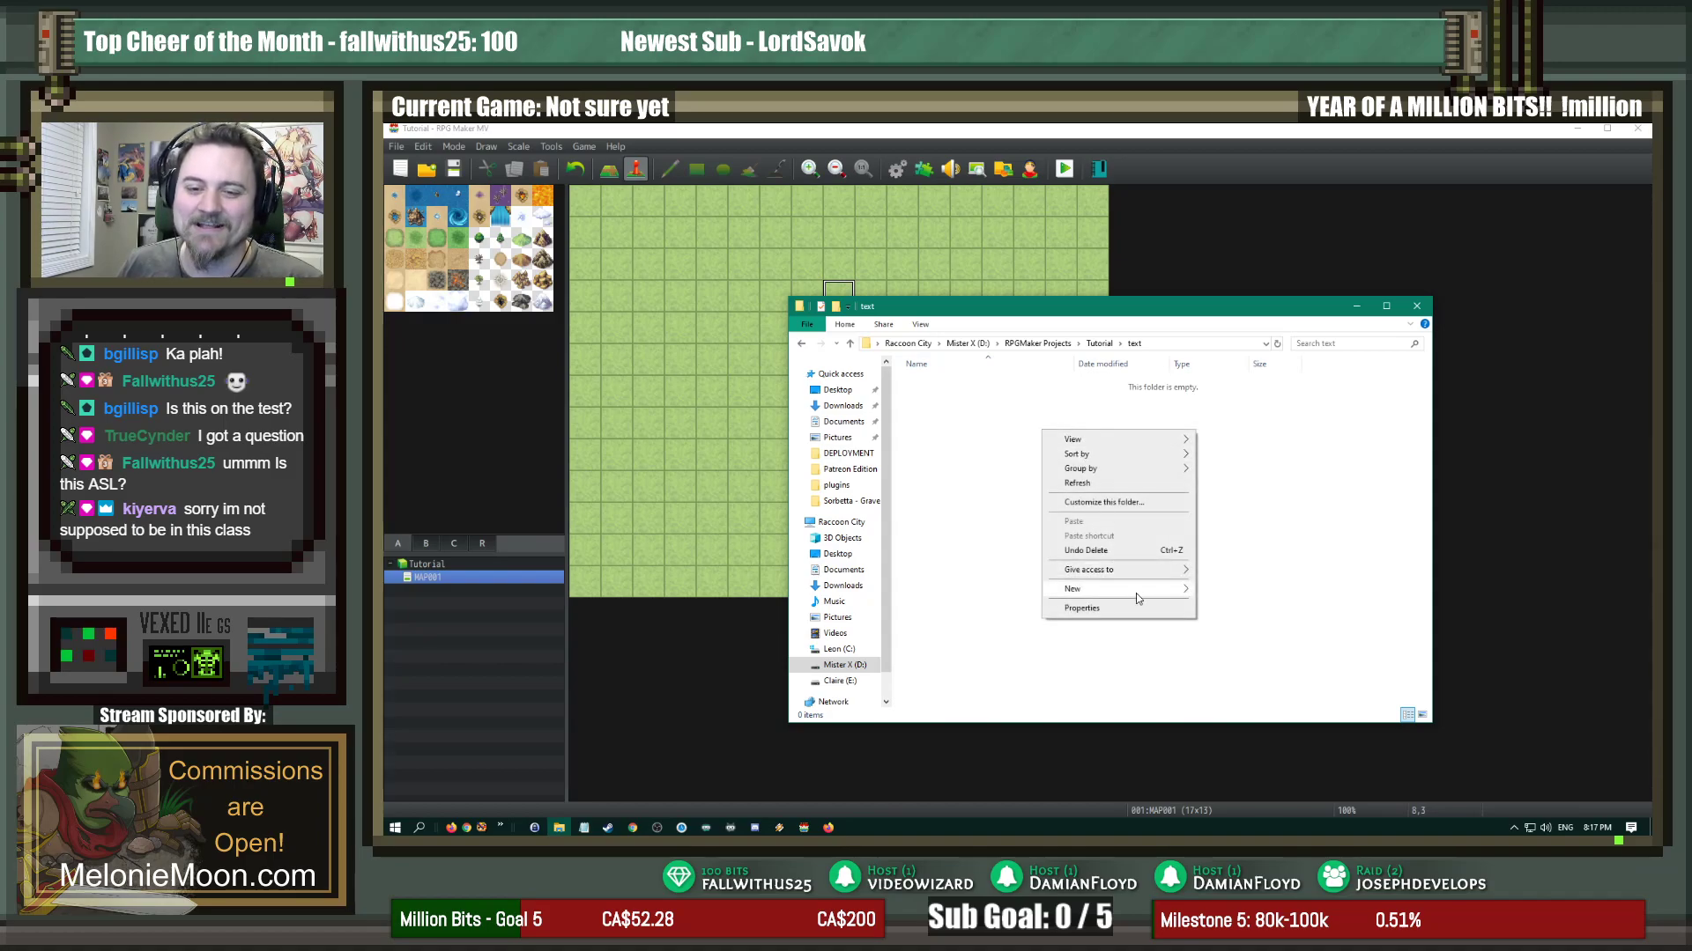
pyautogui.click(1072, 590)
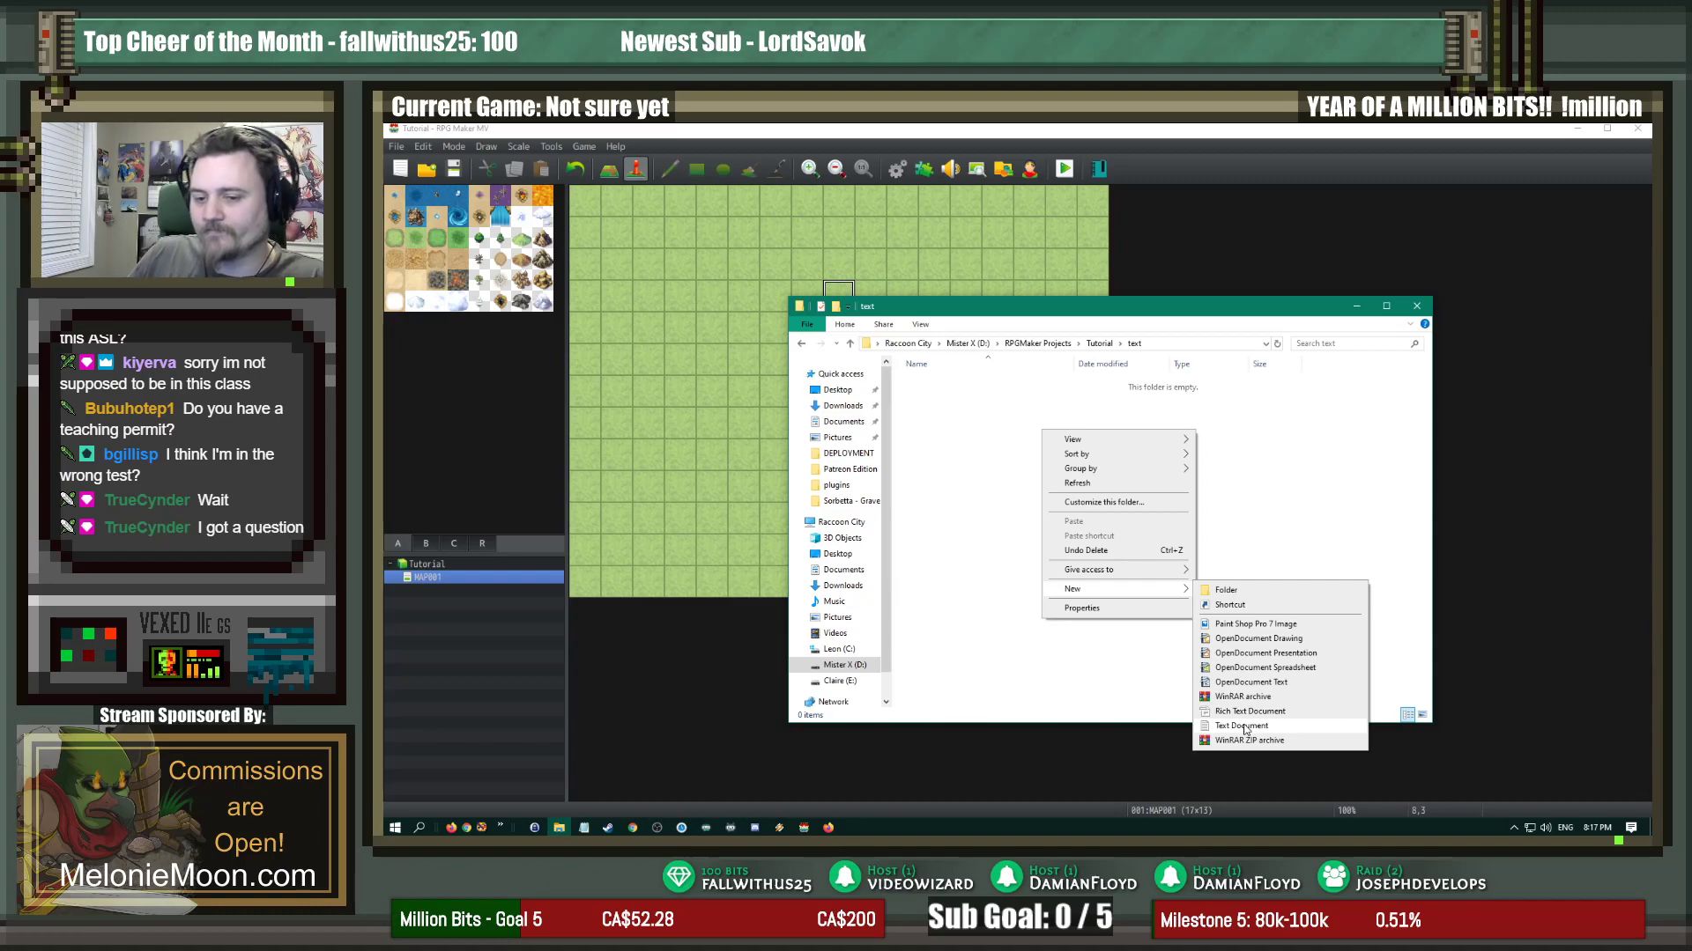
pyautogui.click(1373, 505)
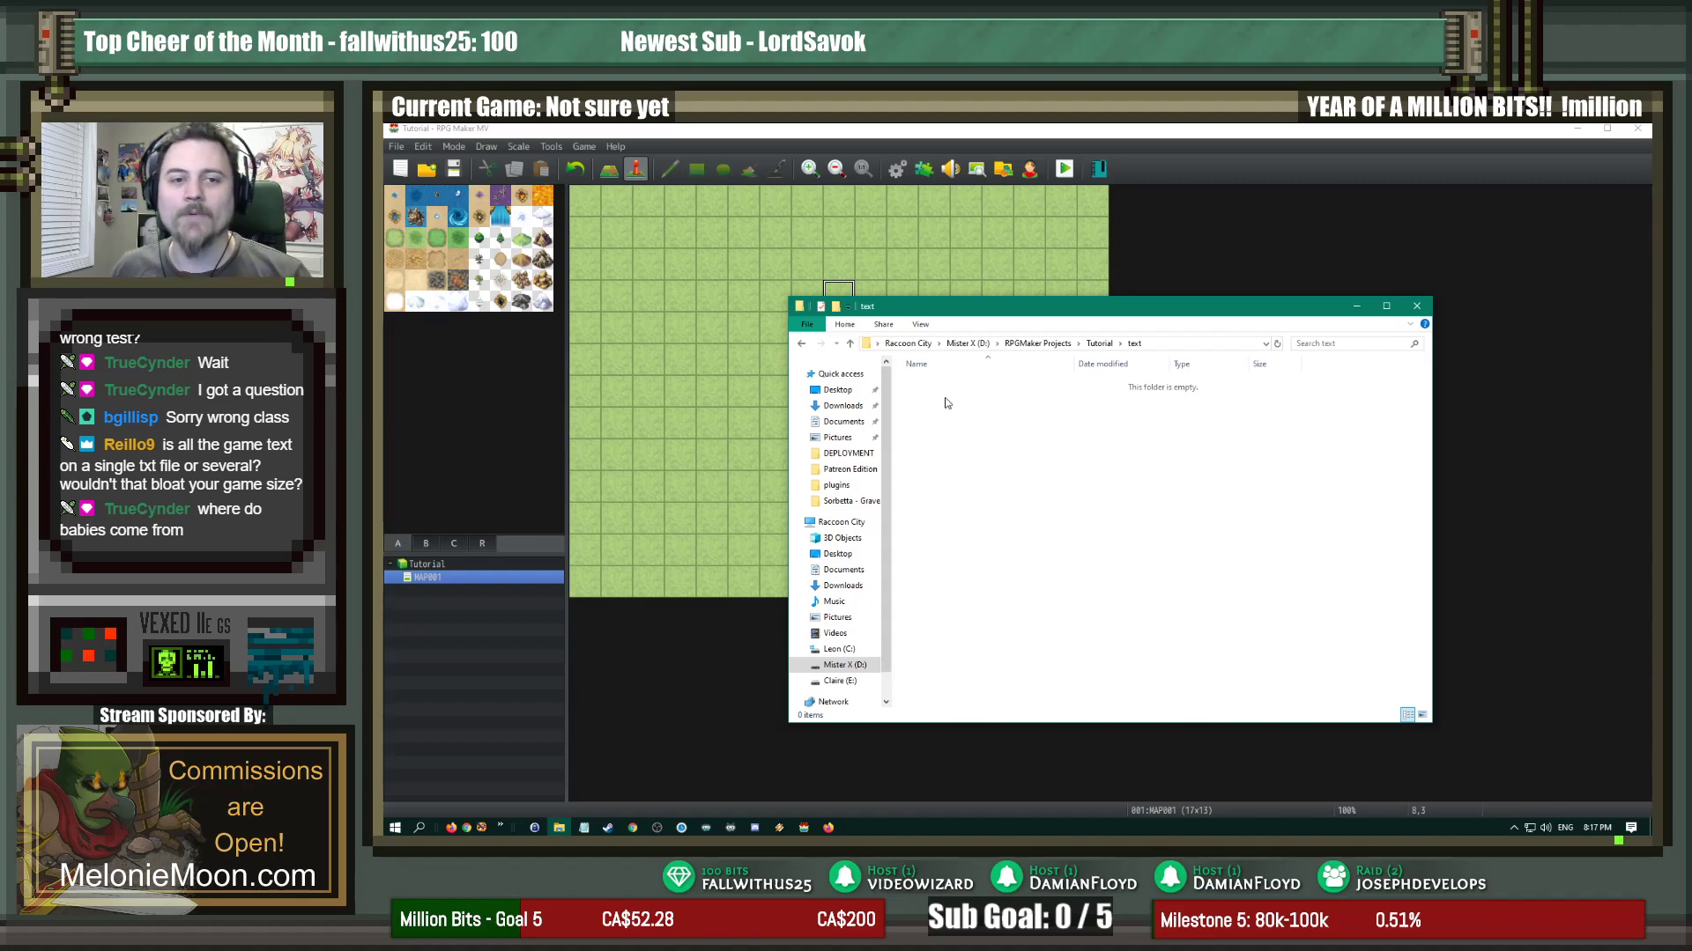
pyautogui.rightClick(947, 403)
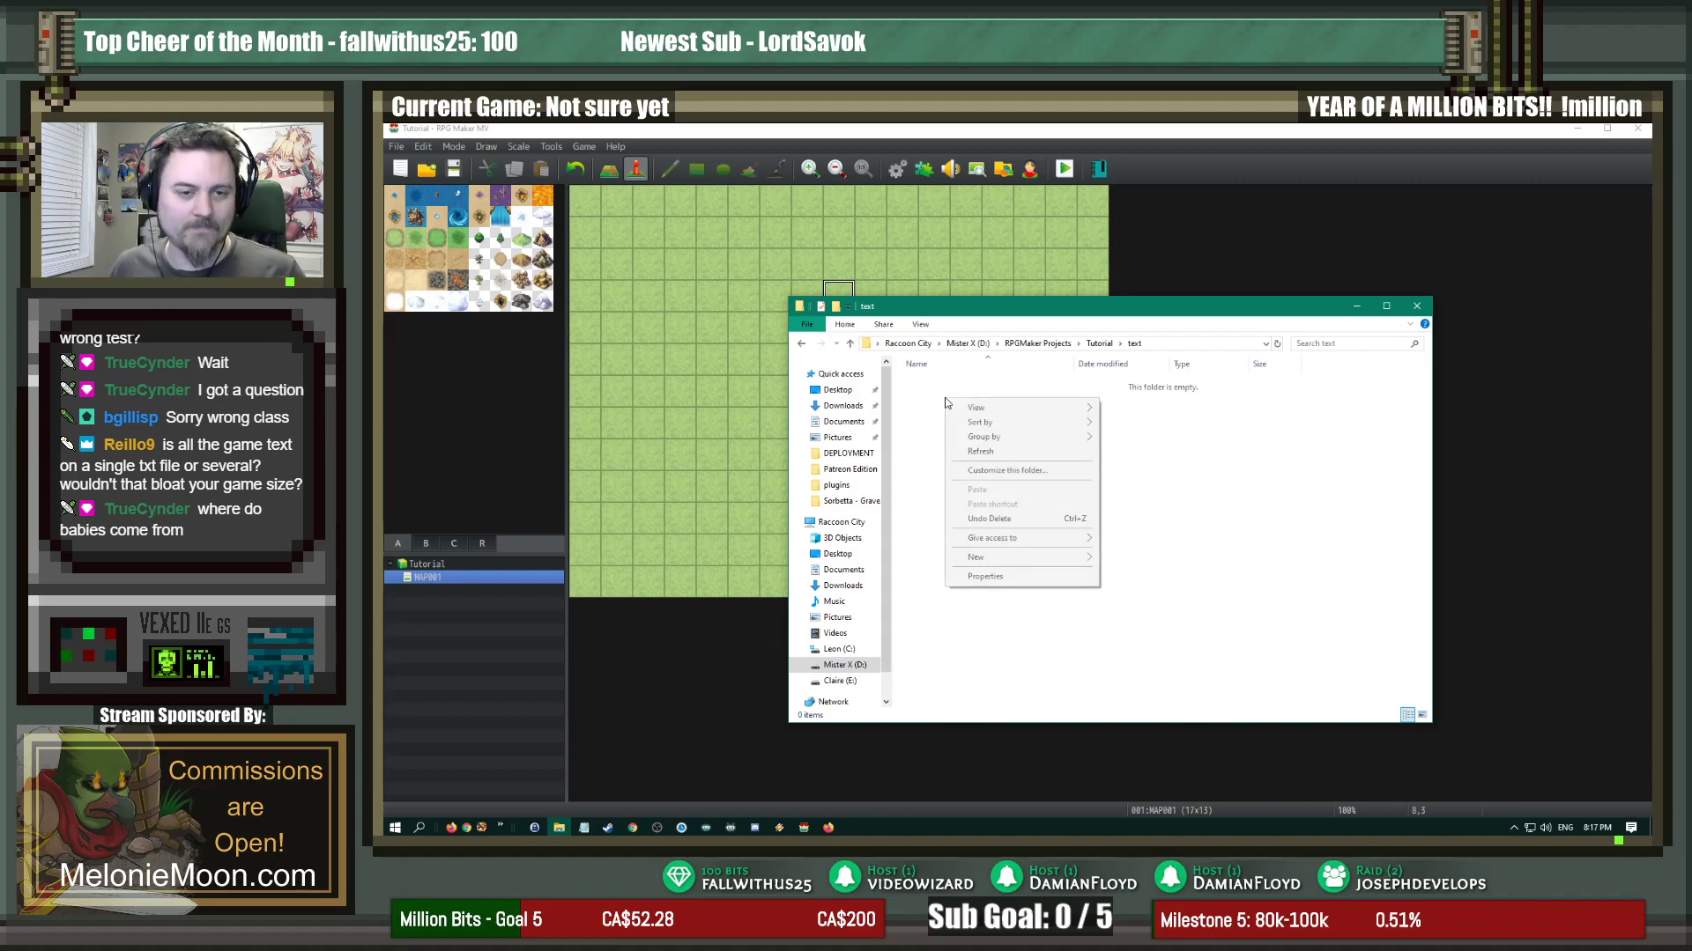
pyautogui.moveTo(974, 557)
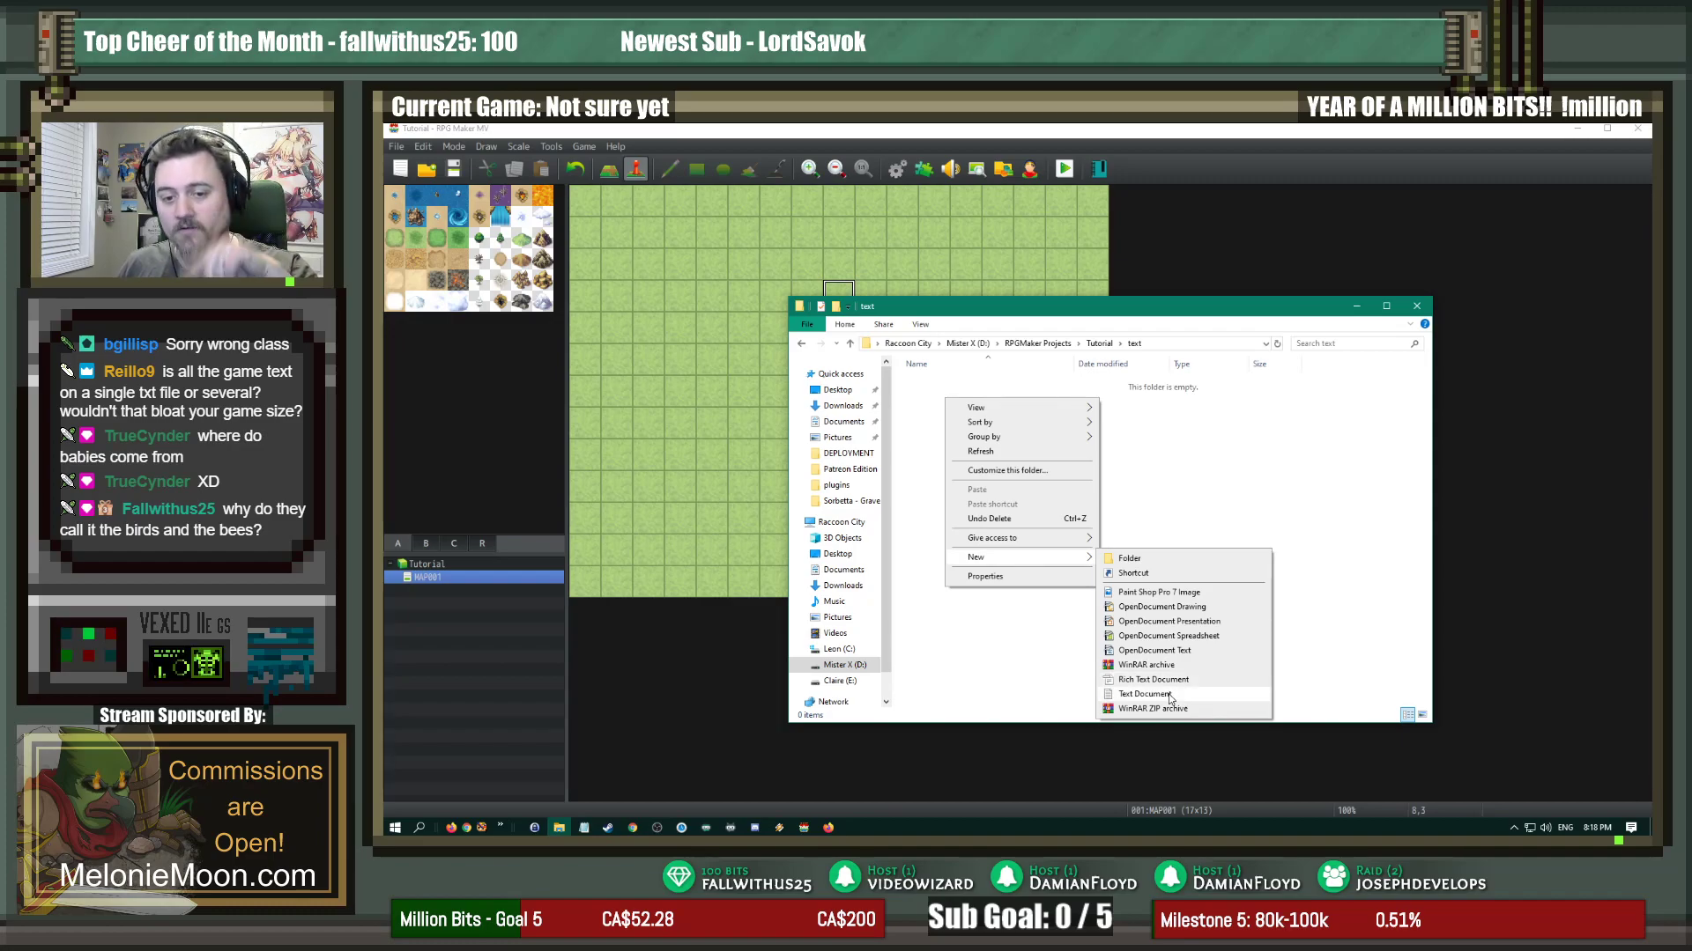
pyautogui.click(1142, 693)
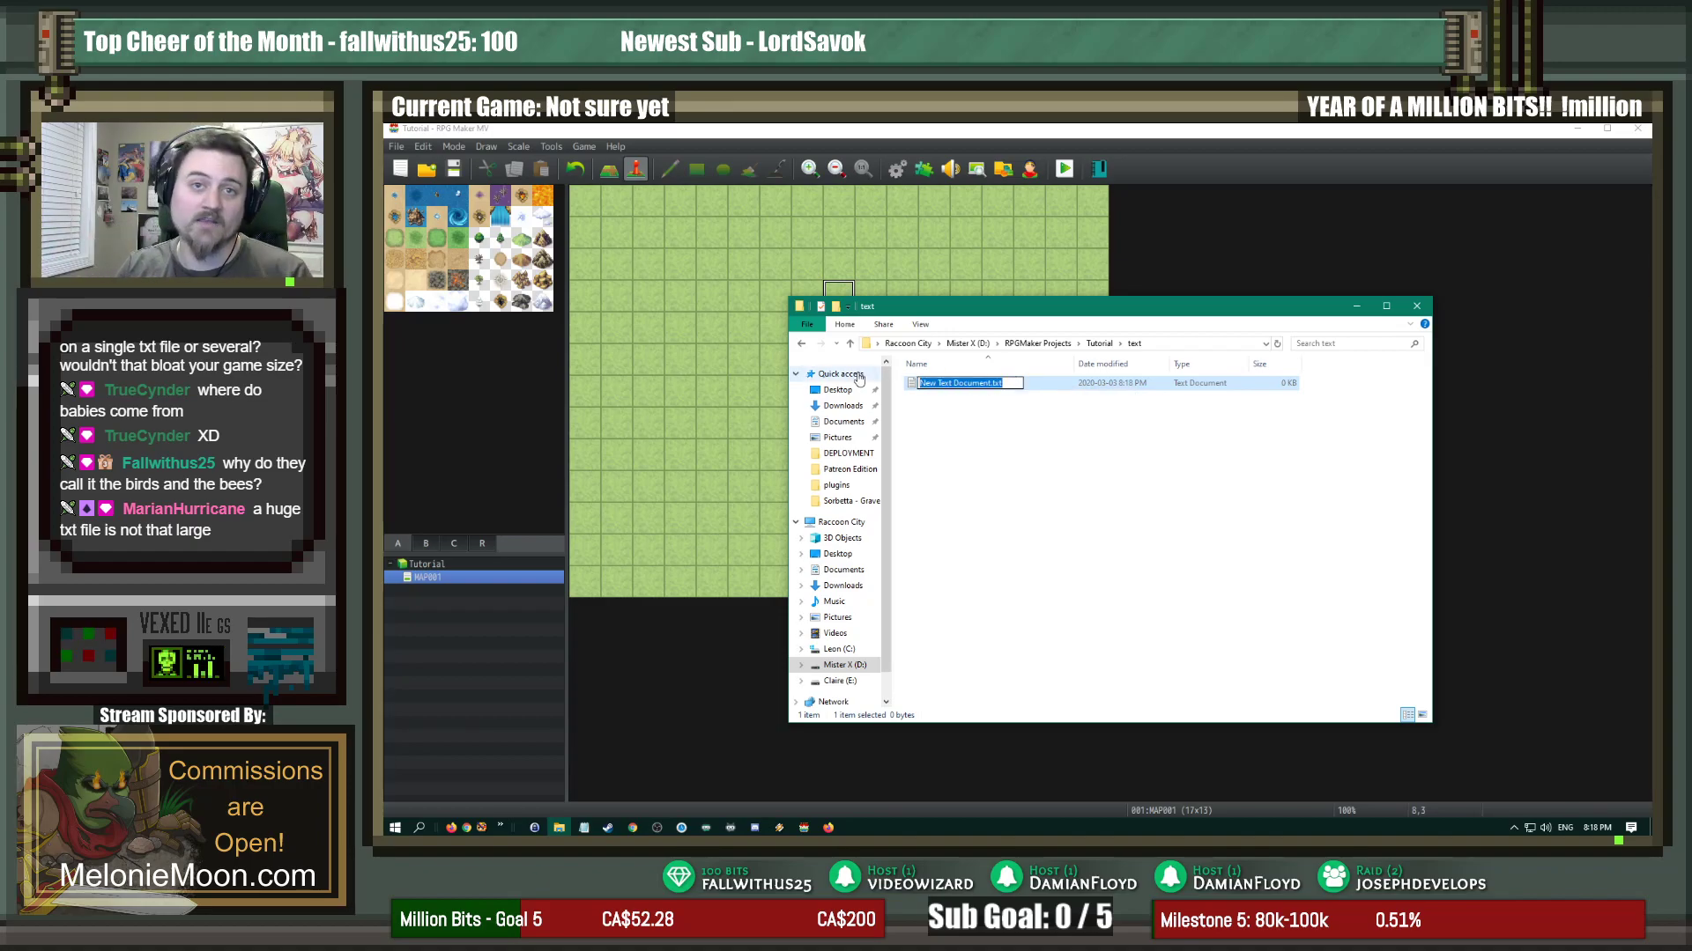
# Step: Rename the new document to en.json and accept the extension change
pyautogui.write('en.json')
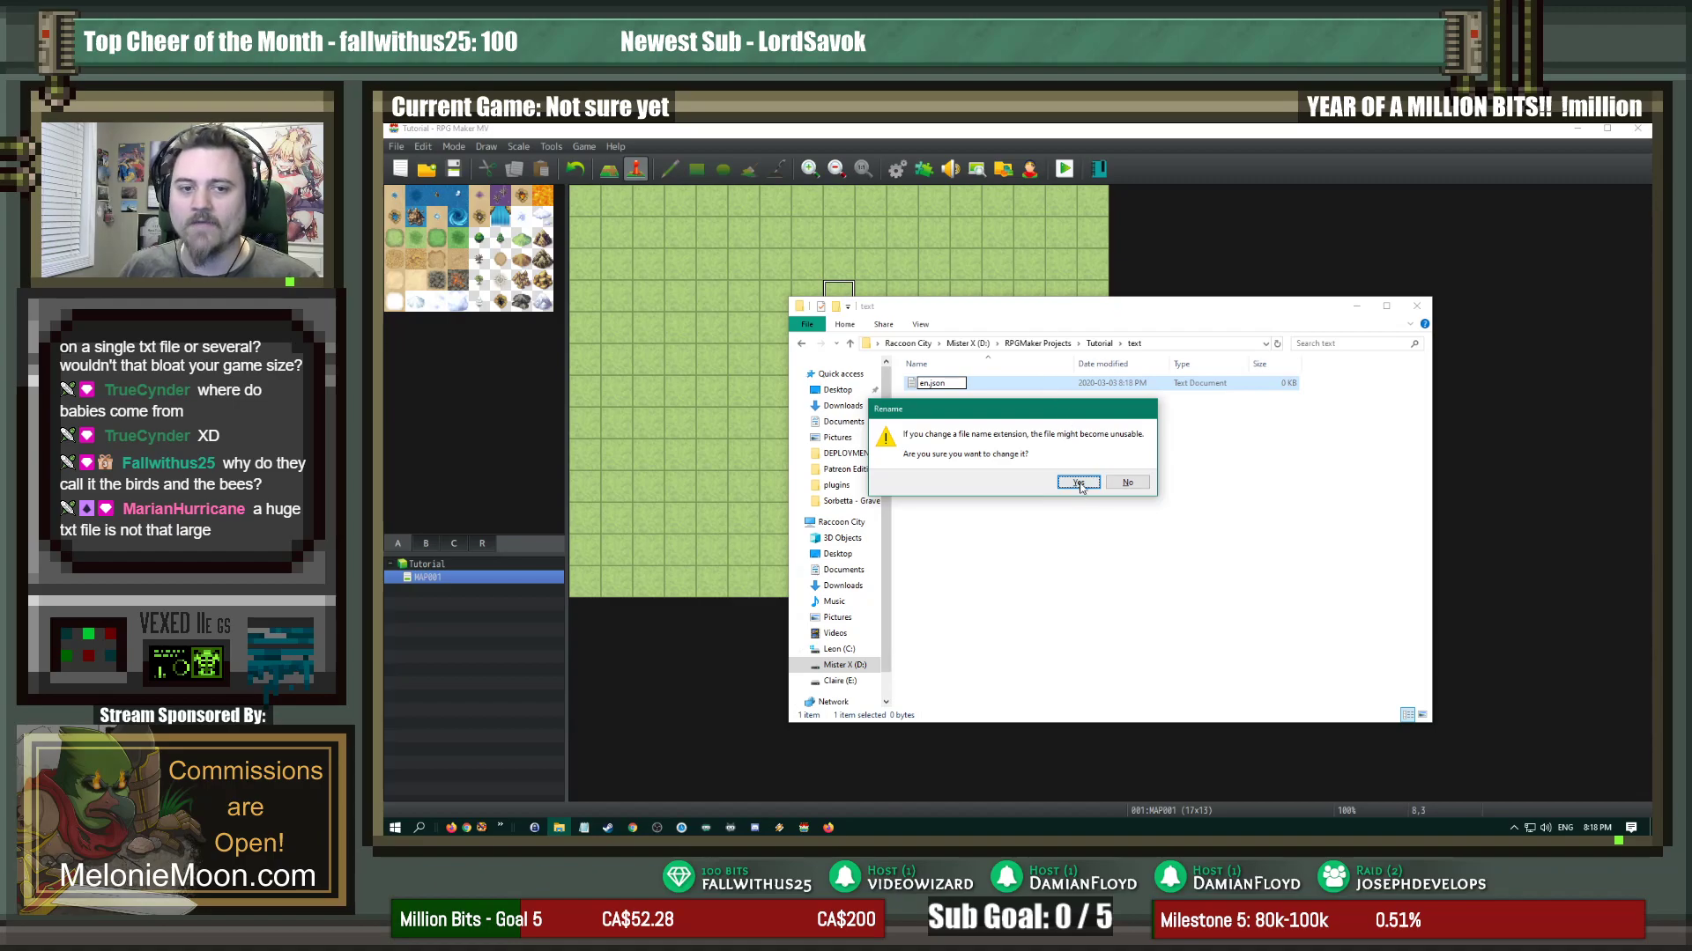
pyautogui.click(1077, 482)
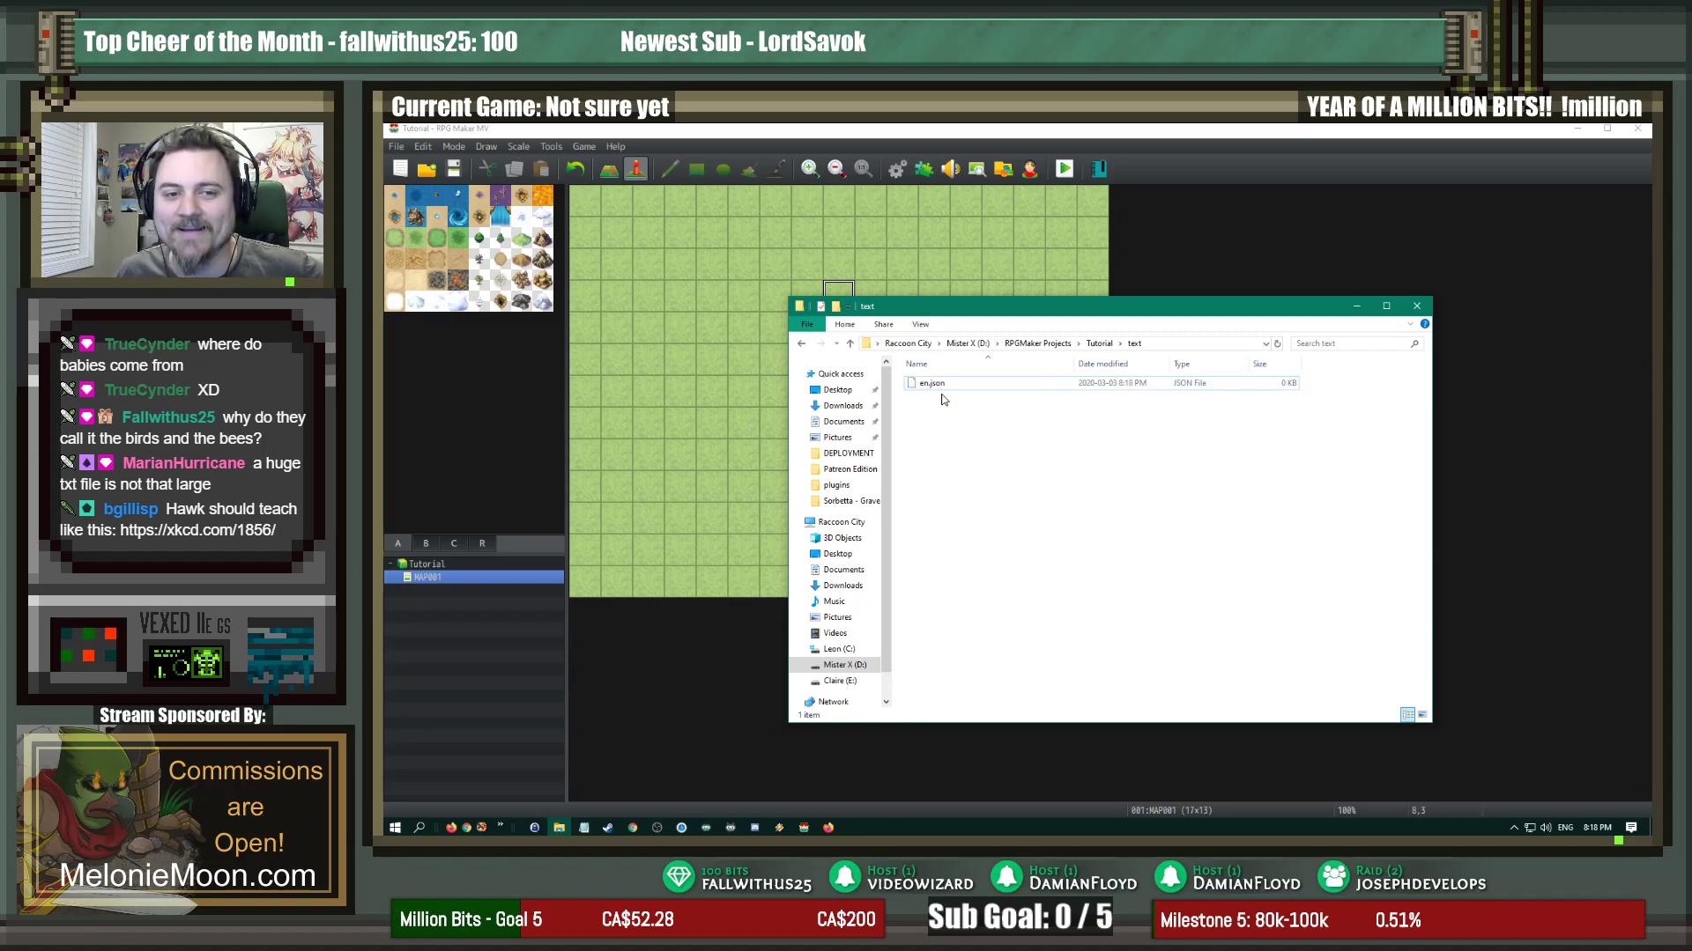
# Step: Open en.json in Notepad++ from its right-click menu
pyautogui.rightClick(928, 384)
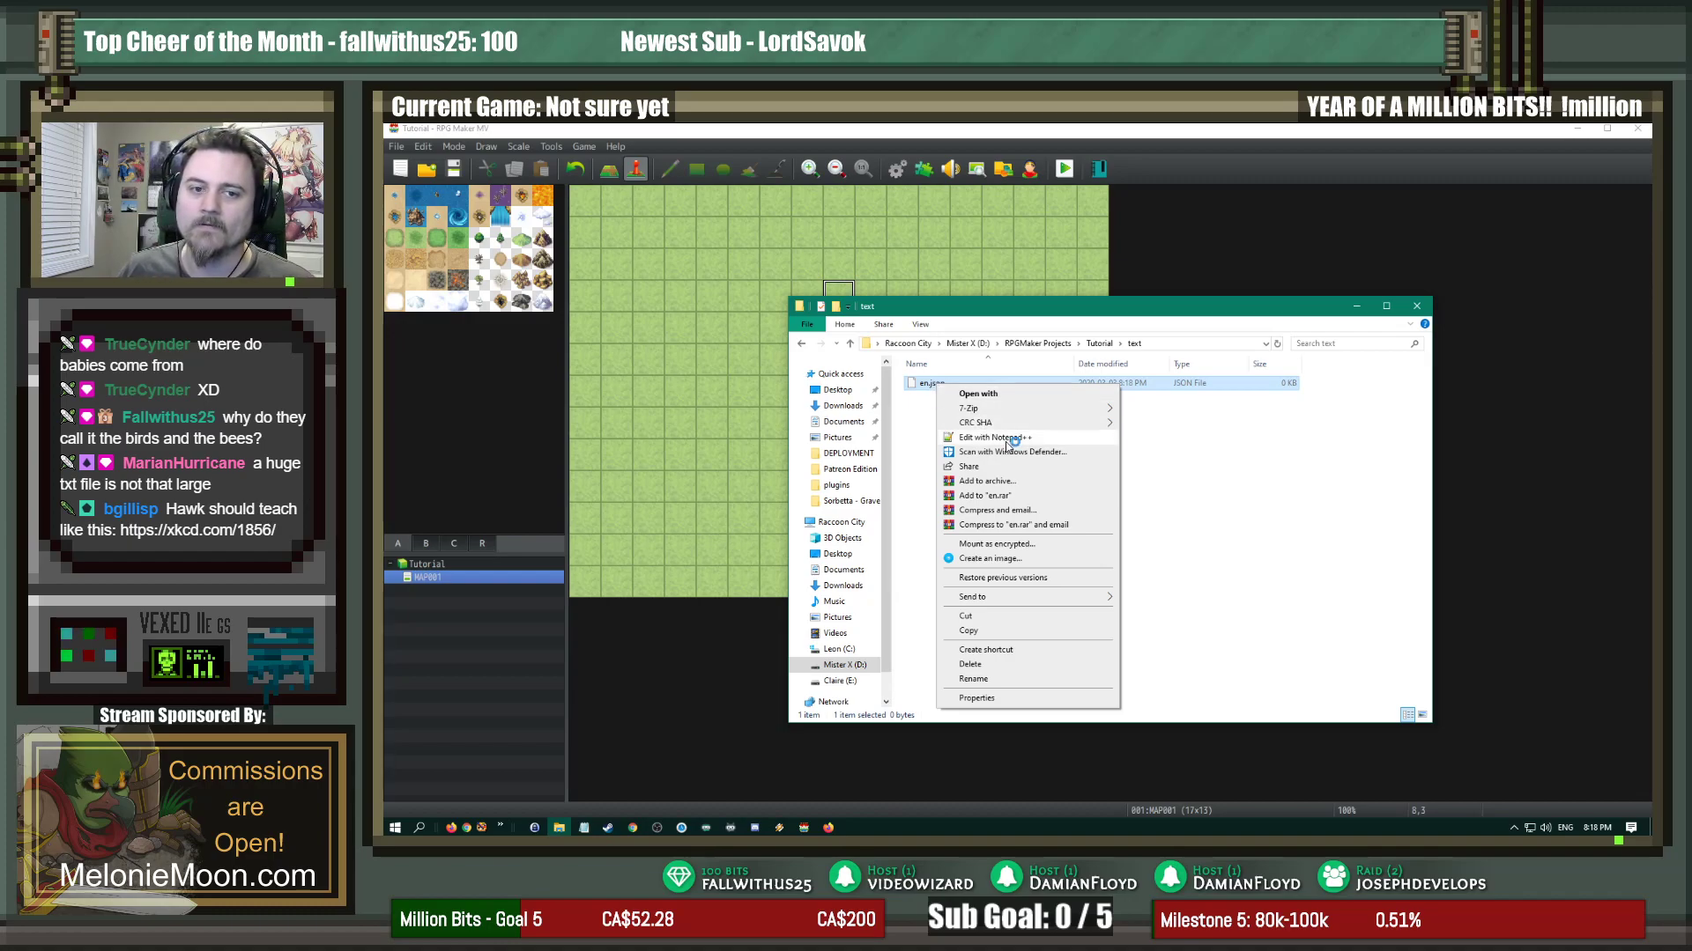
pyautogui.click(991, 437)
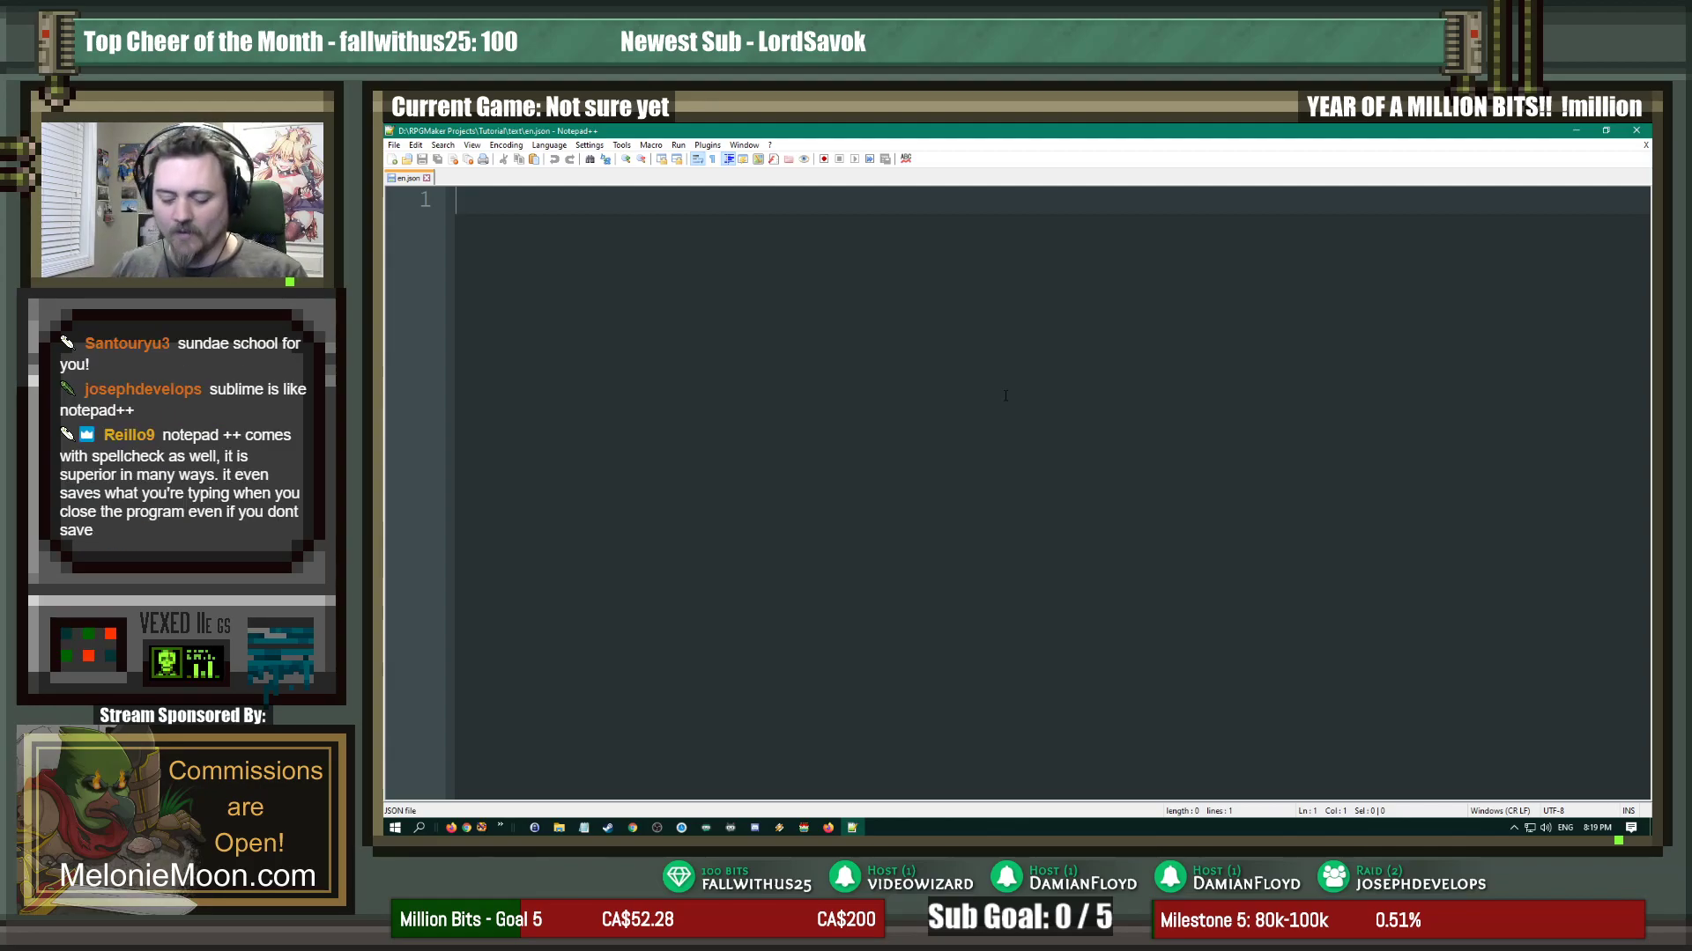
# Step: Type 'Exterior SCHOOL' and 'SOMEONE WALKS UP TO HAROLD AND SPEAKS' into en.json
pyautogui.write('Exte')
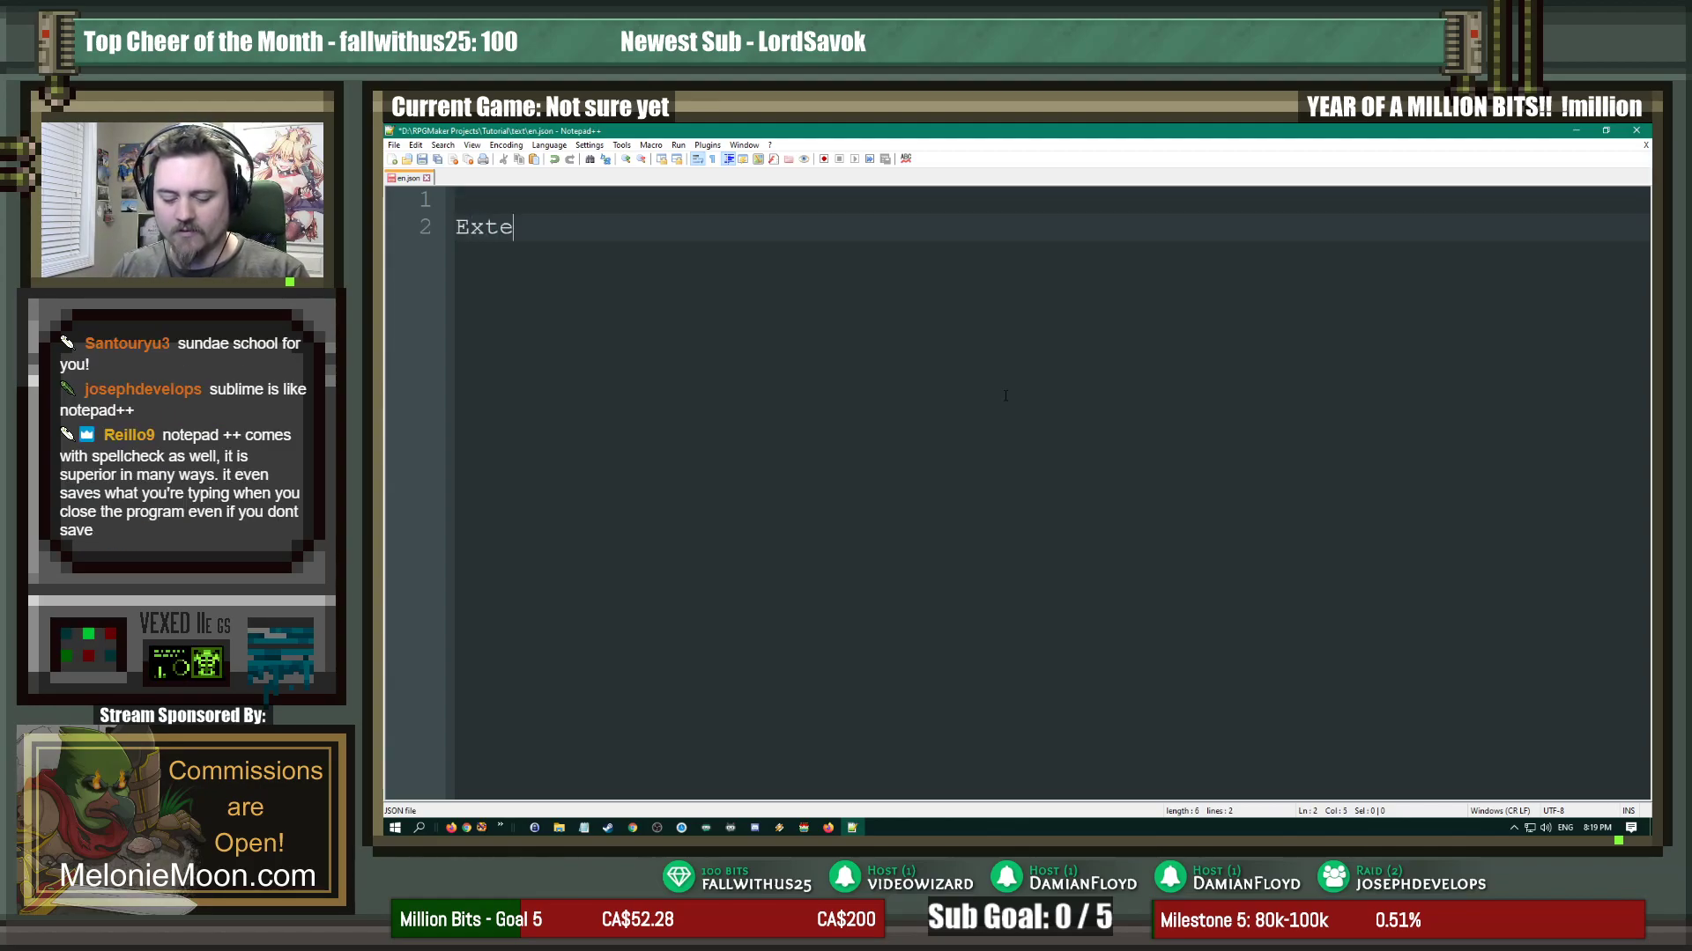
pyautogui.write('rior SCHOOL')
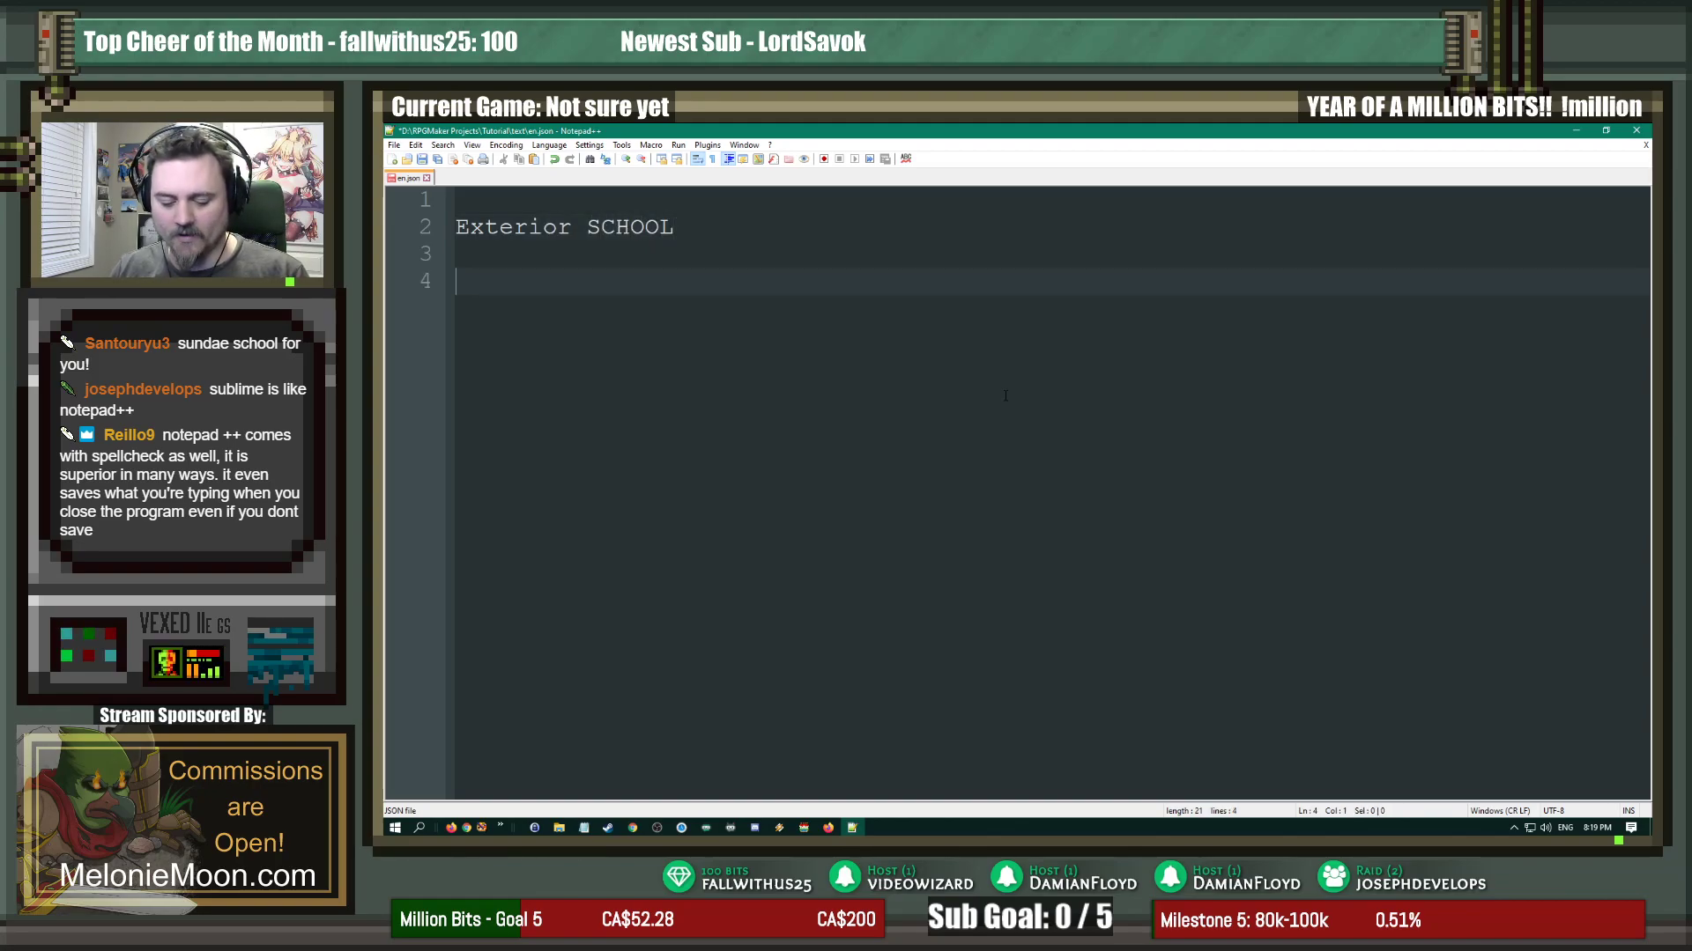
pyautogui.write('SOMEONE')
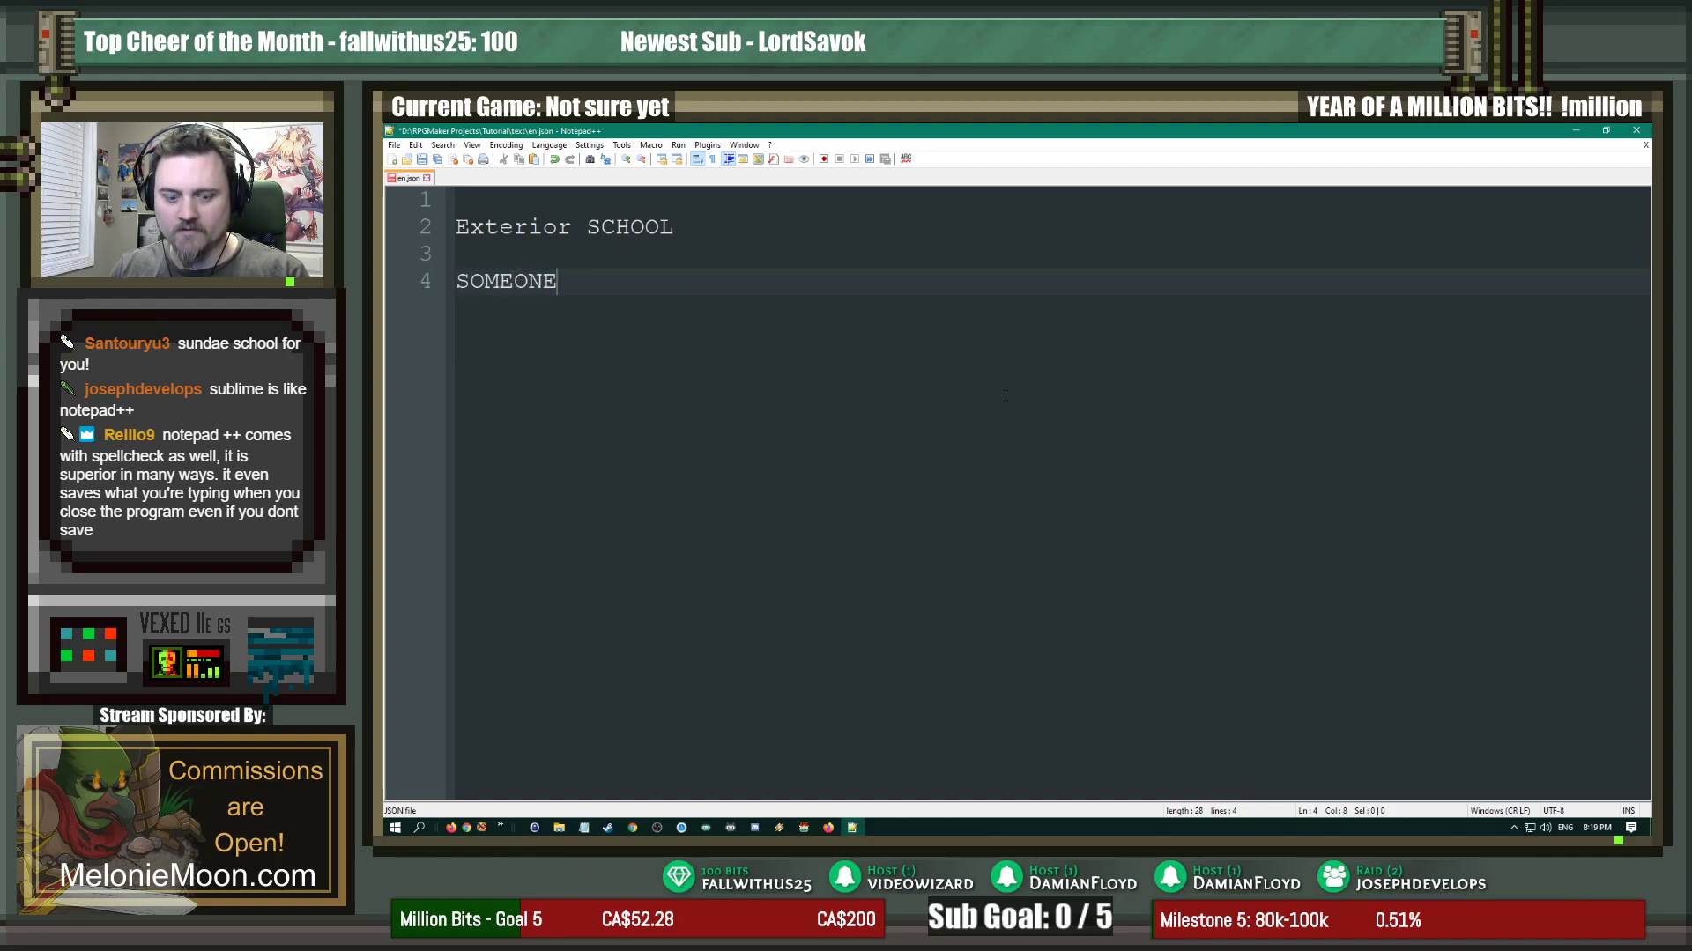
pyautogui.write('WALKS UP TO')
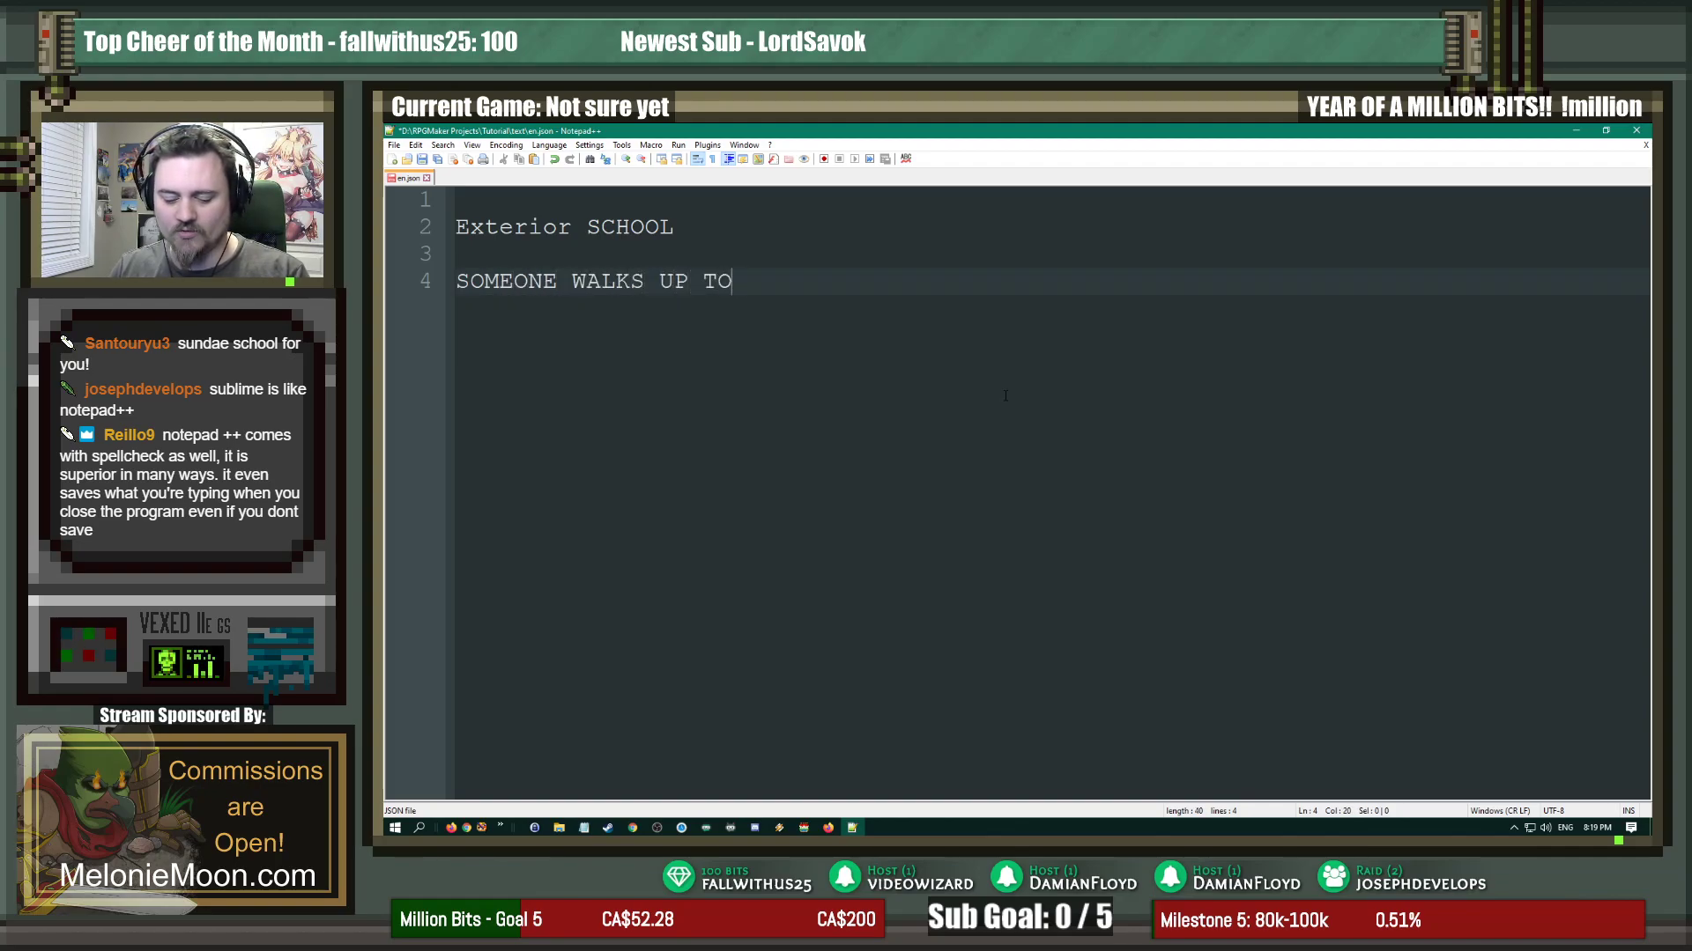
pyautogui.write('HAROLF')
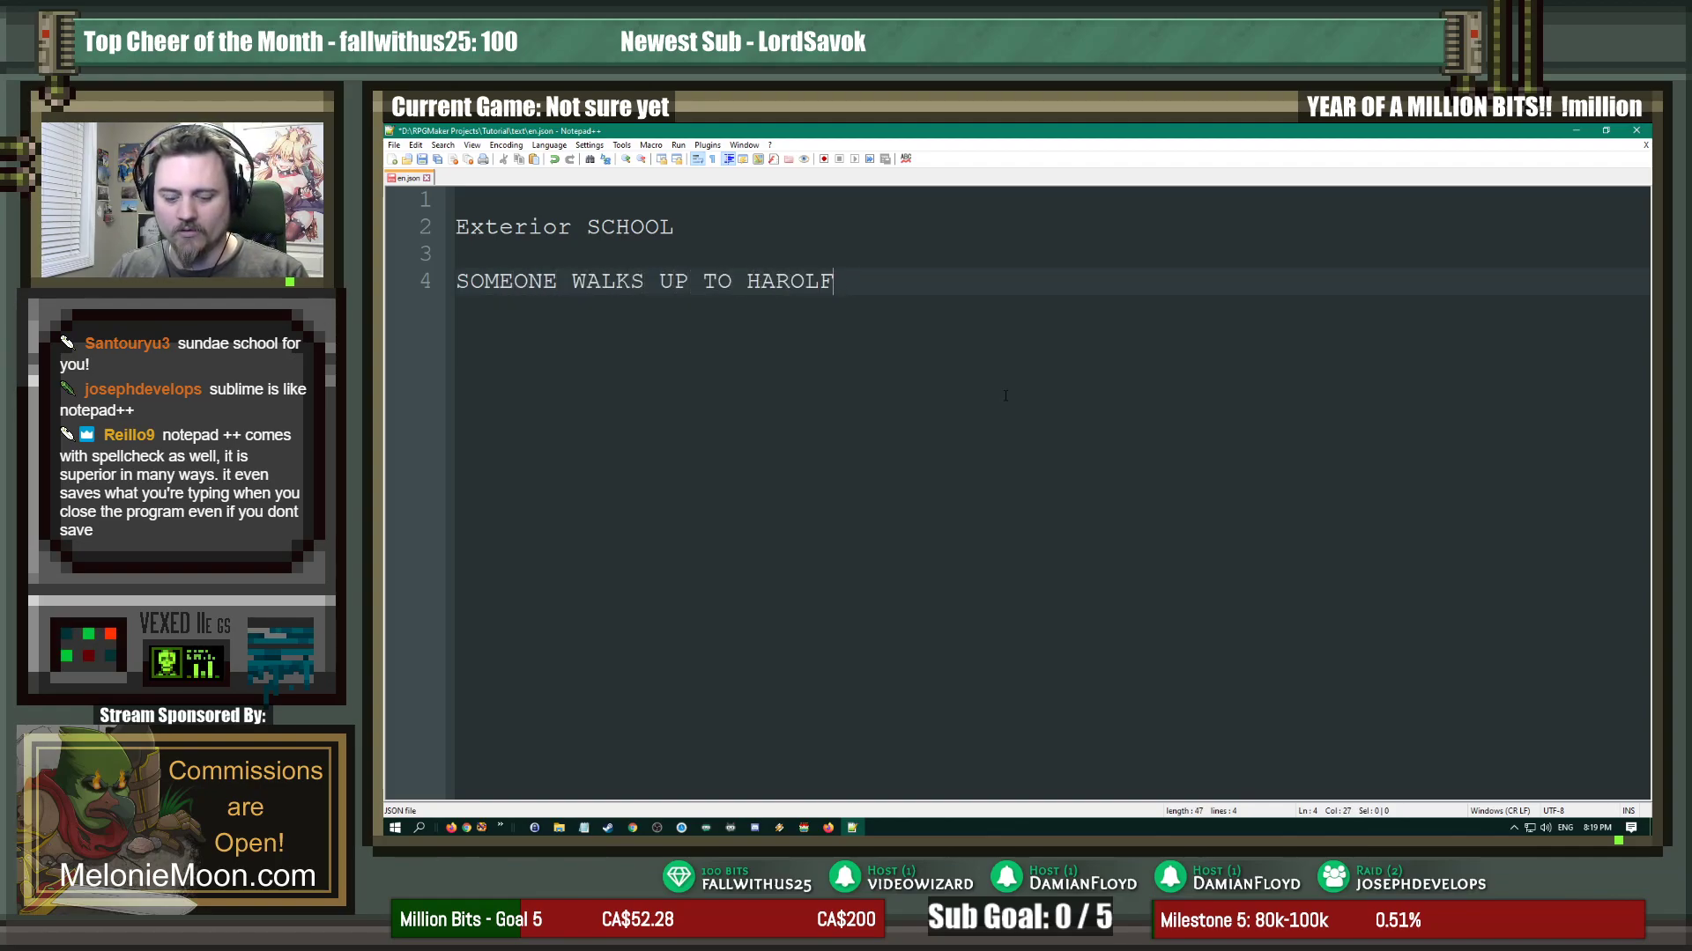
pyautogui.write('D AND SPE')
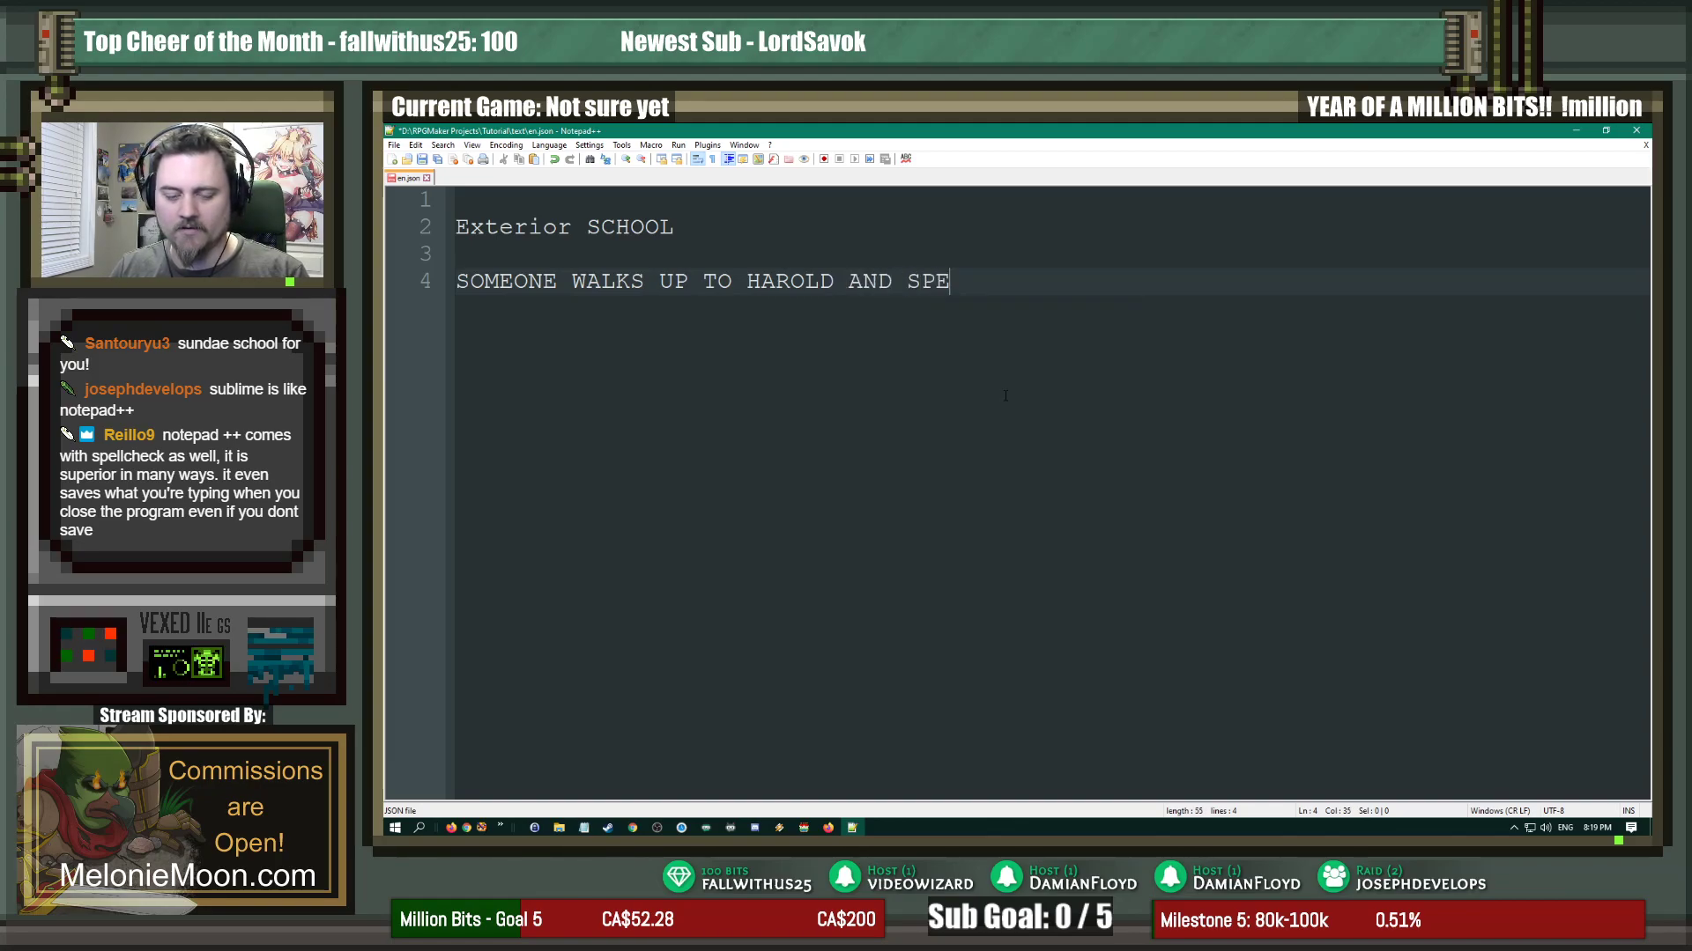
pyautogui.write('AKS')
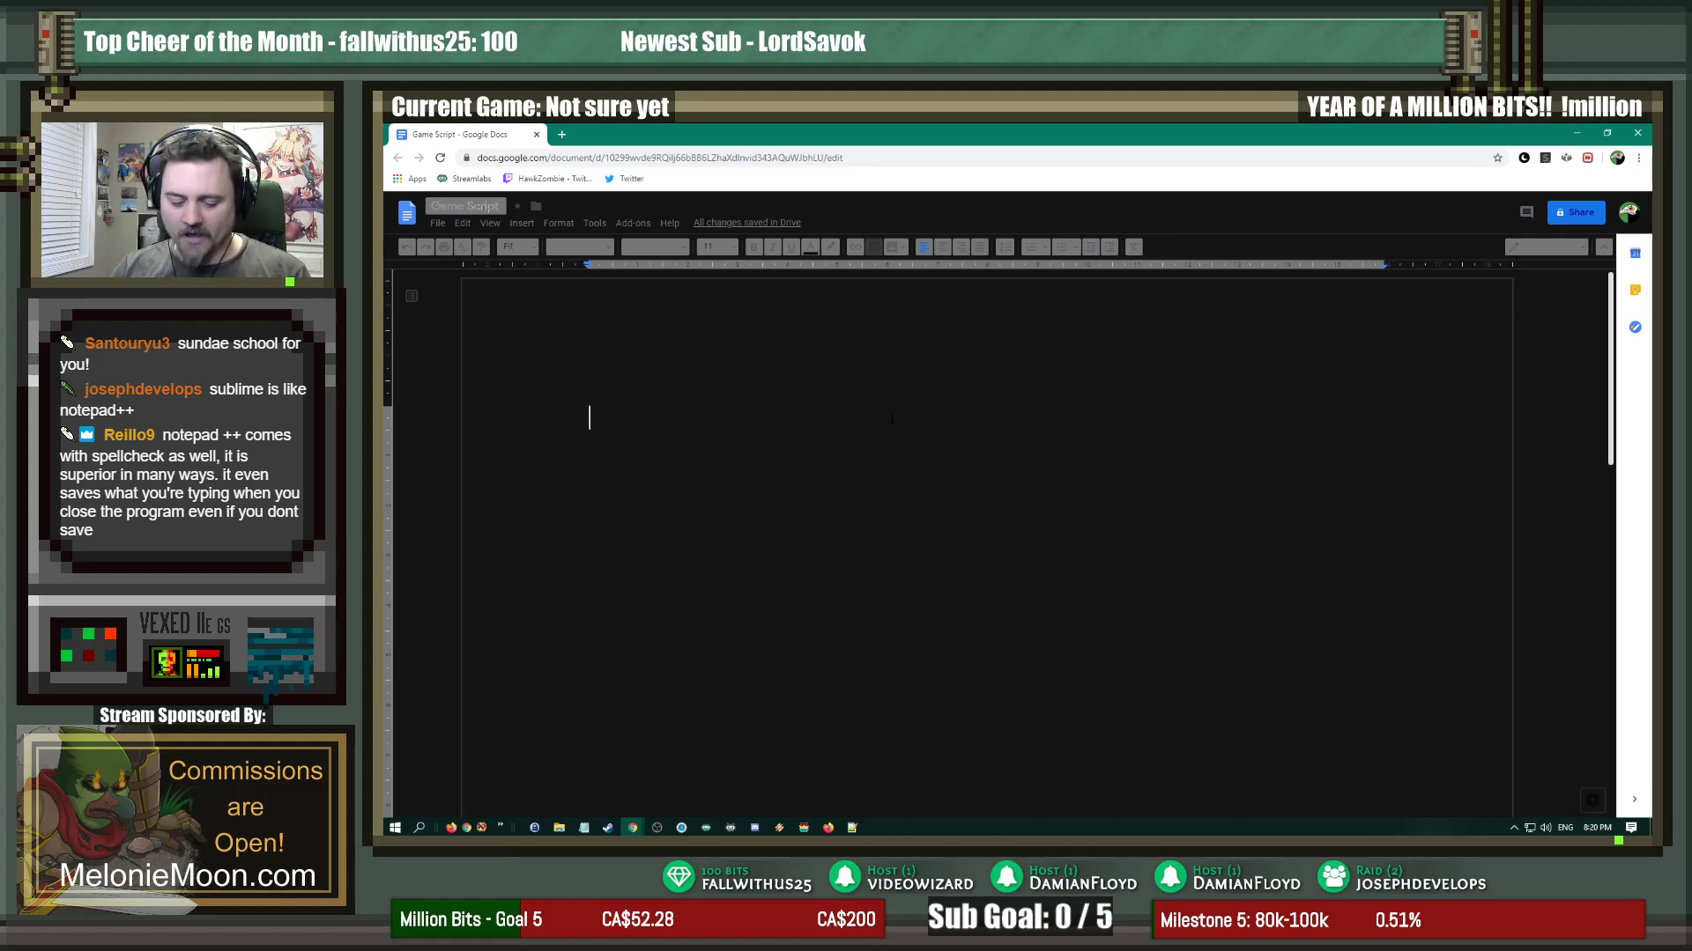
# Step: Write the Exterior heading and 'Harold walks up to an NPC and asks them a question'
pyautogui.write('Exterior Field')
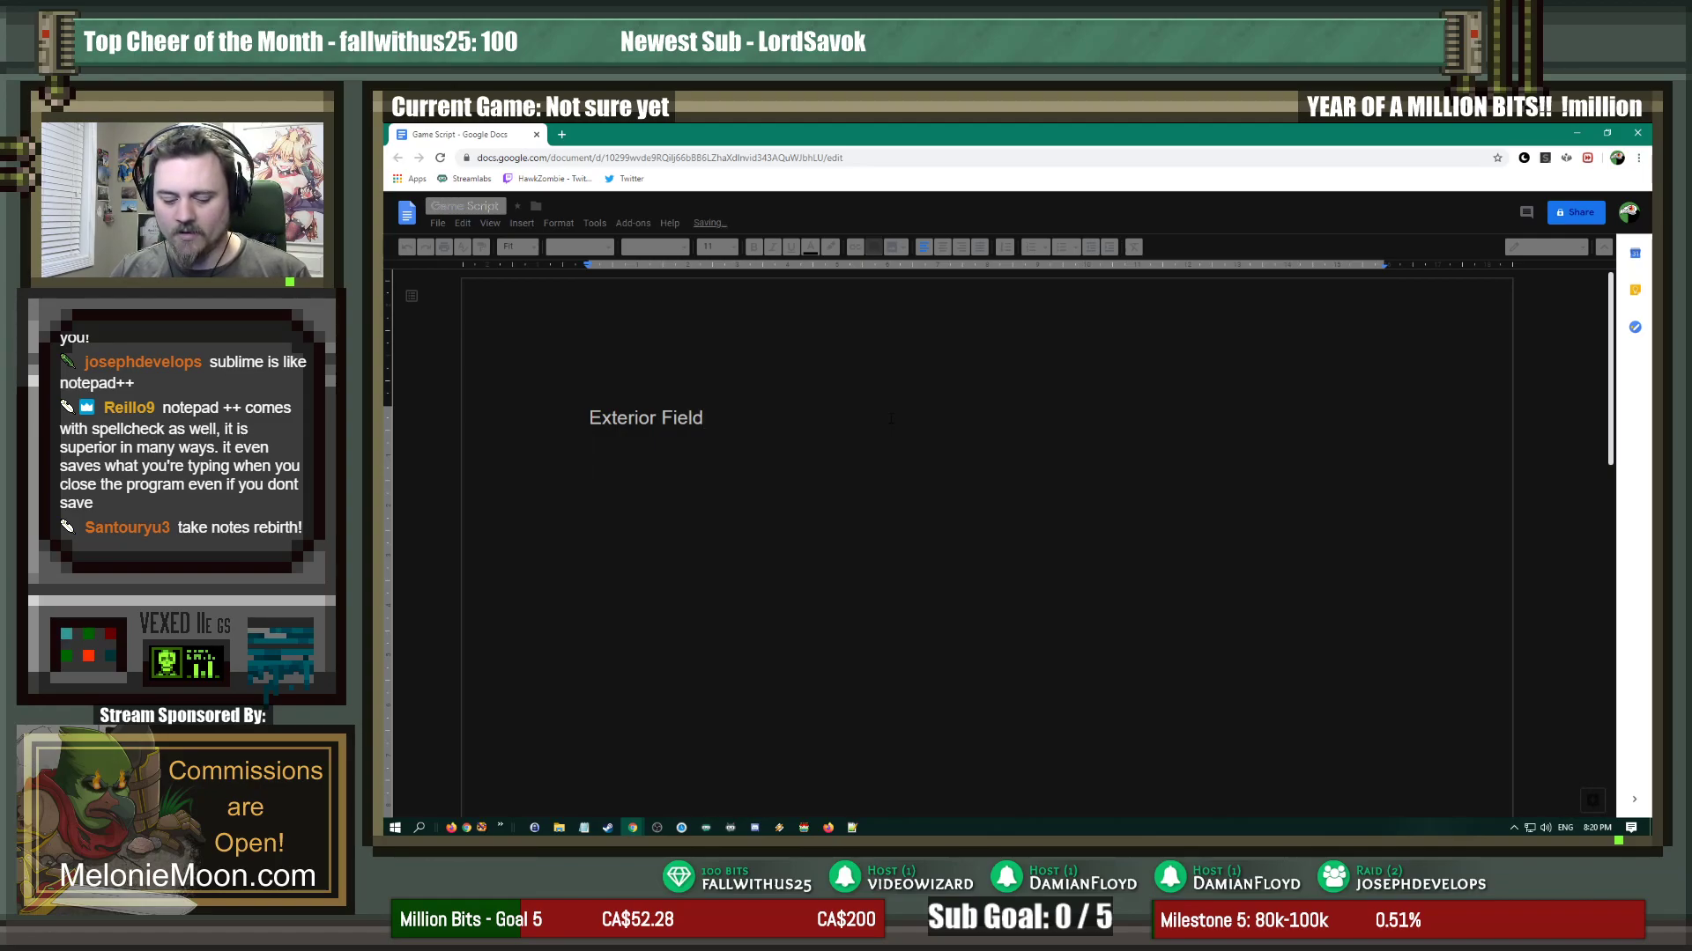
pyautogui.write('Haro')
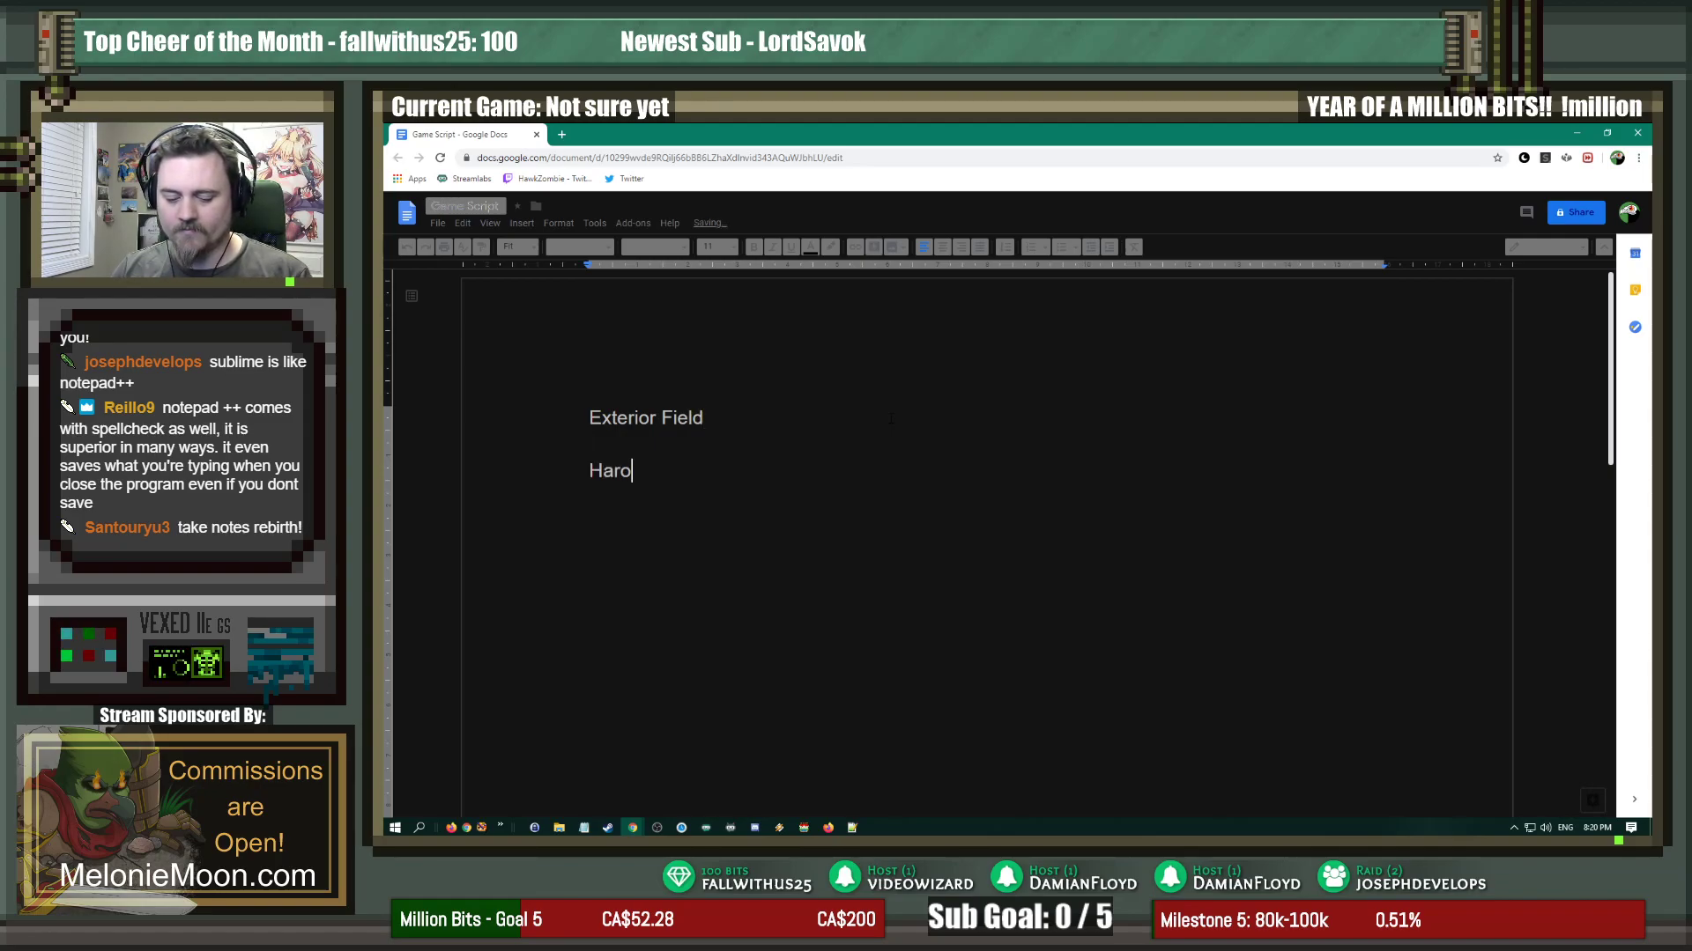
pyautogui.write('ld walks up to')
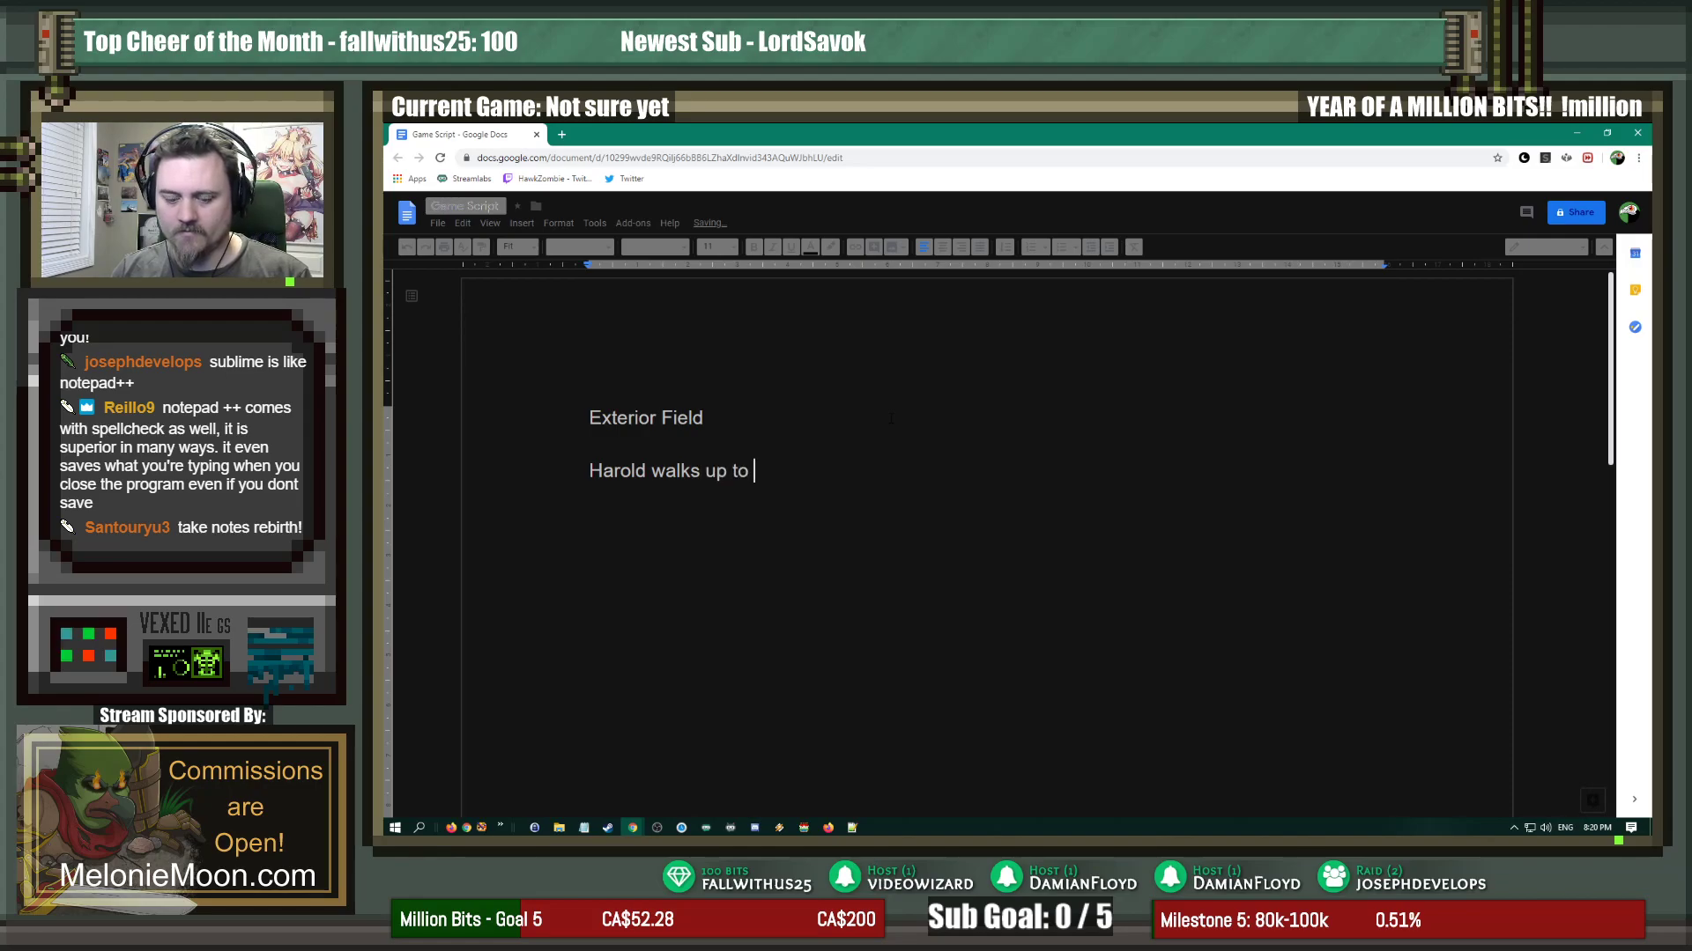
pyautogui.write('an NPC and asks')
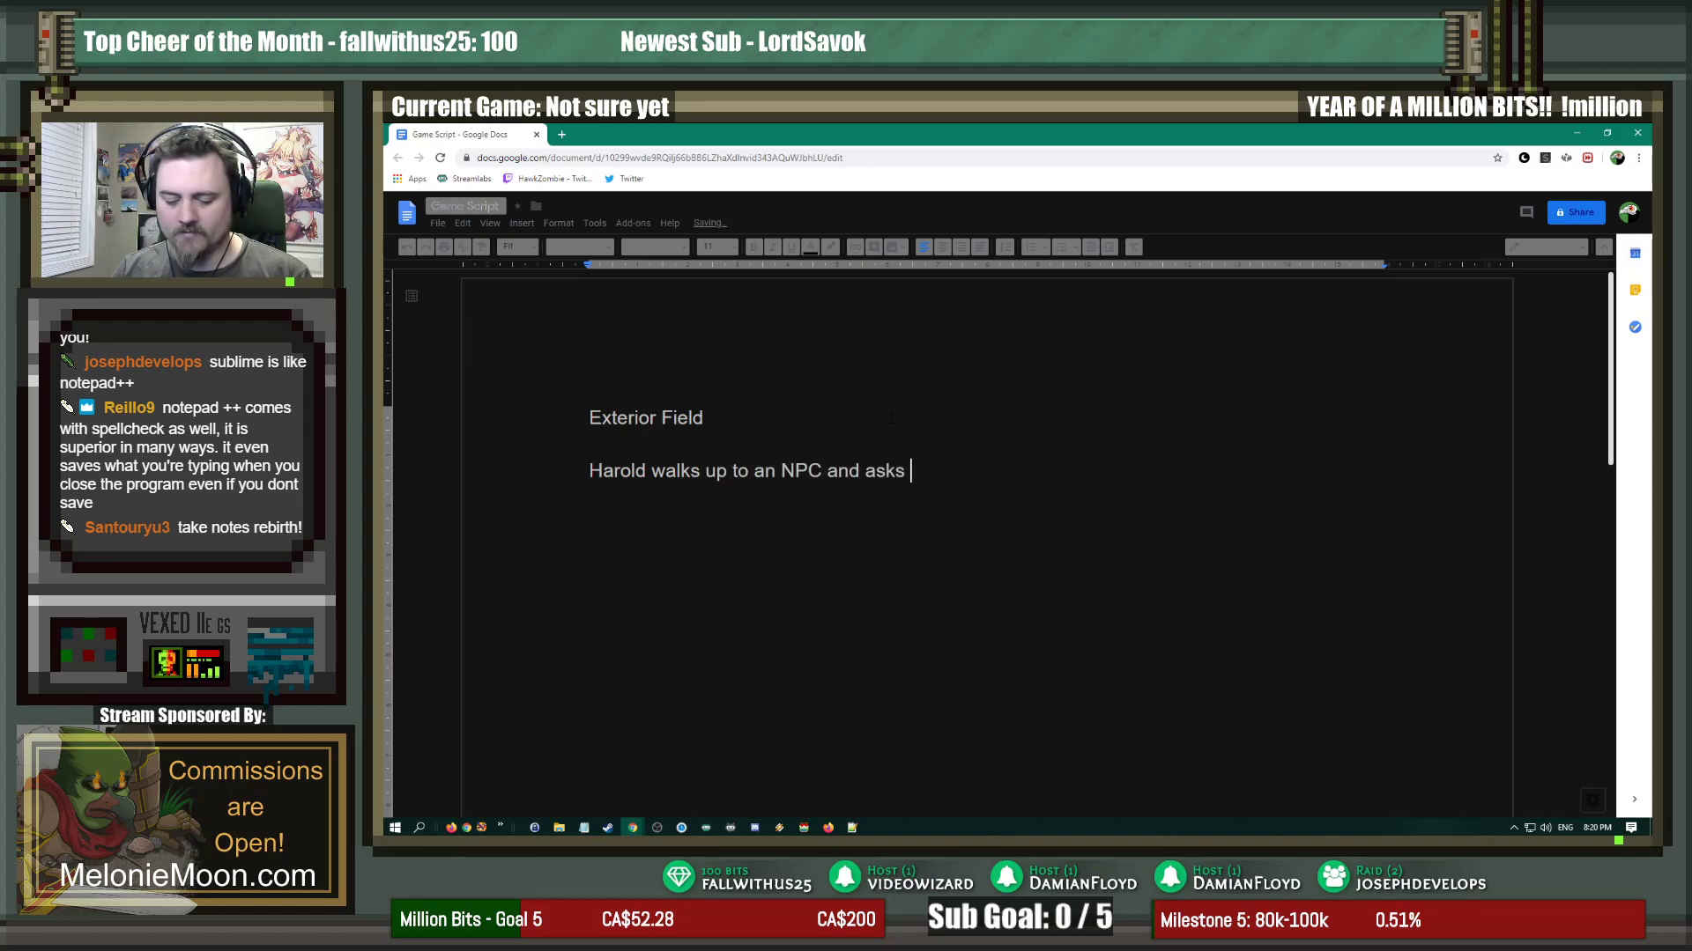
pyautogui.write('them a question')
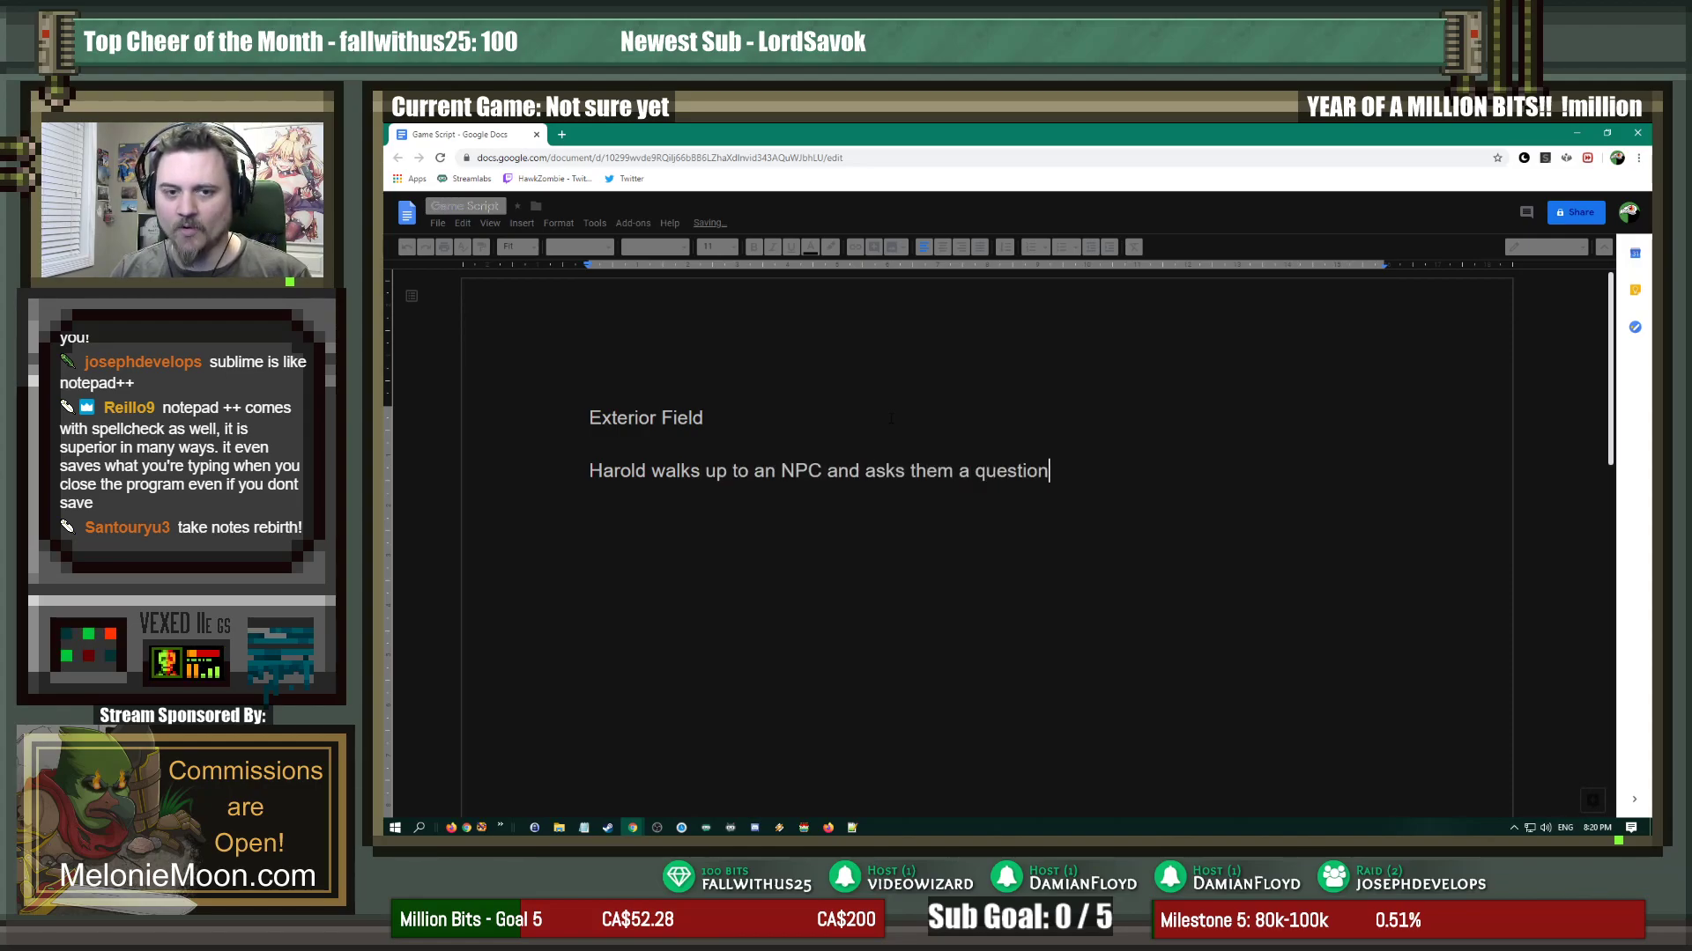
# Step: Type Harold asking about the muffin man and the NPC's 'No, I don't know' reply
pyautogui.write('HAROLD')
pyautogui.write('Hello, do you know the')
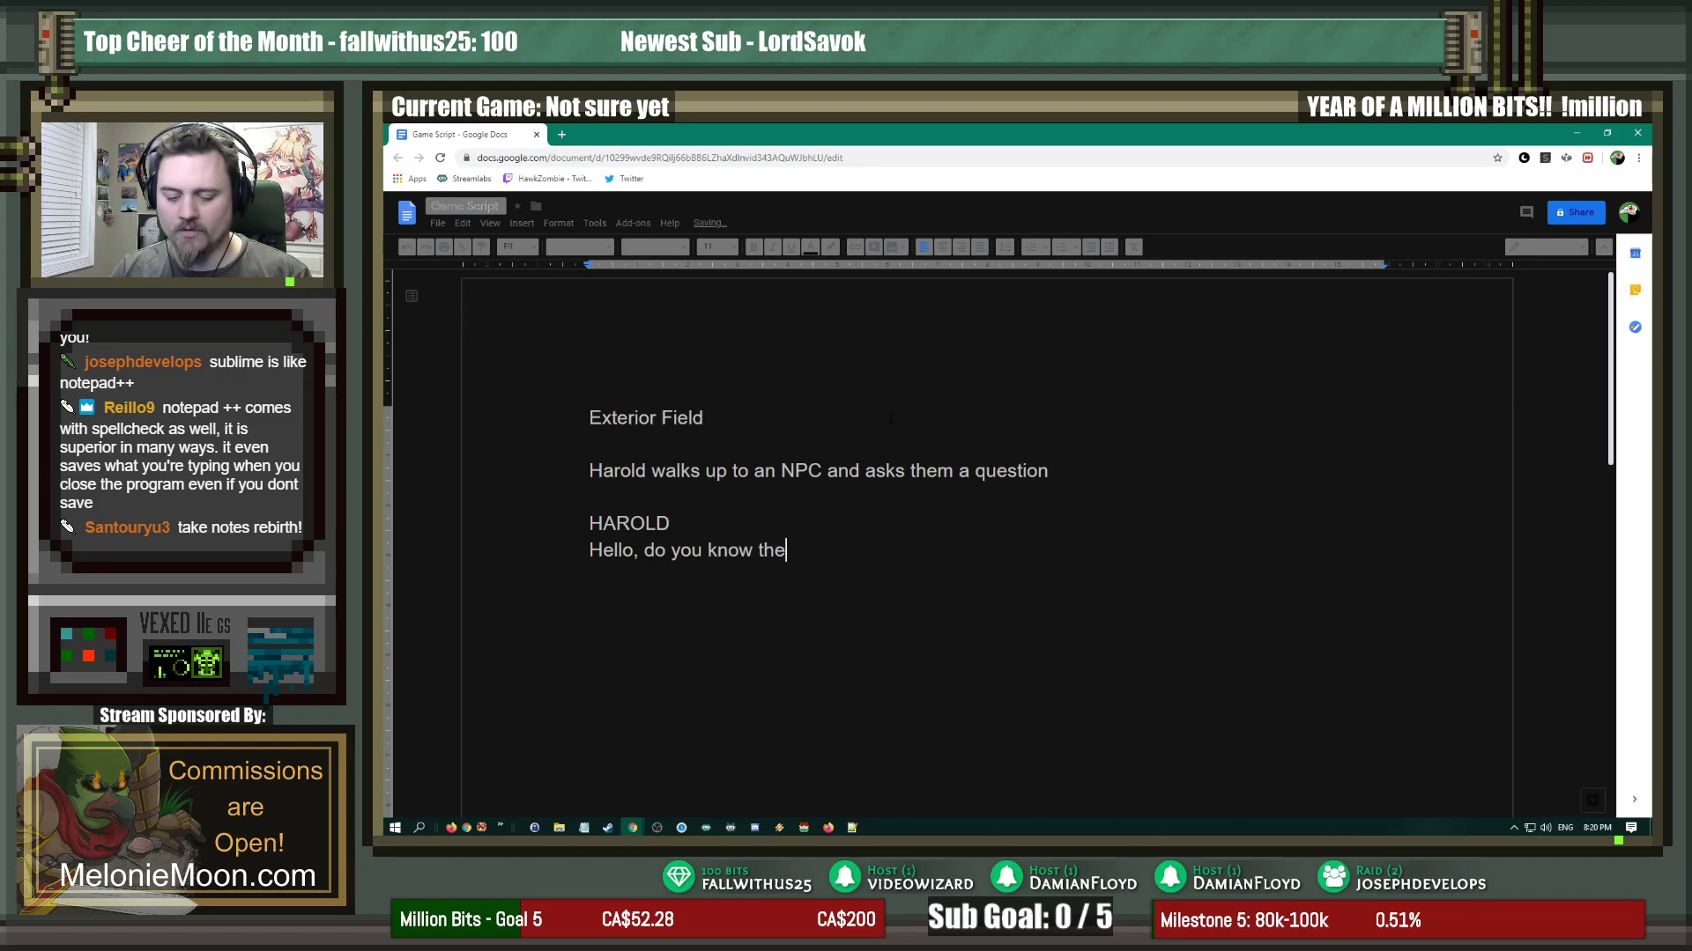
pyautogui.write('muffin man')
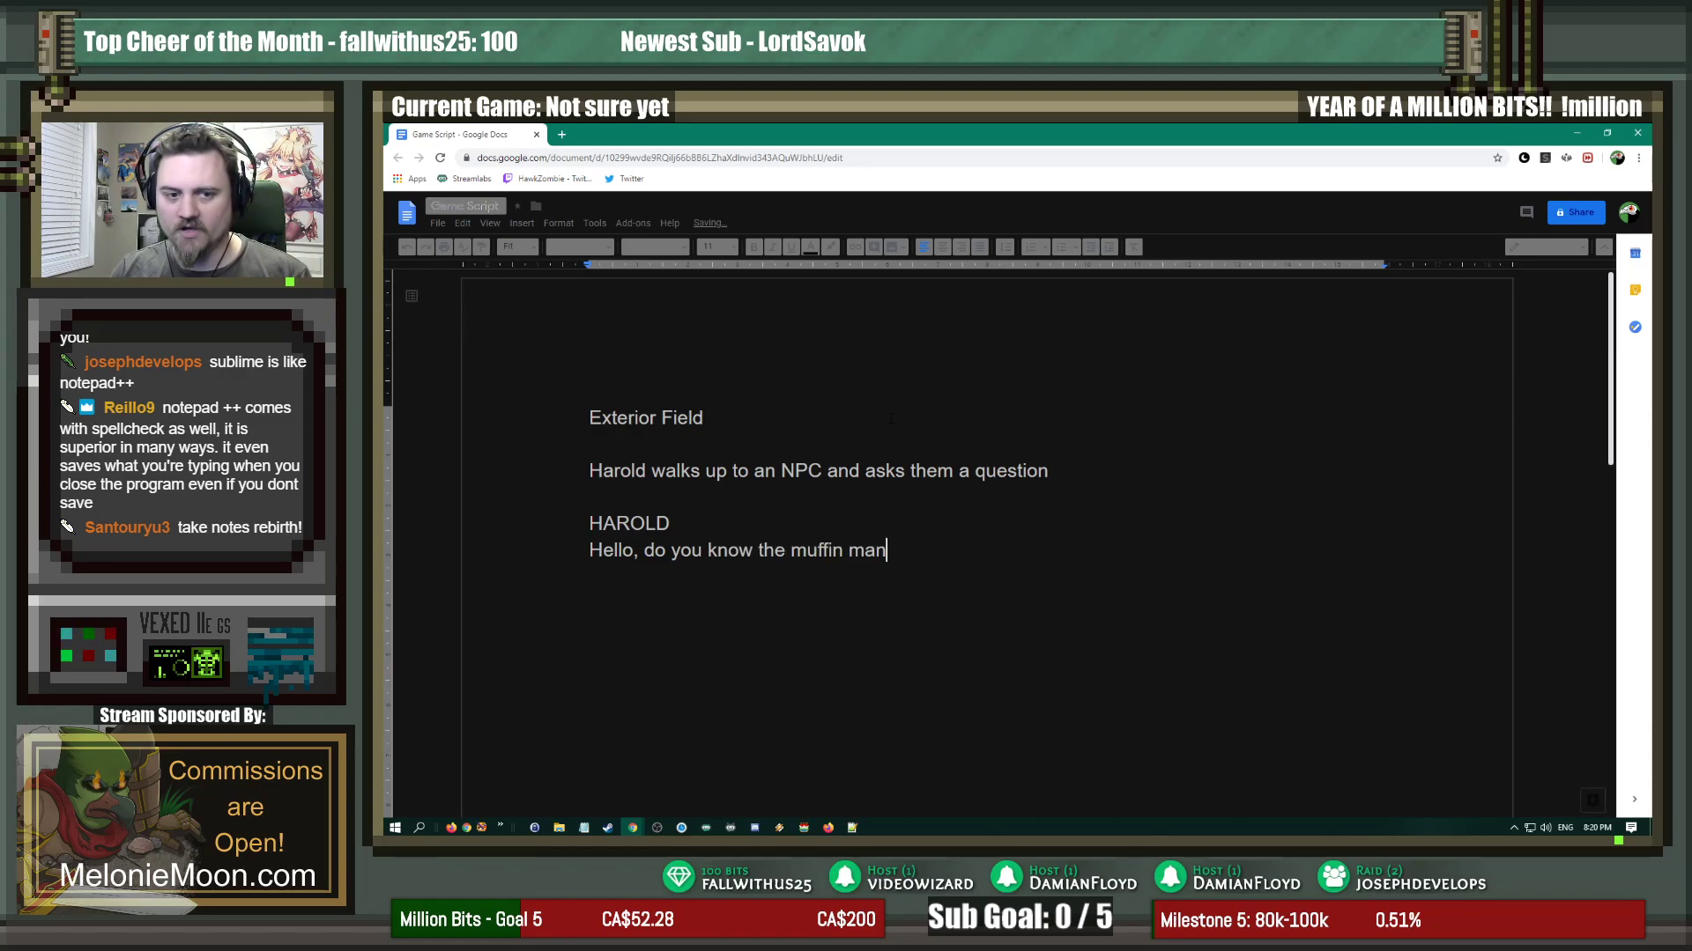
pyautogui.write('?')
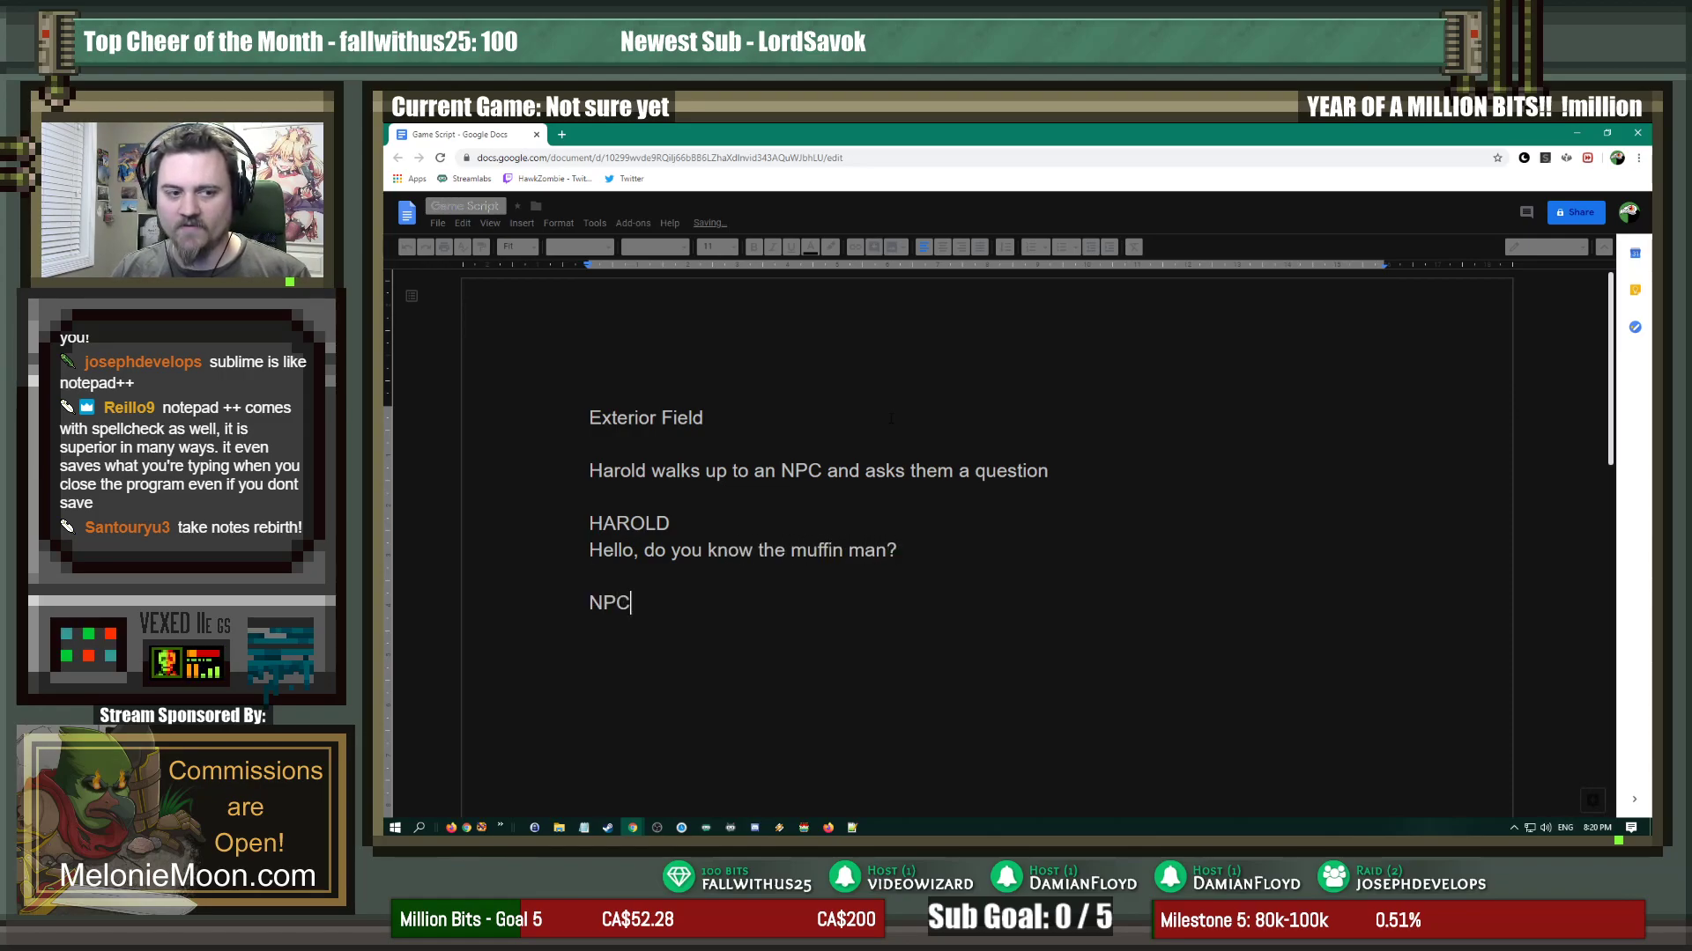
pyautogui.write('No, I d')
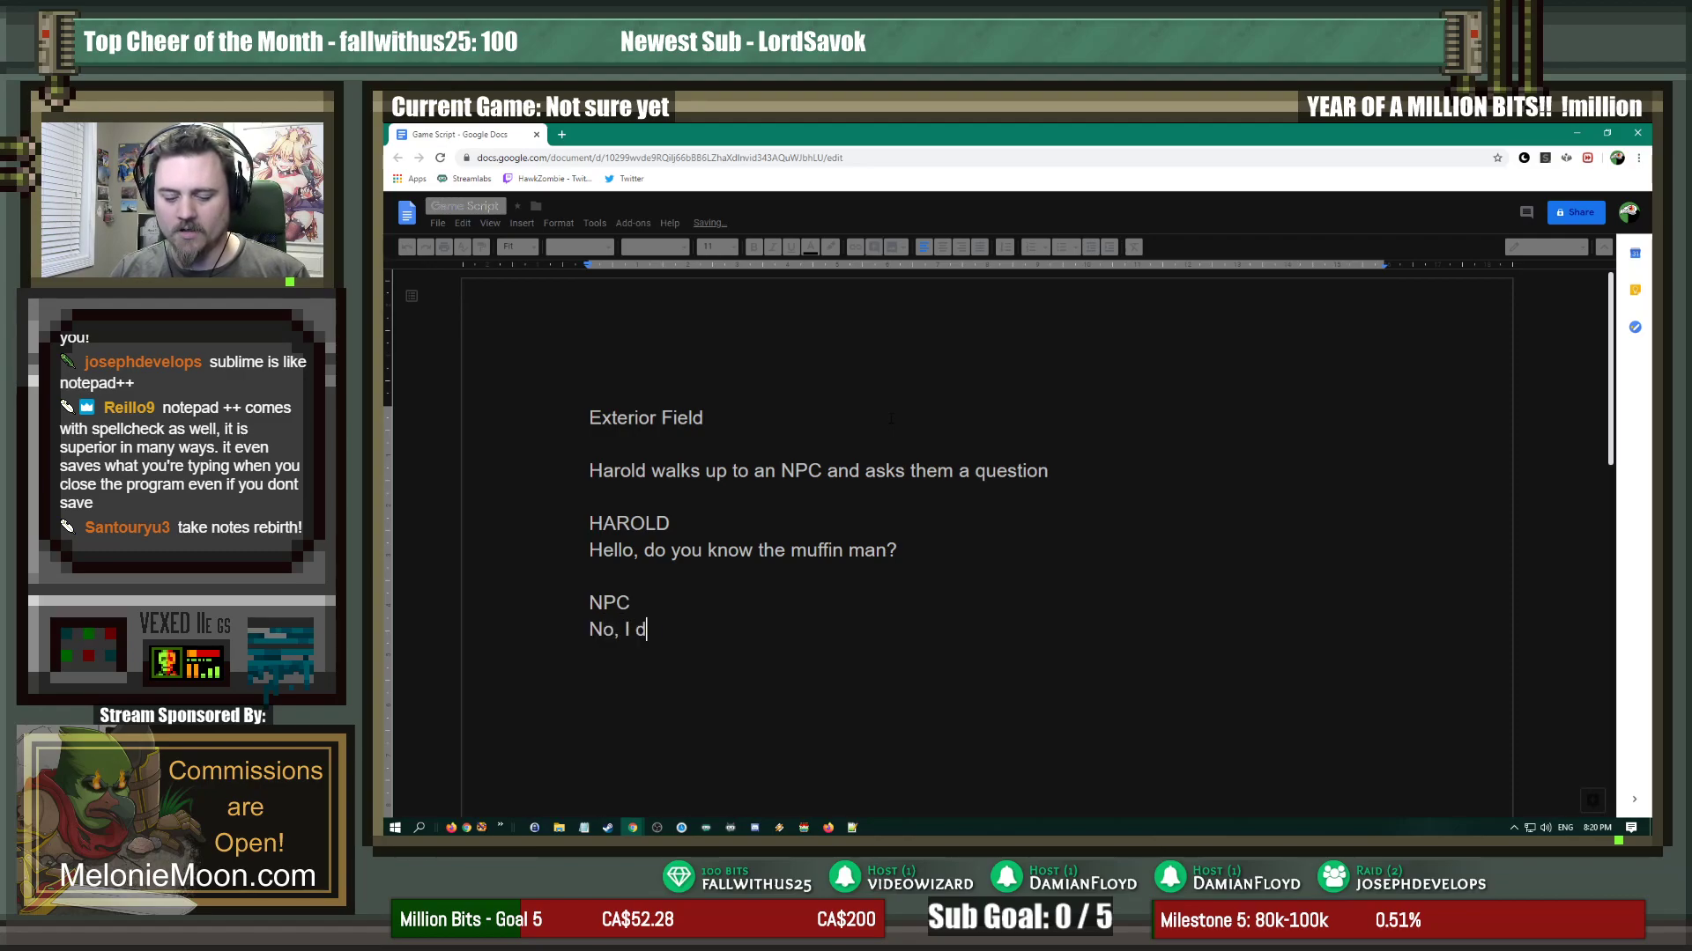
pyautogui.write("on't kn")
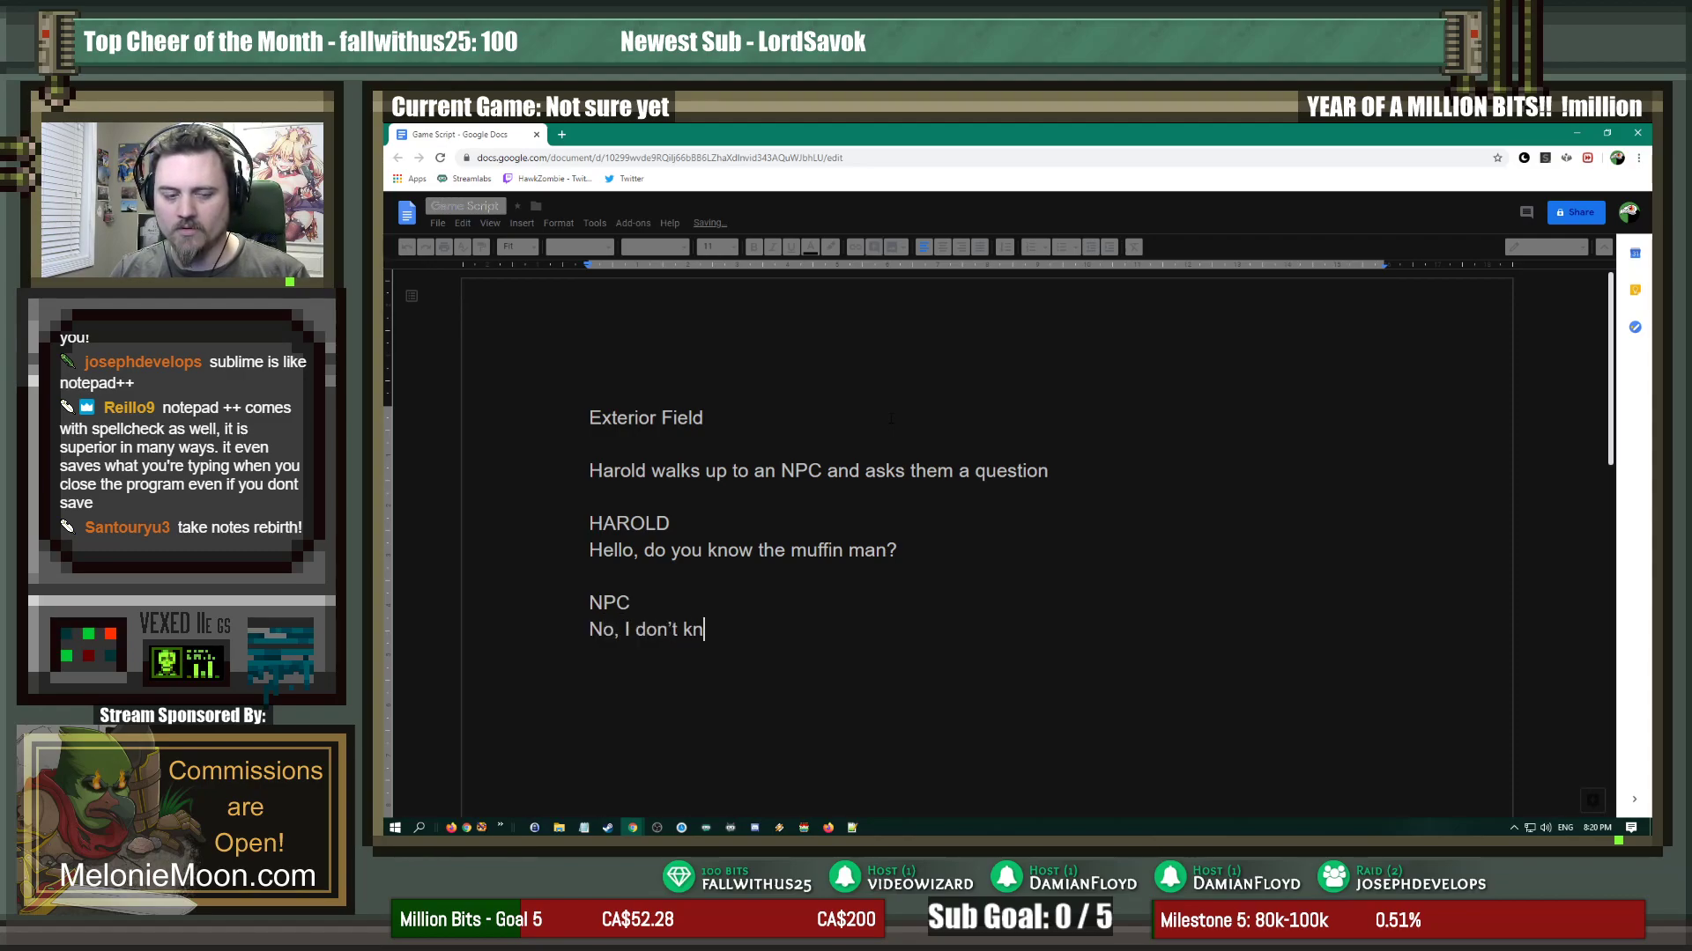
pyautogui.write('ow the muffin man.')
pyautogui.write('You are useless to me.')
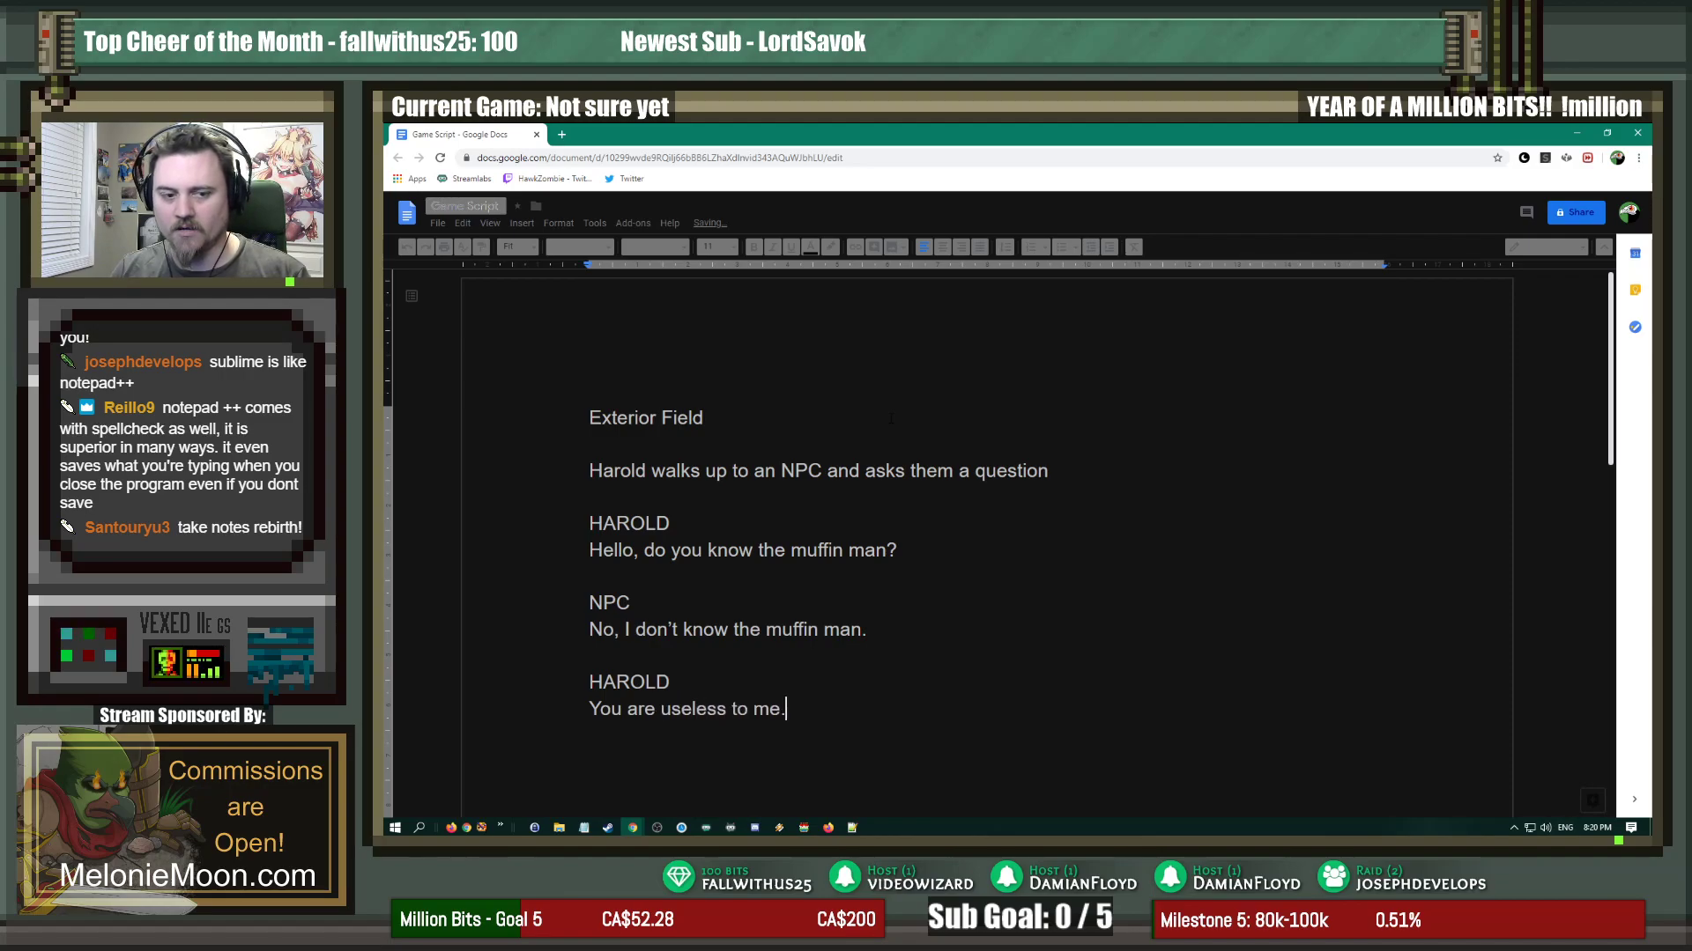
# Step: Add Harold's 'Begone THOT' line with a \C[18] colour code
pyautogui.write('Begone THOT.')
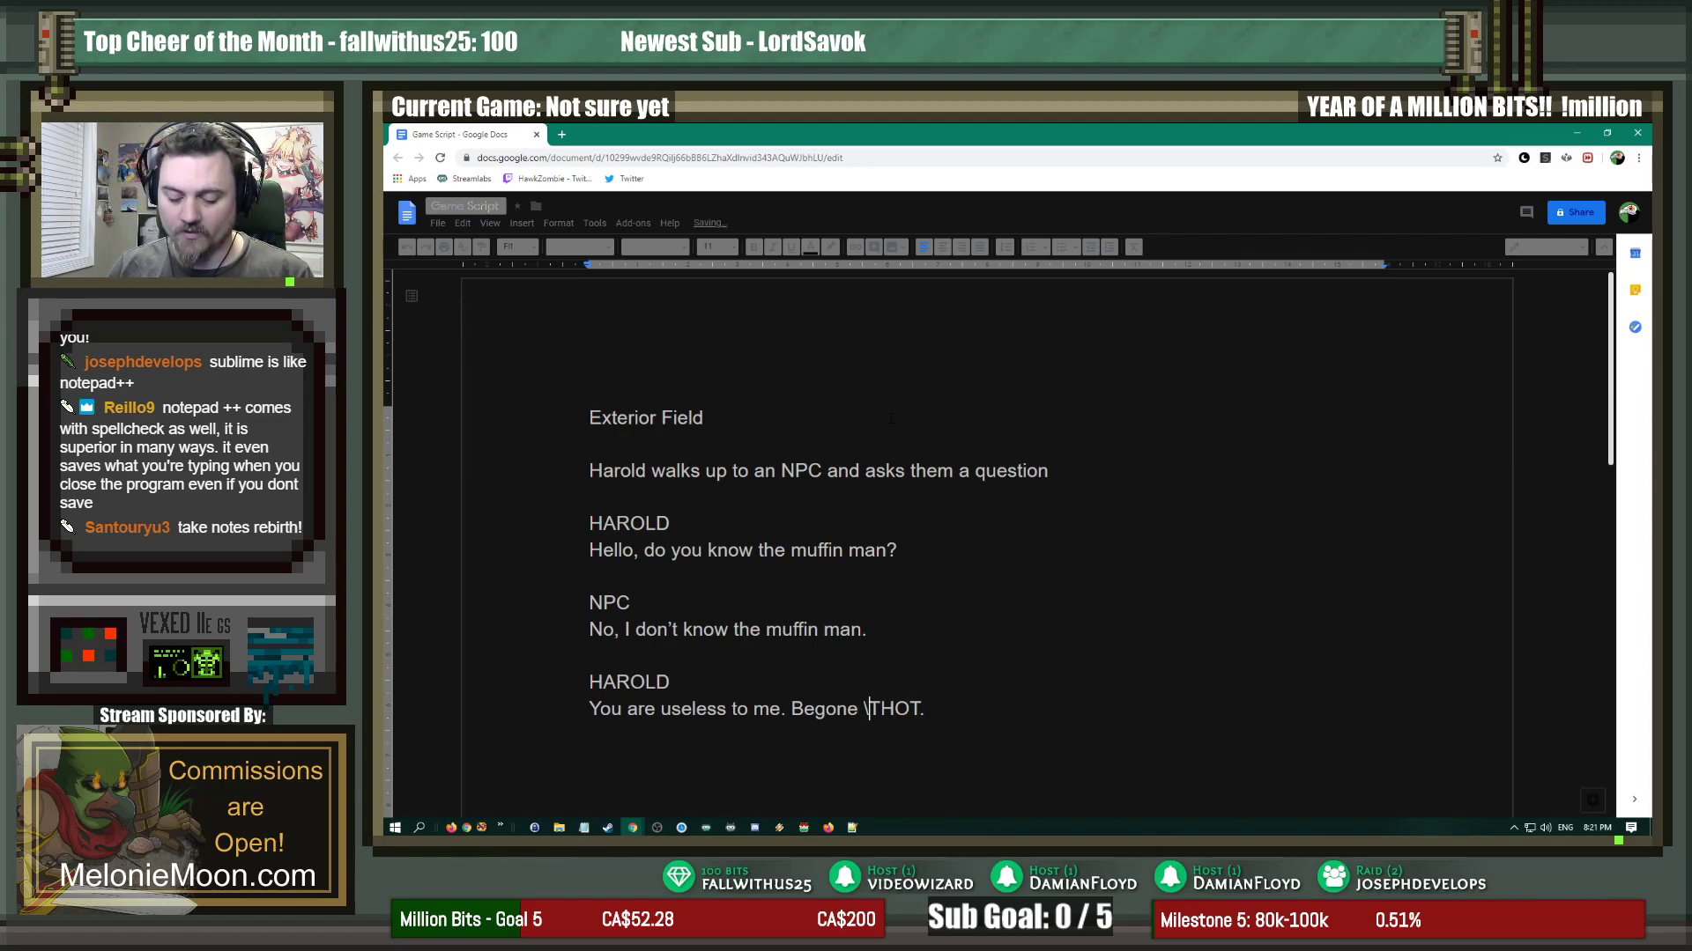
pyautogui.write('C')
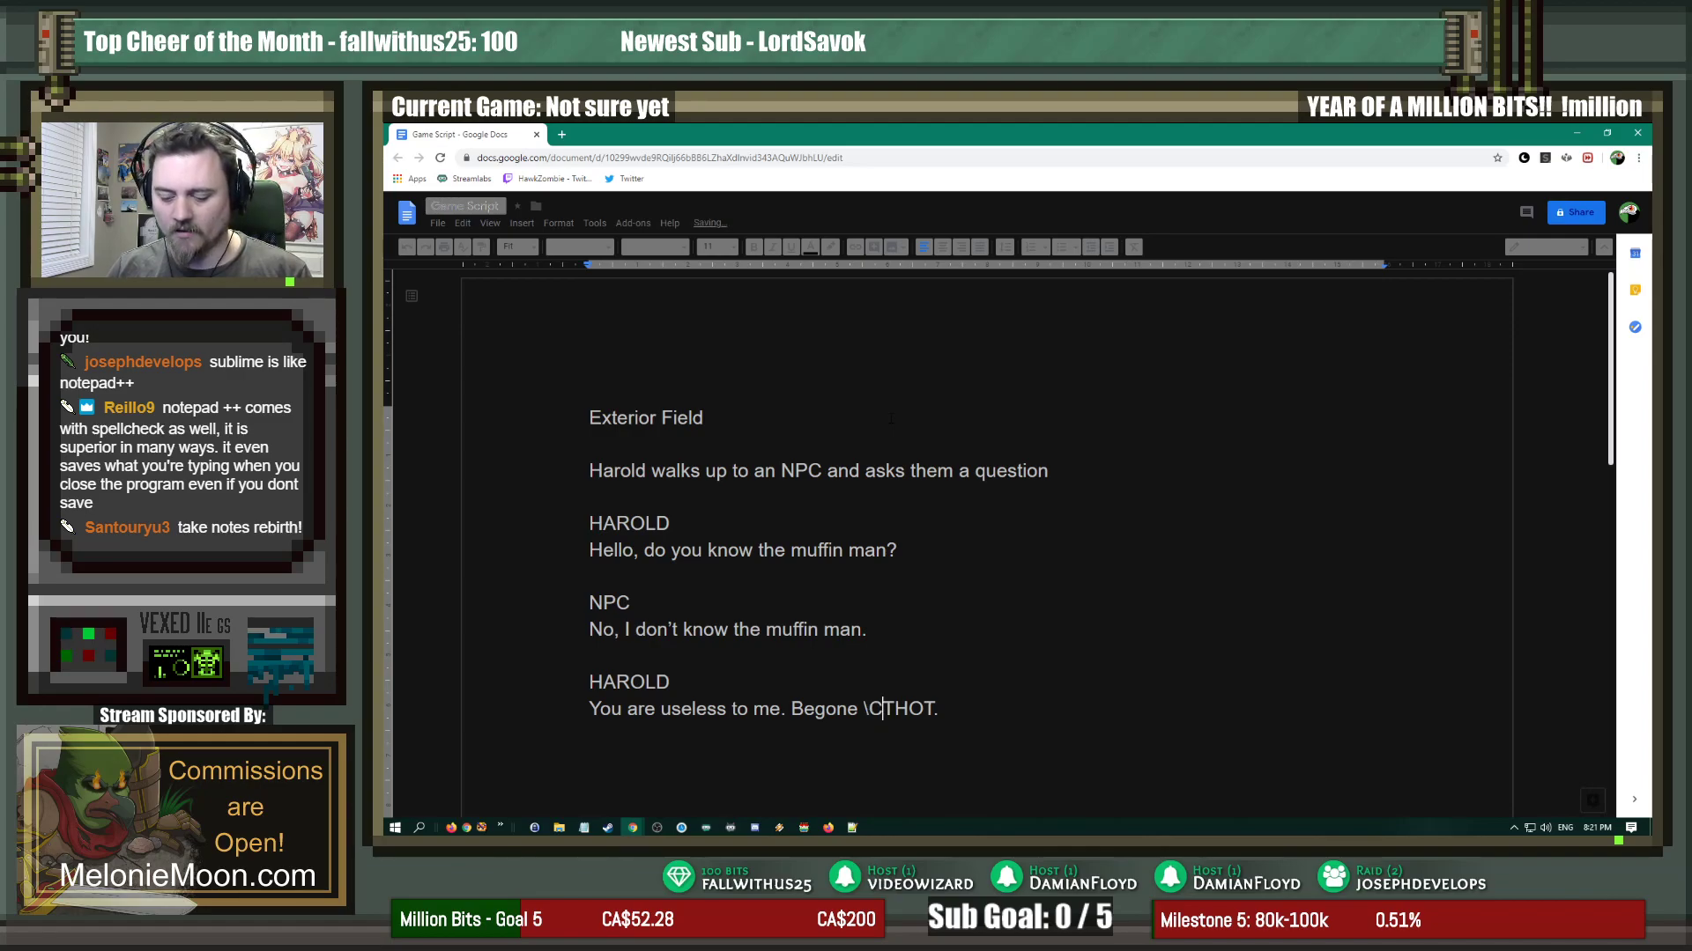
pyautogui.write('[18]')
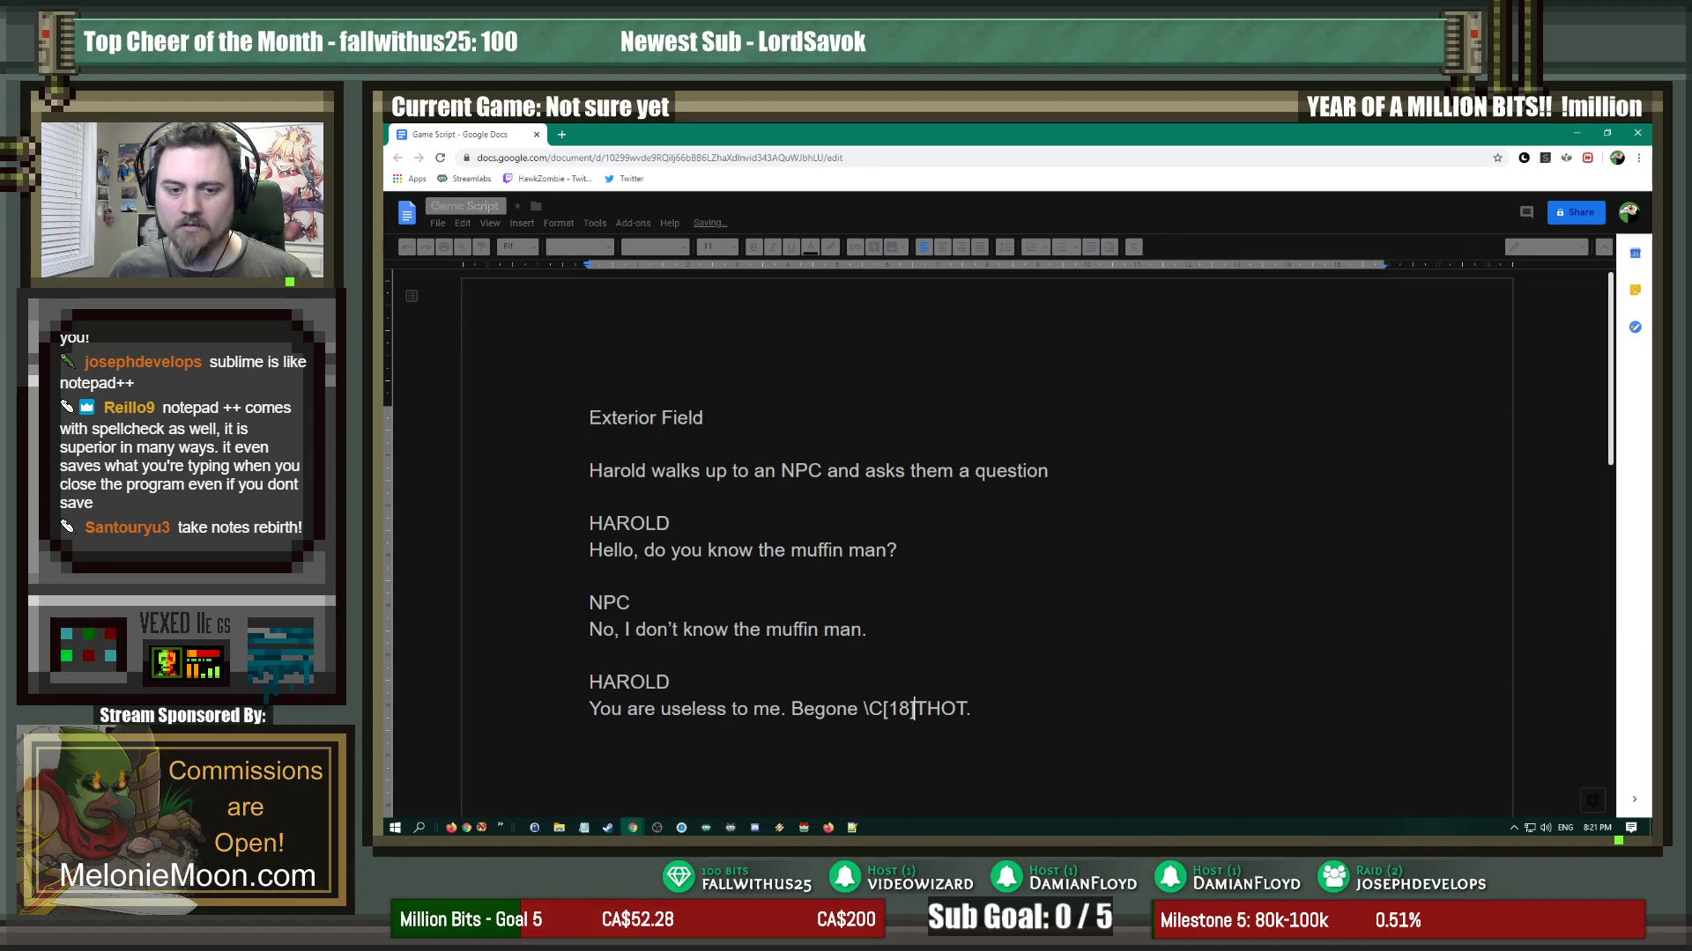
pyautogui.write('\\C')
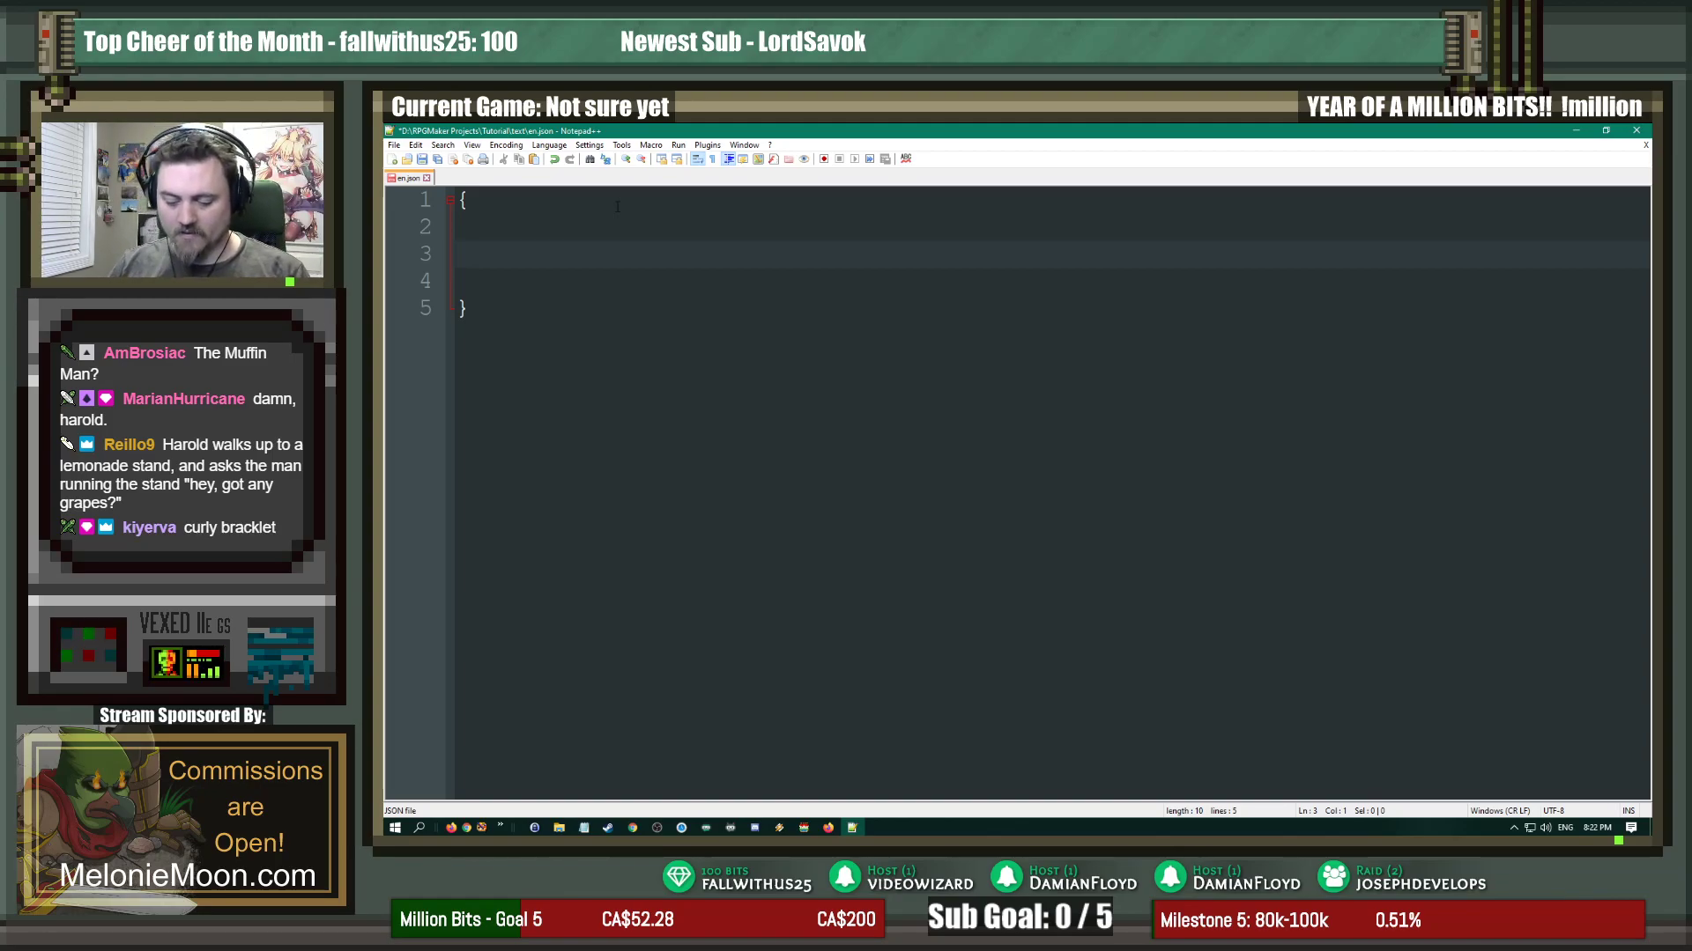
# Step: Enter the quoted key "GRASS.HAROLD1" followed by a colon in en.json
pyautogui.write('"')
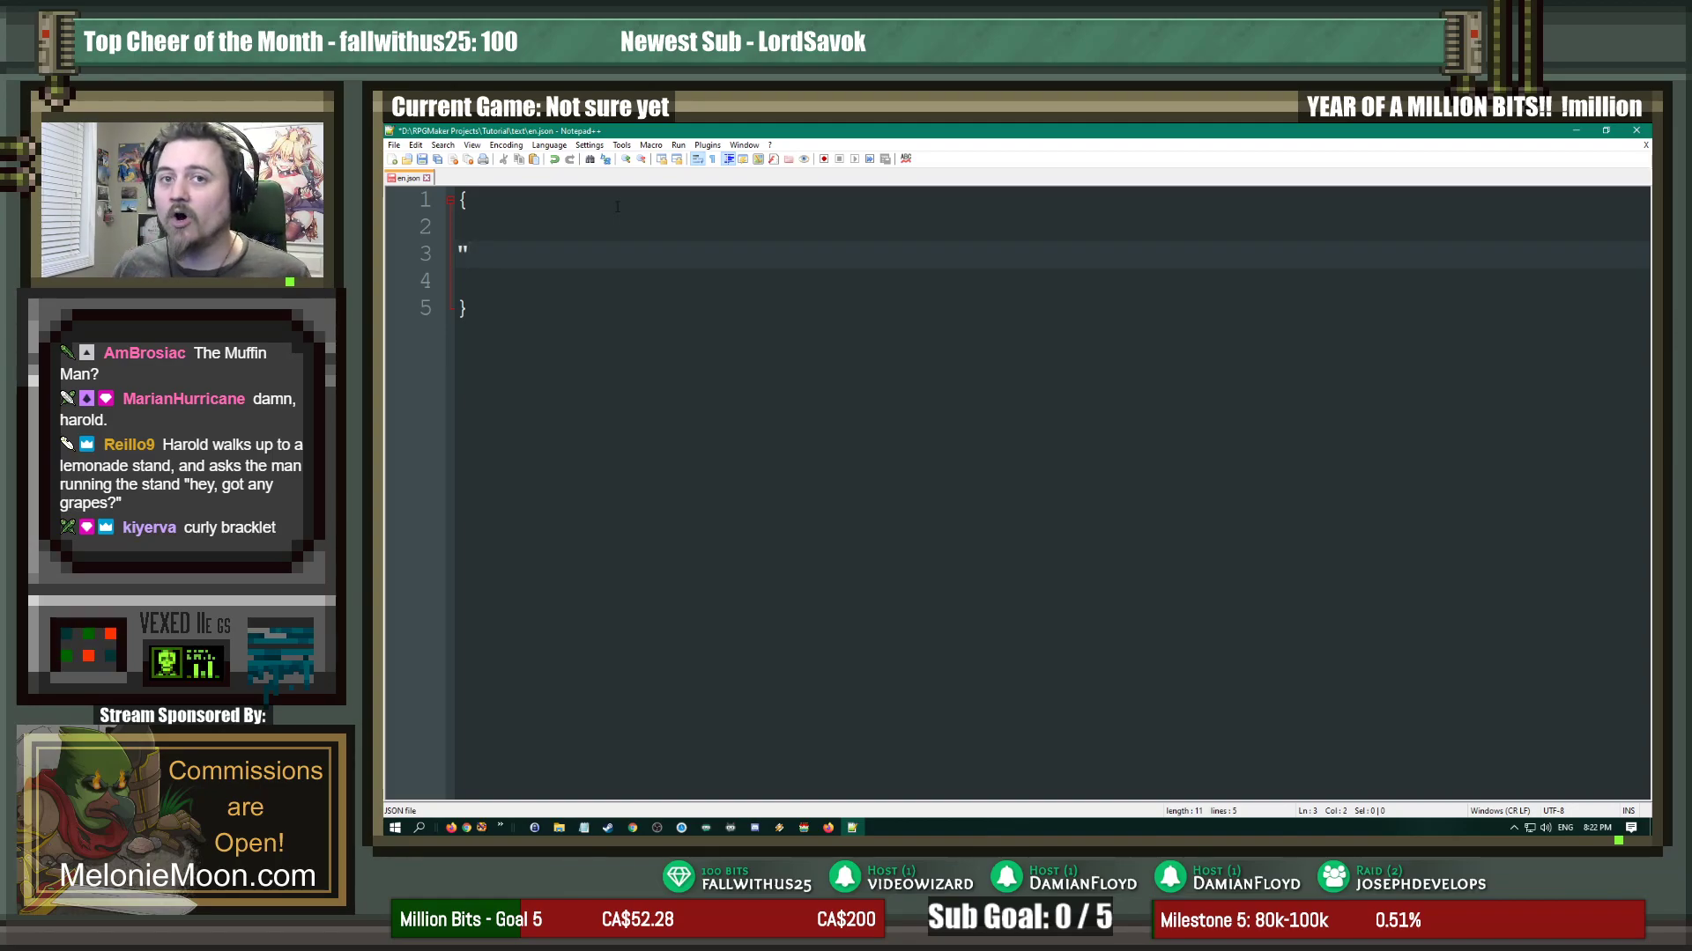
pyautogui.write('HAR')
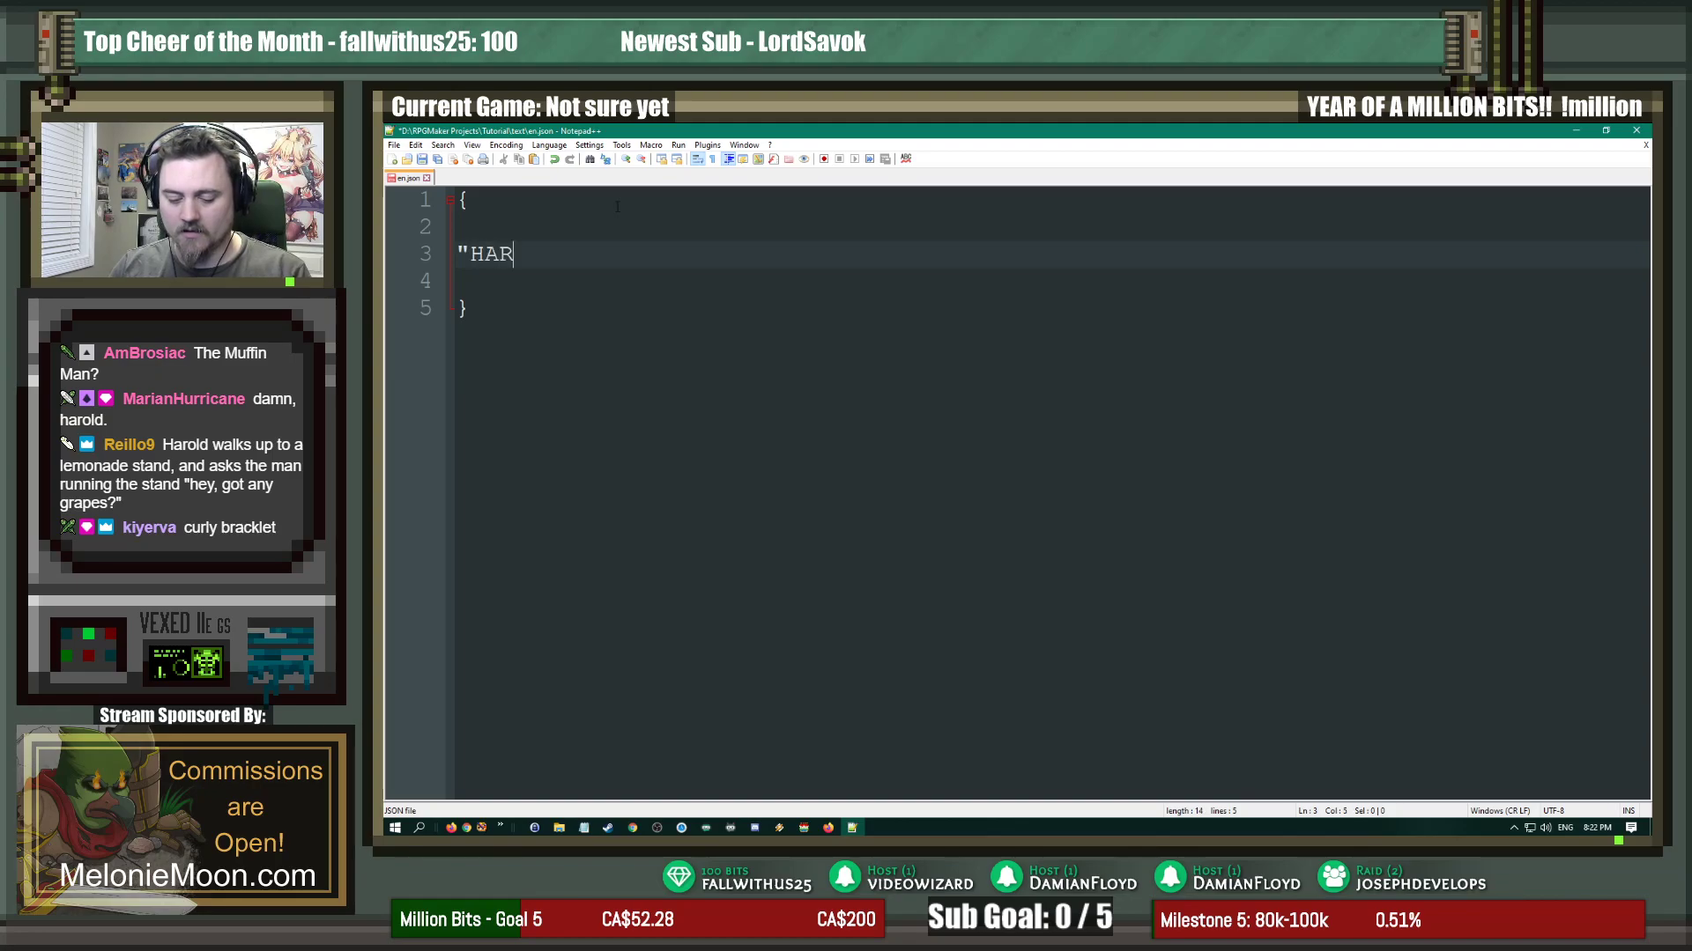
pyautogui.write('OLD.1')
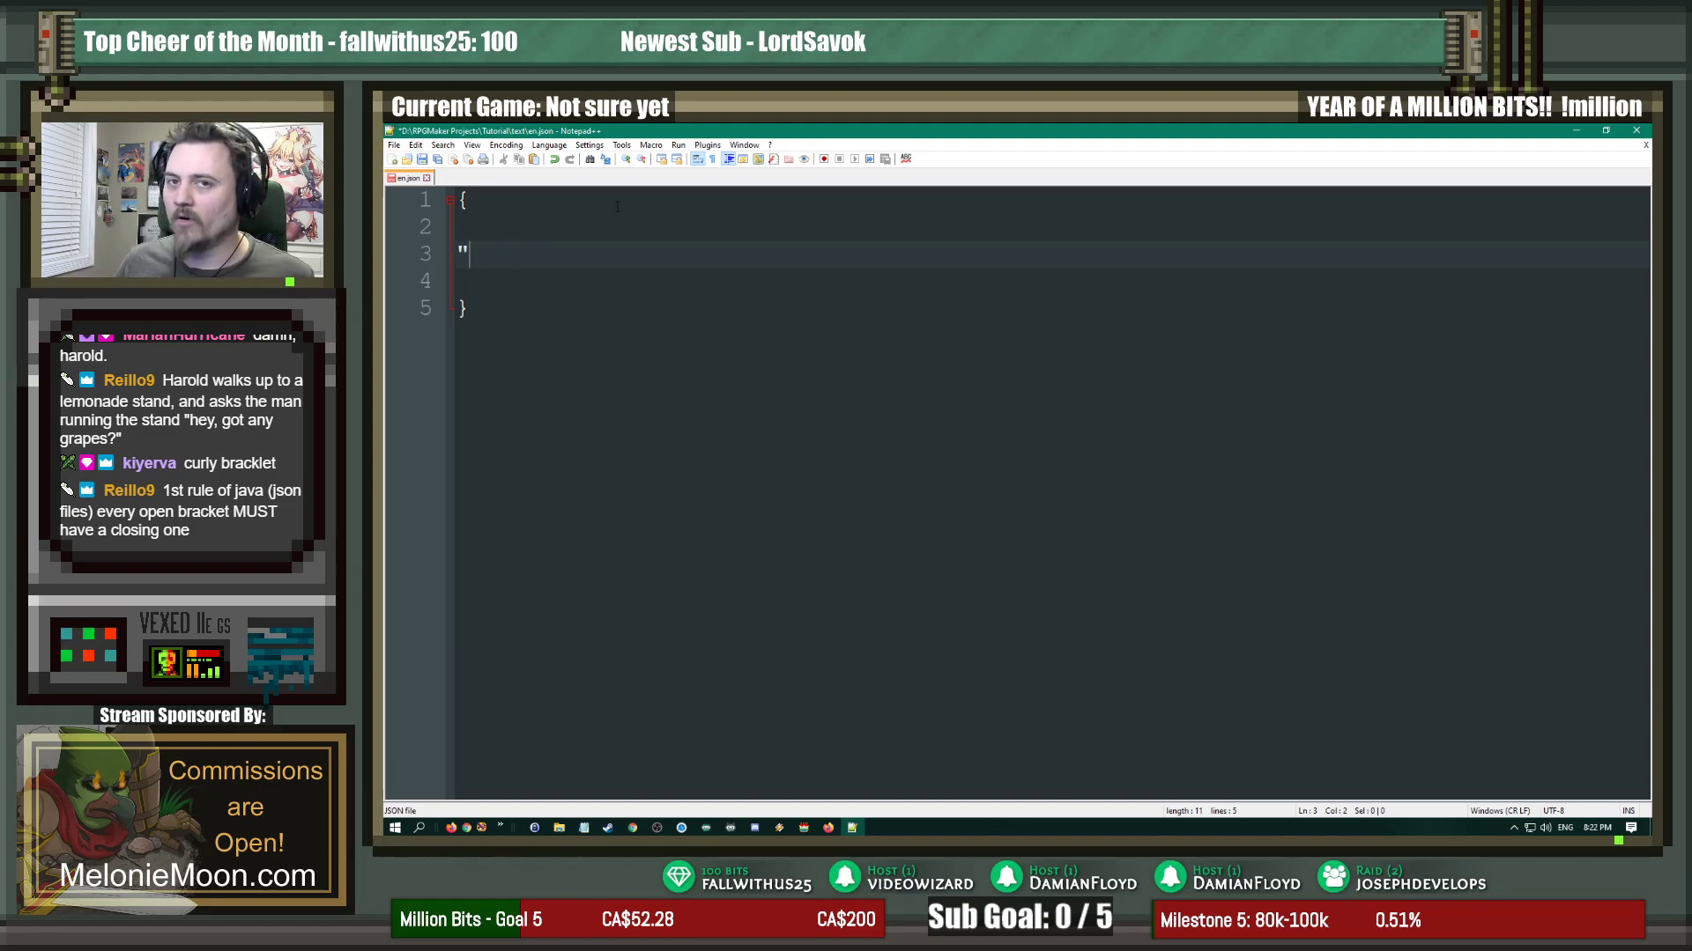
pyautogui.write('GRASS')
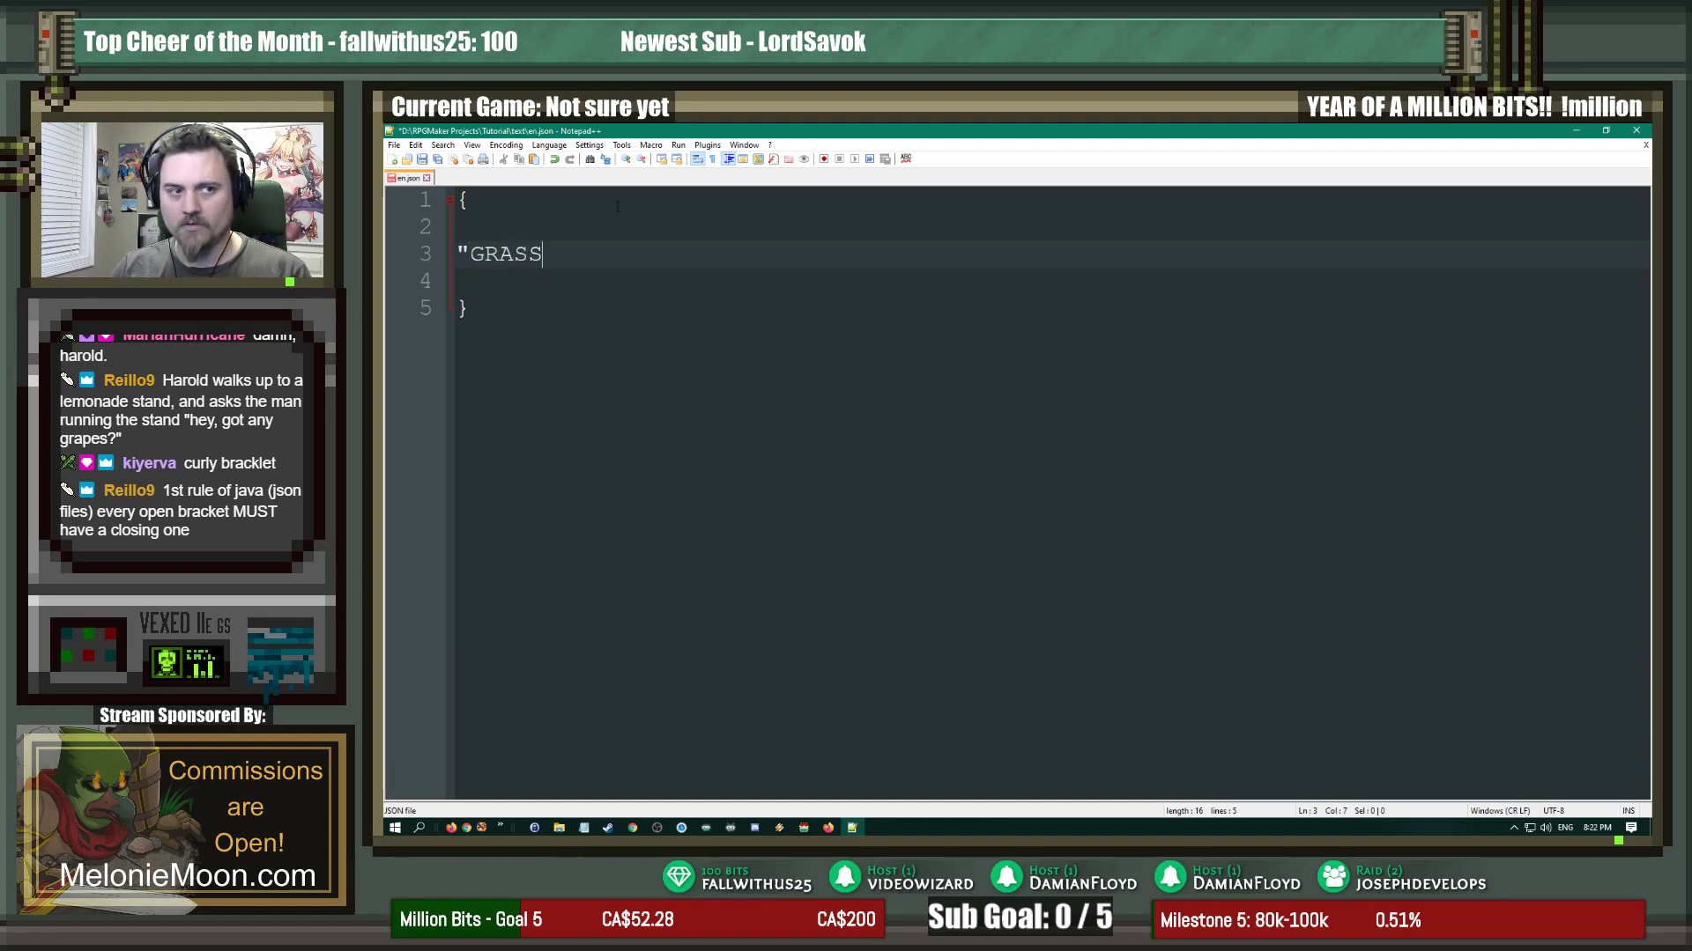
pyautogui.write('.HAROL')
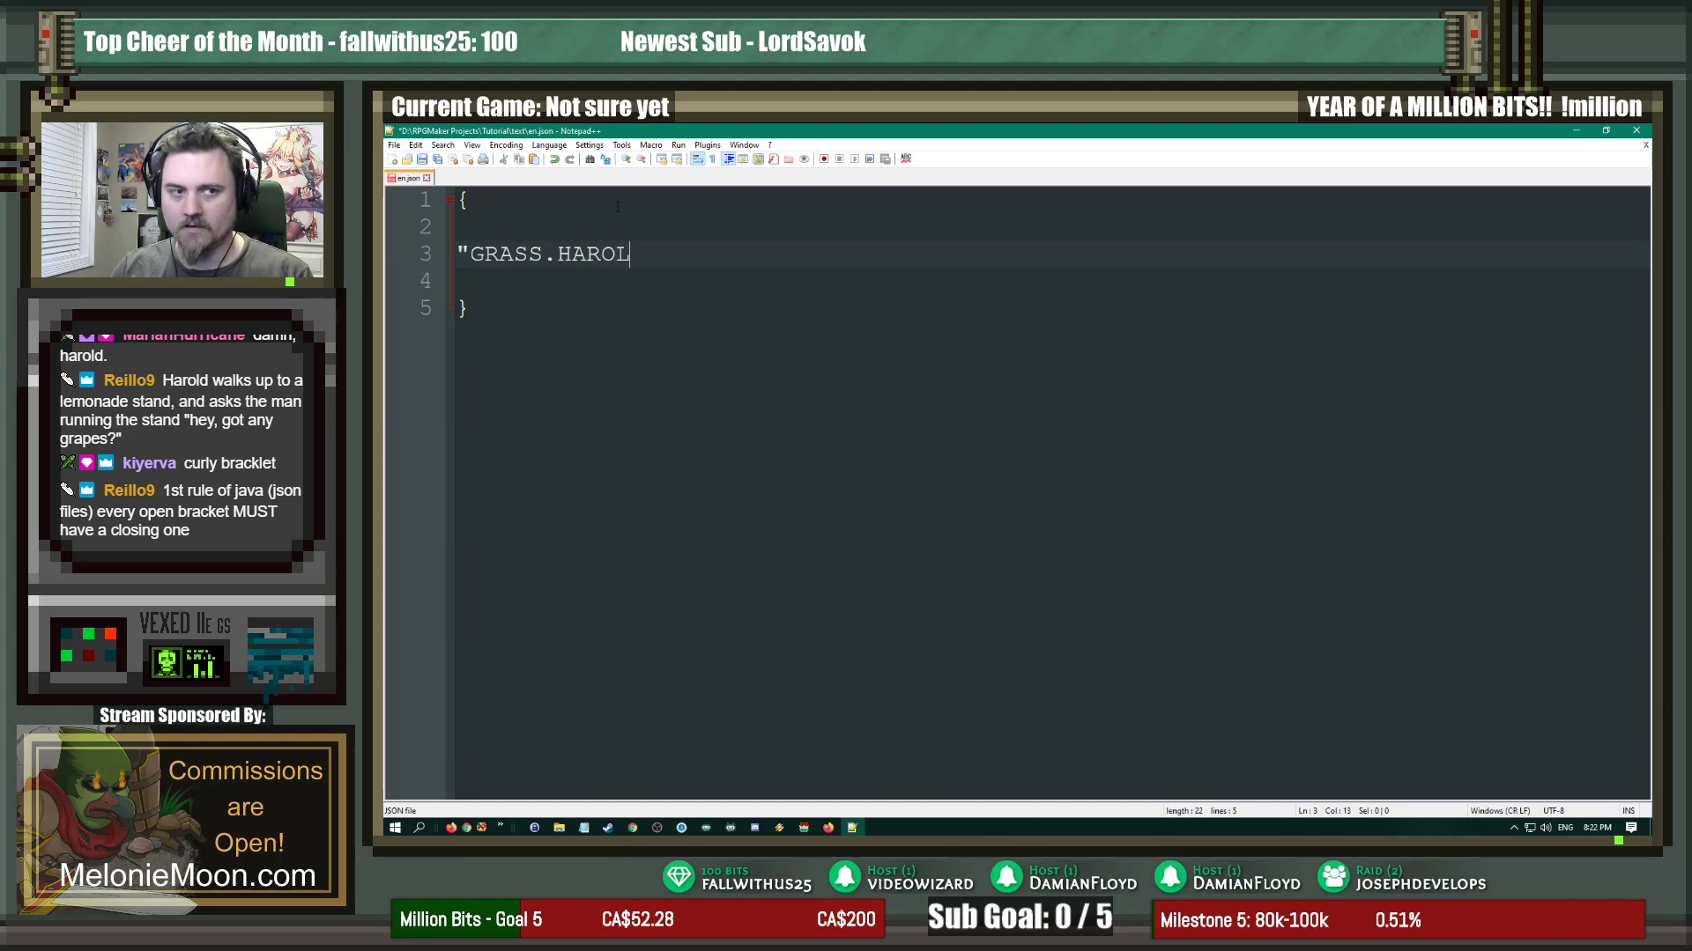
pyautogui.write('D1"')
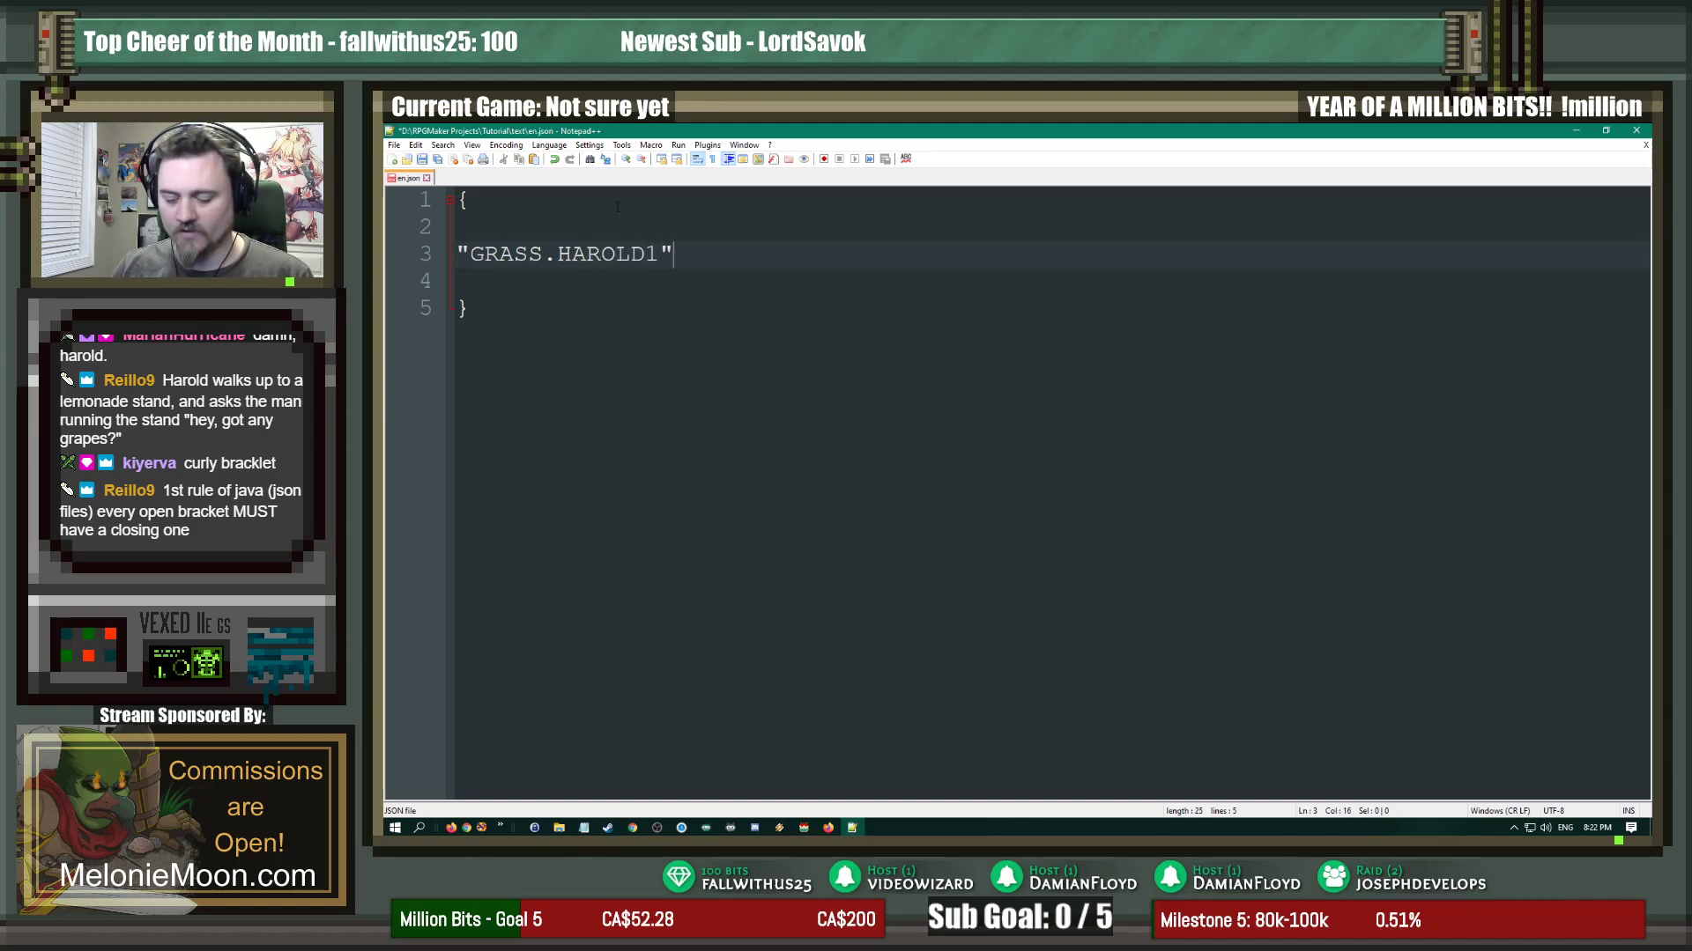
pyautogui.write(':')
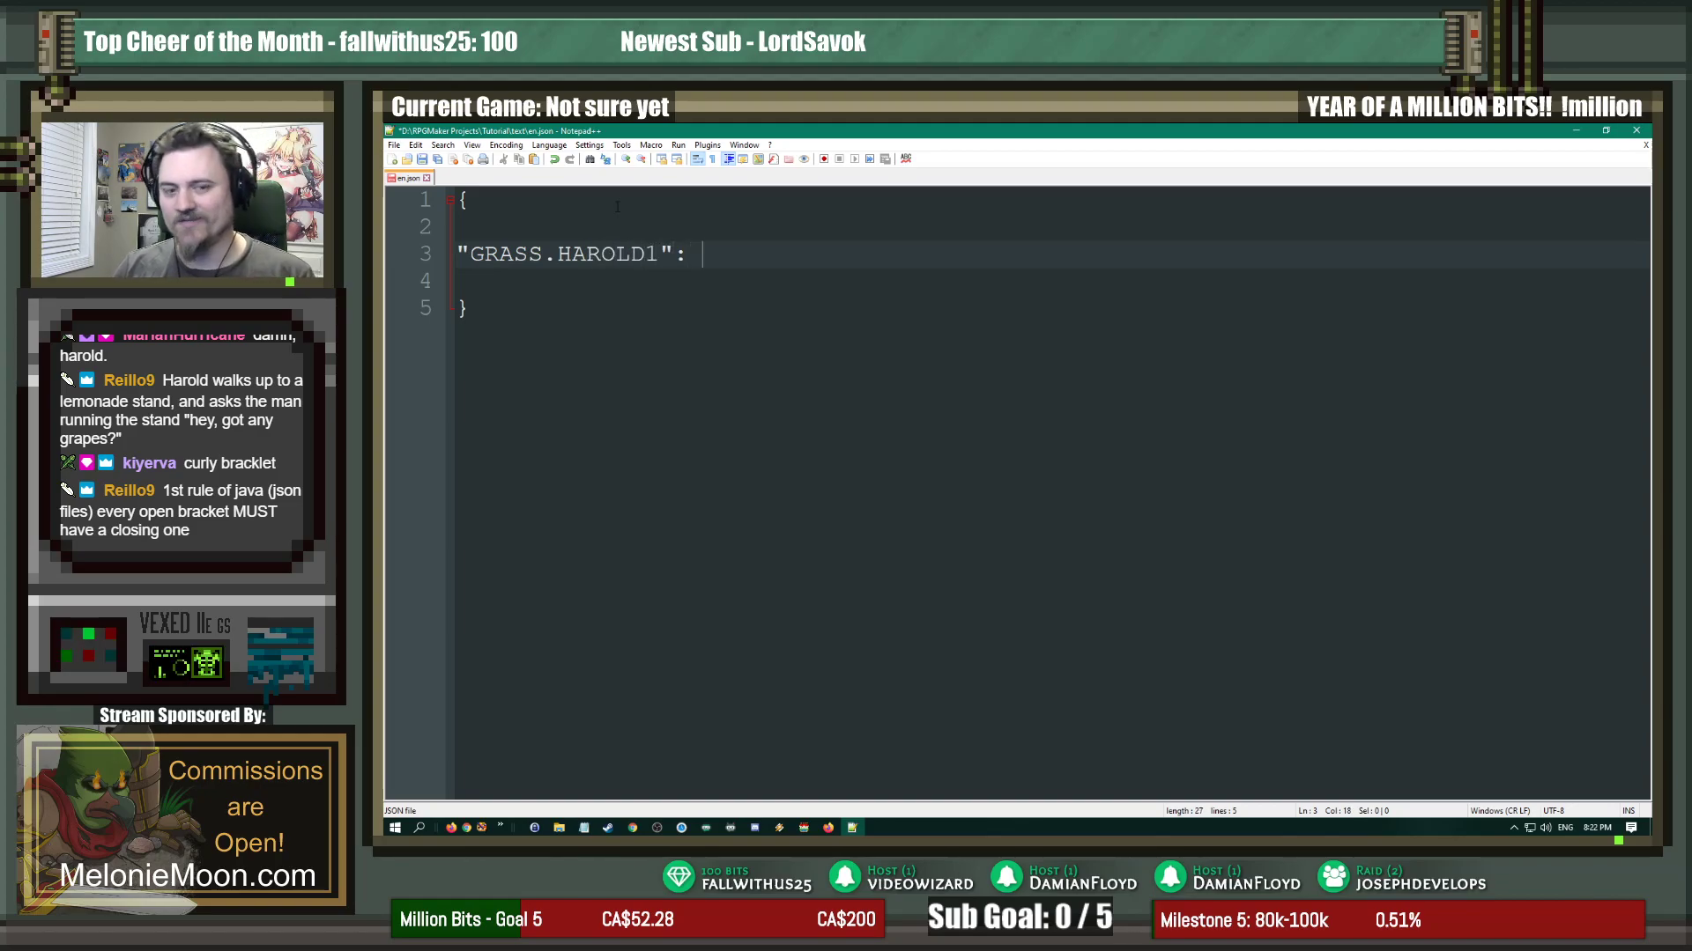
# Step: Start the quoted value for Harold's line 'Hello, do you know the muffin man?'
pyautogui.write('"')
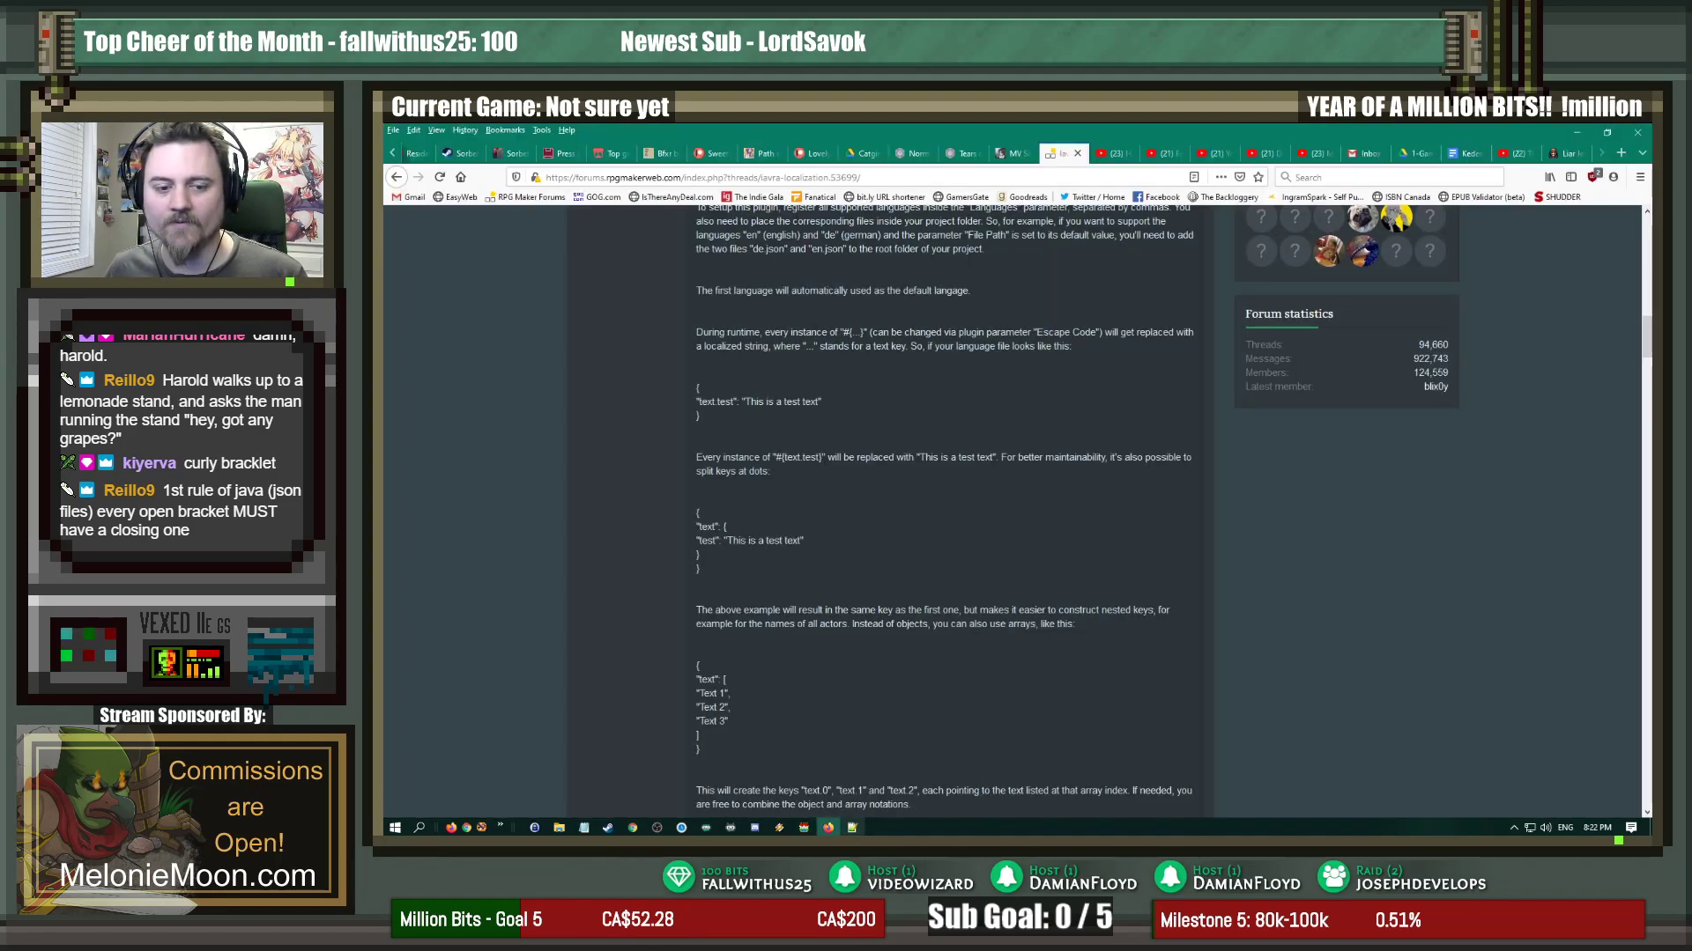
pyautogui.click(620, 828)
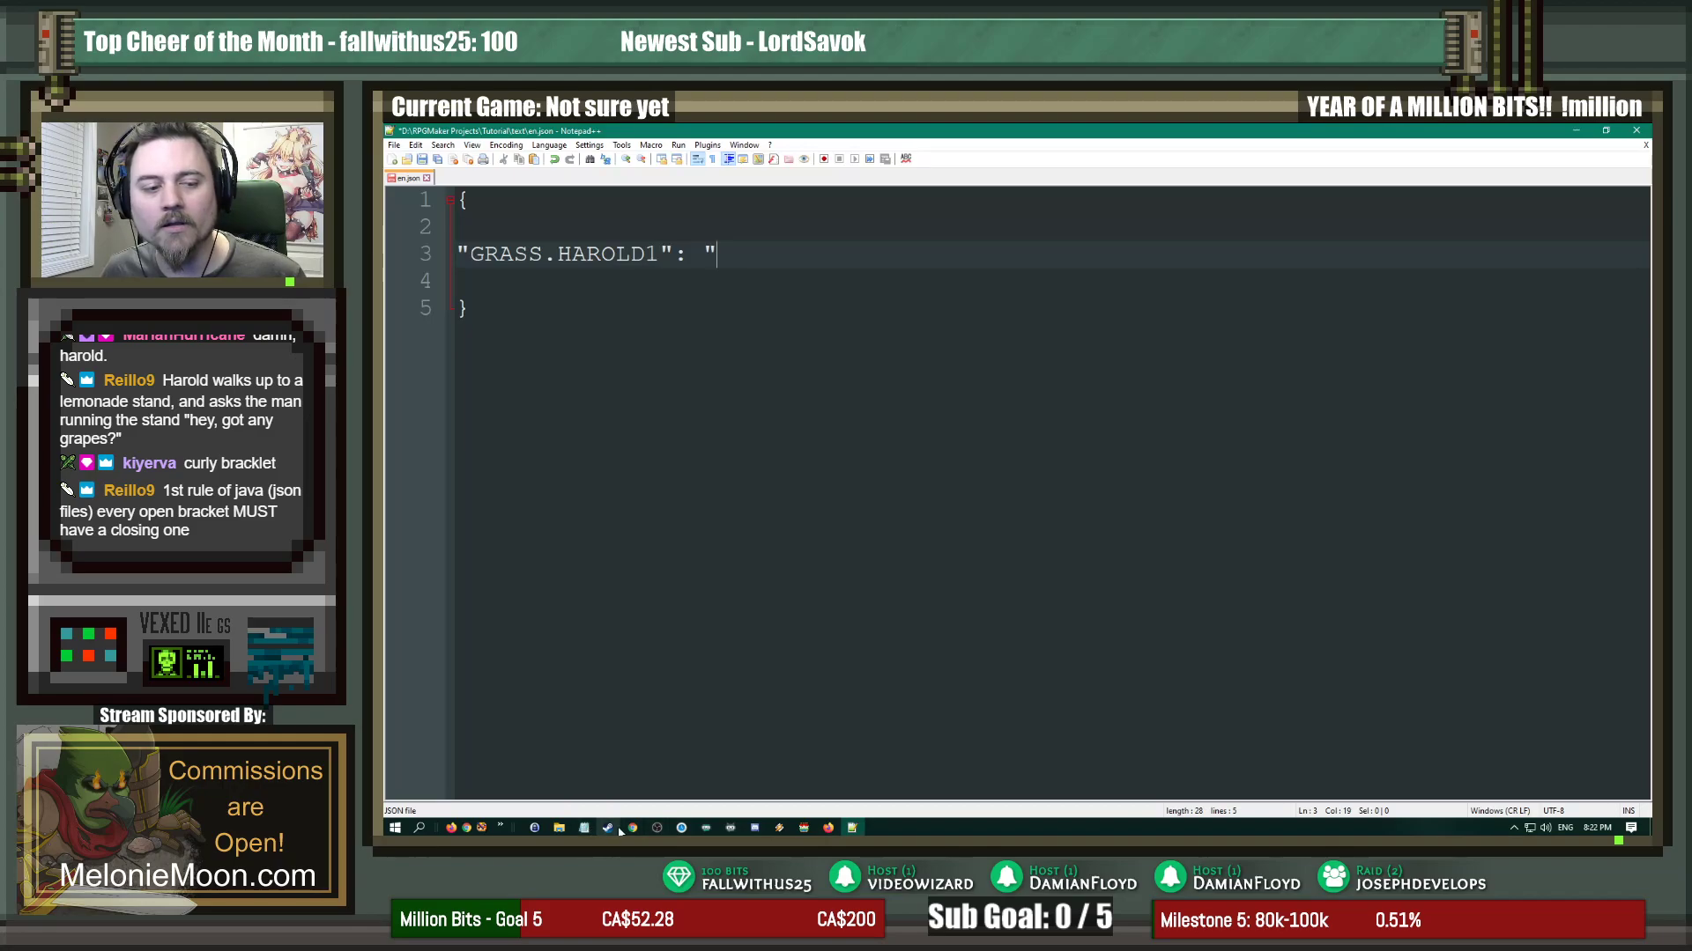
pyautogui.click(633, 828)
pyautogui.write('Hello, do you know the muffin man?')
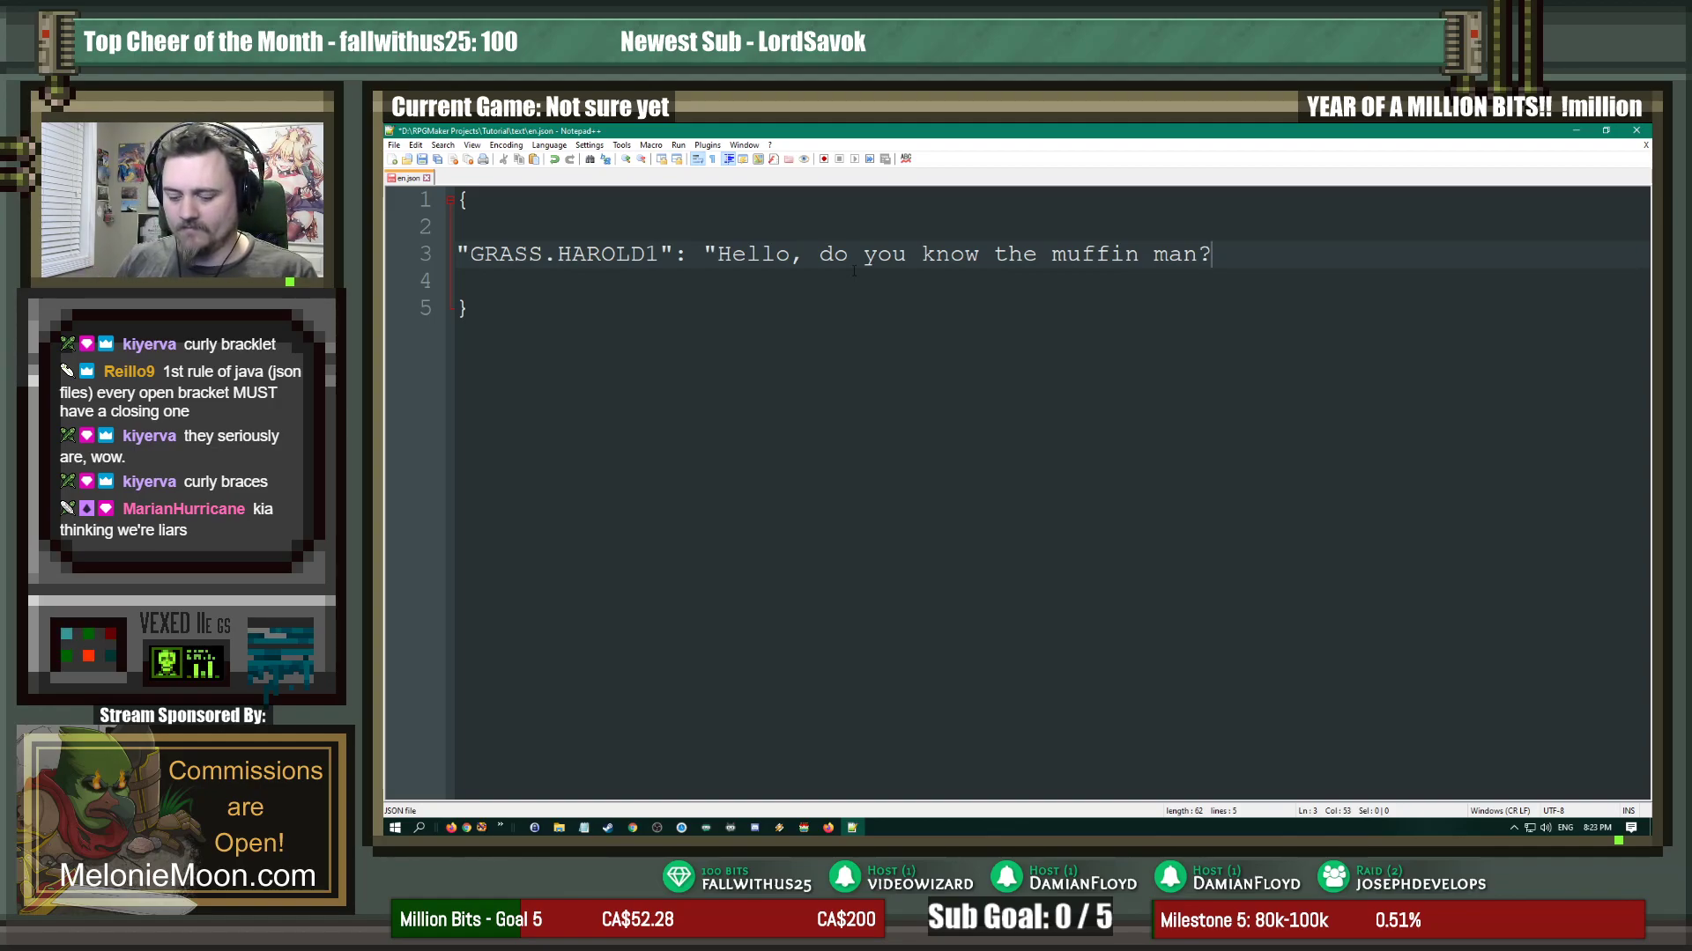
pyautogui.write('",')
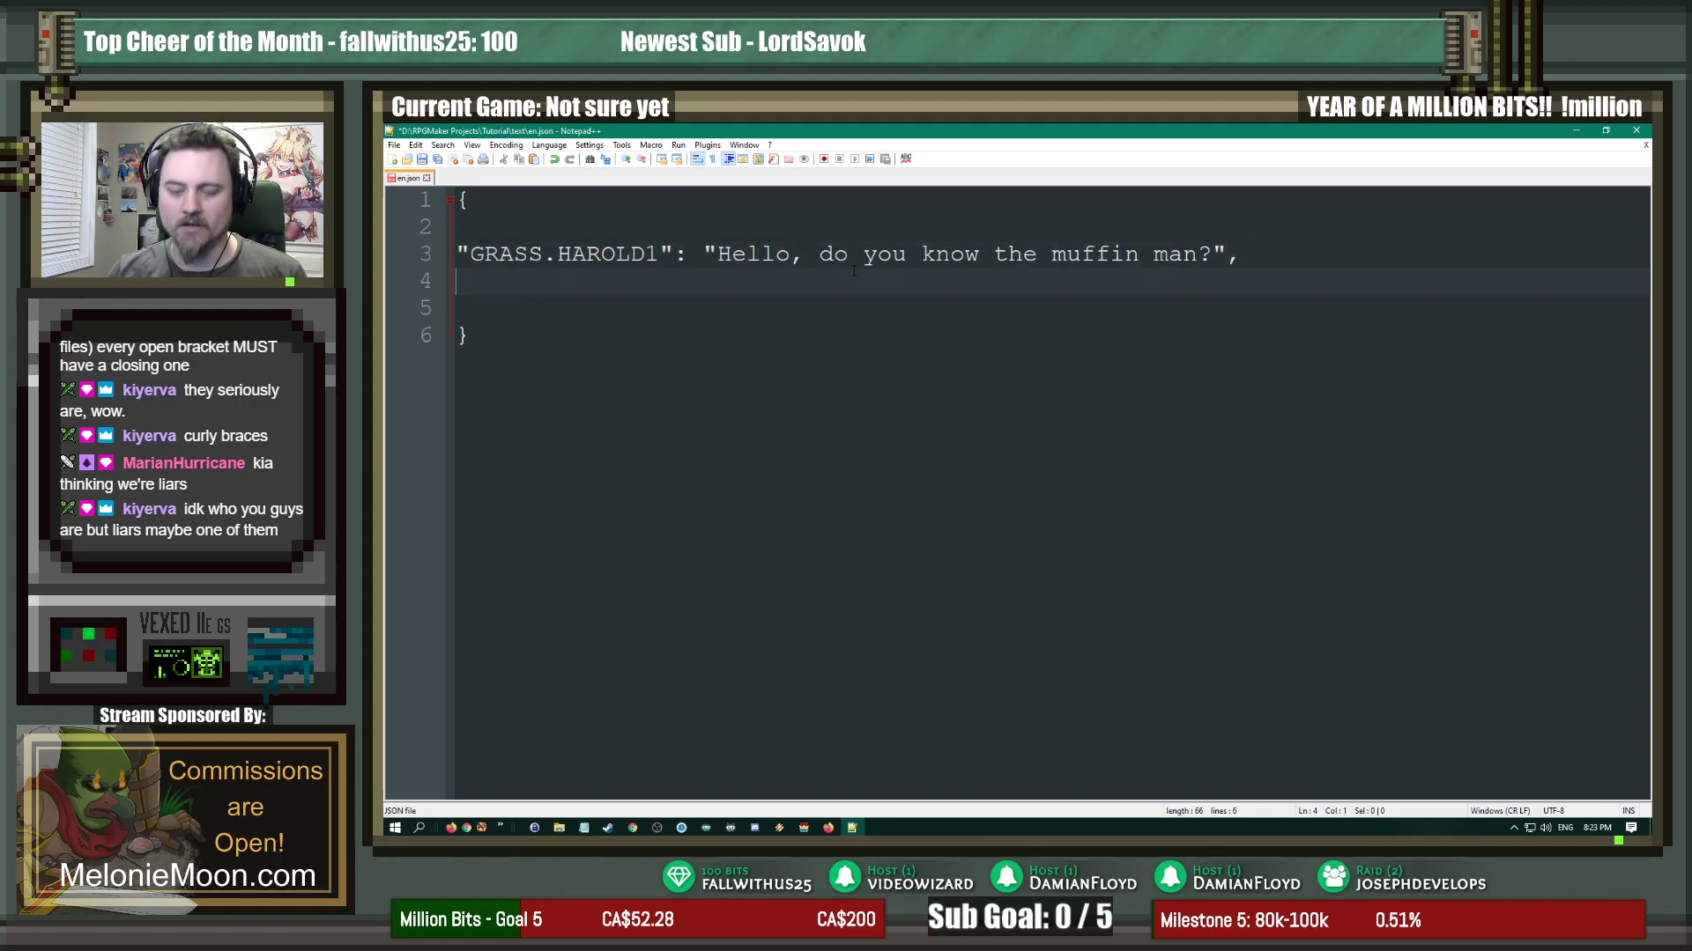
# Step: Add a "GRASS.NPC" key to en.json and select the NPC's reply in the script
pyautogui.write('"')
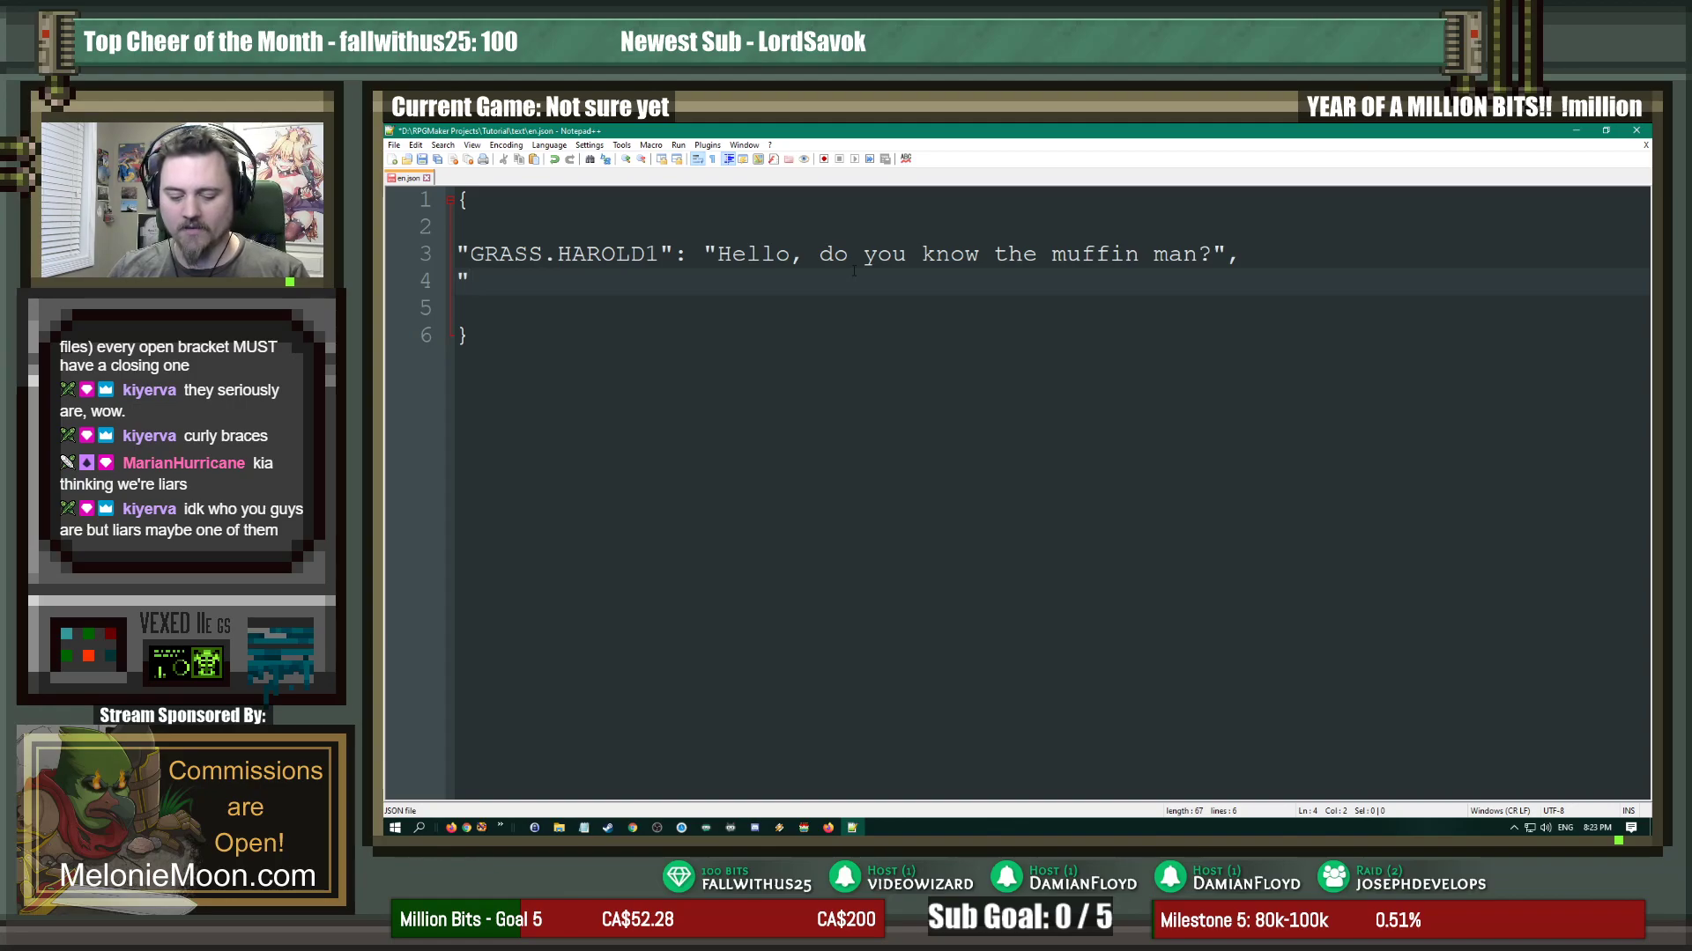
pyautogui.write('GRAS')
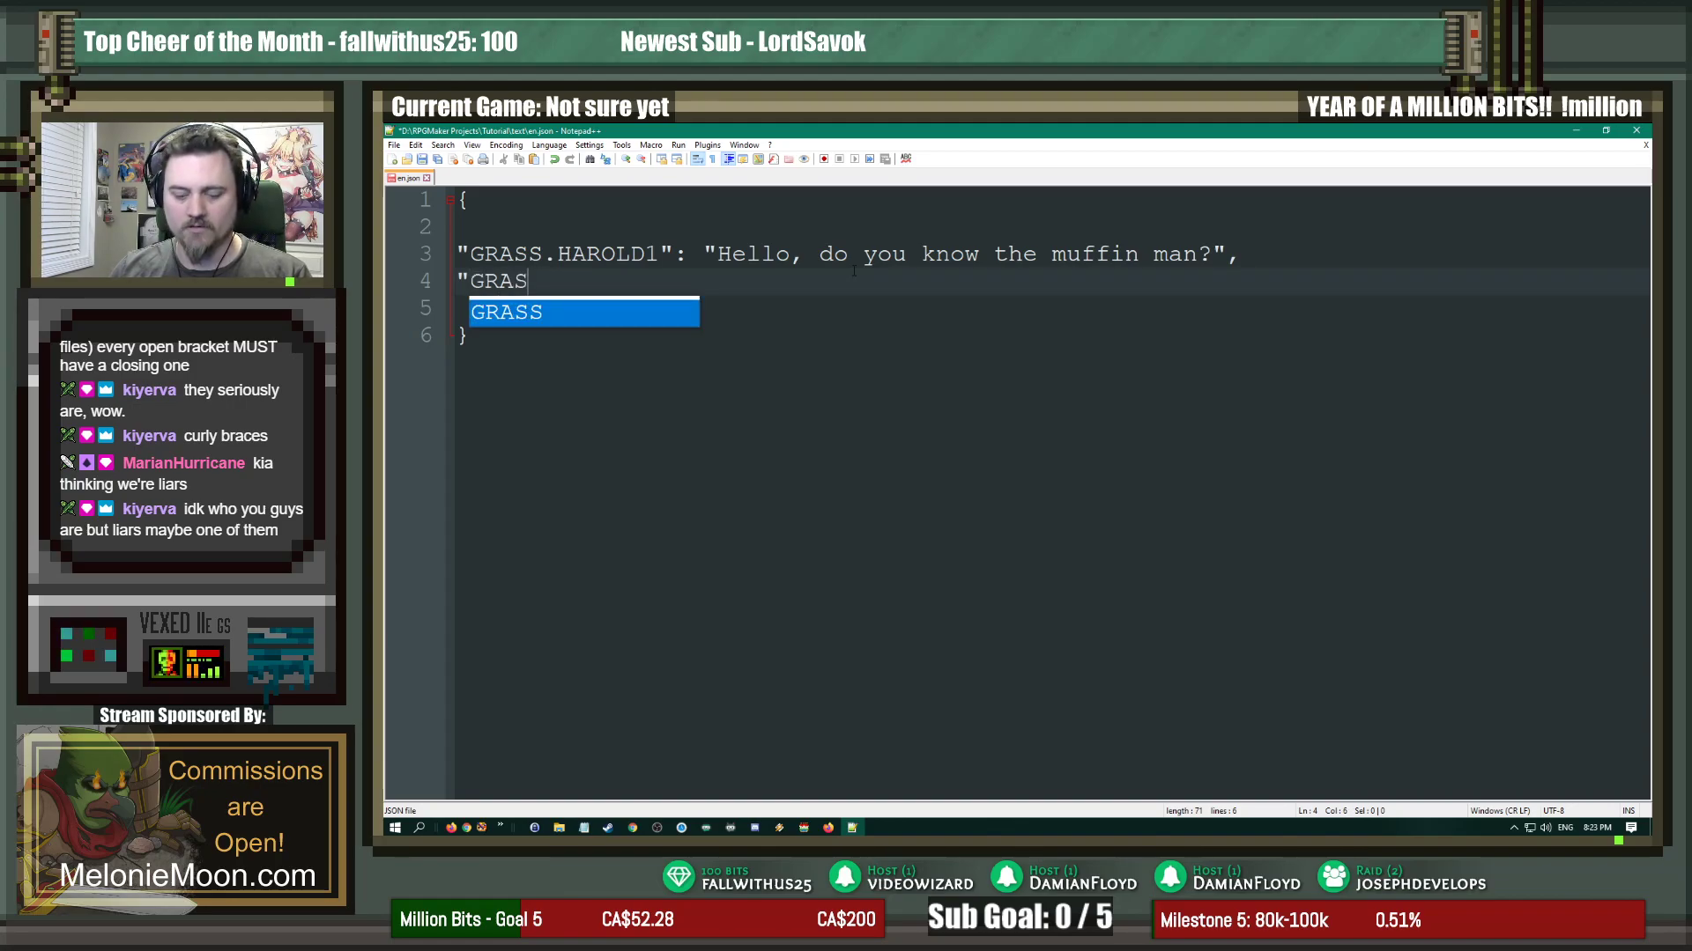
pyautogui.write('.NPC')
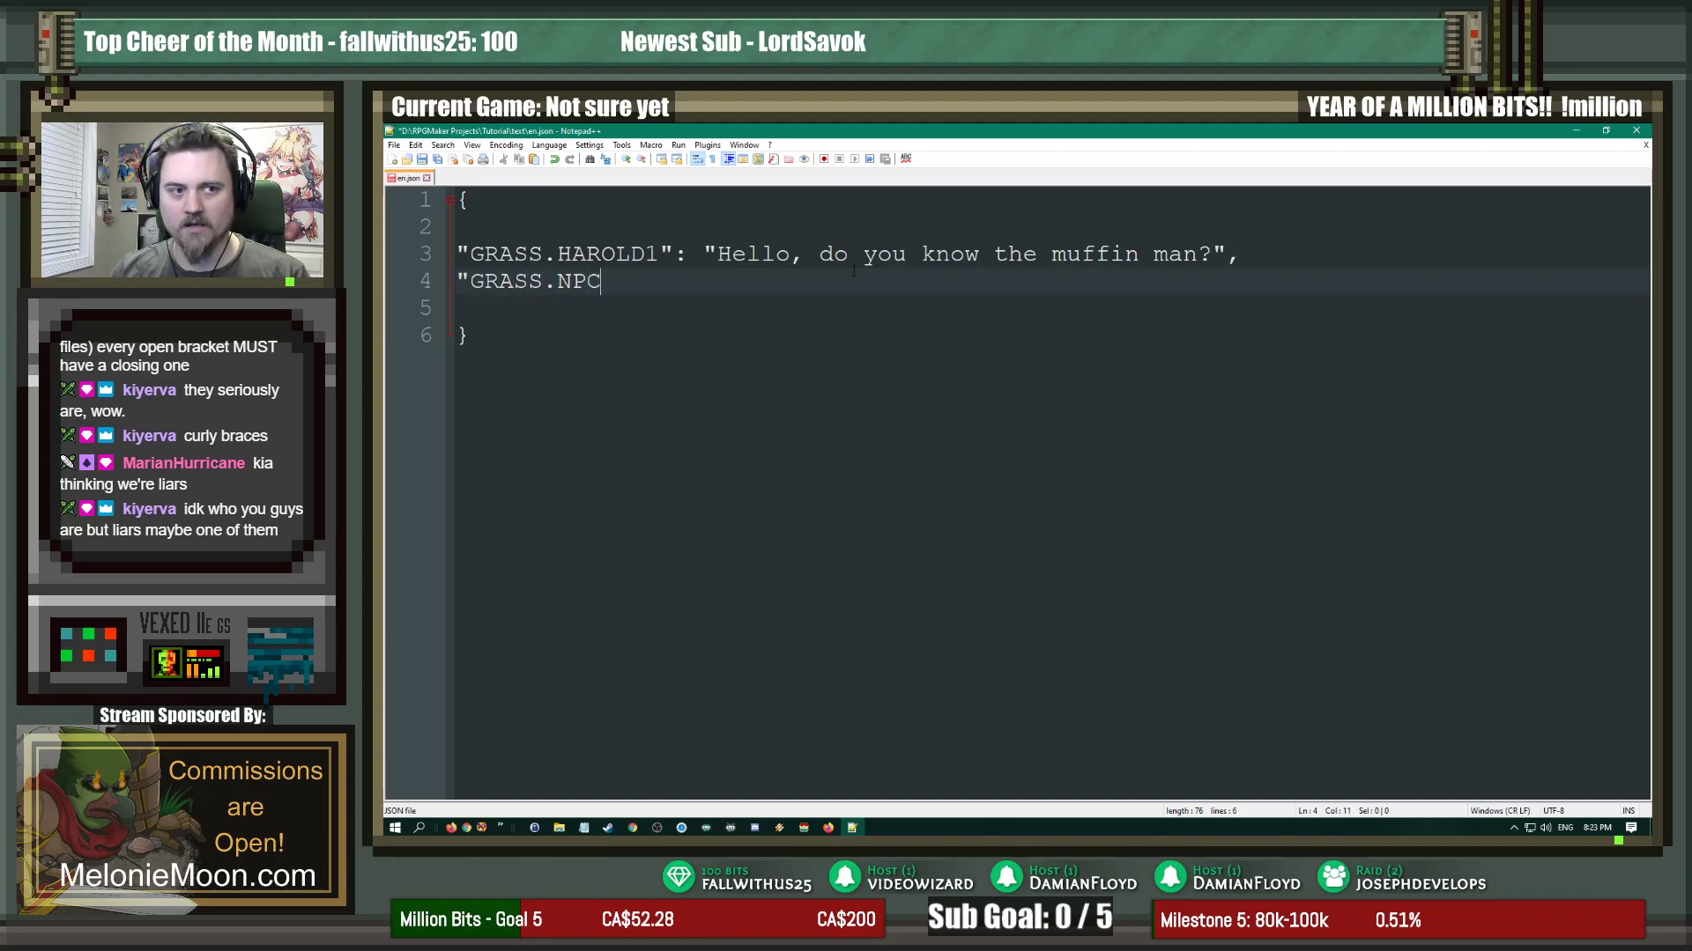
pyautogui.write('"')
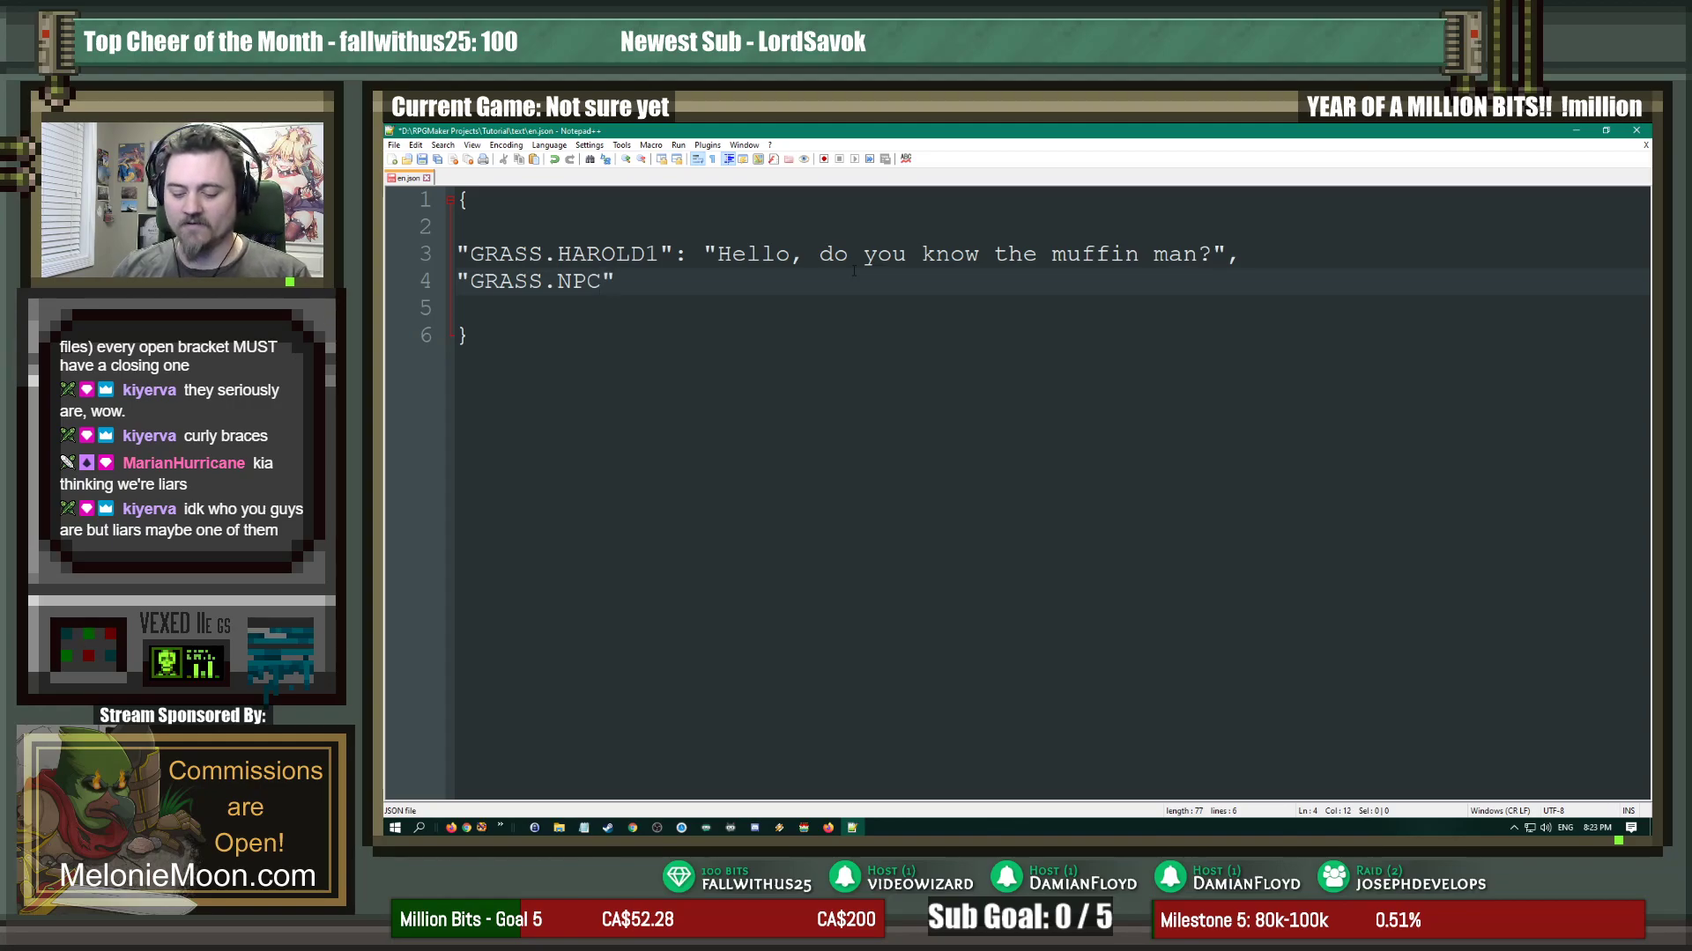
pyautogui.write(':')
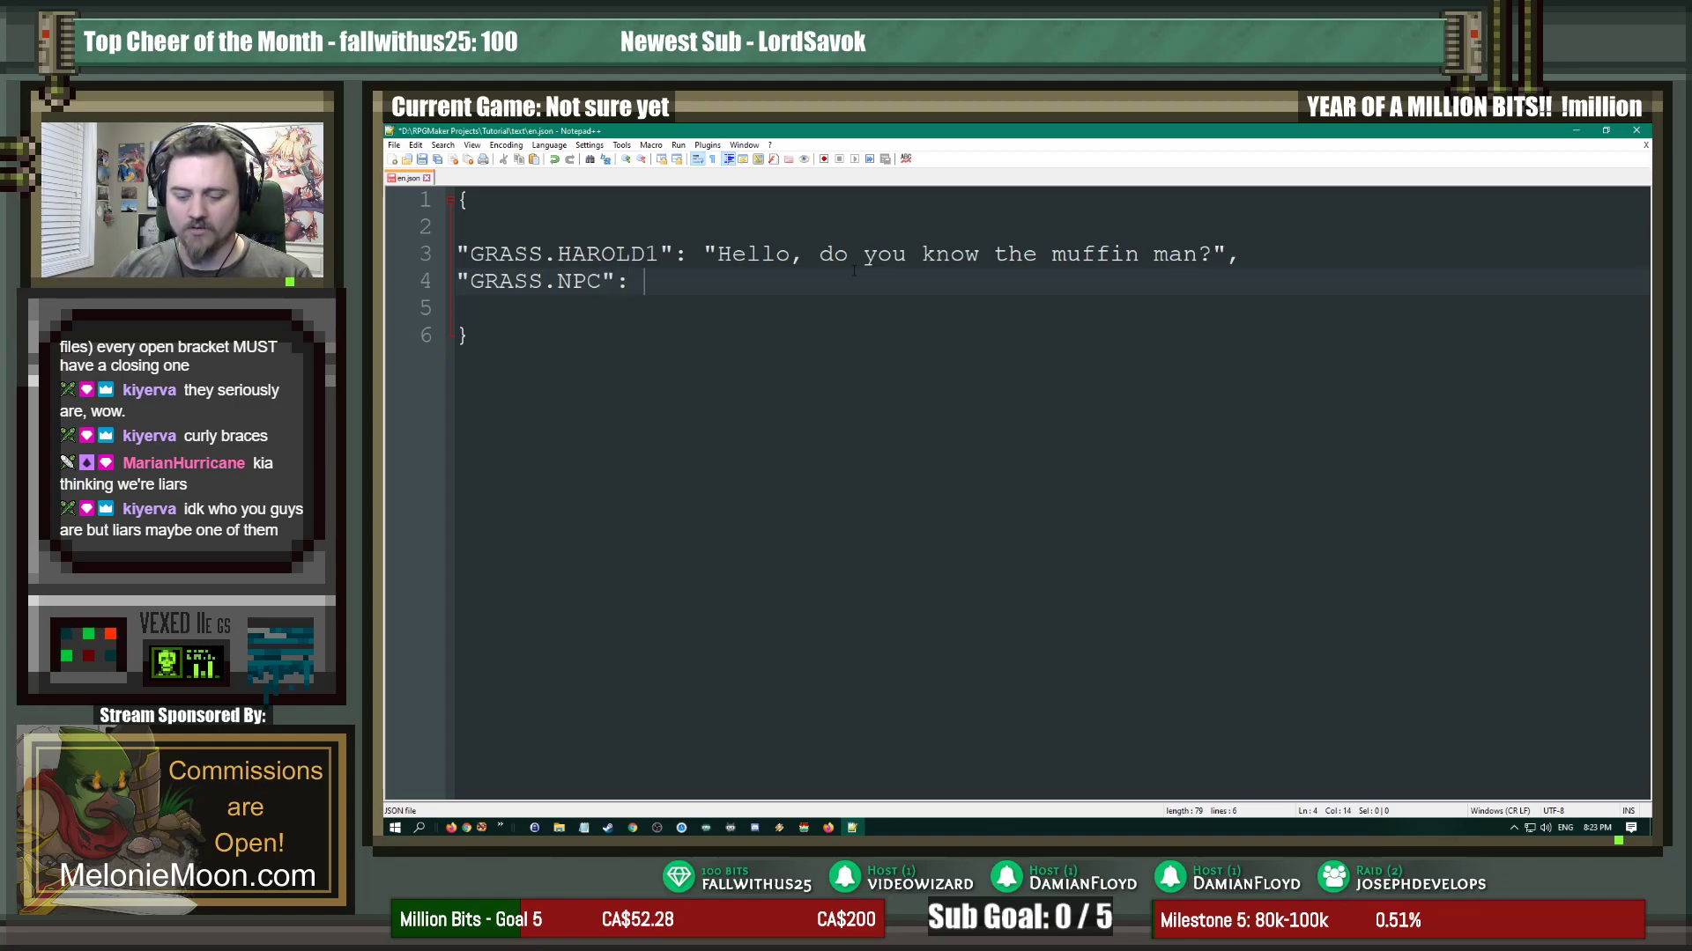
pyautogui.write('"')
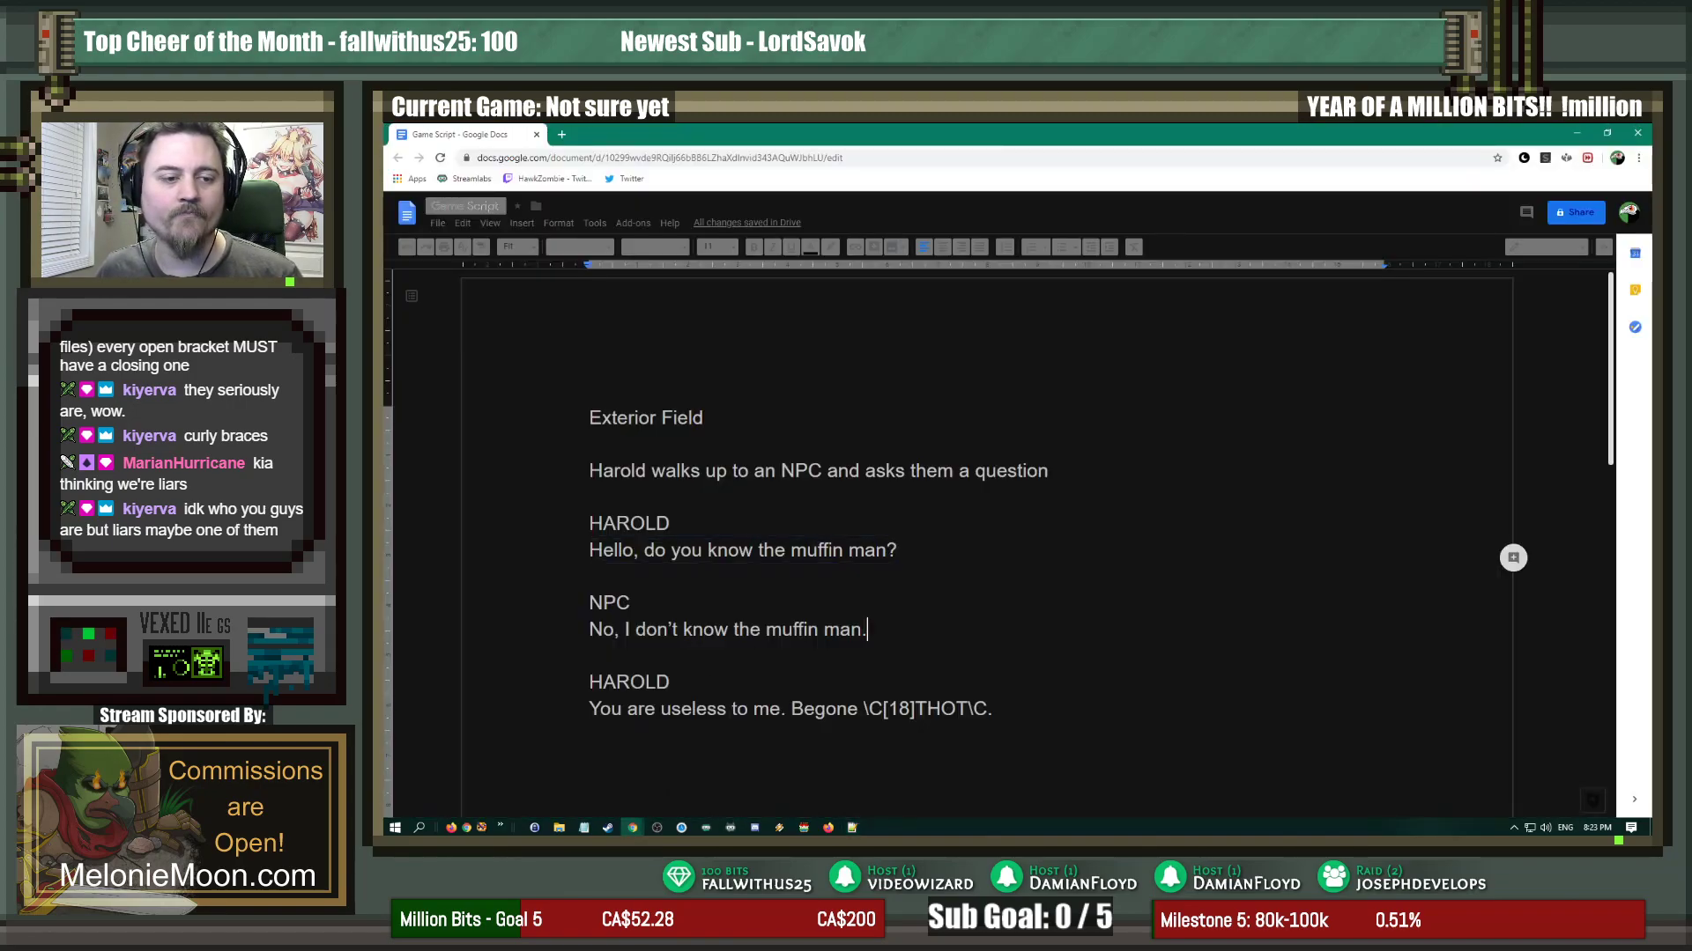
pyautogui.tripleClick(726, 630)
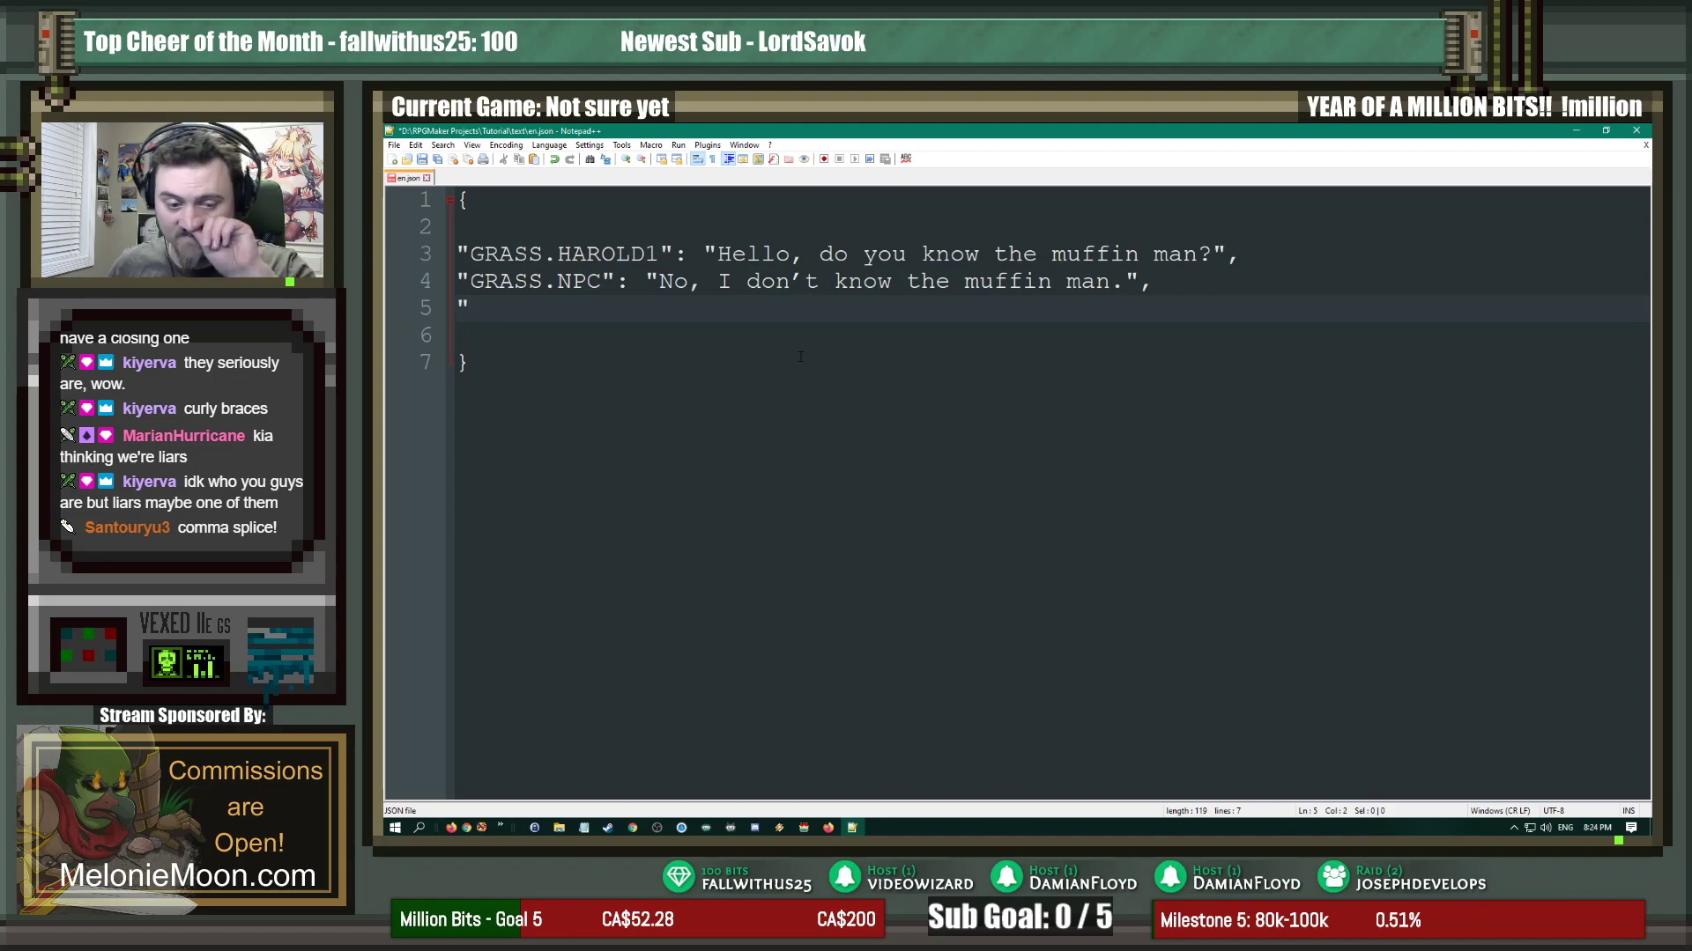
# Step: Add a "GRASS.HAROLD2" key and go back to the script for Harold's dismissive line
pyautogui.write('GRASS')
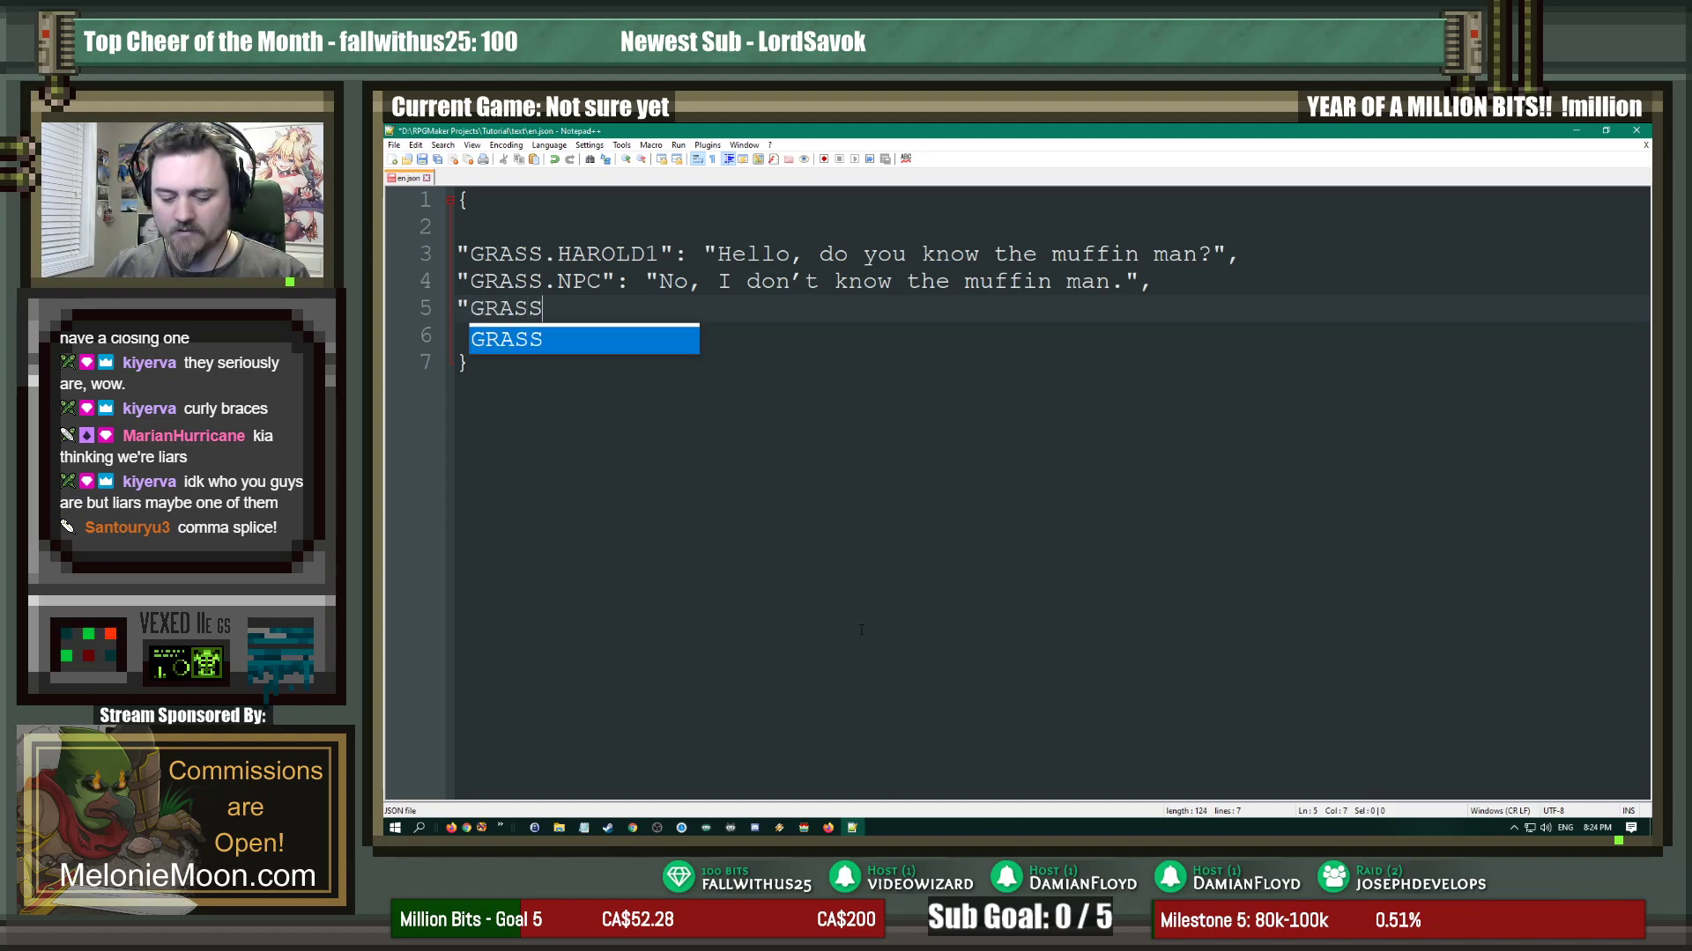
pyautogui.write('.HAROLD2')
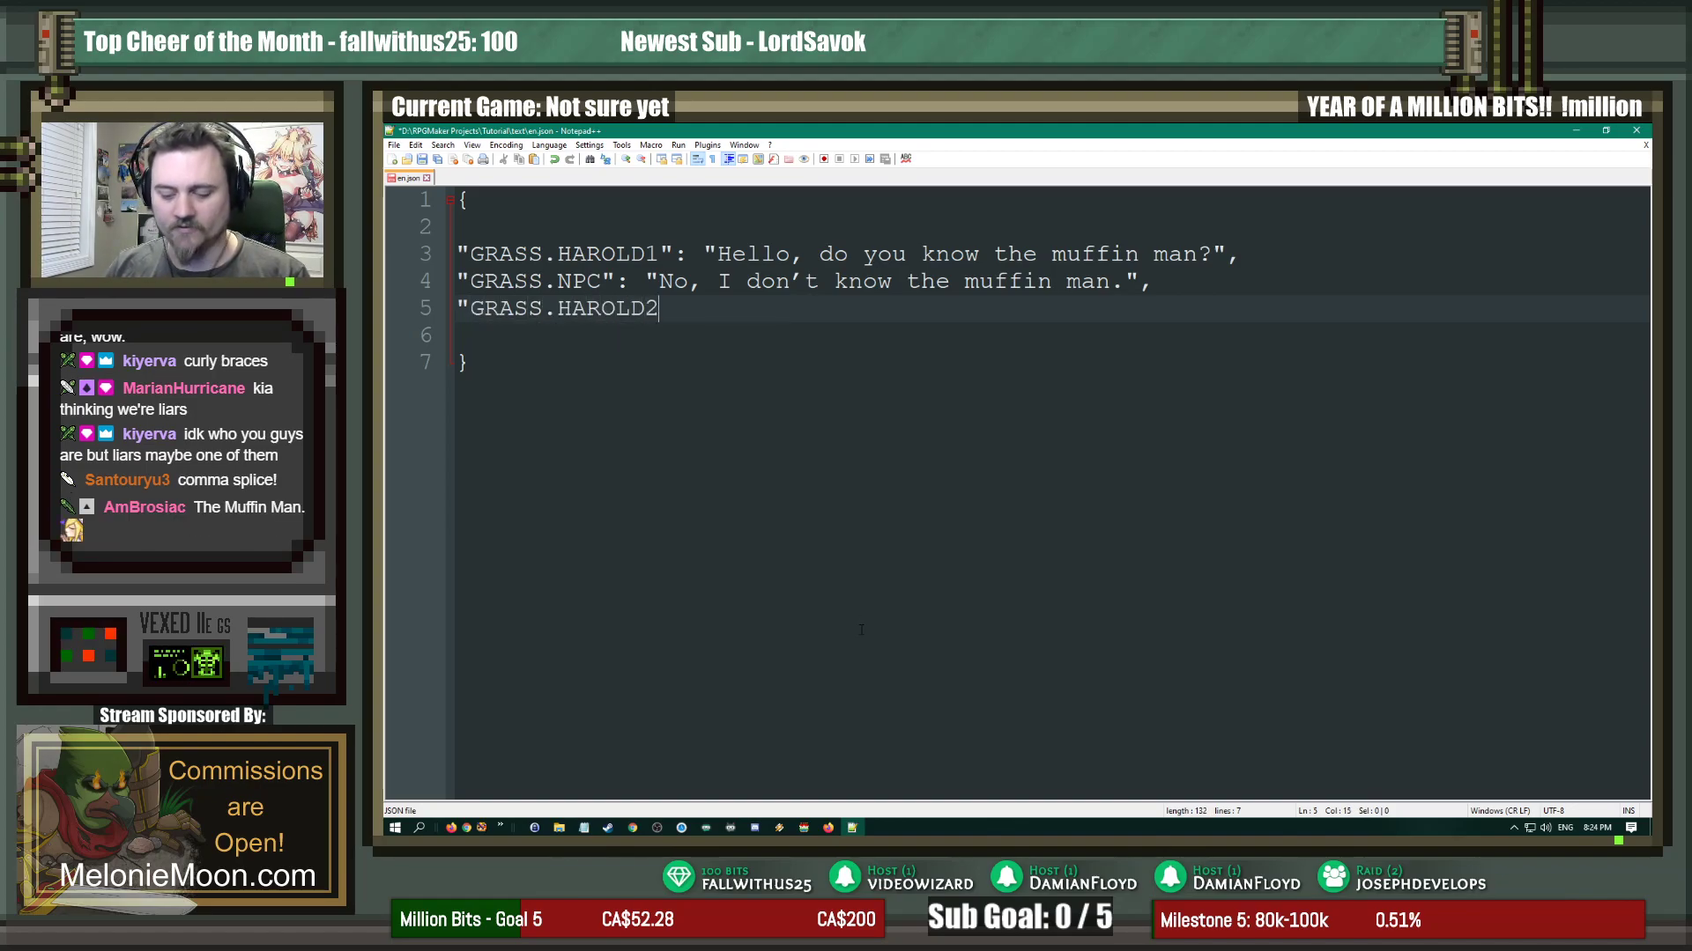
pyautogui.write('":')
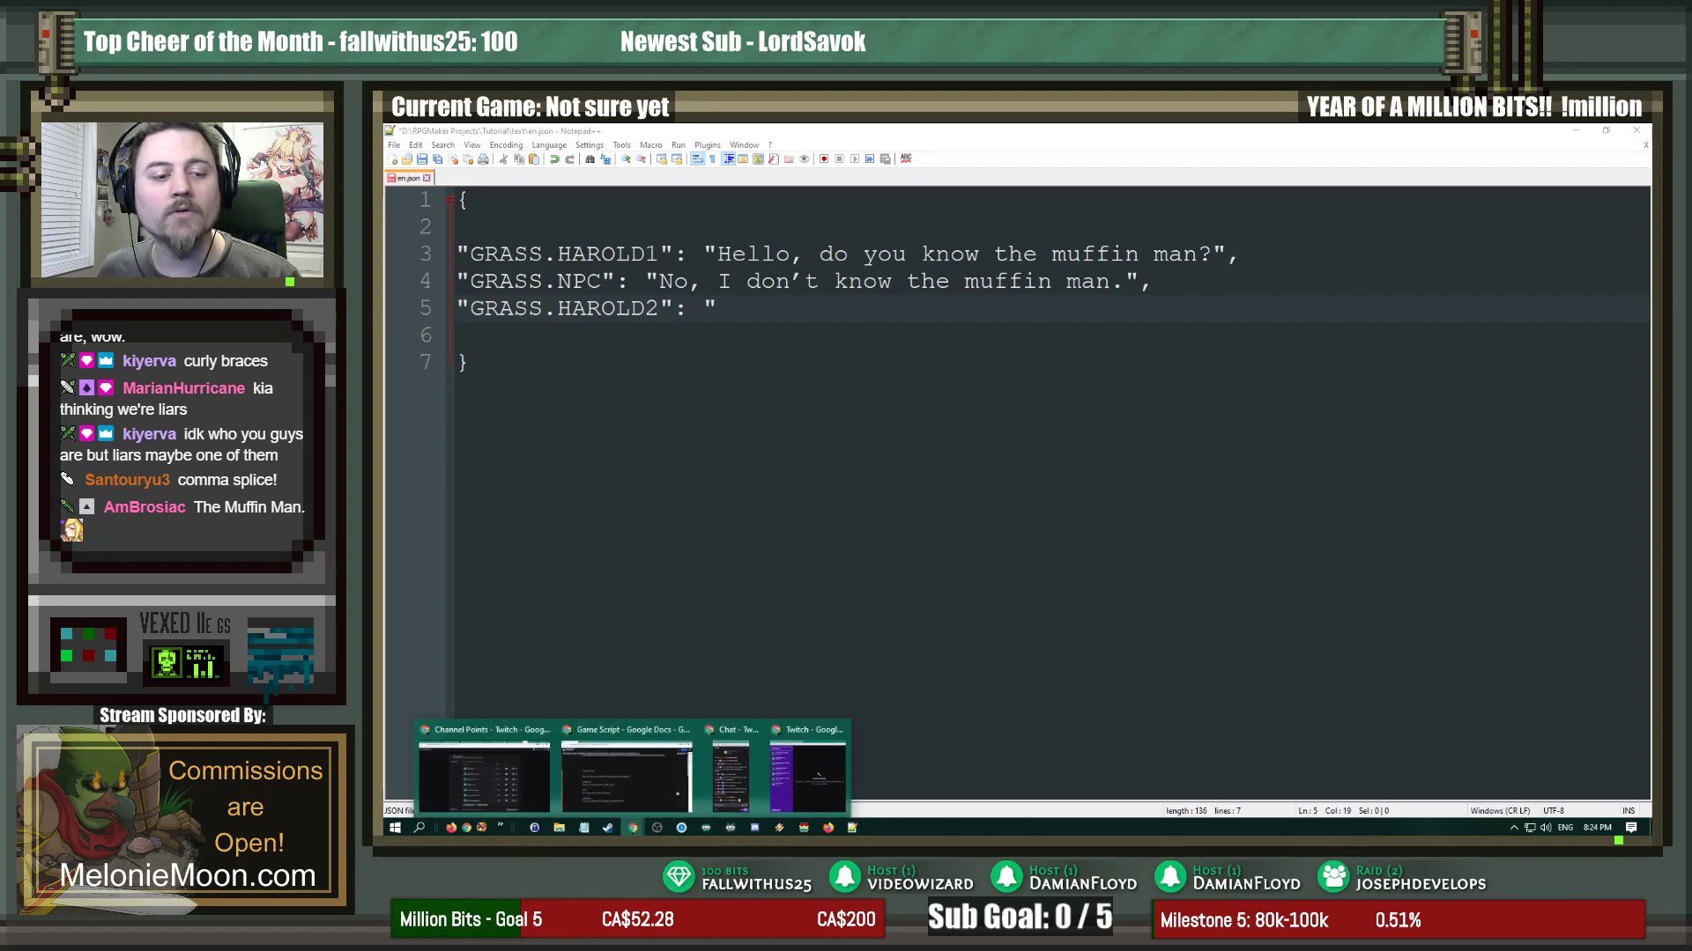
pyautogui.click(623, 772)
pyautogui.write('You are useless to me. Begone \\C[18]THOT\\C.')
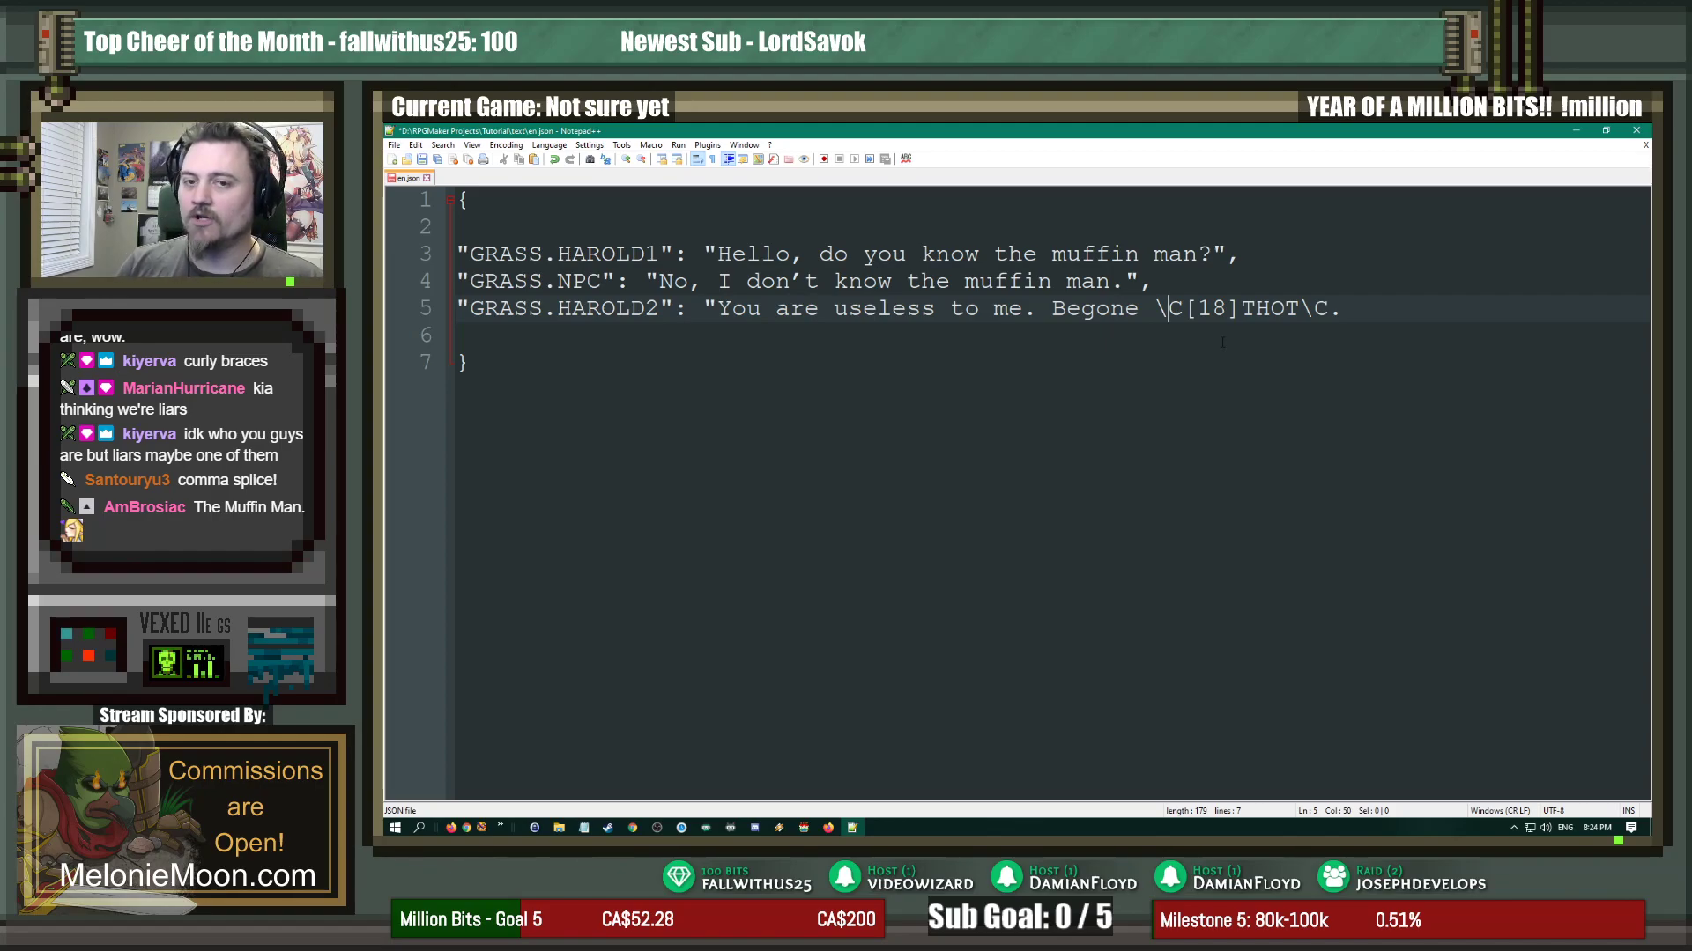
# Step: Double the backslashes before the \C codes, escape the quote before THOT, and close the string
pyautogui.write('\\')
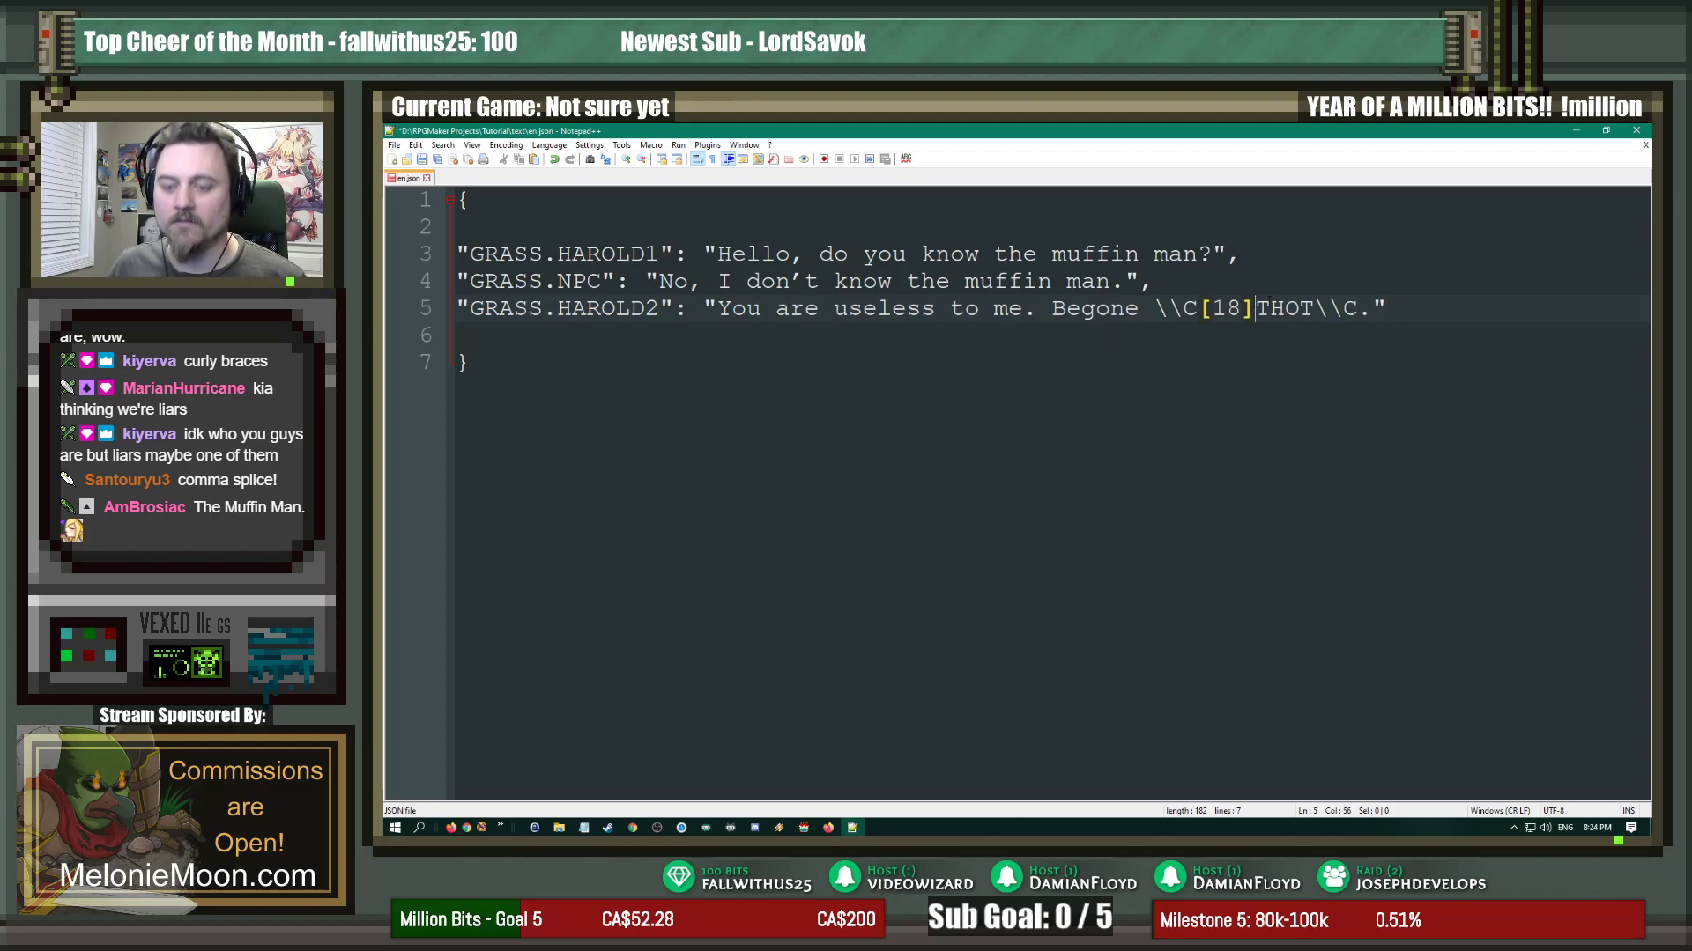
pyautogui.write('\\')
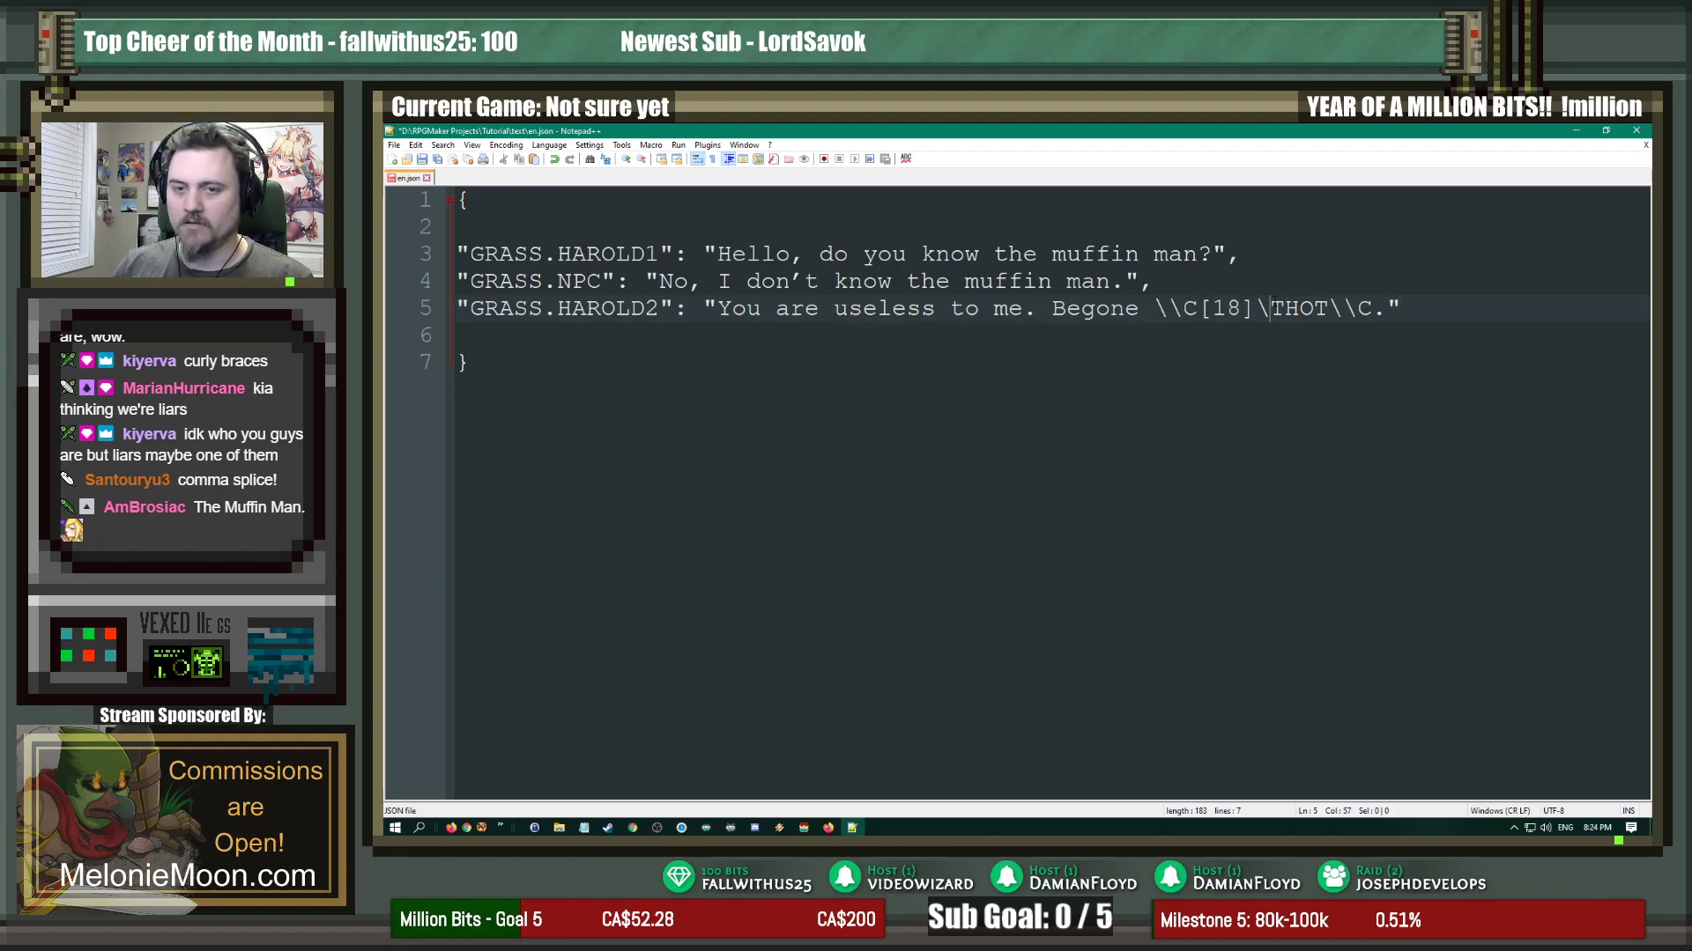
pyautogui.write('"')
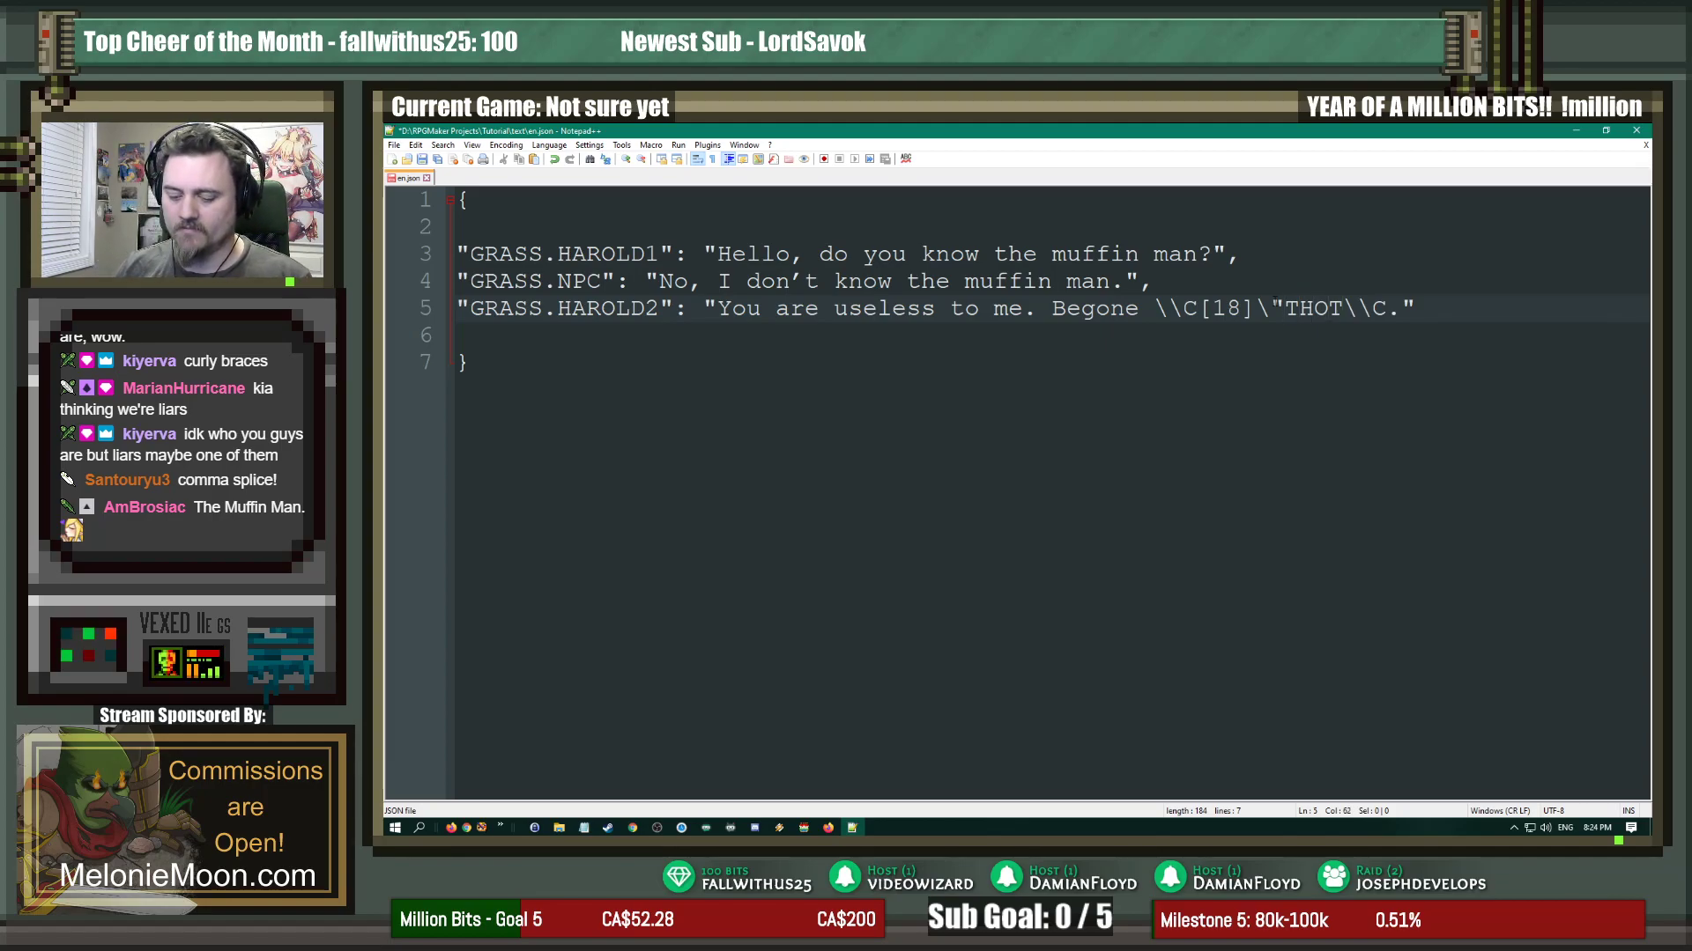
pyautogui.write('\\"')
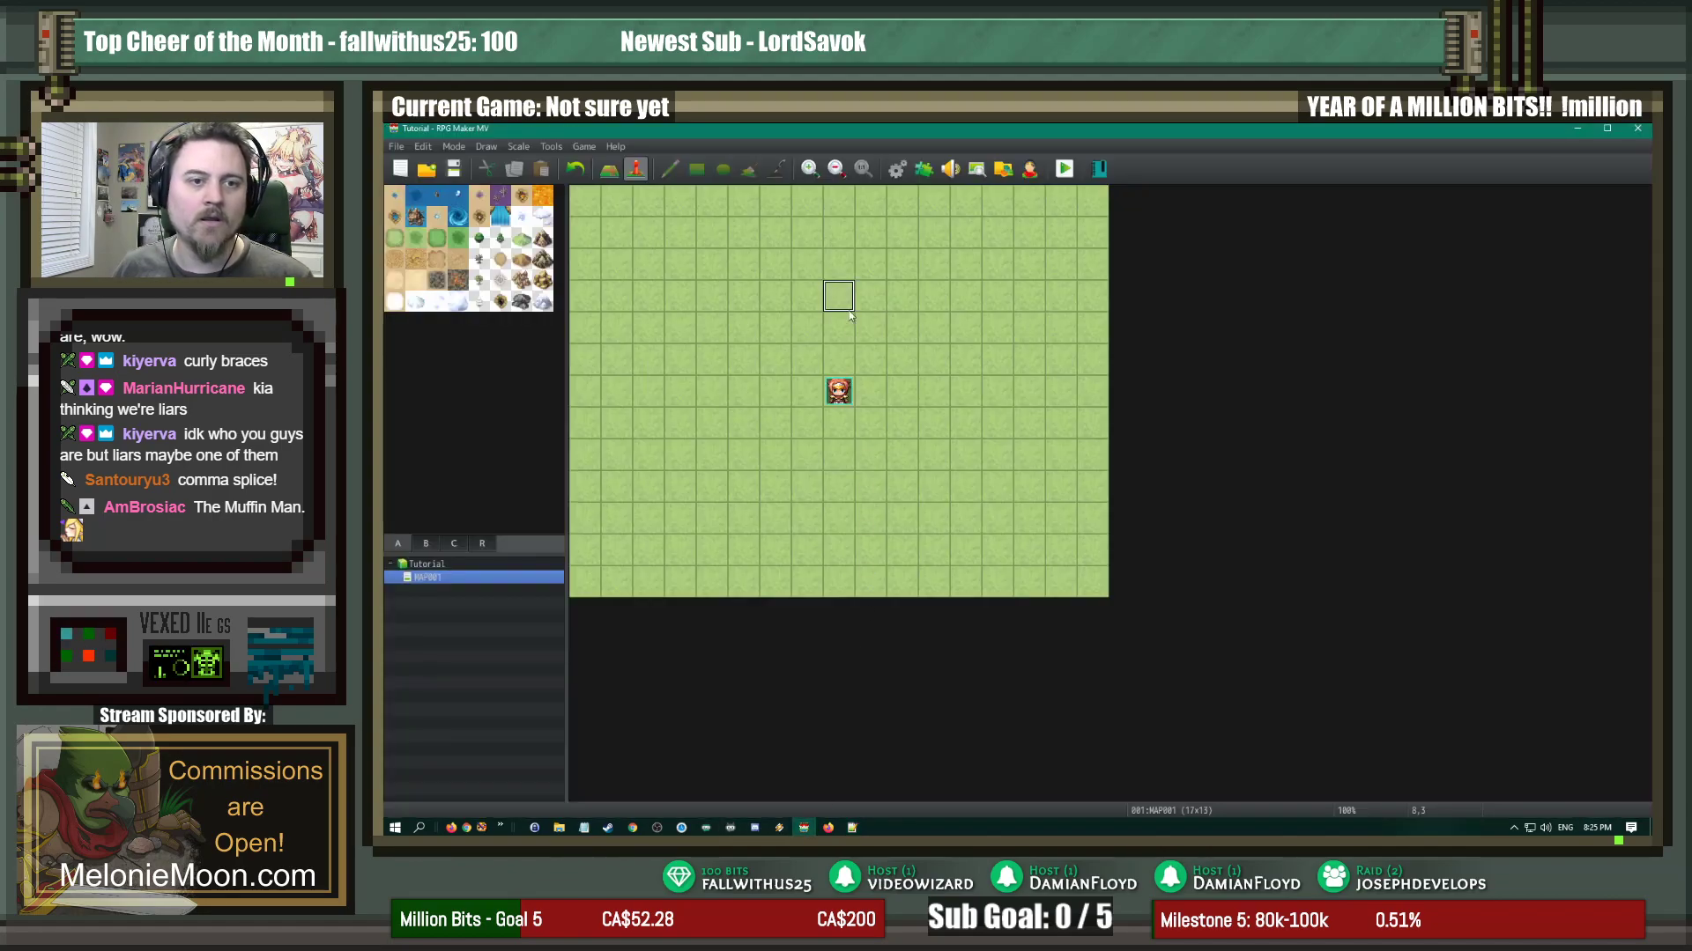
# Step: Create a grass-map event with a People2 character sprite and stepping animation
pyautogui.doubleClick(838, 297)
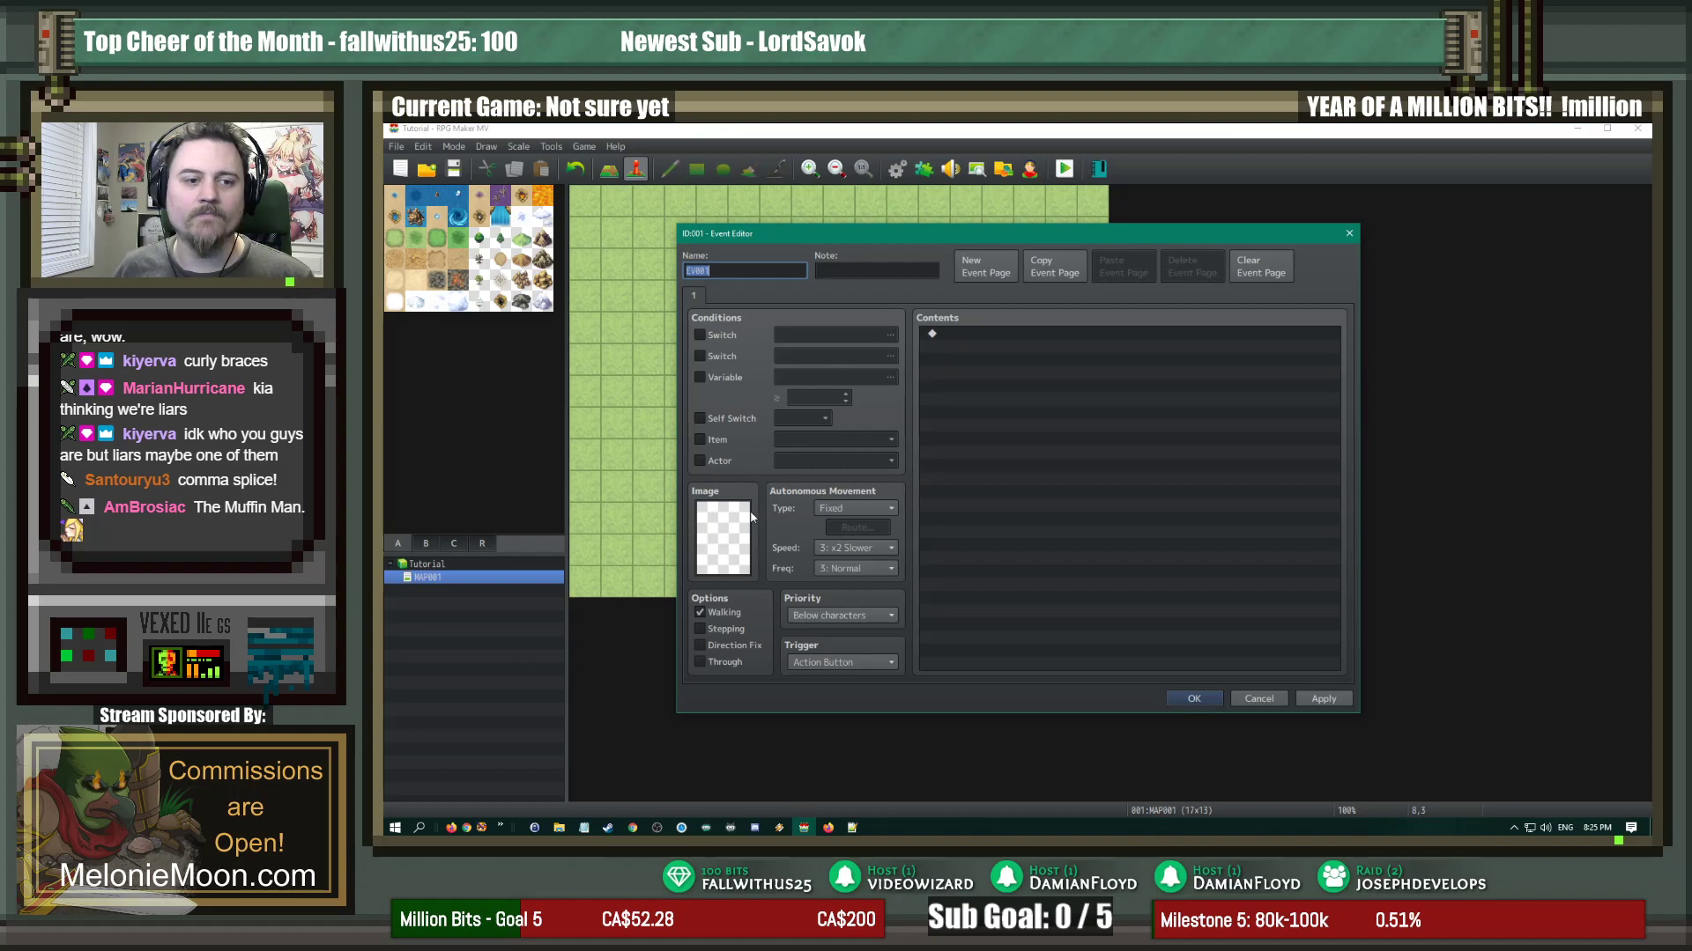
pyautogui.click(721, 537)
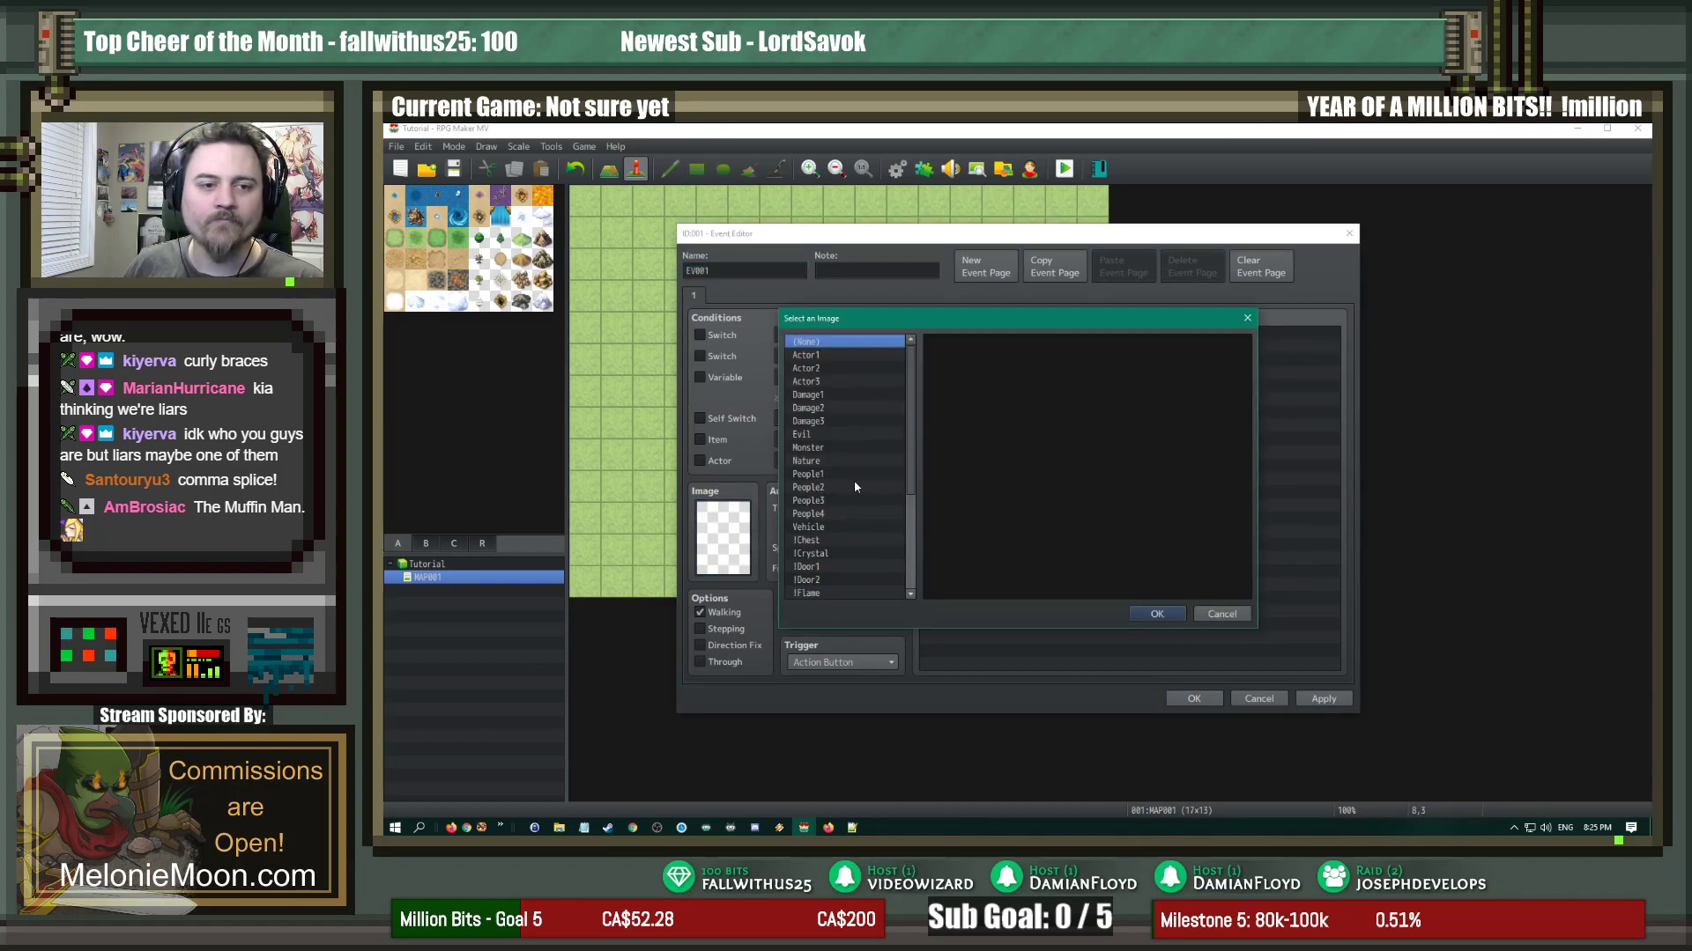
pyautogui.click(807, 474)
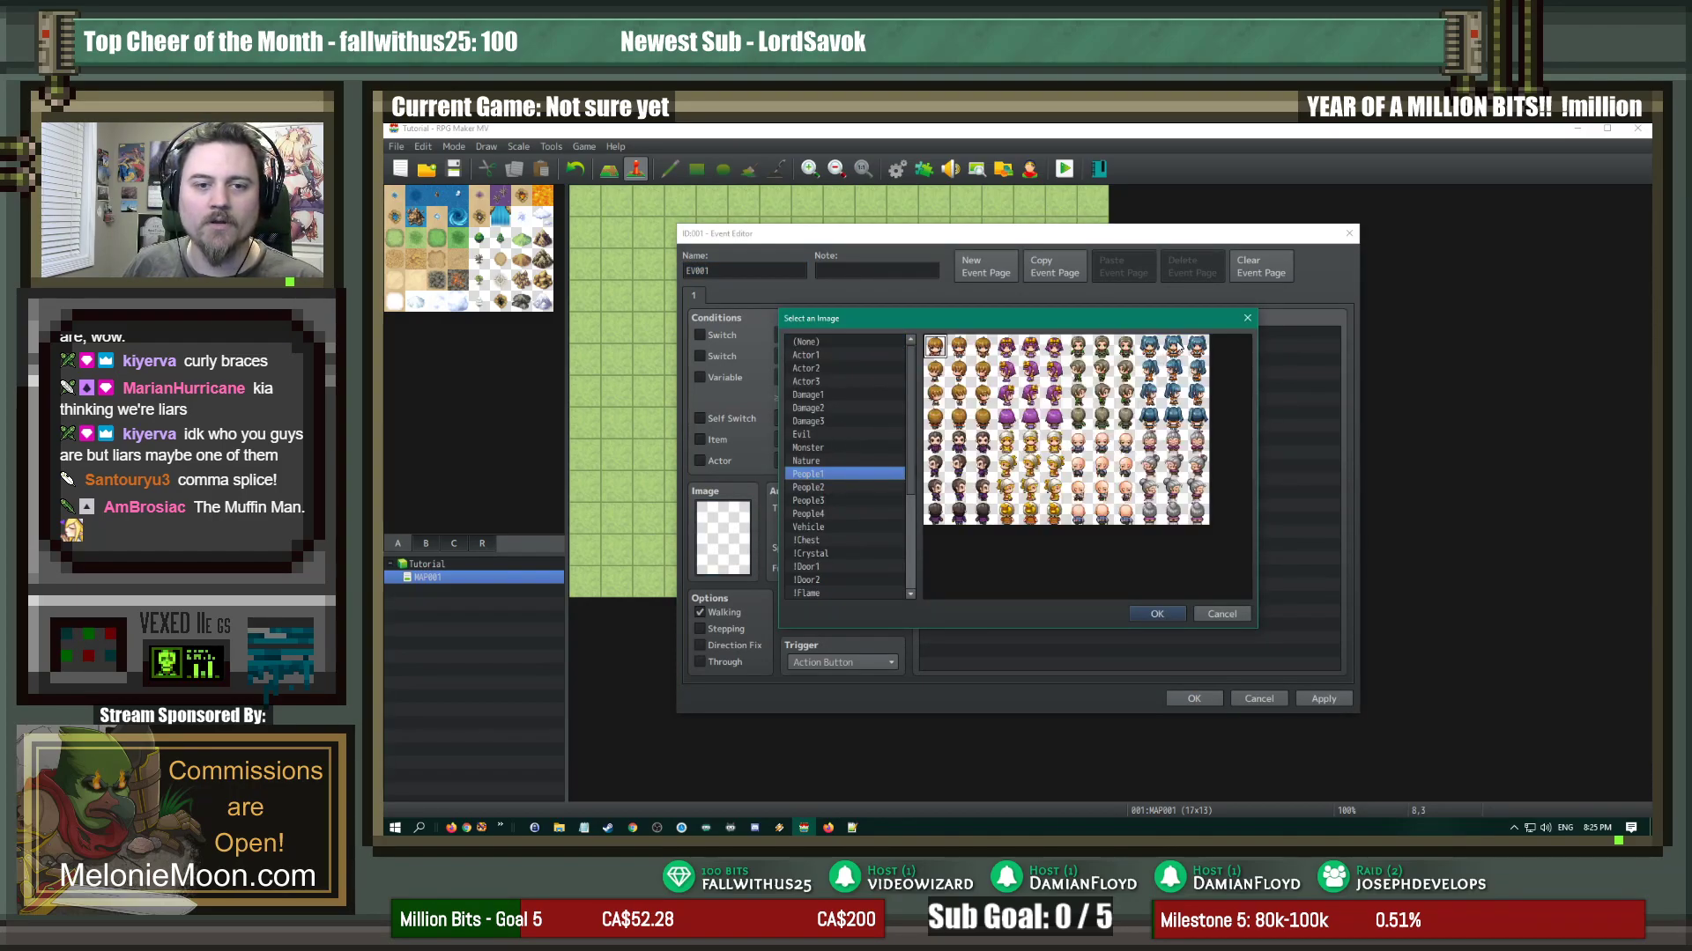
pyautogui.click(808, 487)
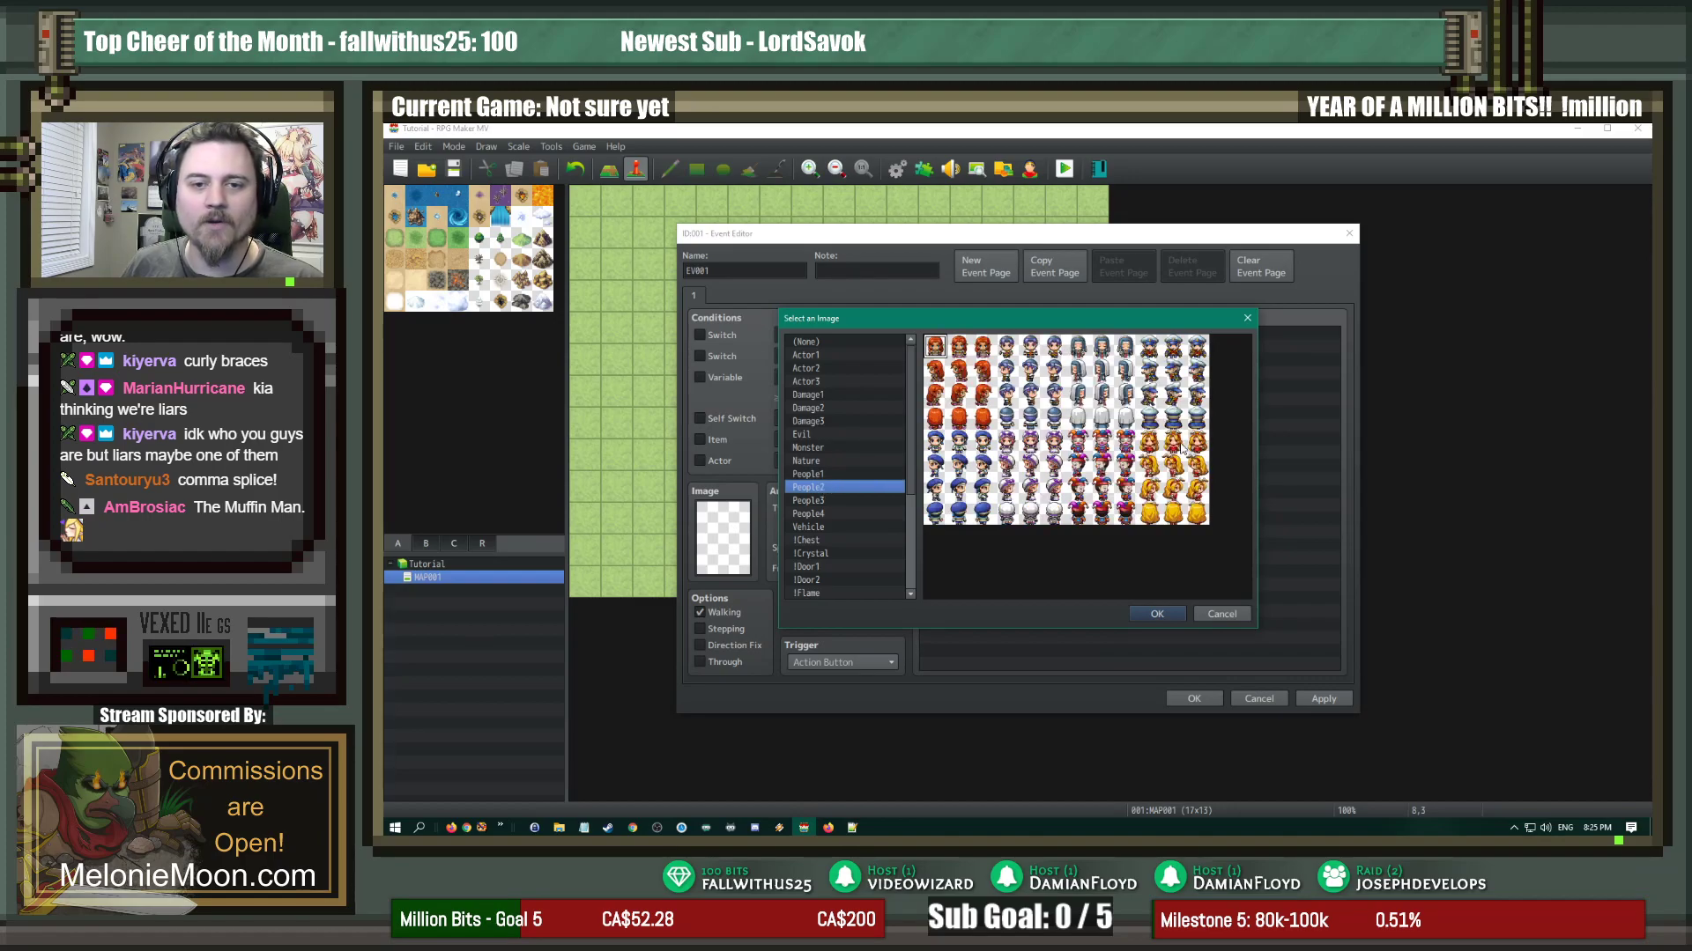
pyautogui.click(1154, 613)
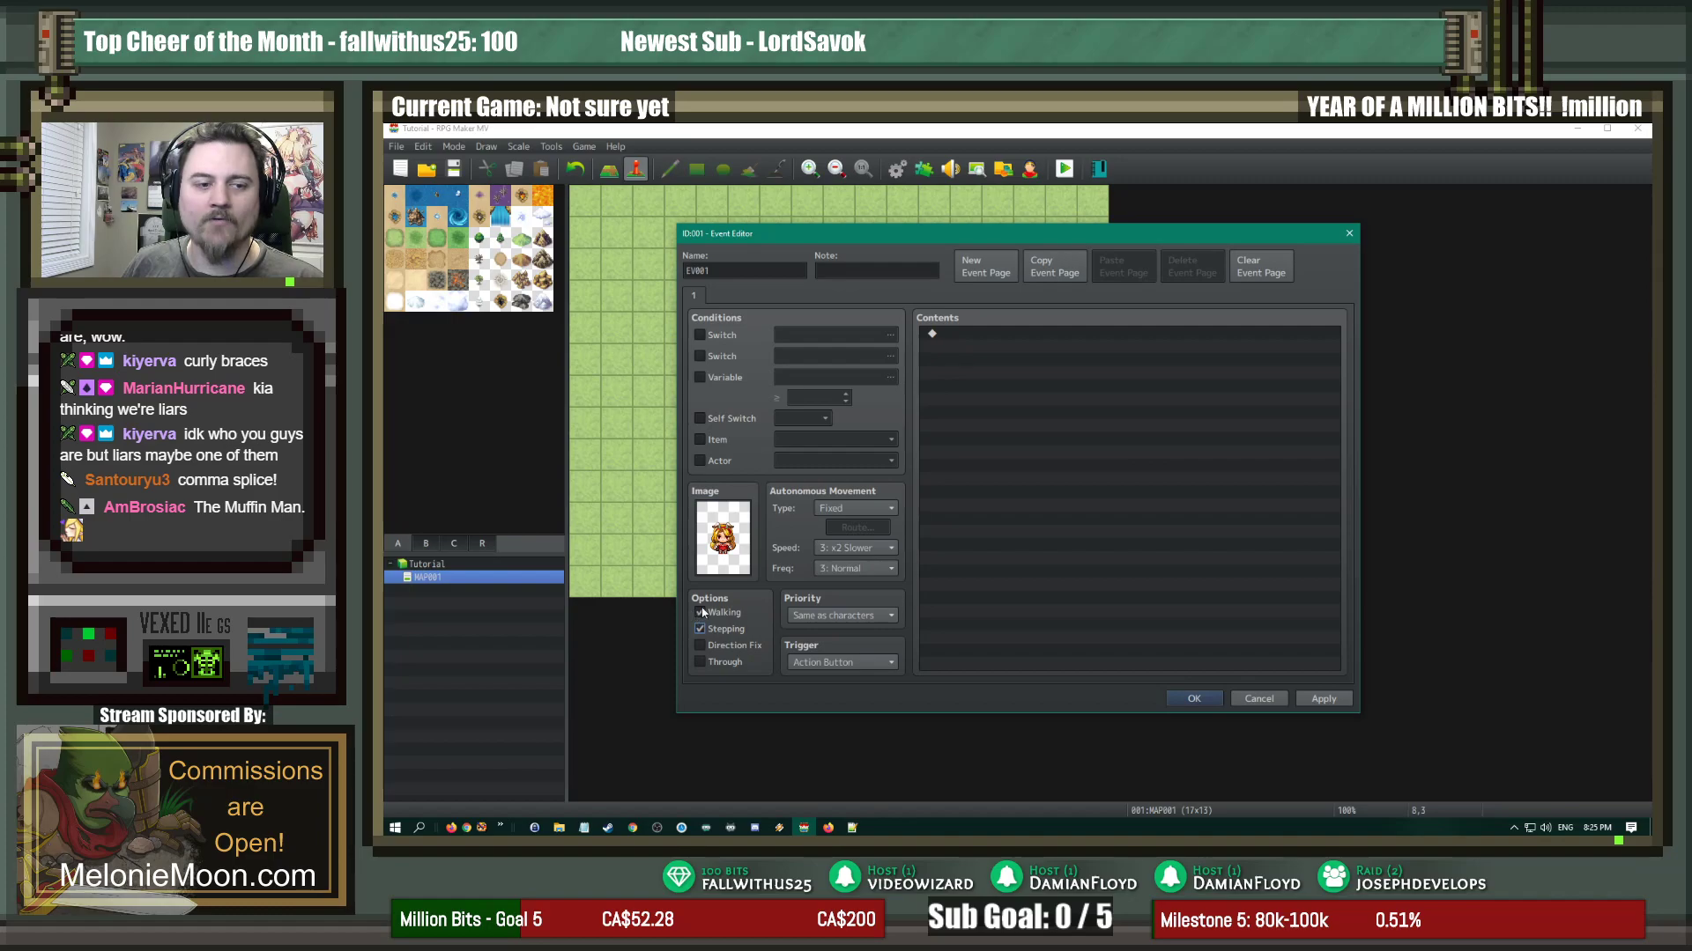
pyautogui.click(700, 611)
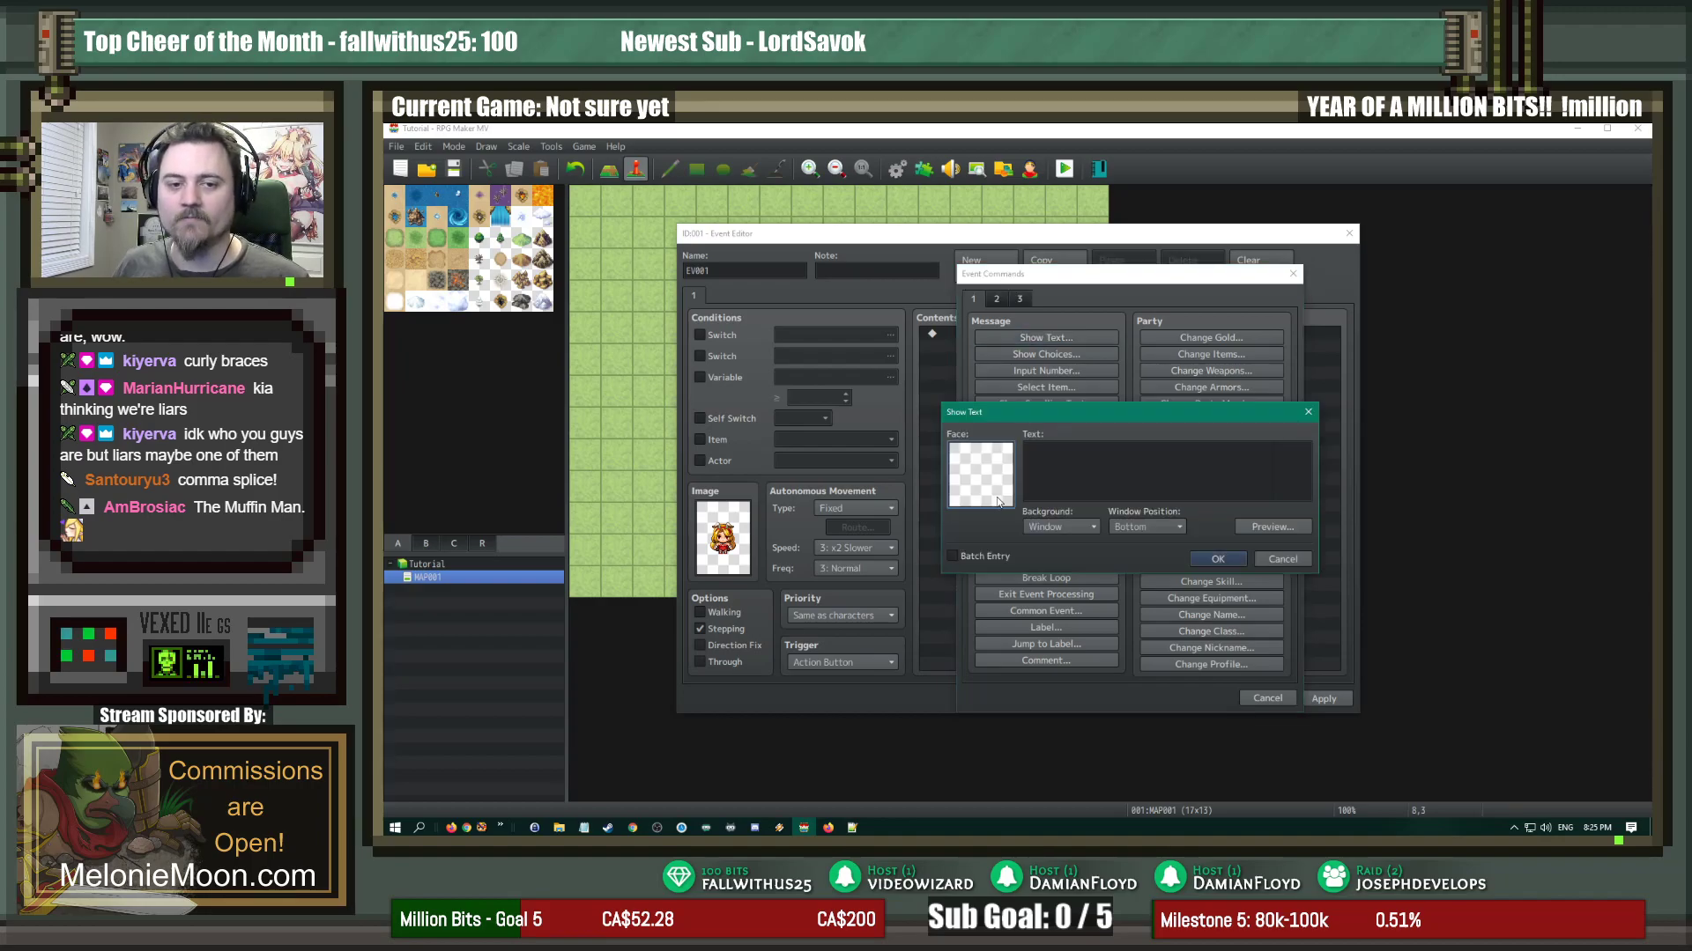
# Step: Make the first Show Text use the red-haired hero's face with #{GRASS.HAROLD1}
pyautogui.click(979, 475)
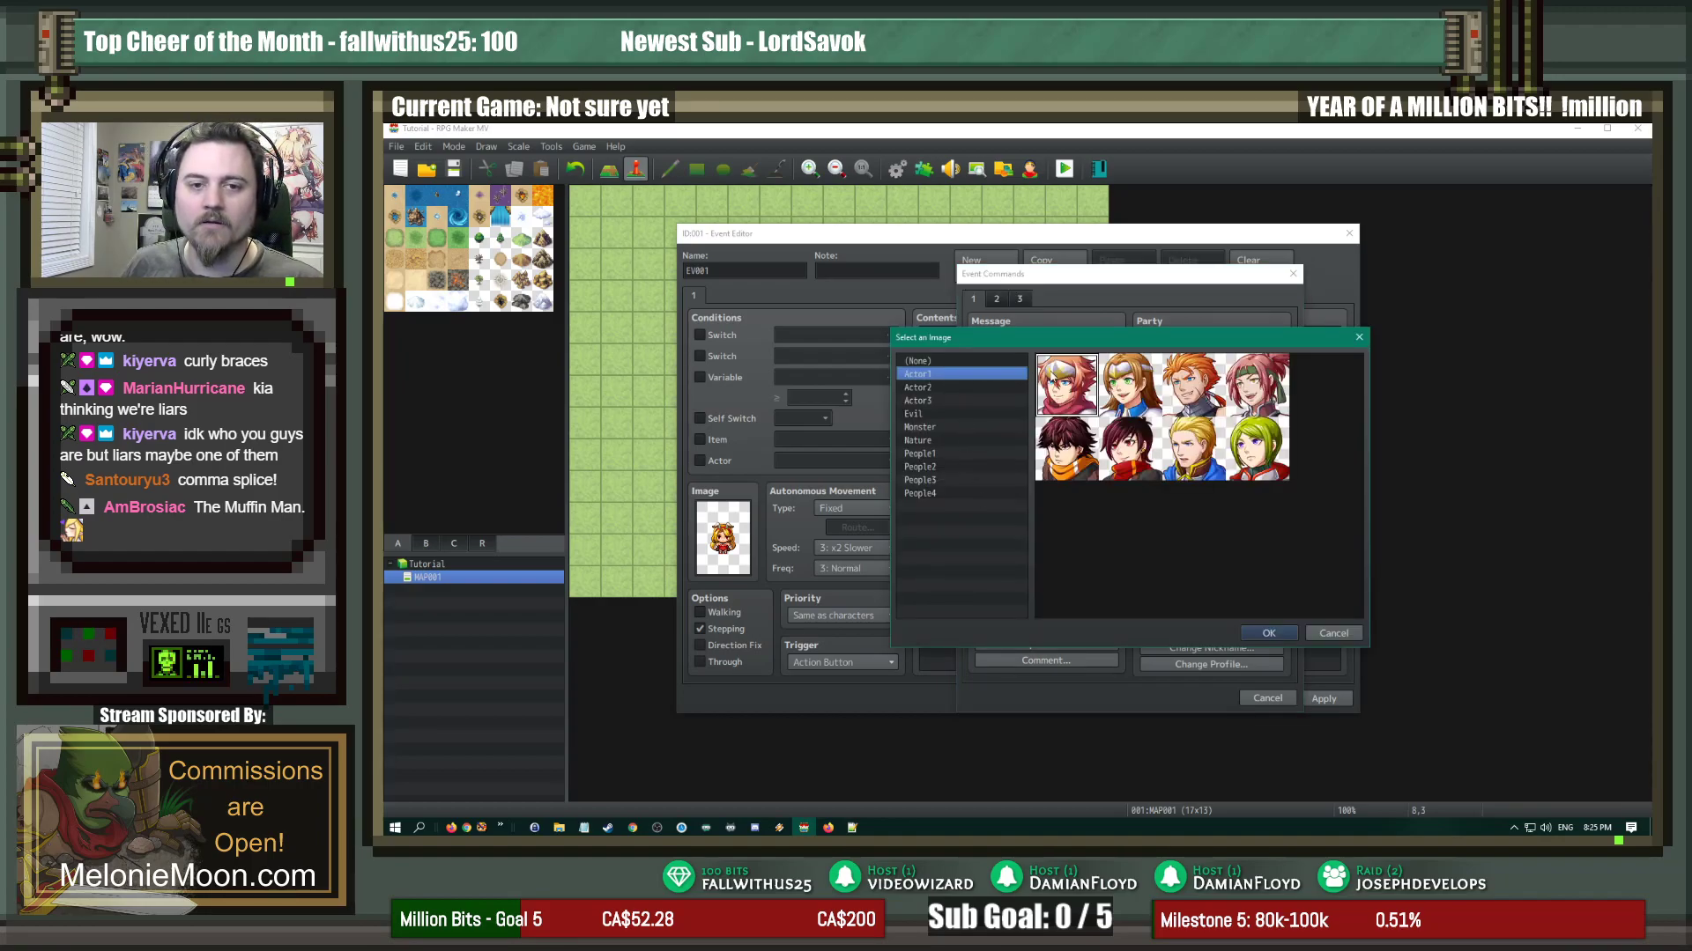
pyautogui.click(1268, 633)
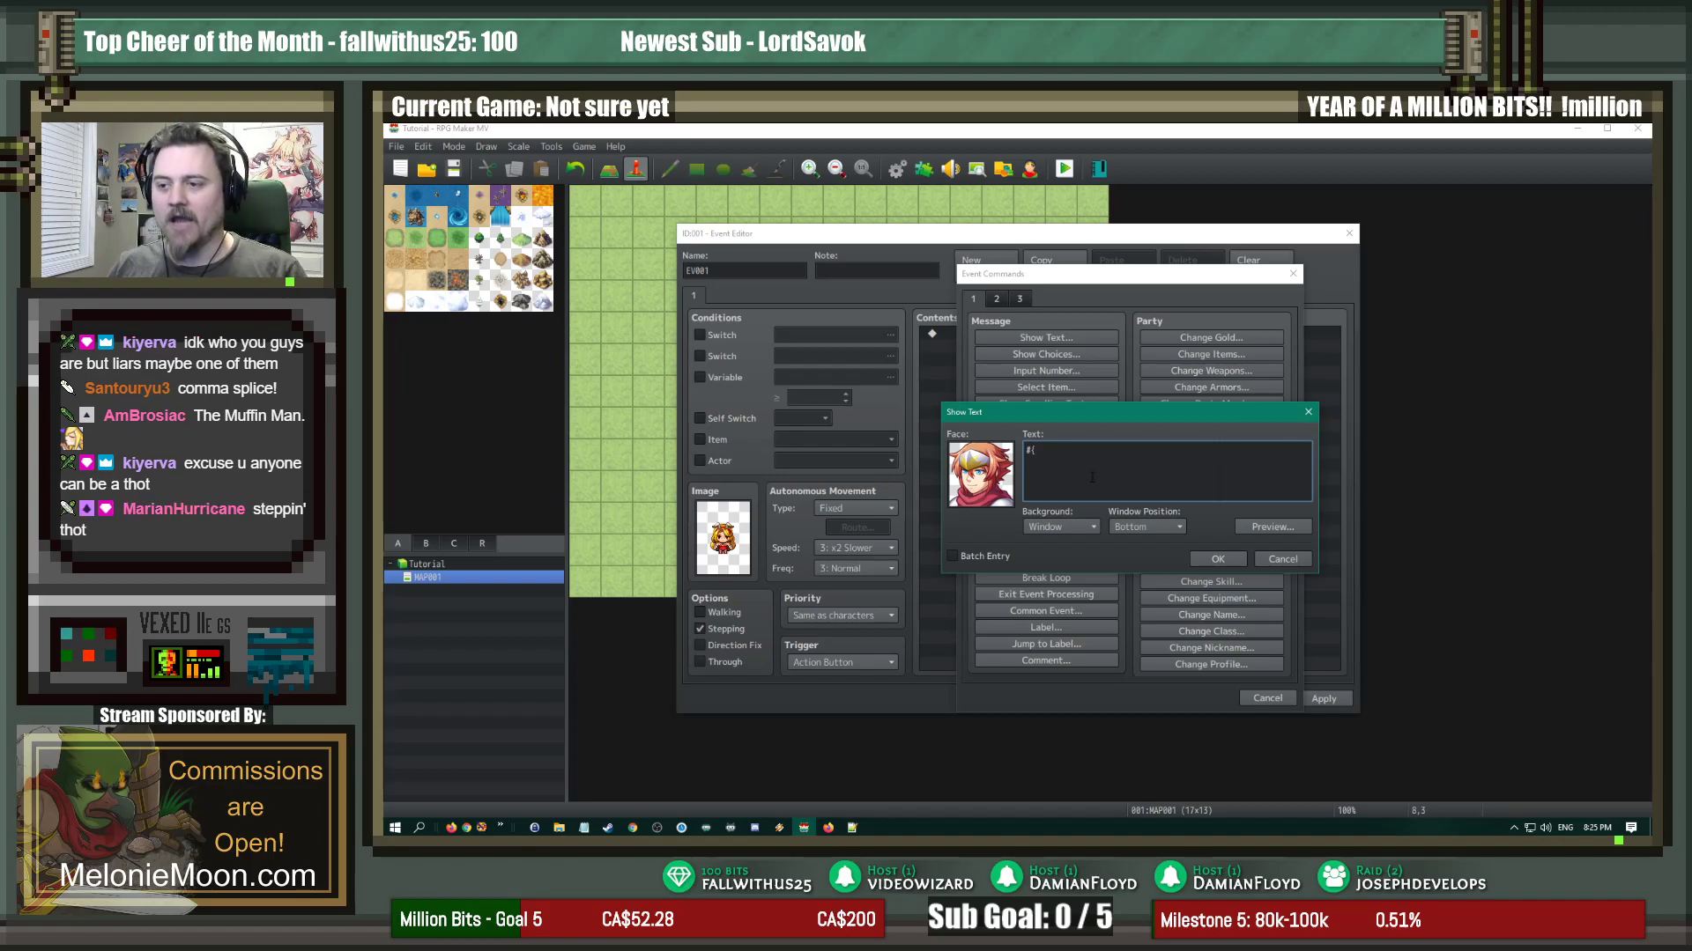
pyautogui.write('GRASS.')
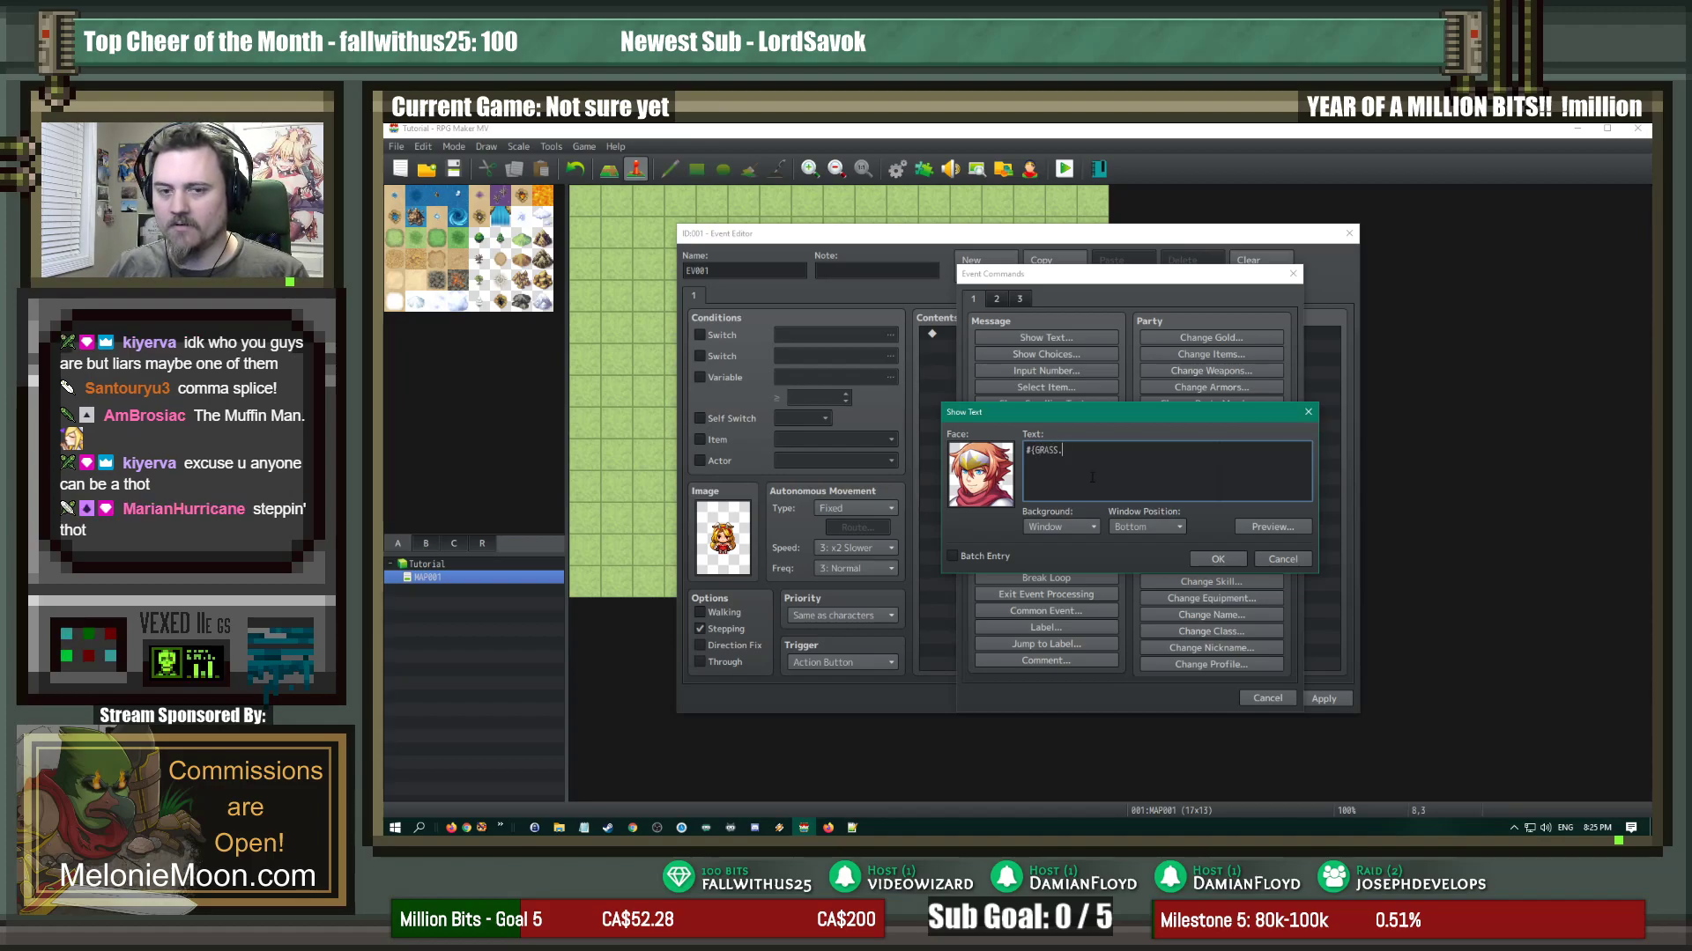
pyautogui.write('HAROLD')
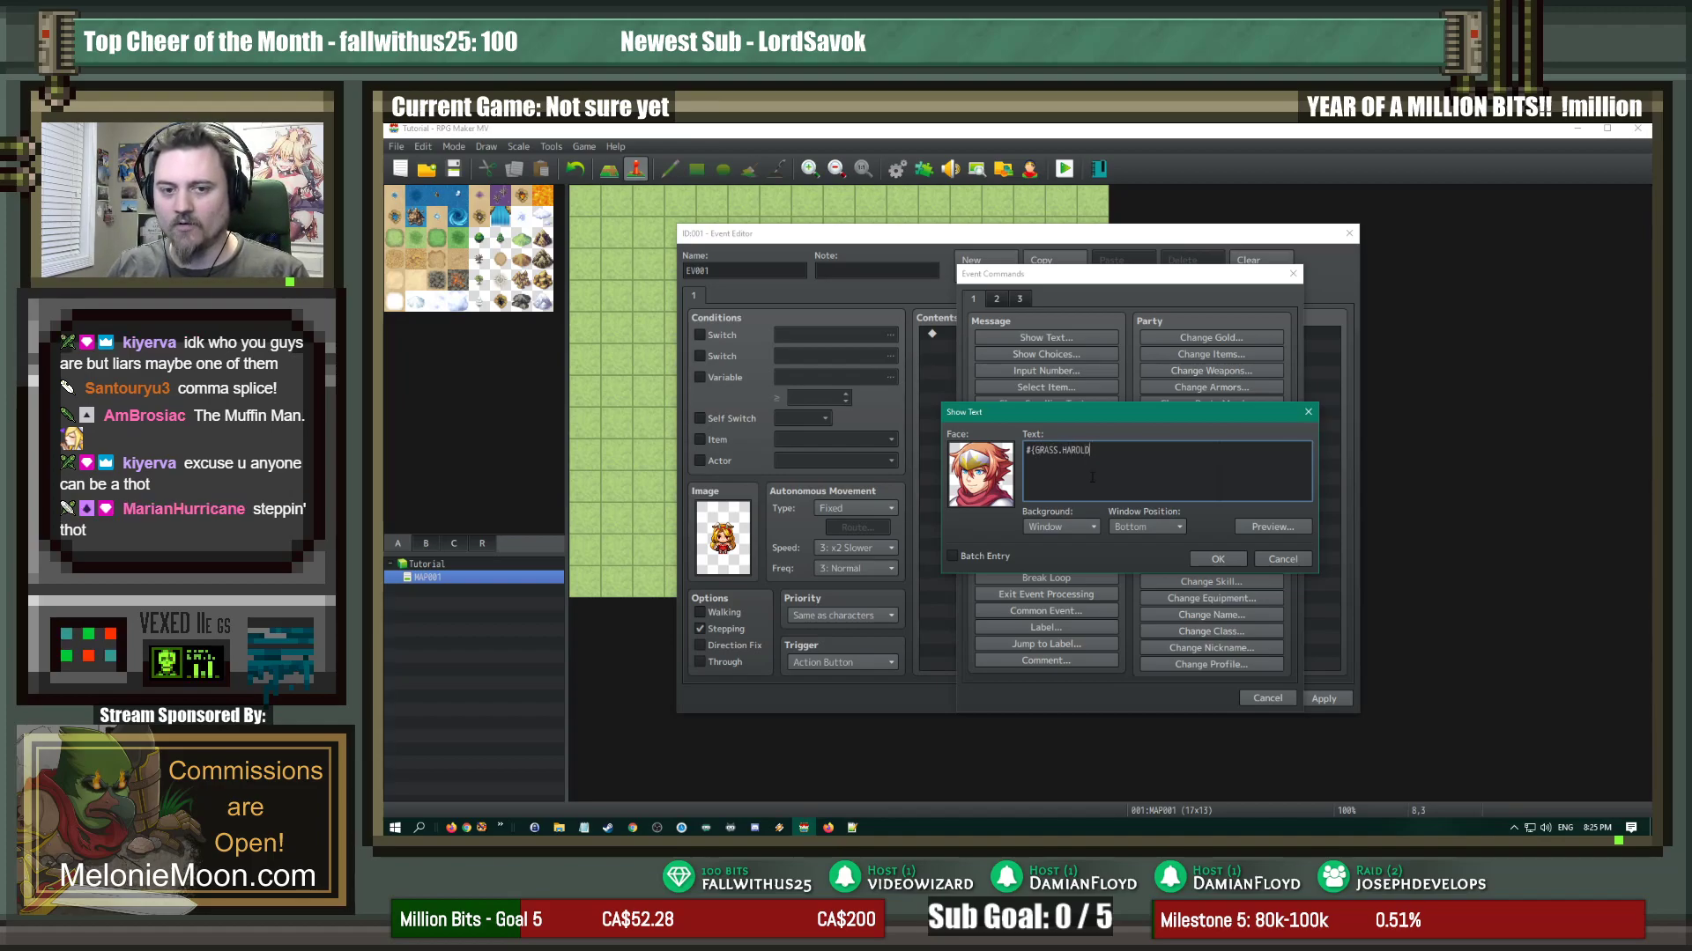
pyautogui.write('1}')
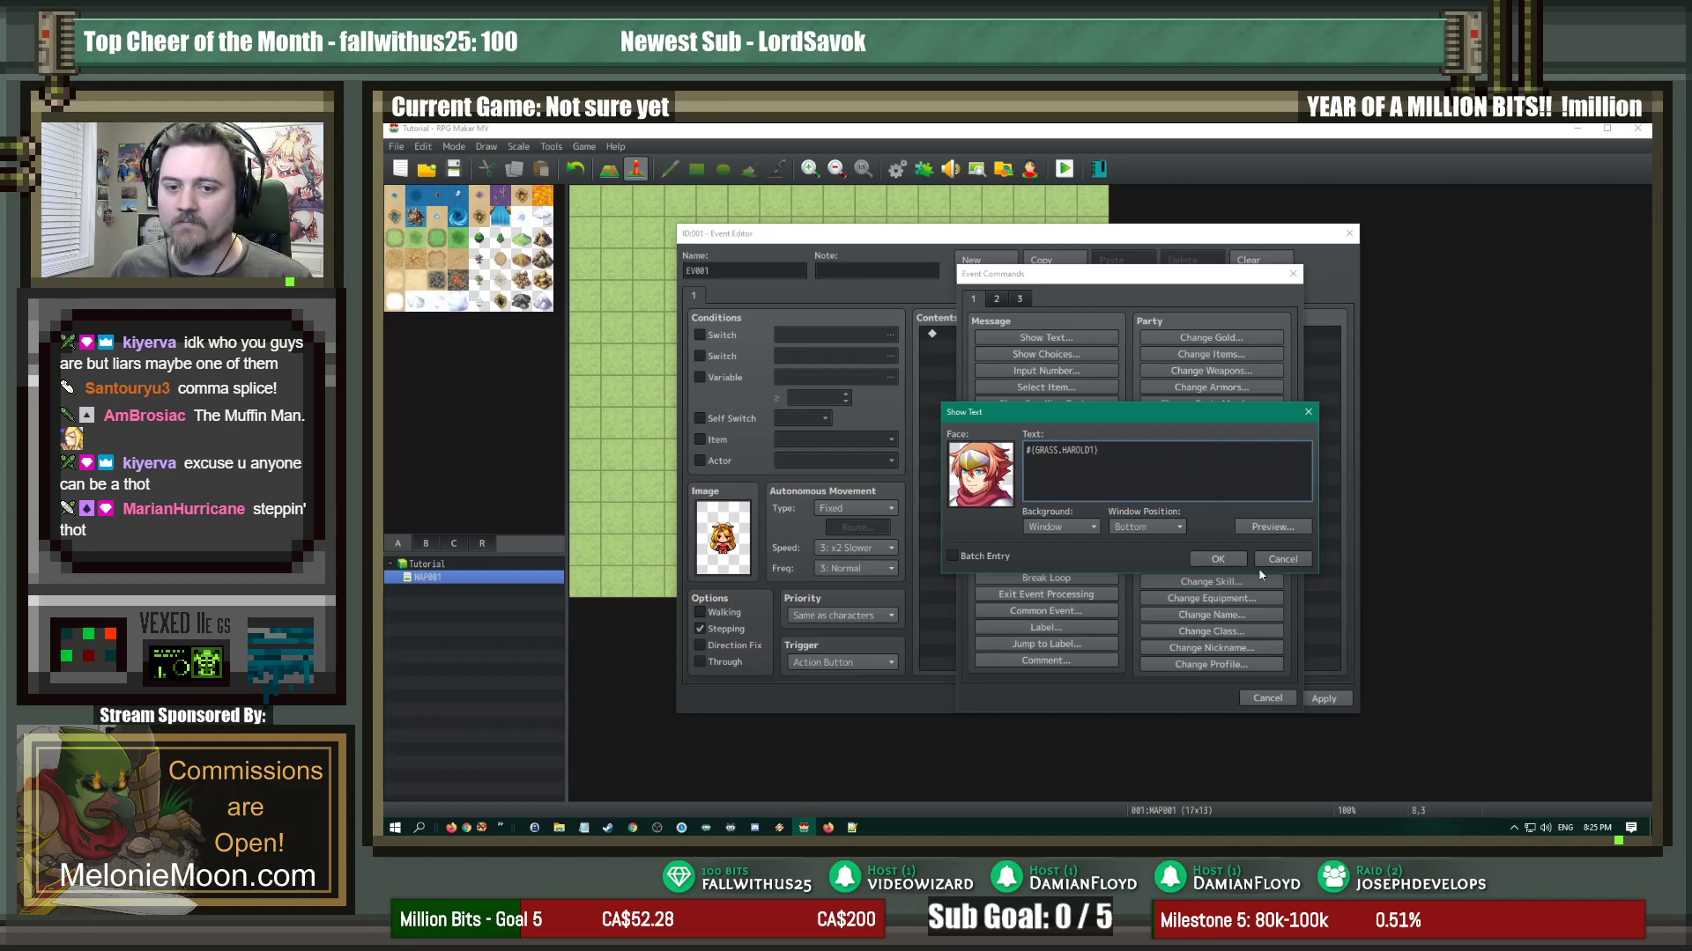
pyautogui.click(1216, 558)
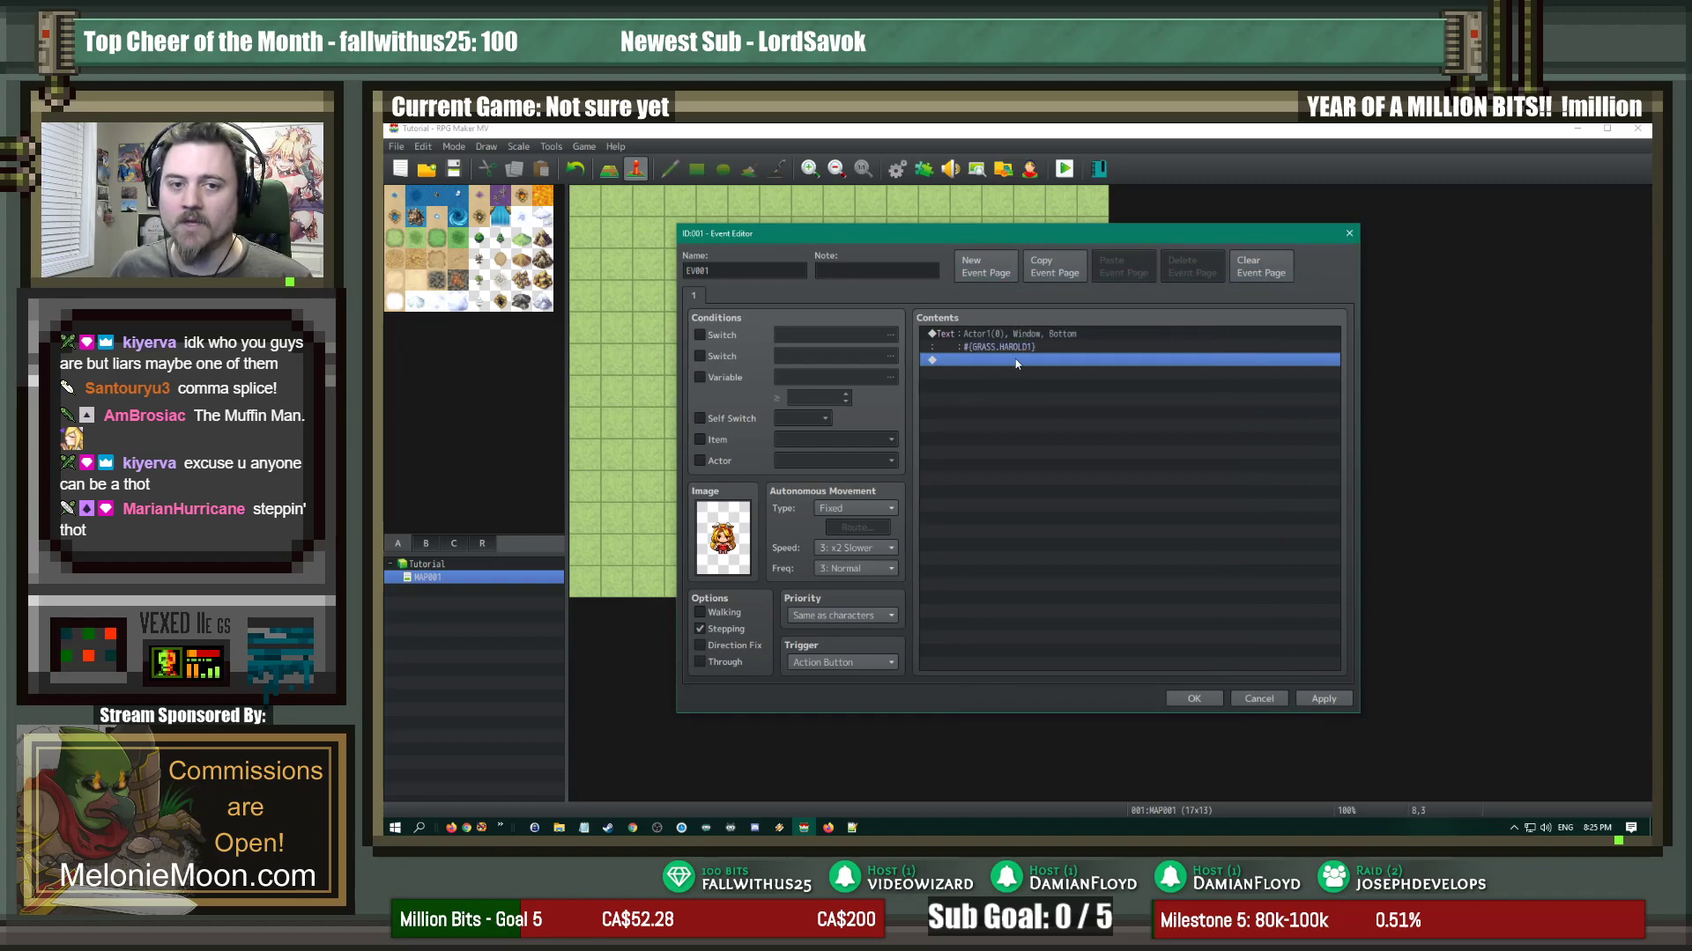
# Step: Add a Show Text with the blonde woman's People2 face and #{GRASS.NPC}
pyautogui.click(1043, 336)
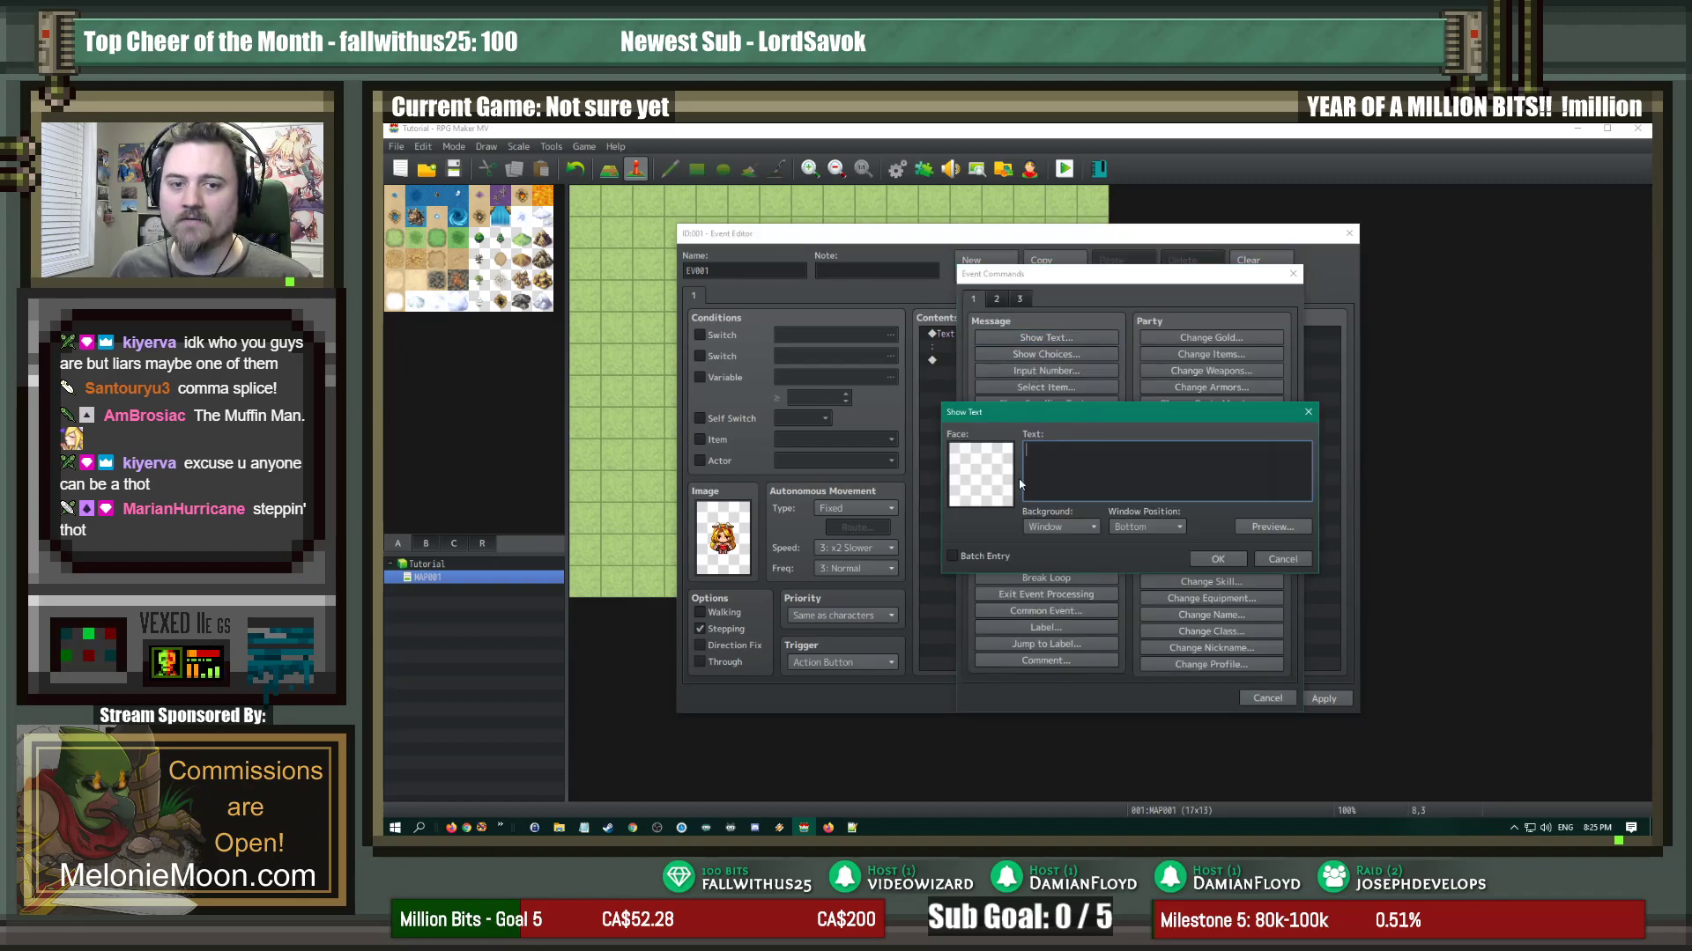
pyautogui.click(980, 470)
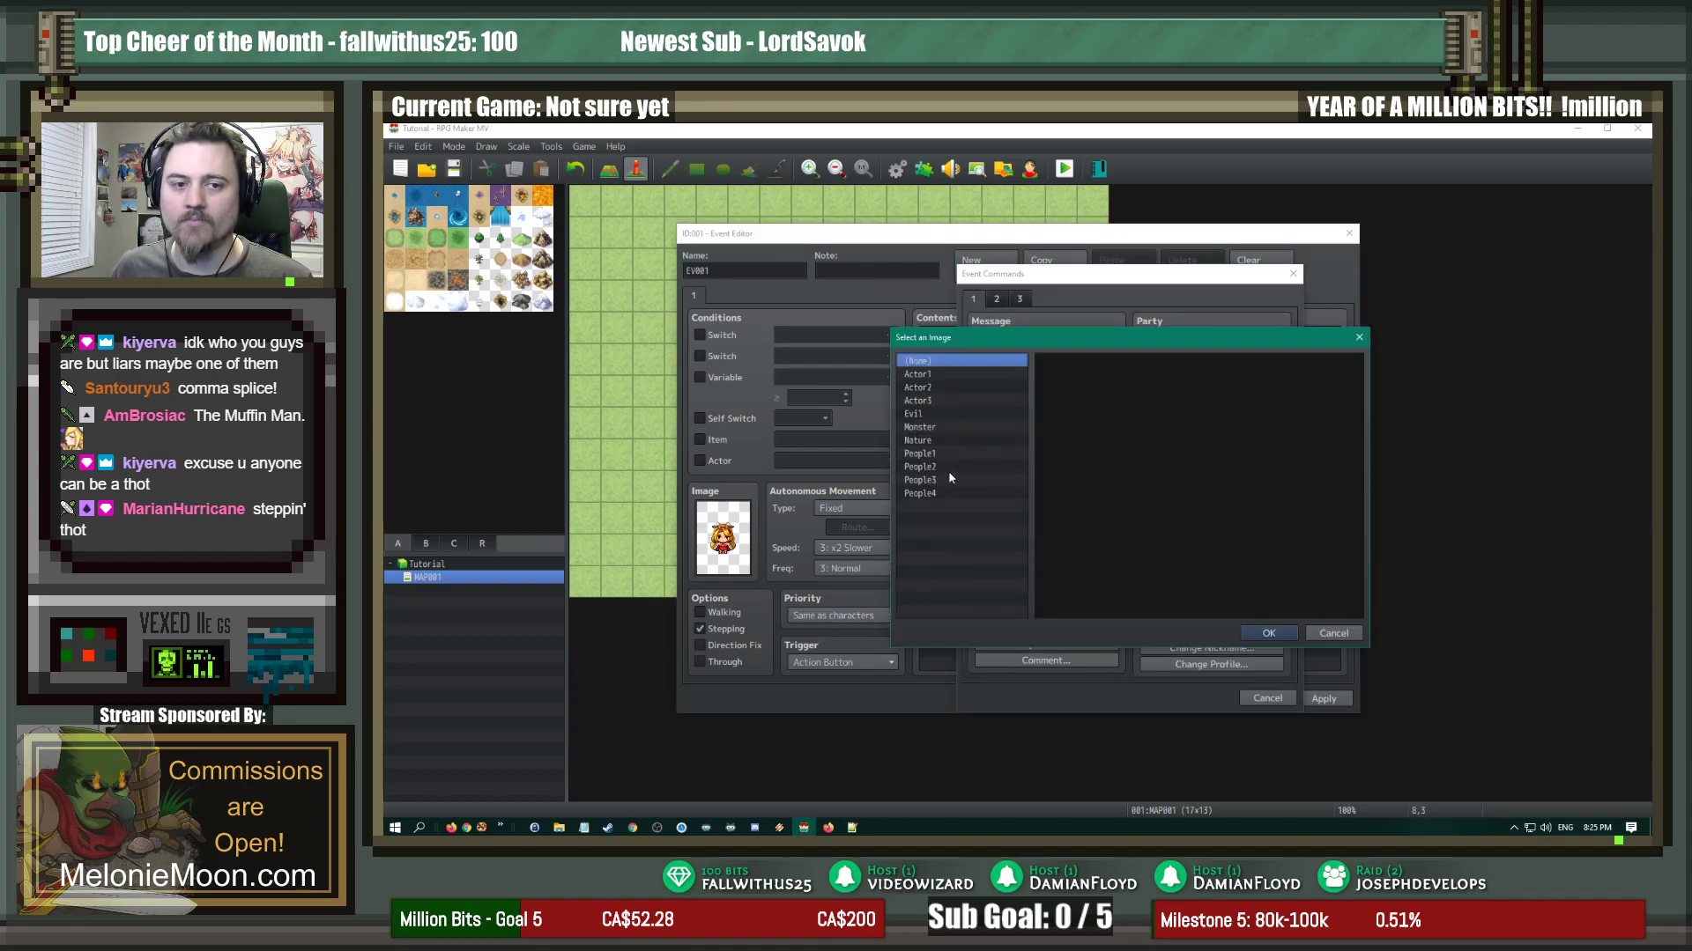
pyautogui.click(920, 466)
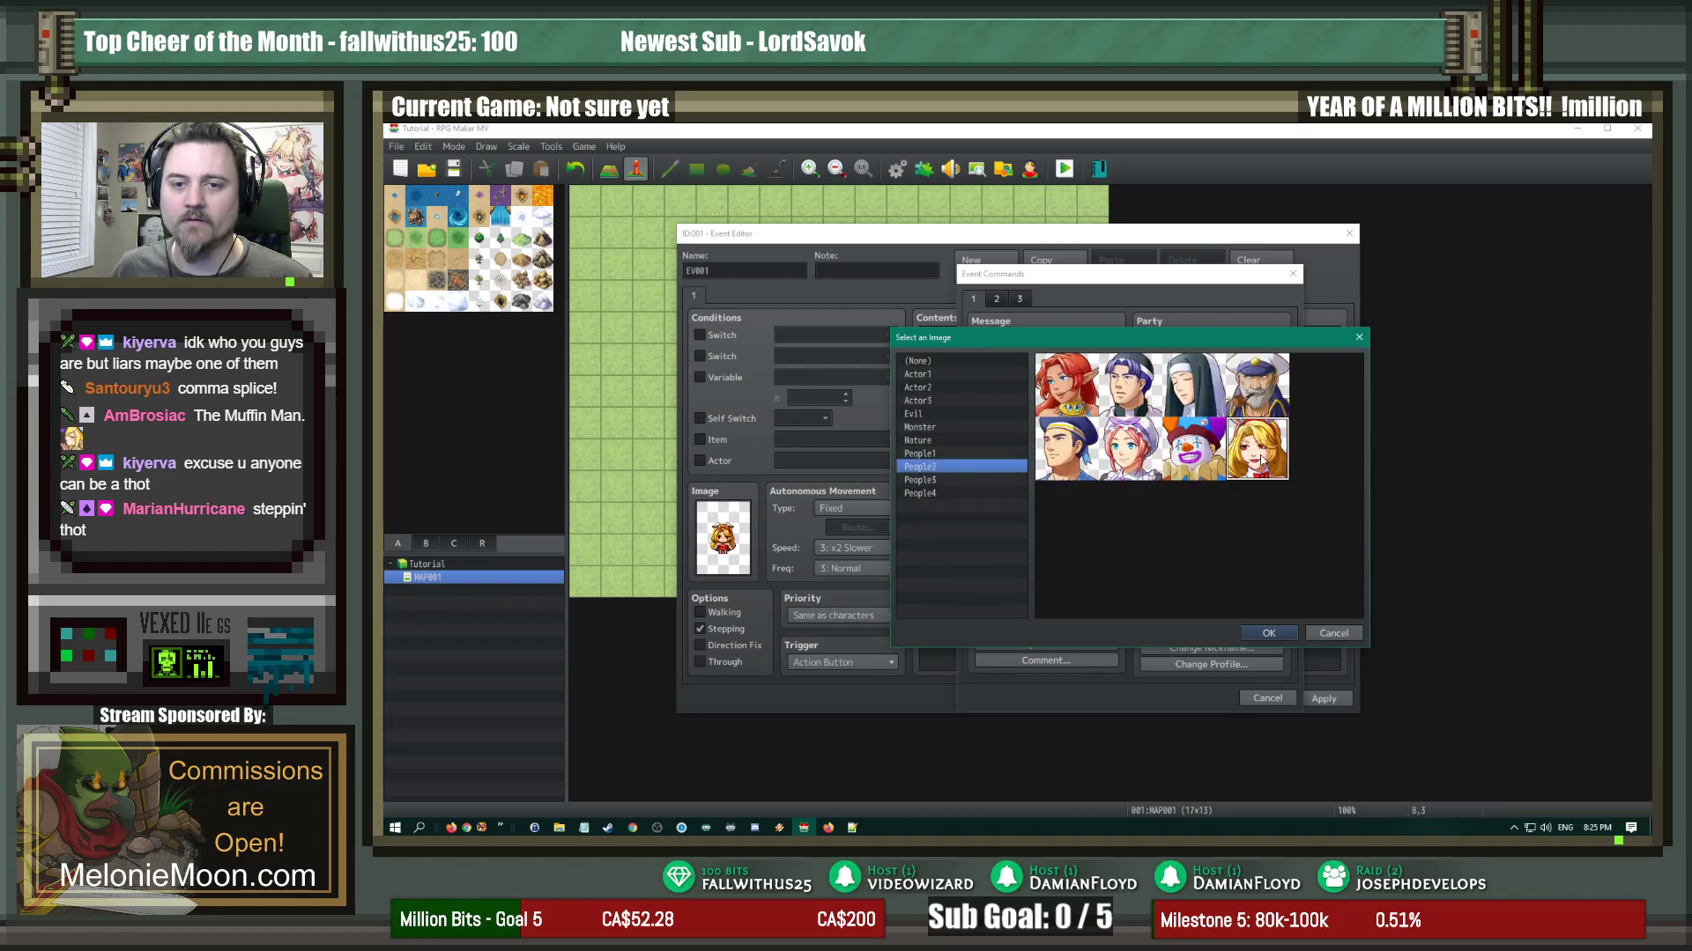
pyautogui.click(1266, 633)
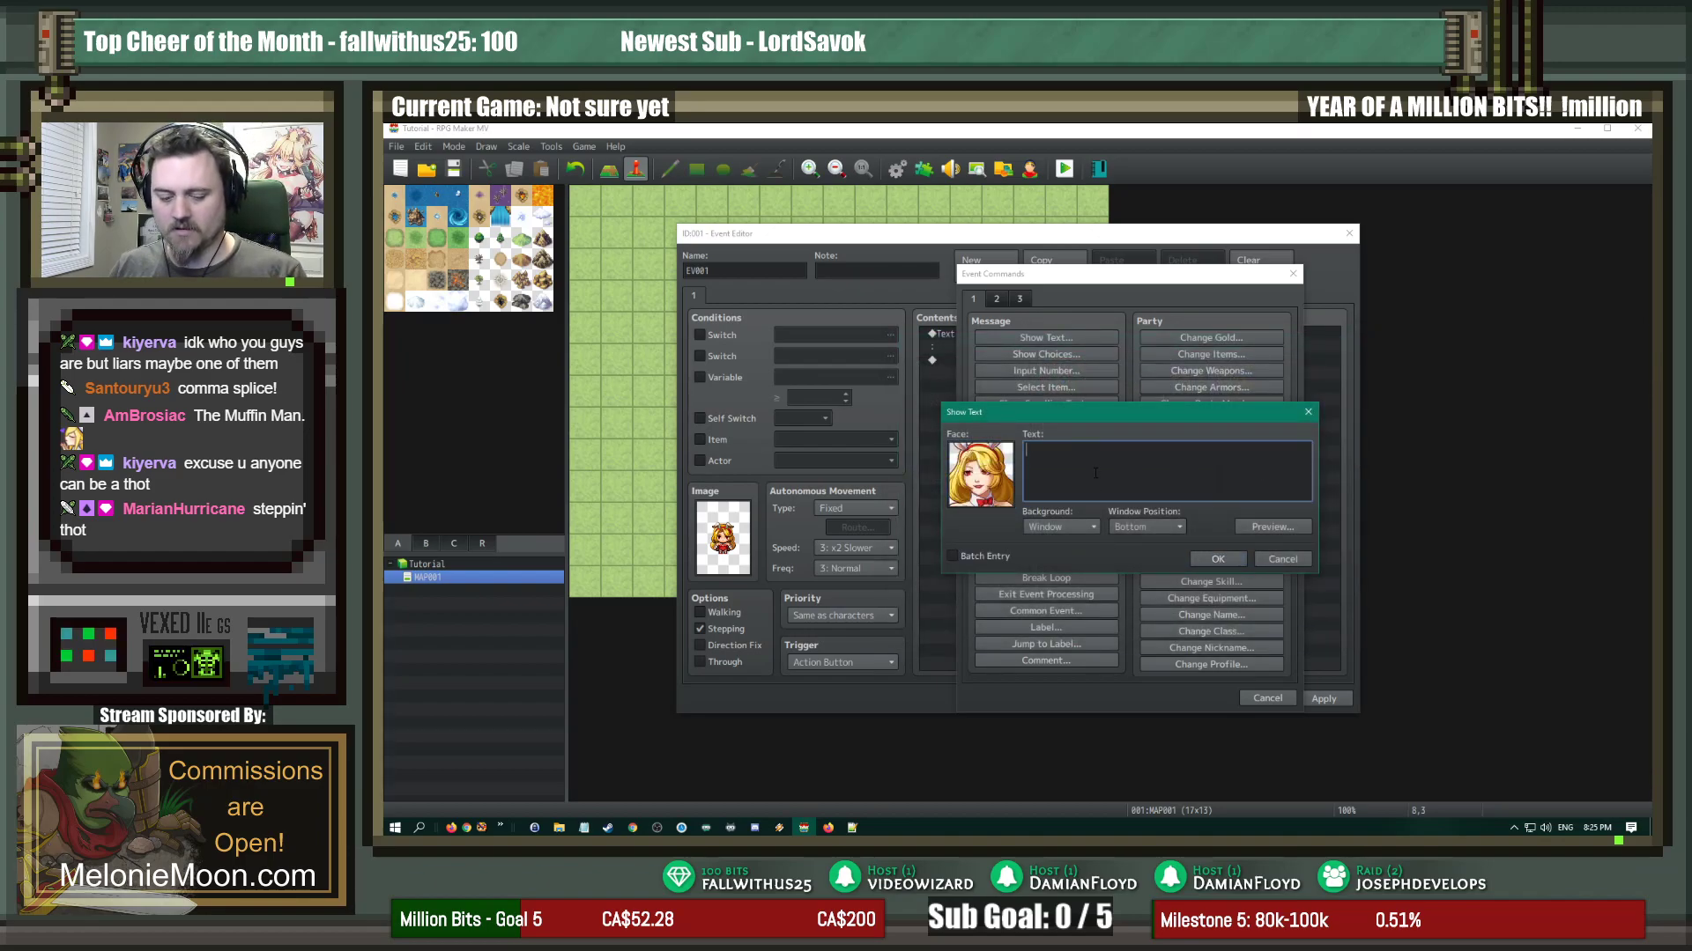
pyautogui.write('#(GRASS.NPC}')
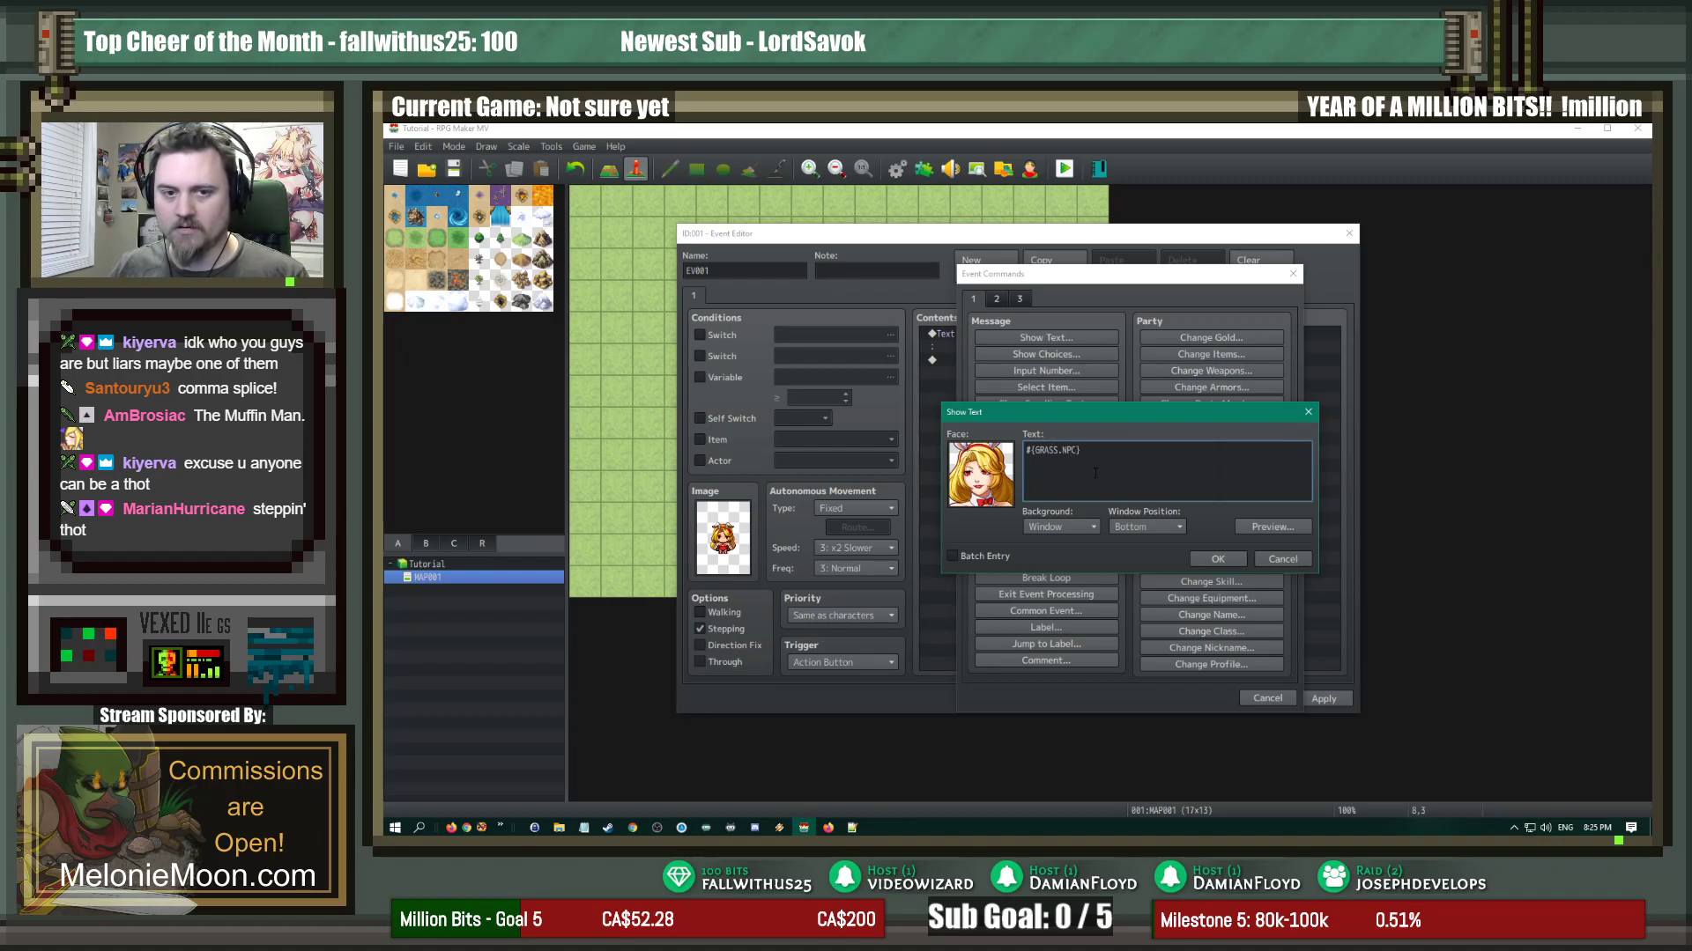
pyautogui.click(1215, 558)
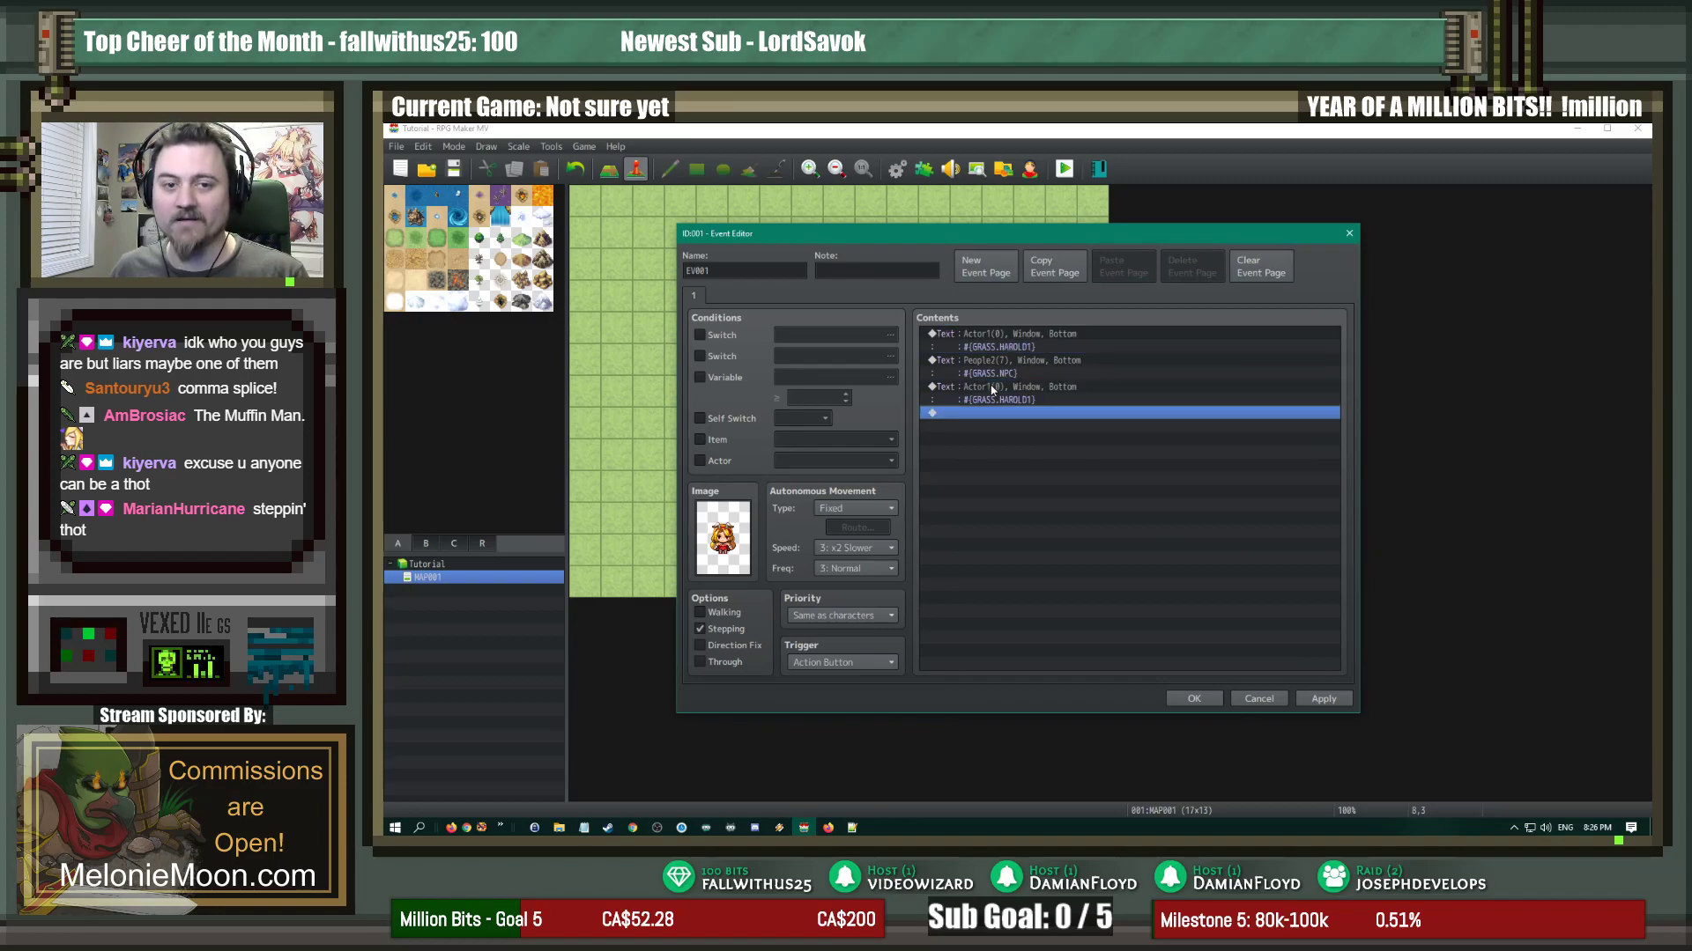
# Step: Change the last Harold message to #{GRASS.HAROLD2} and save the event
pyautogui.doubleClick(981, 386)
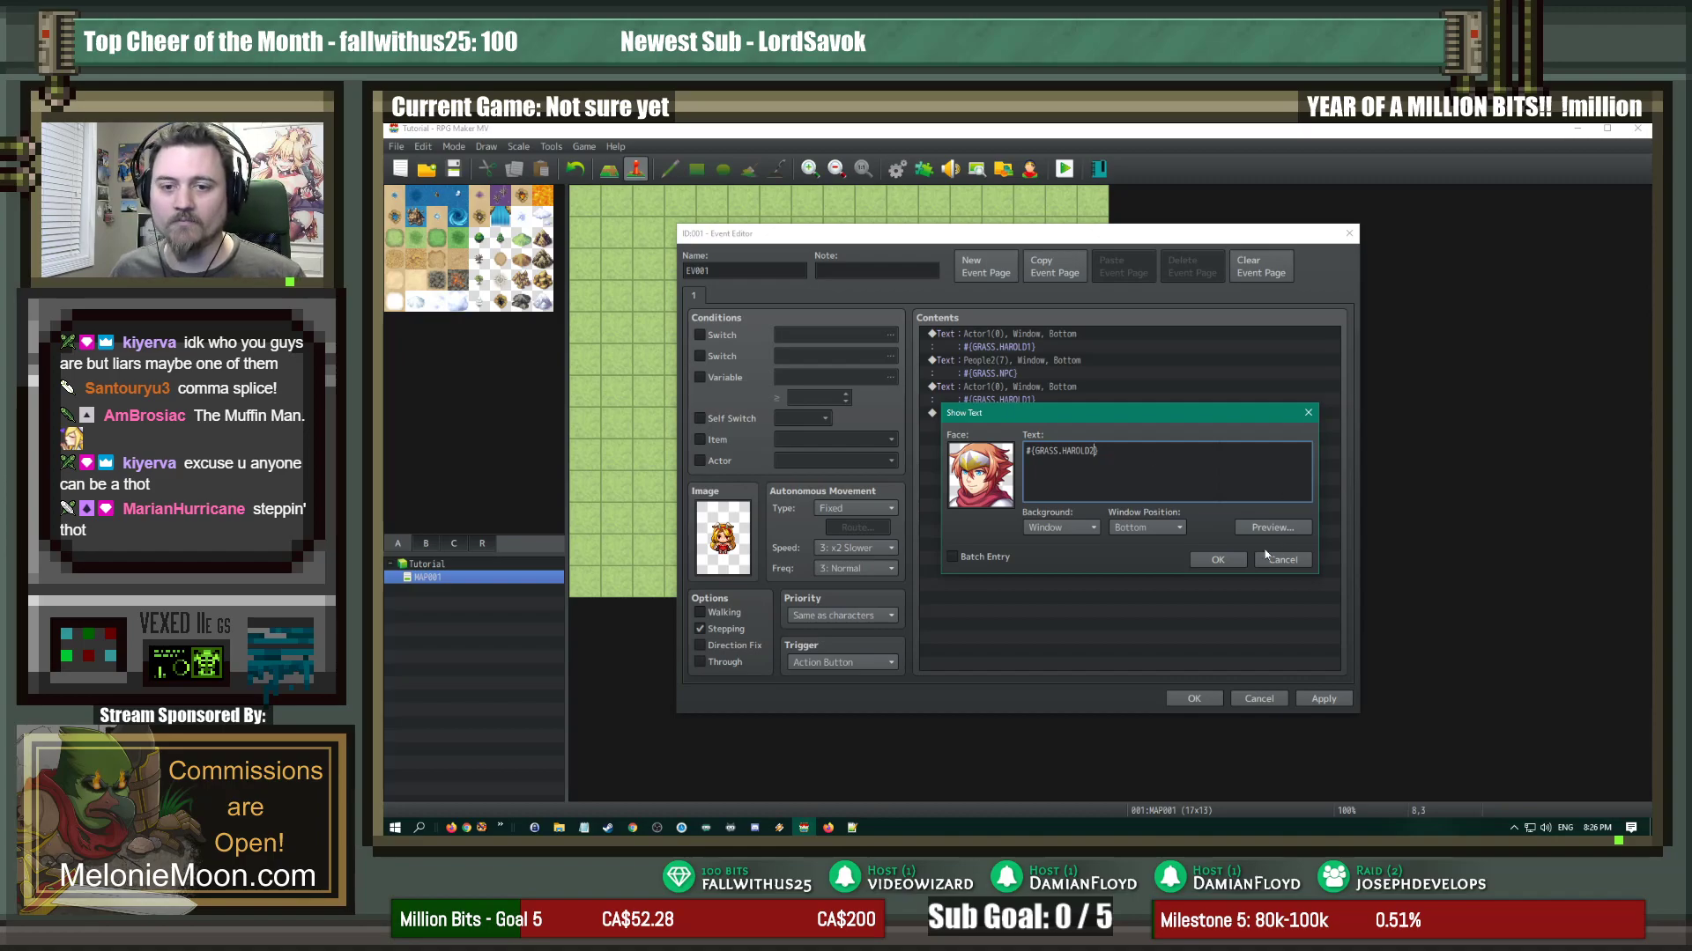
pyautogui.click(1216, 560)
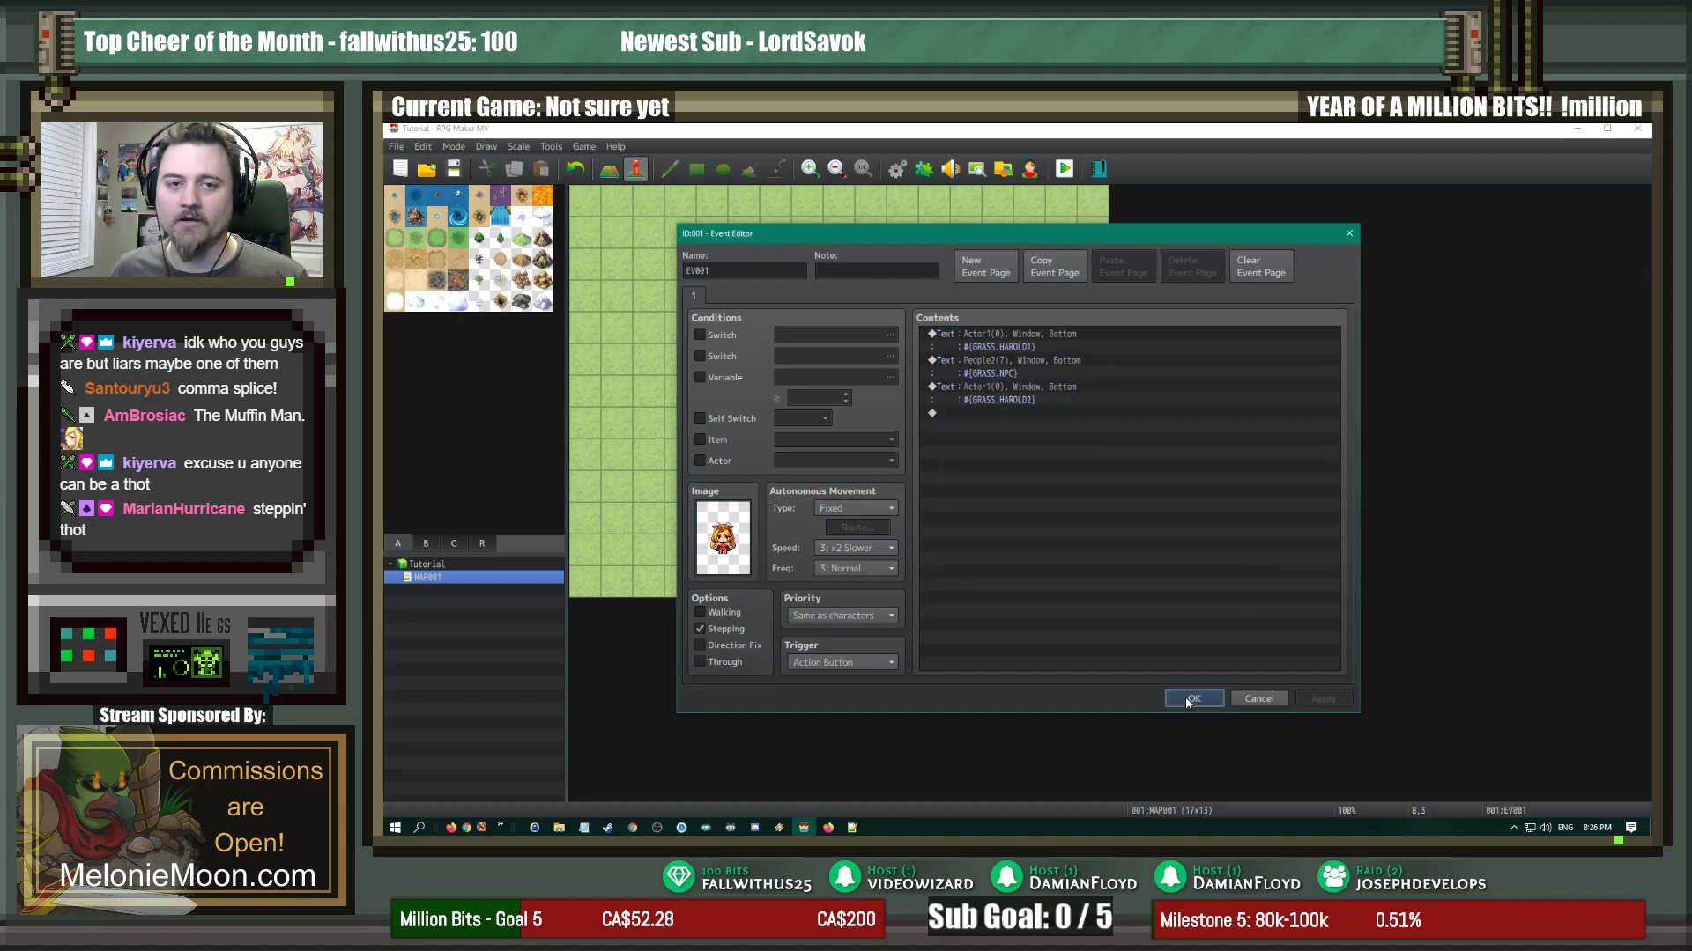
pyautogui.click(1192, 698)
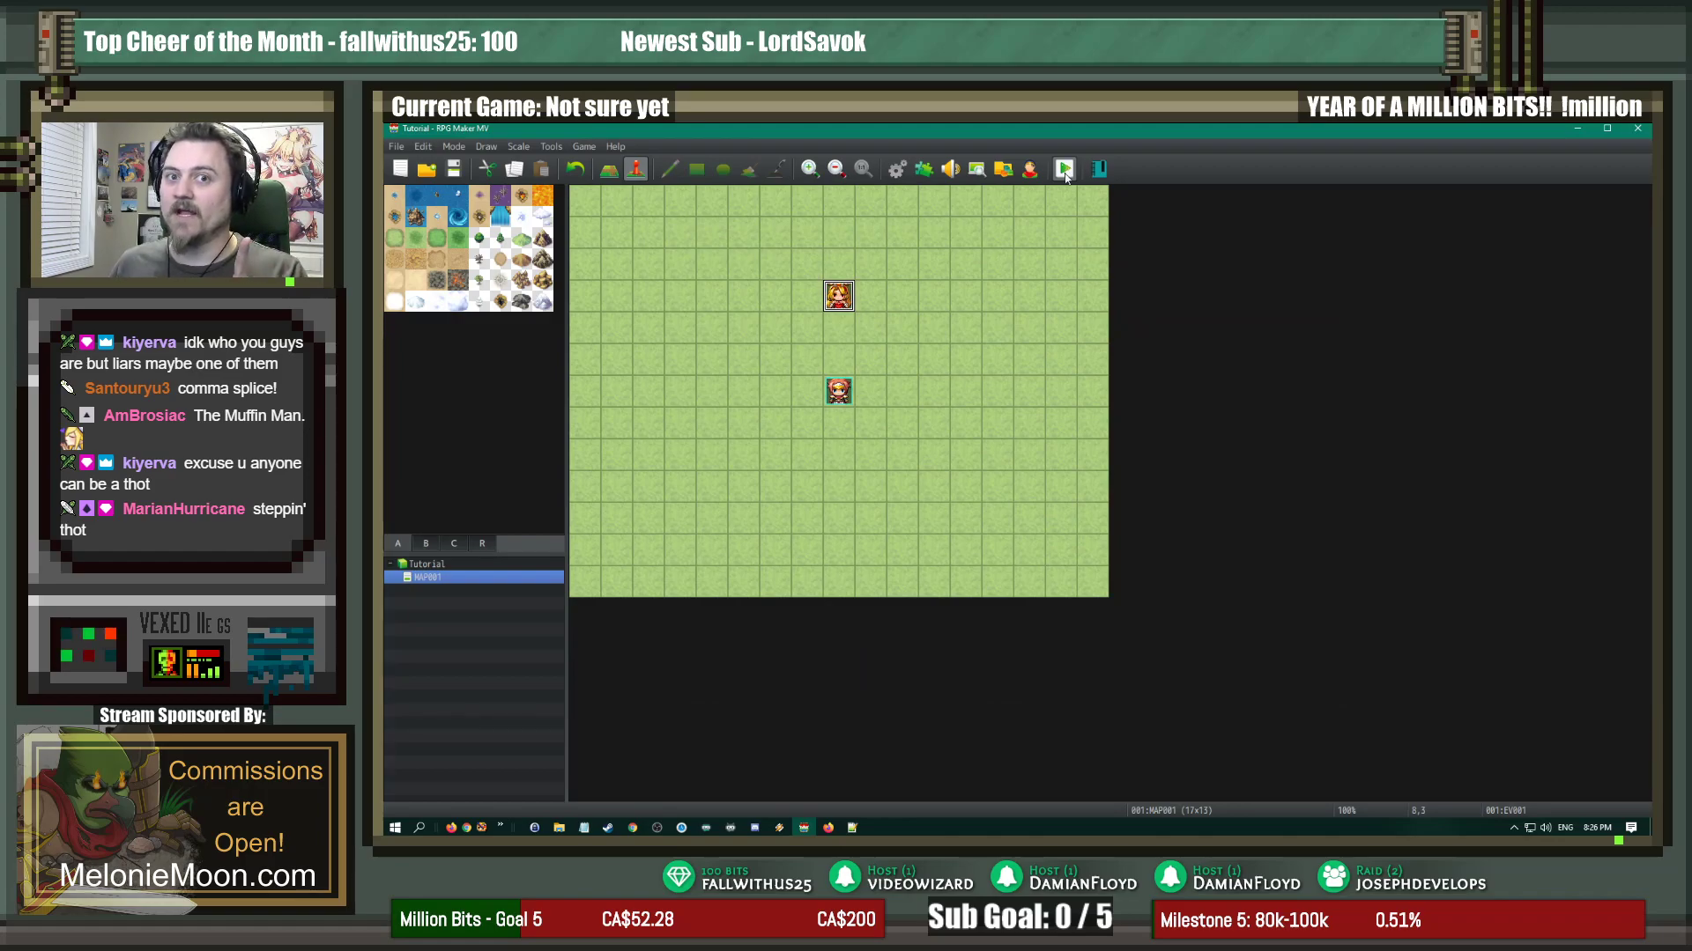
pyautogui.moveTo(1064, 169)
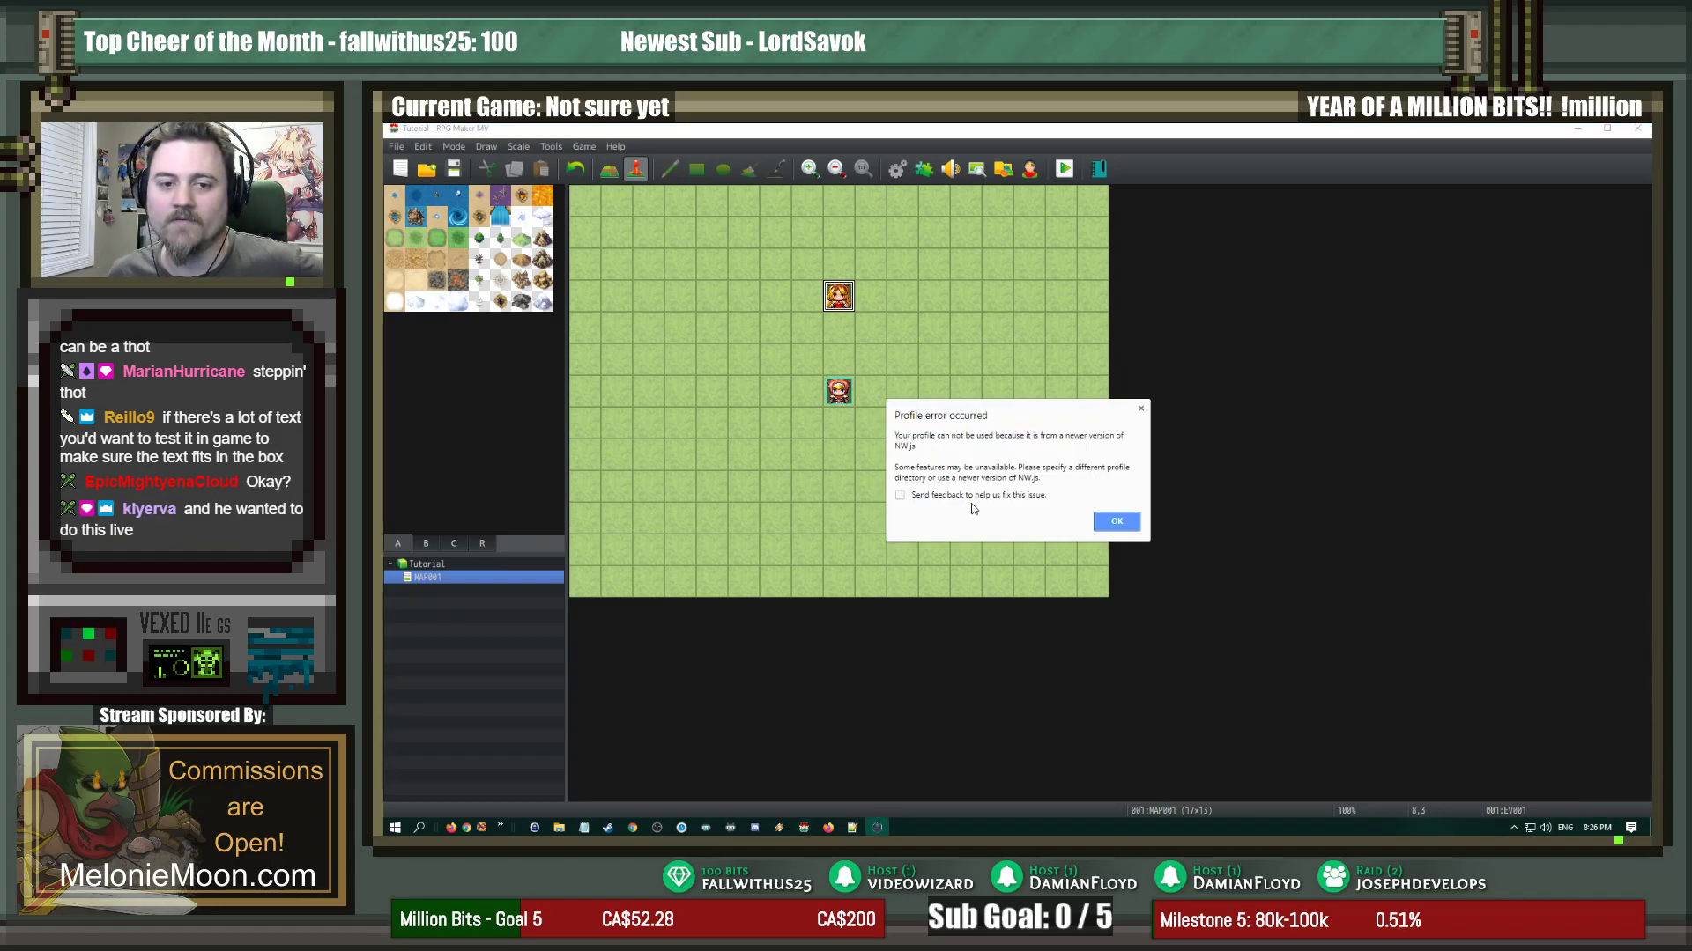
# Step: Dismiss the NW.js profile error and start a New Game in the playtest
pyautogui.click(1114, 521)
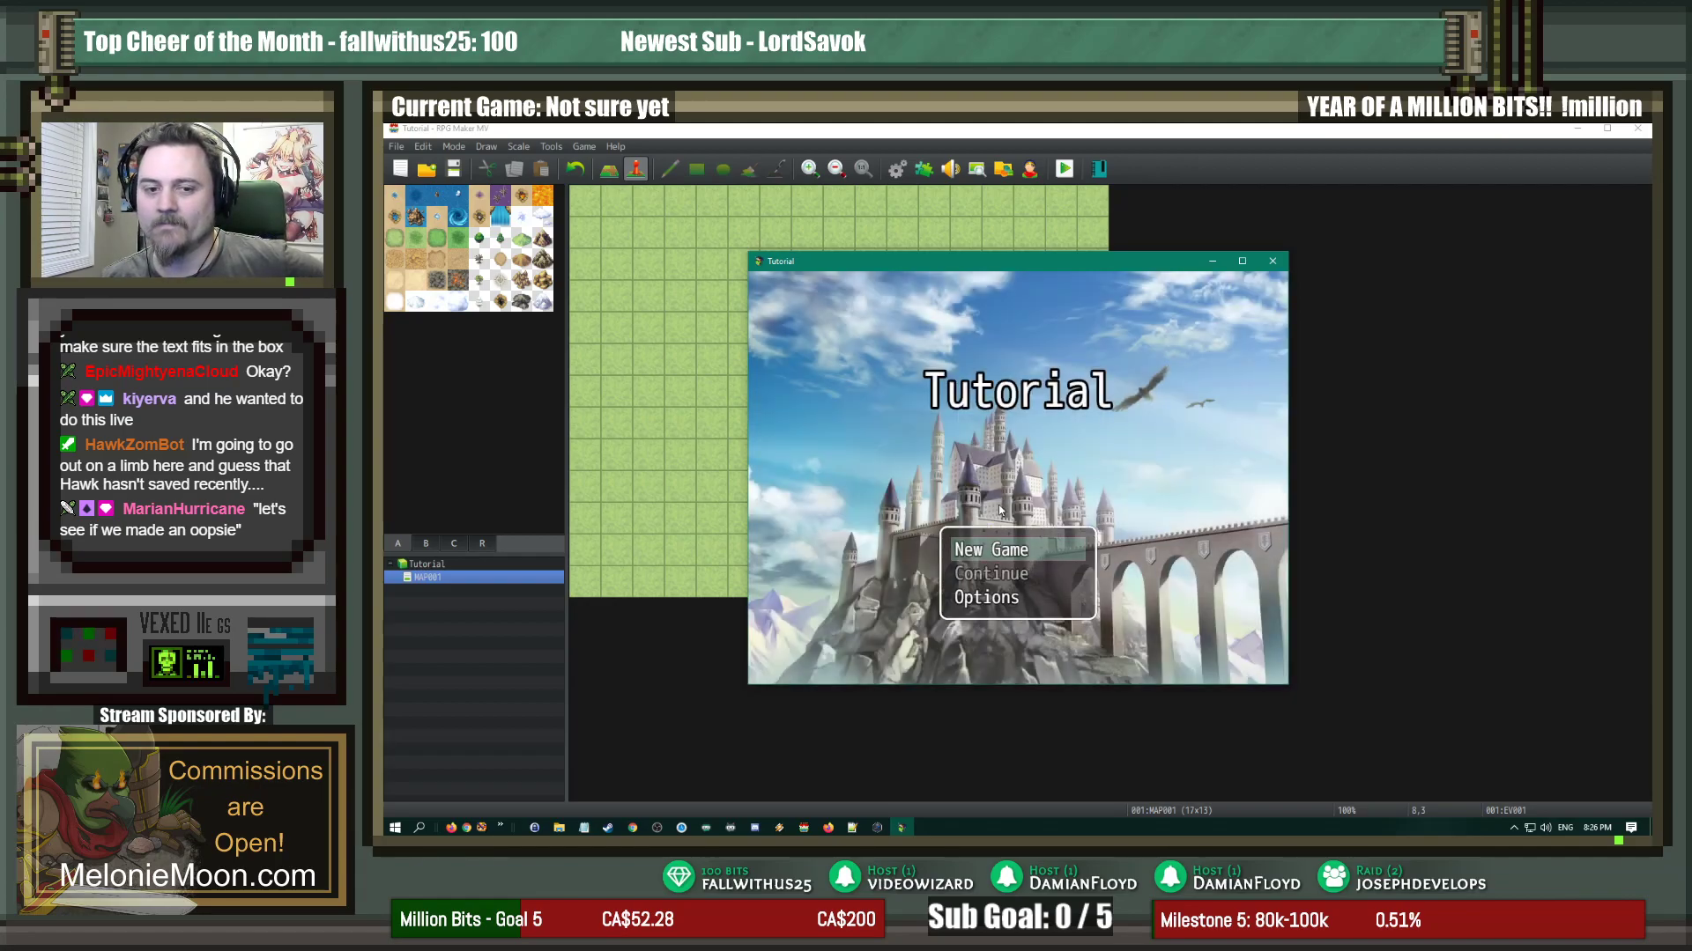
pyautogui.click(990, 550)
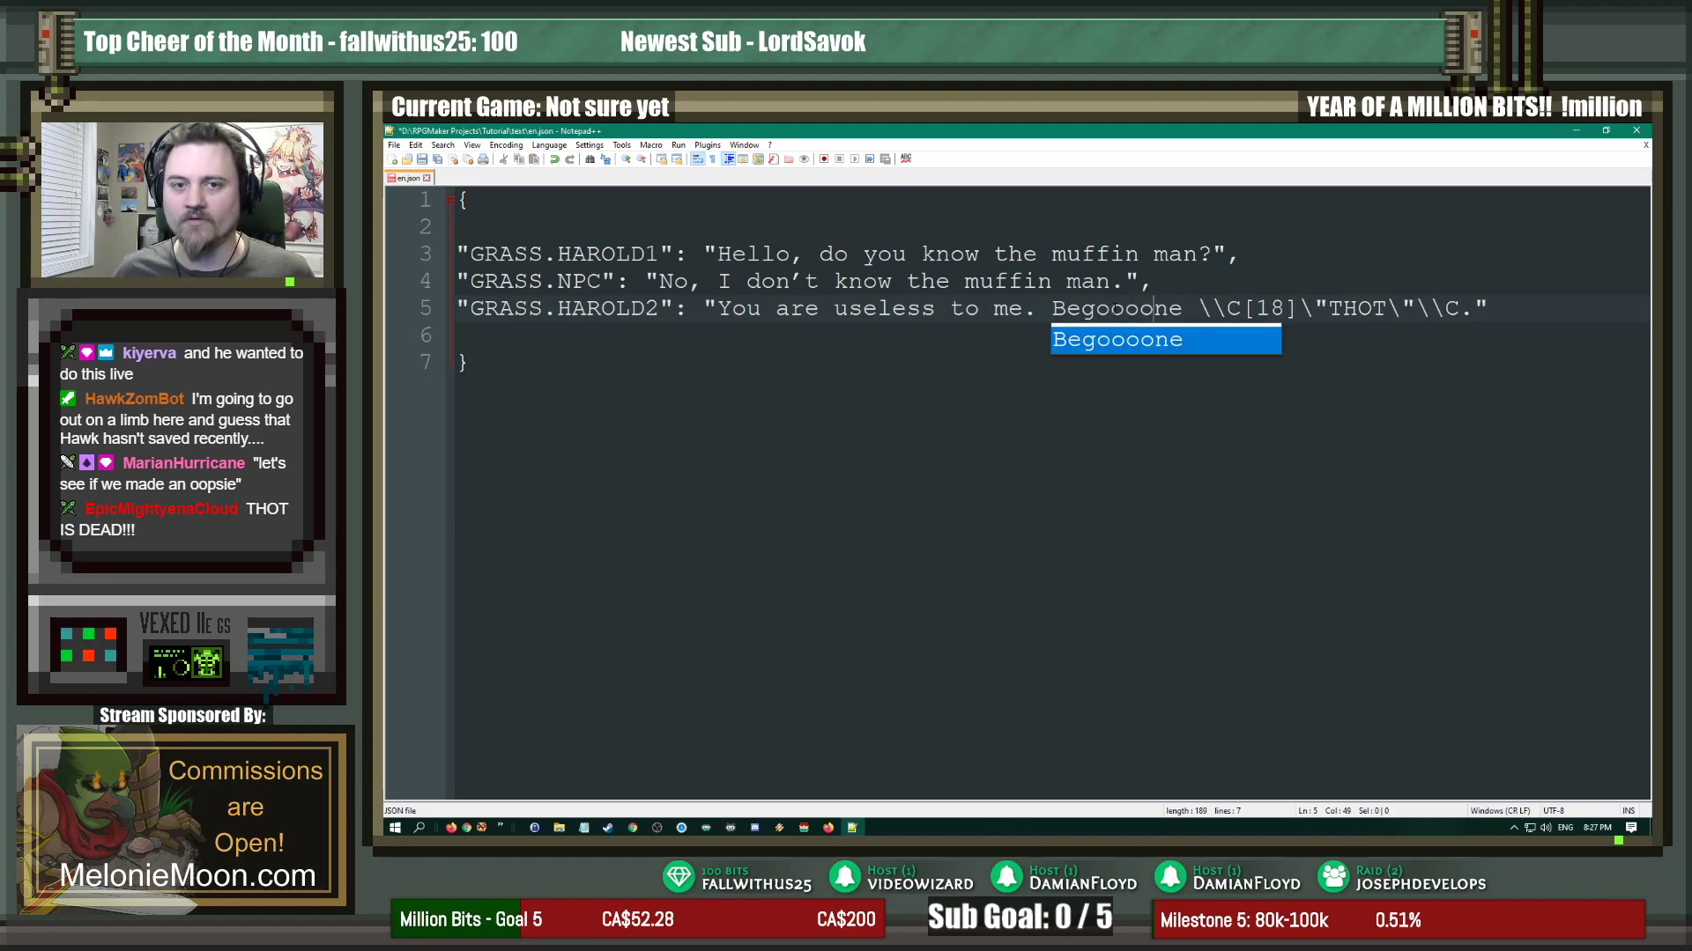
# Step: Dismiss autocomplete, restore 'Begone' on line 5, and browse the Tools, Settings and View menus
pyautogui.click(909, 308)
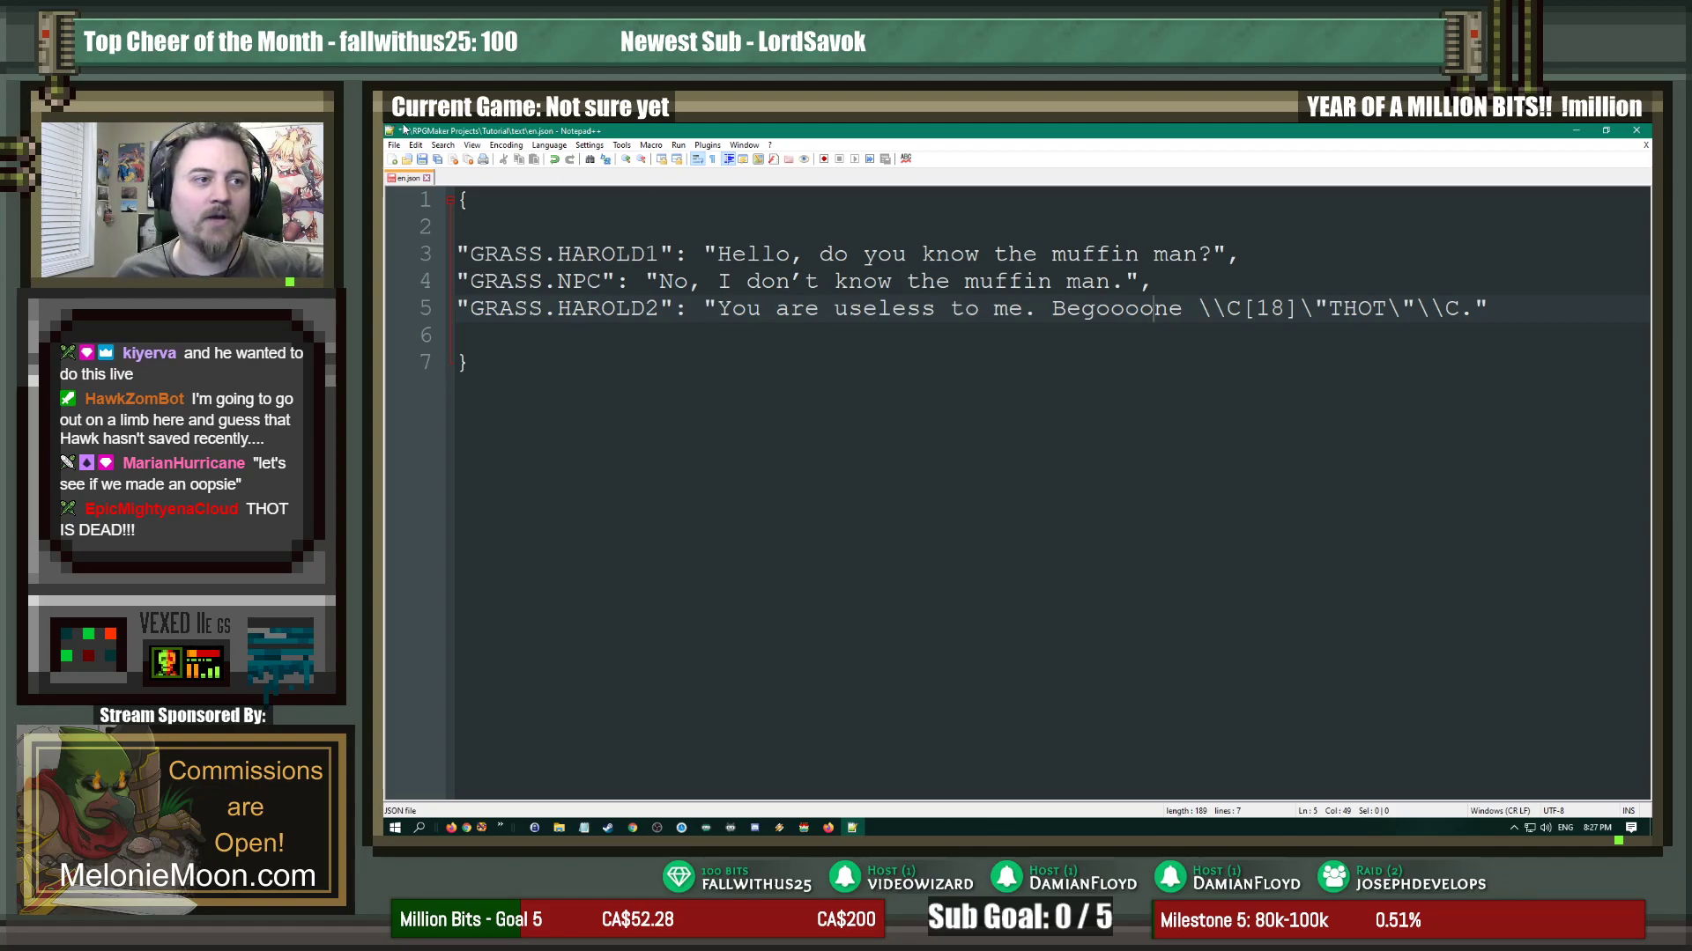
pyautogui.click(622, 145)
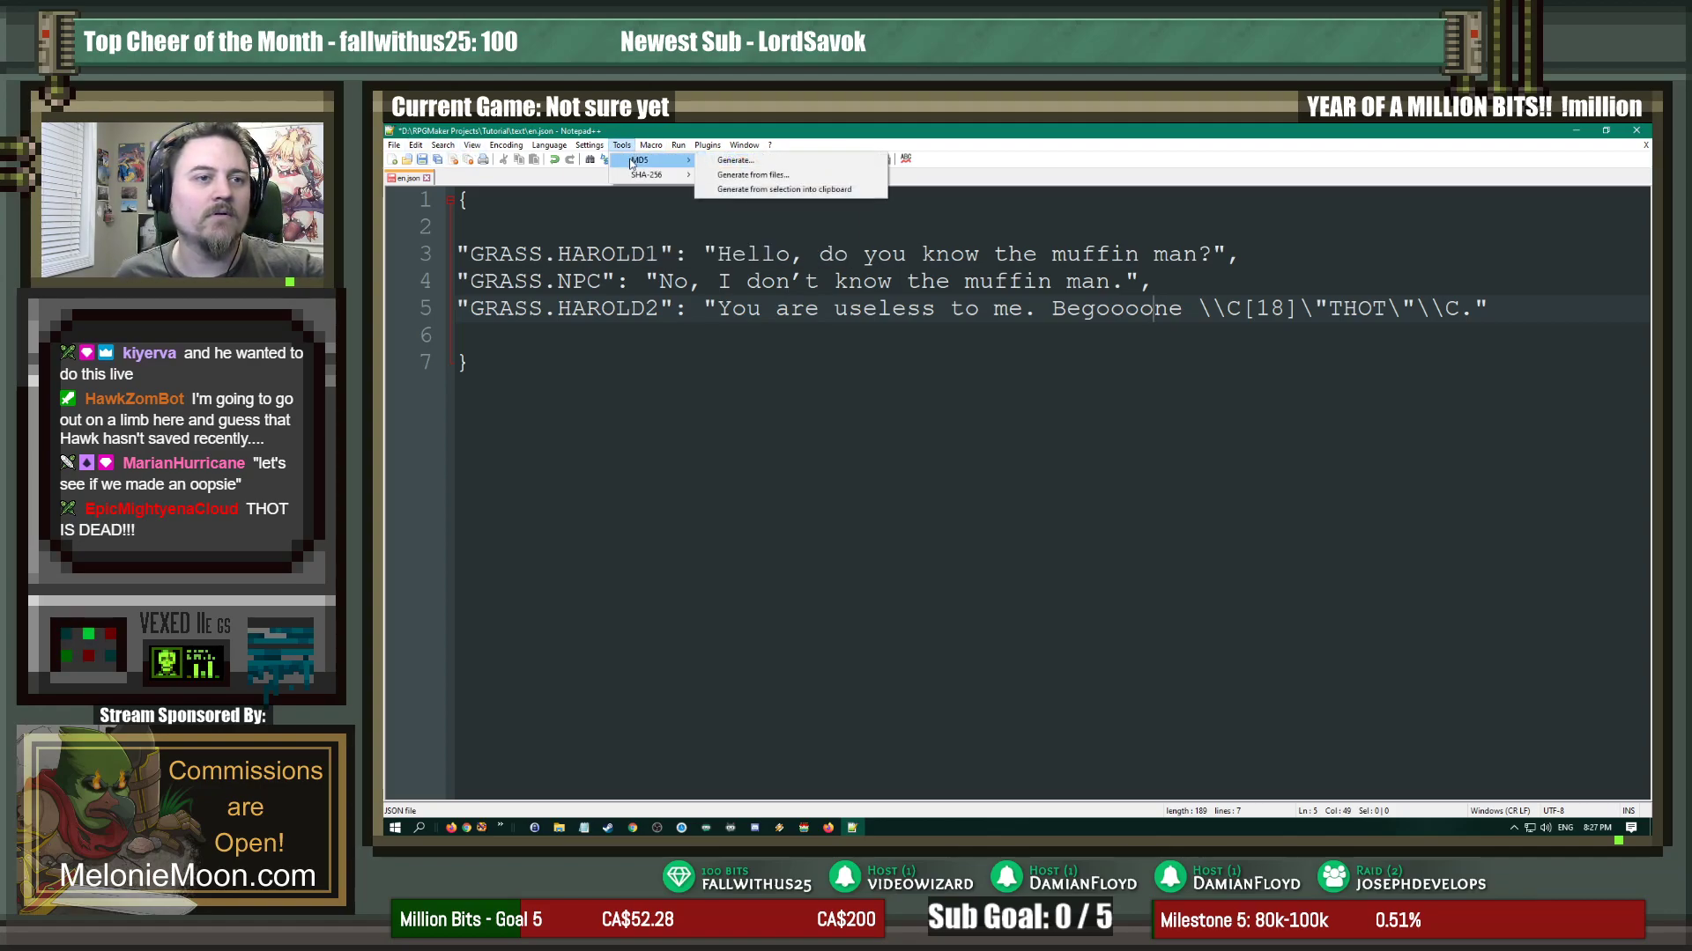
pyautogui.click(588, 144)
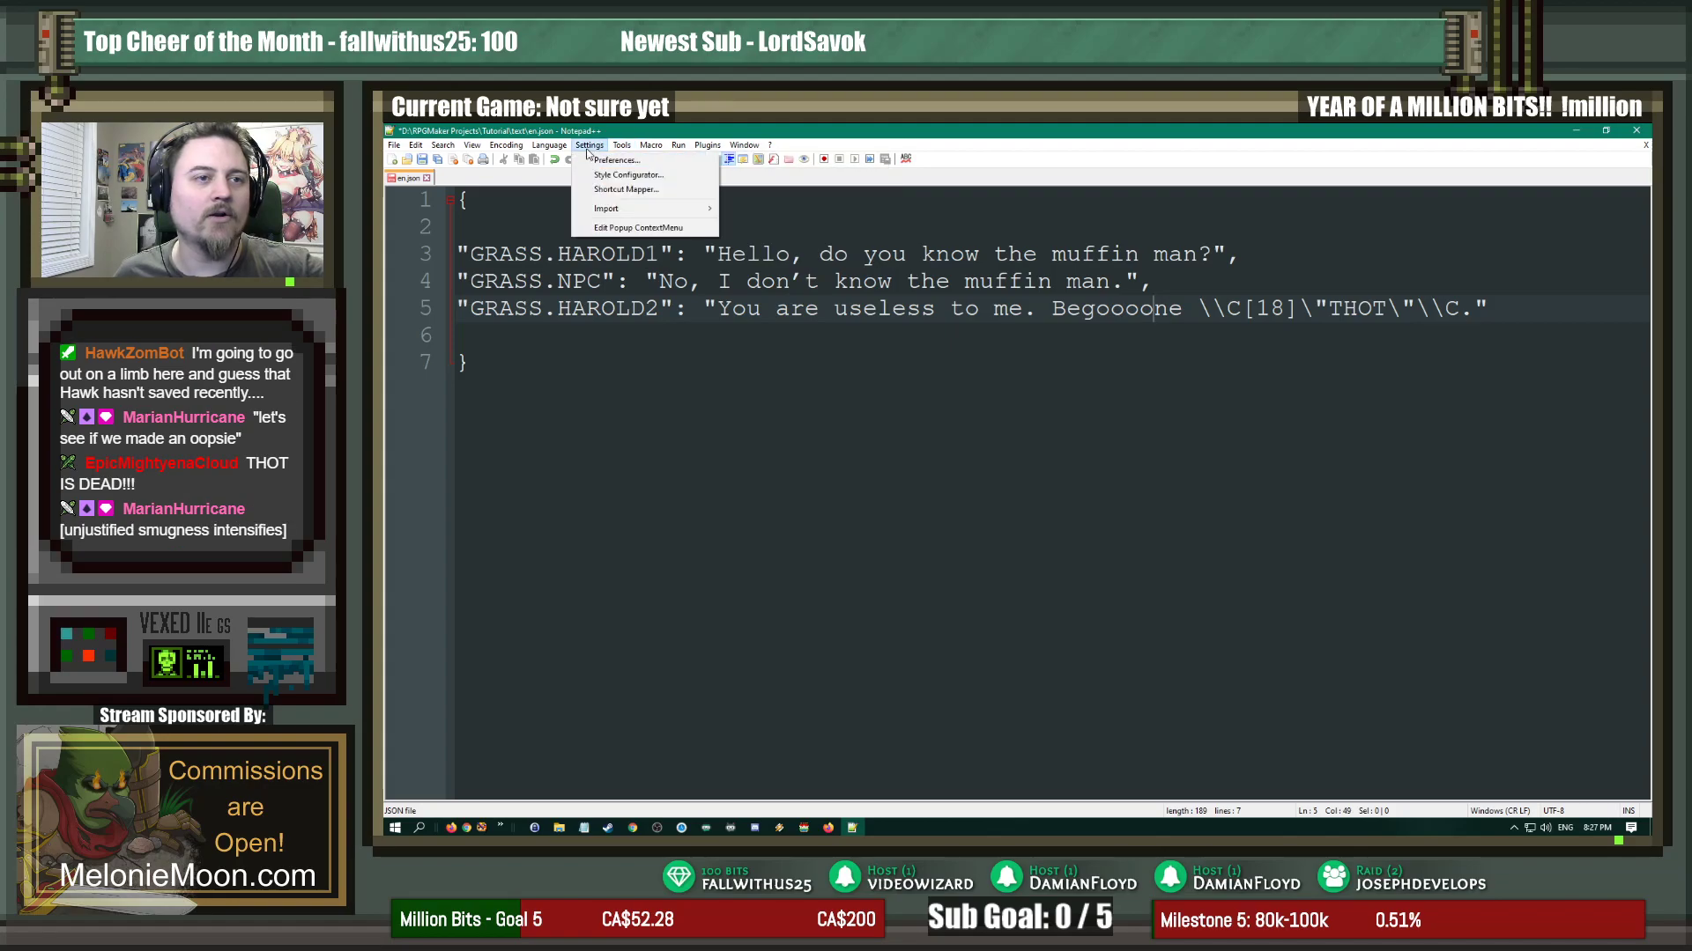
pyautogui.click(470, 145)
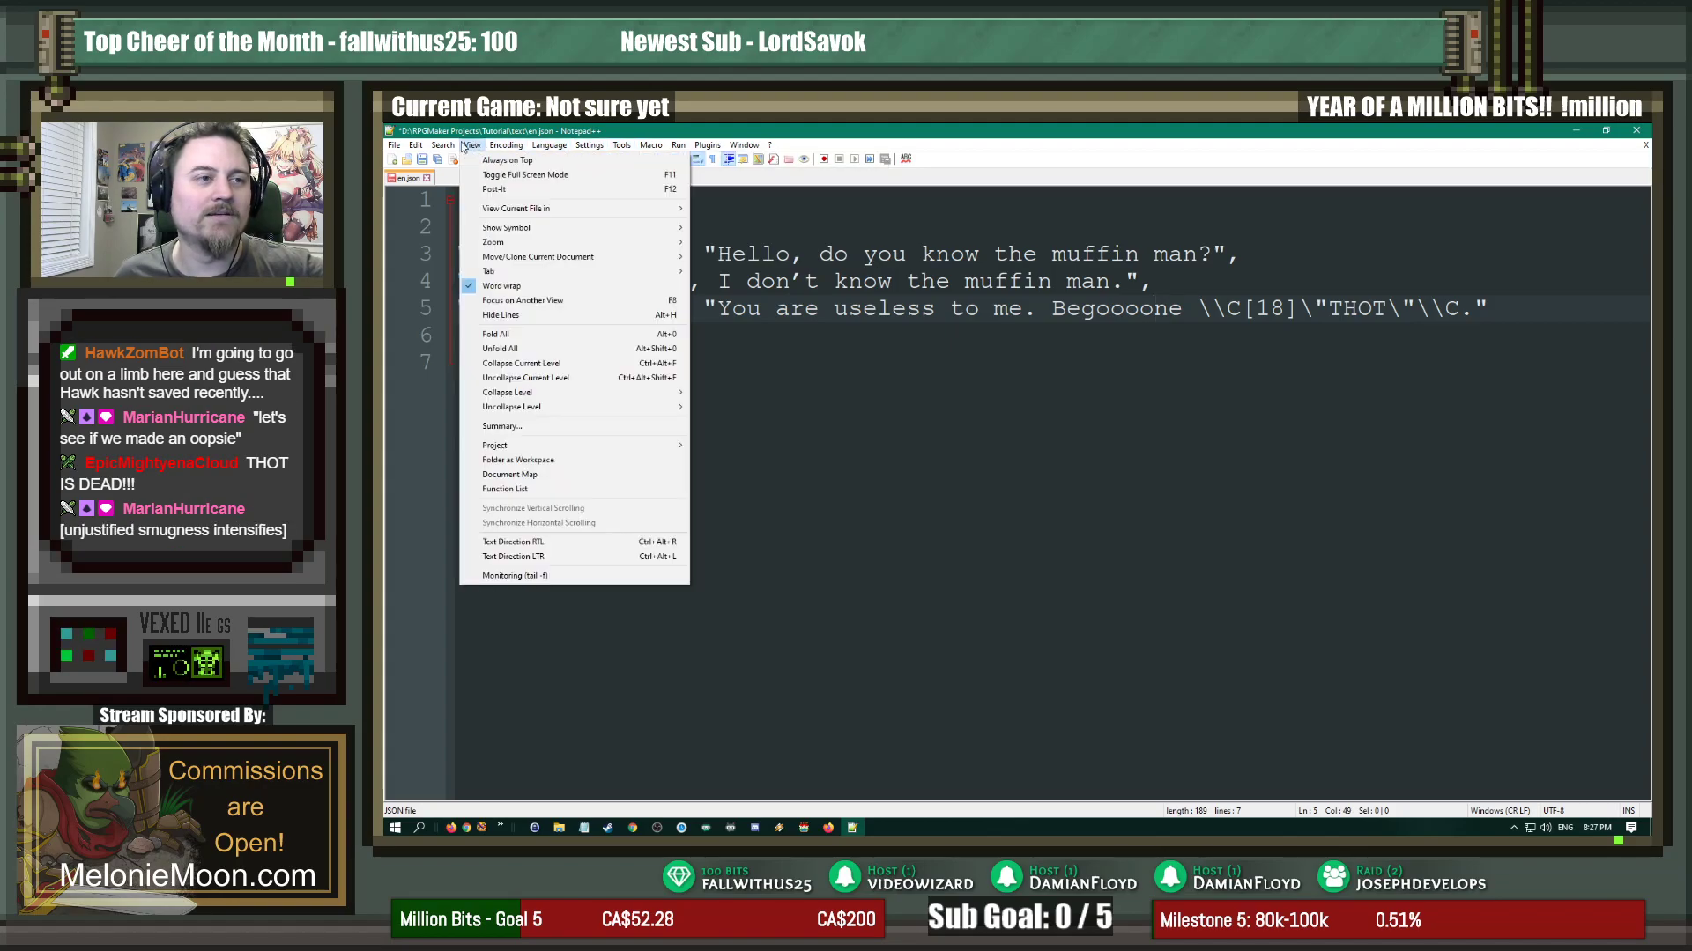
pyautogui.click(441, 144)
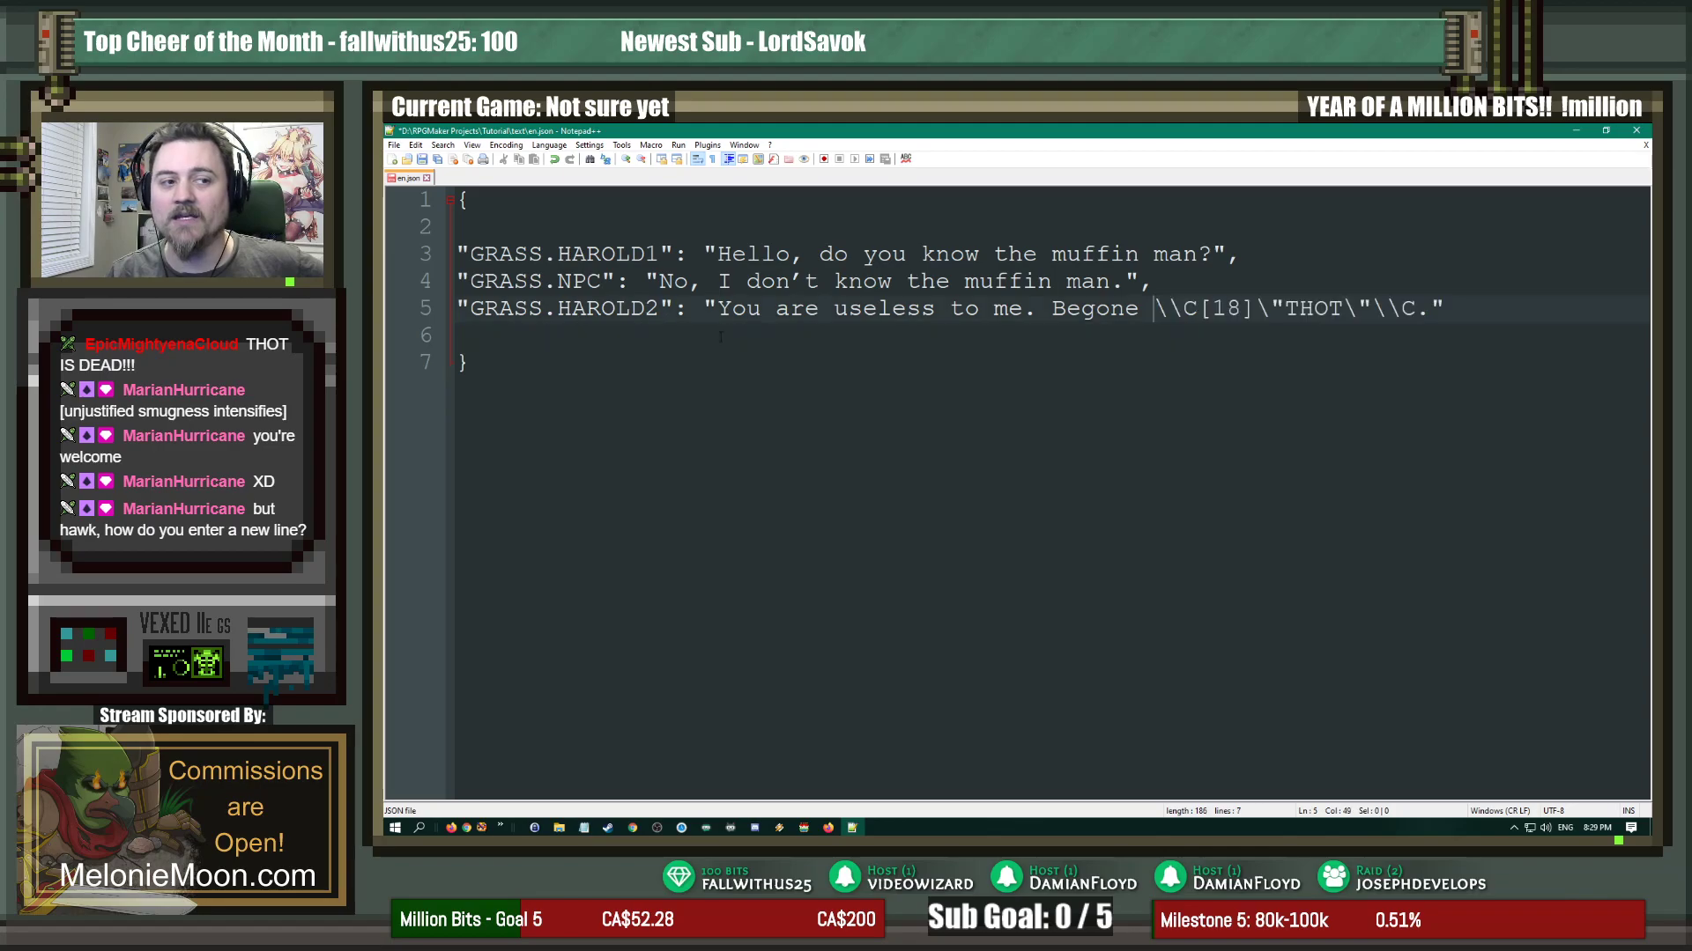
# Step: Type <br> after Begone on line 5, then swap it for a \N escape code
pyautogui.write('<')
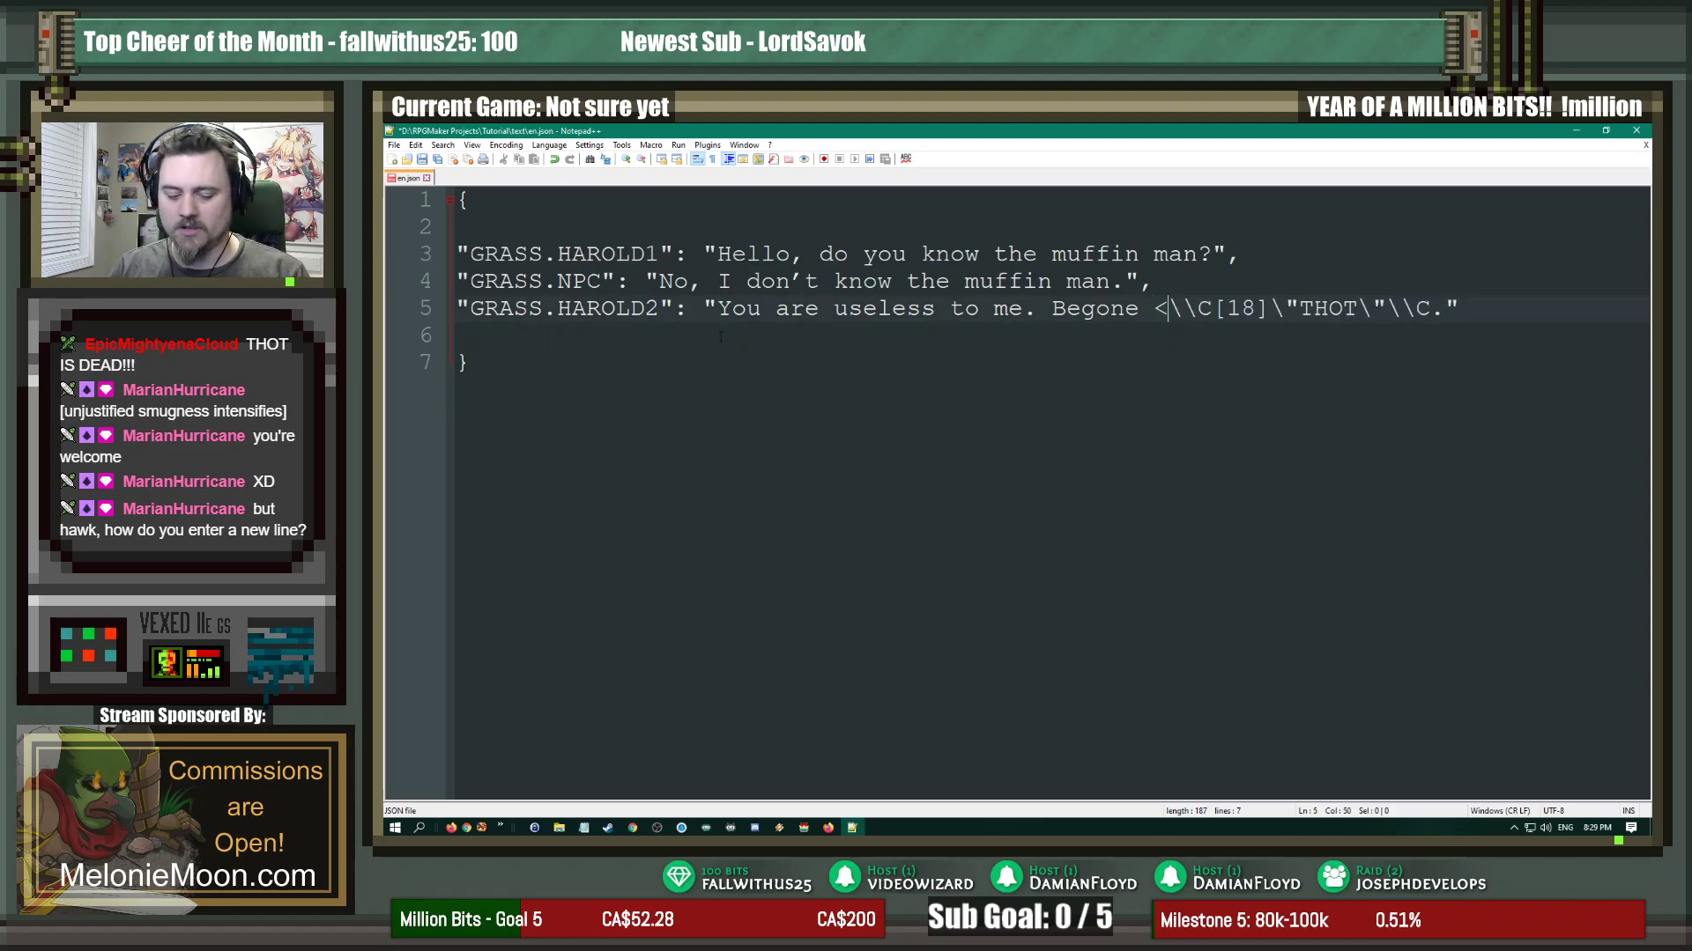
pyautogui.write('br>')
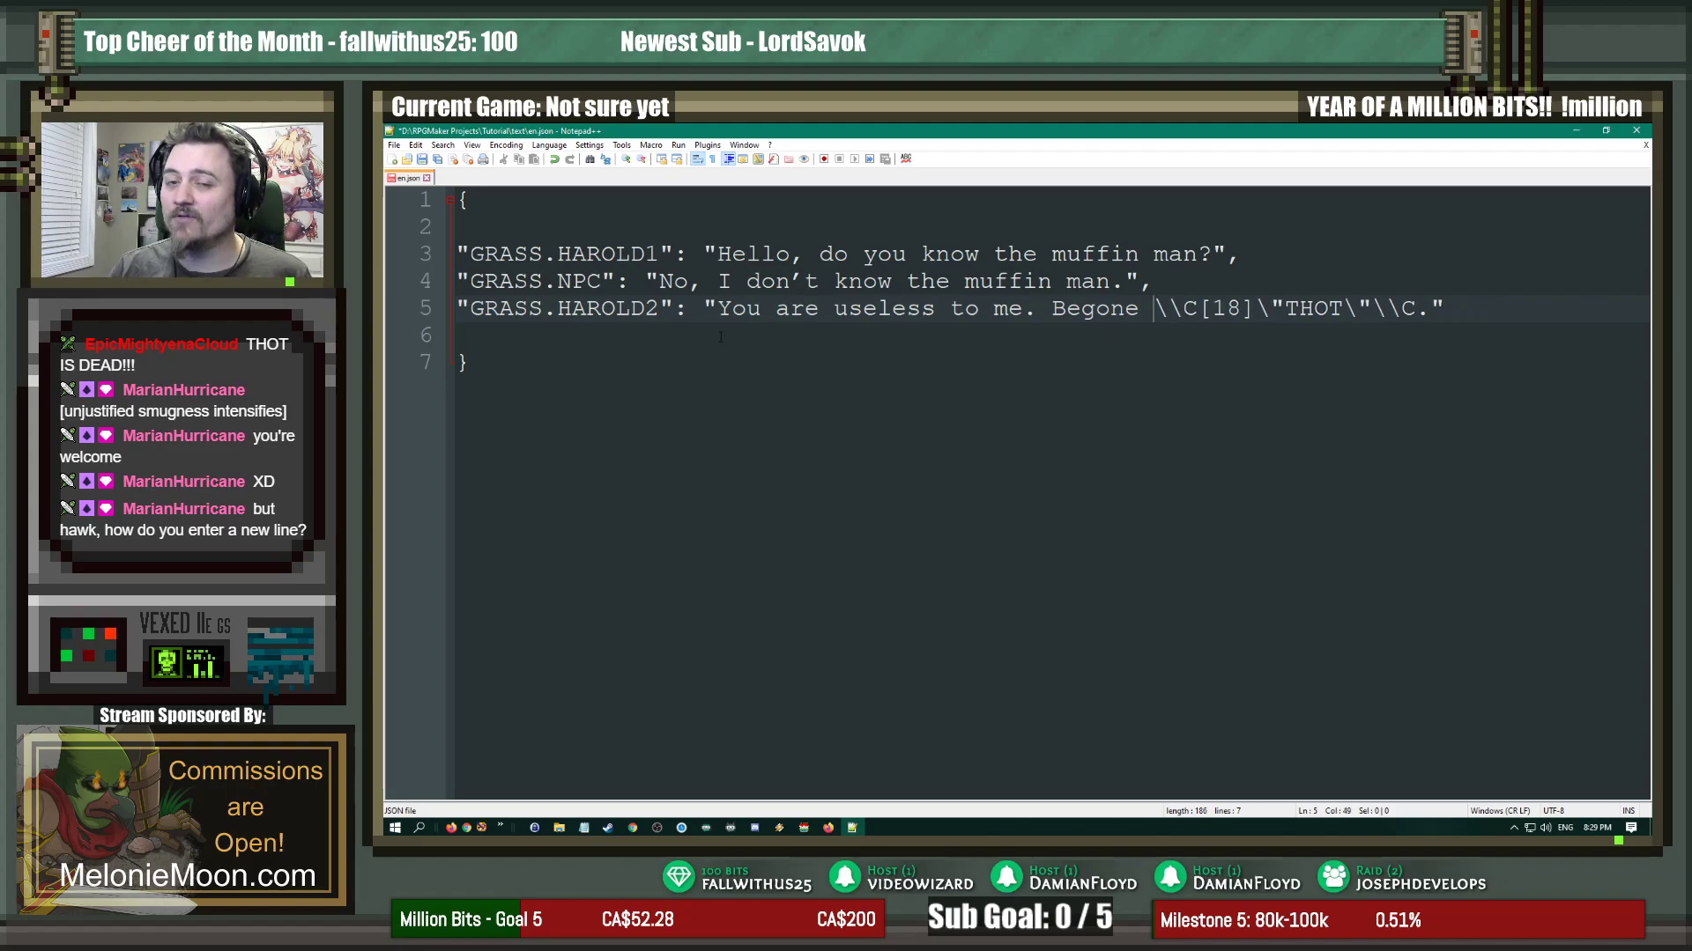
pyautogui.write('\\')
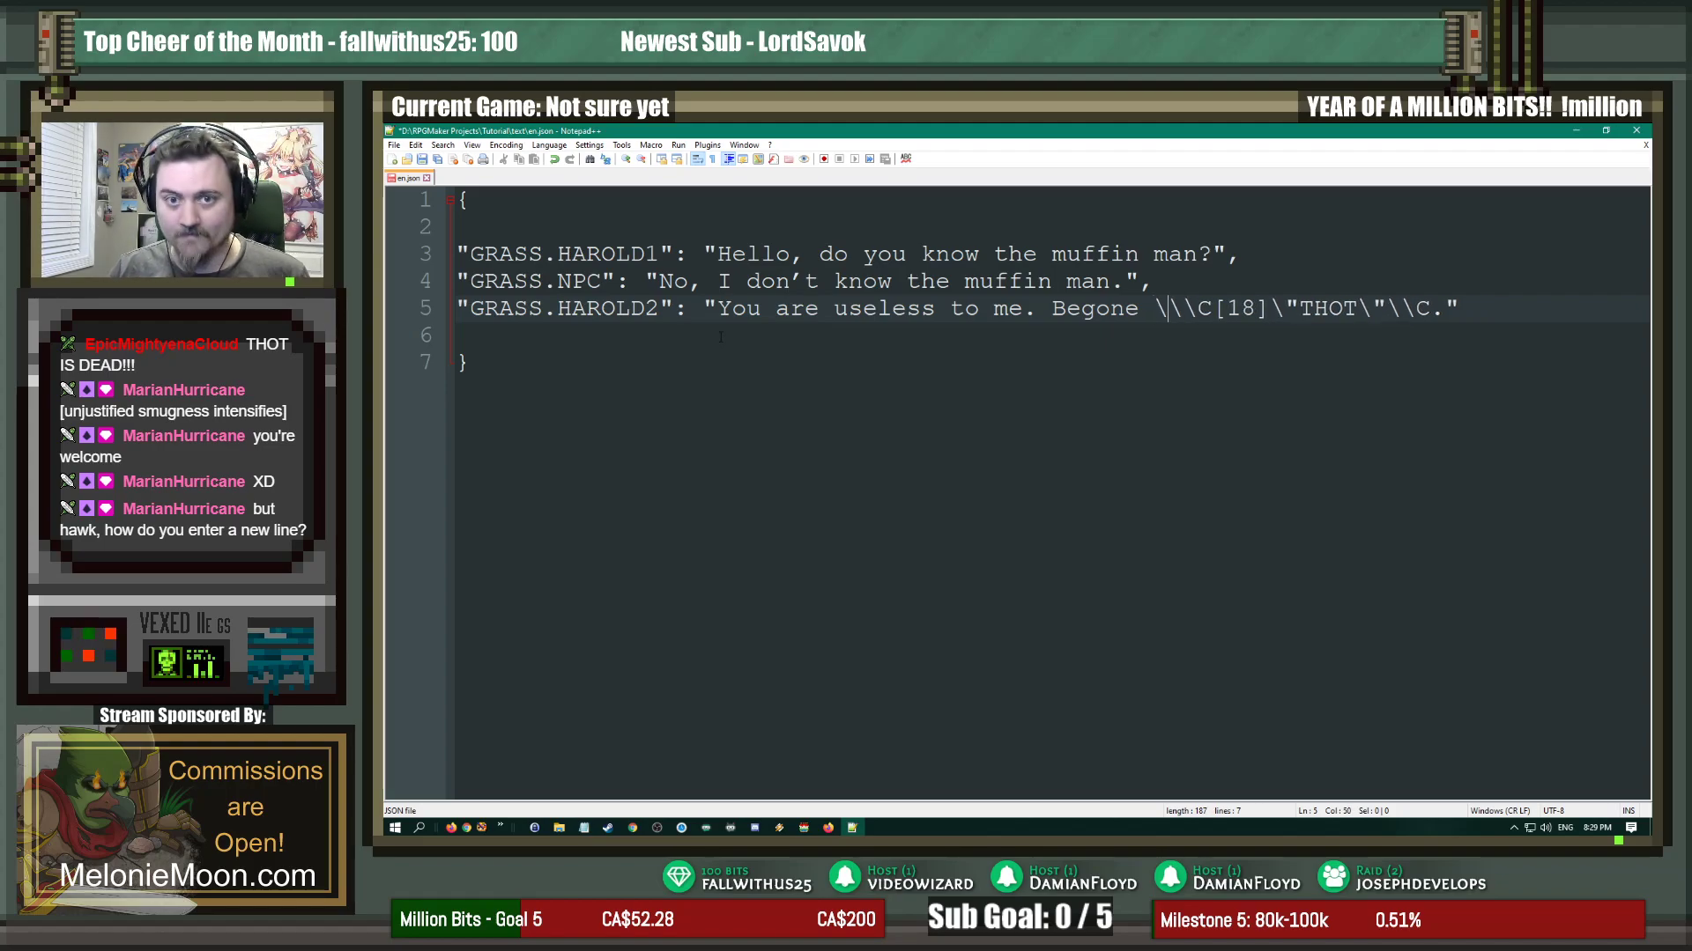
pyautogui.write('\\')
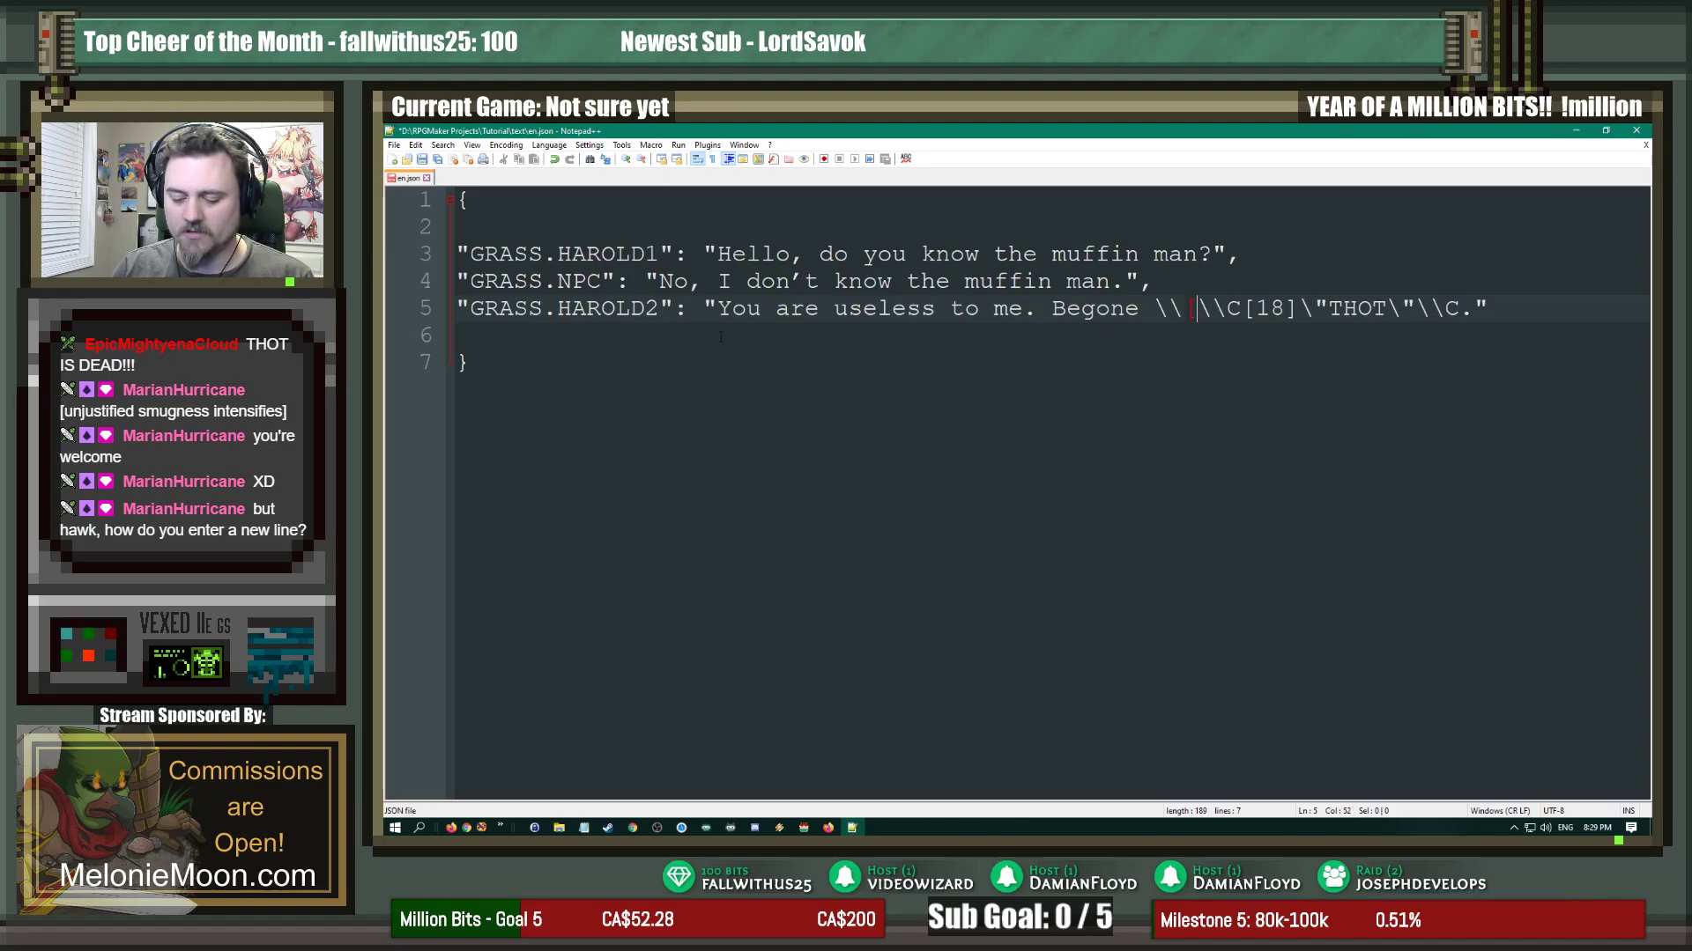
pyautogui.write('N]')
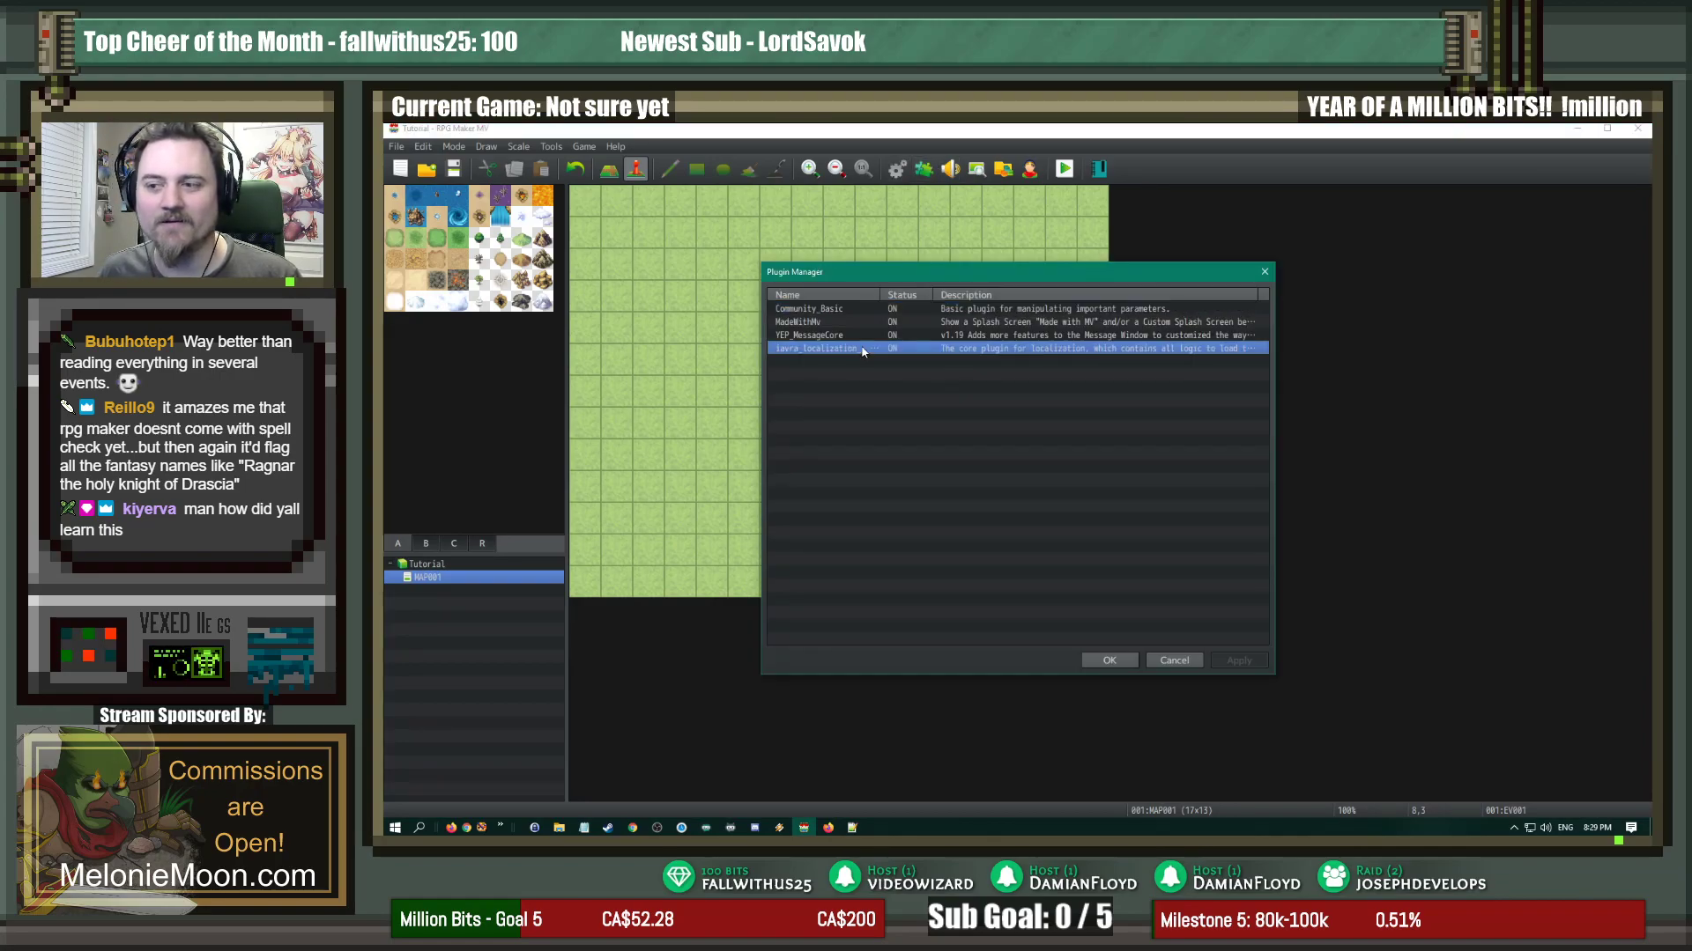
# Step: Open the Iavra Localization core plugin's settings and scroll through its help text
pyautogui.doubleClick(842, 349)
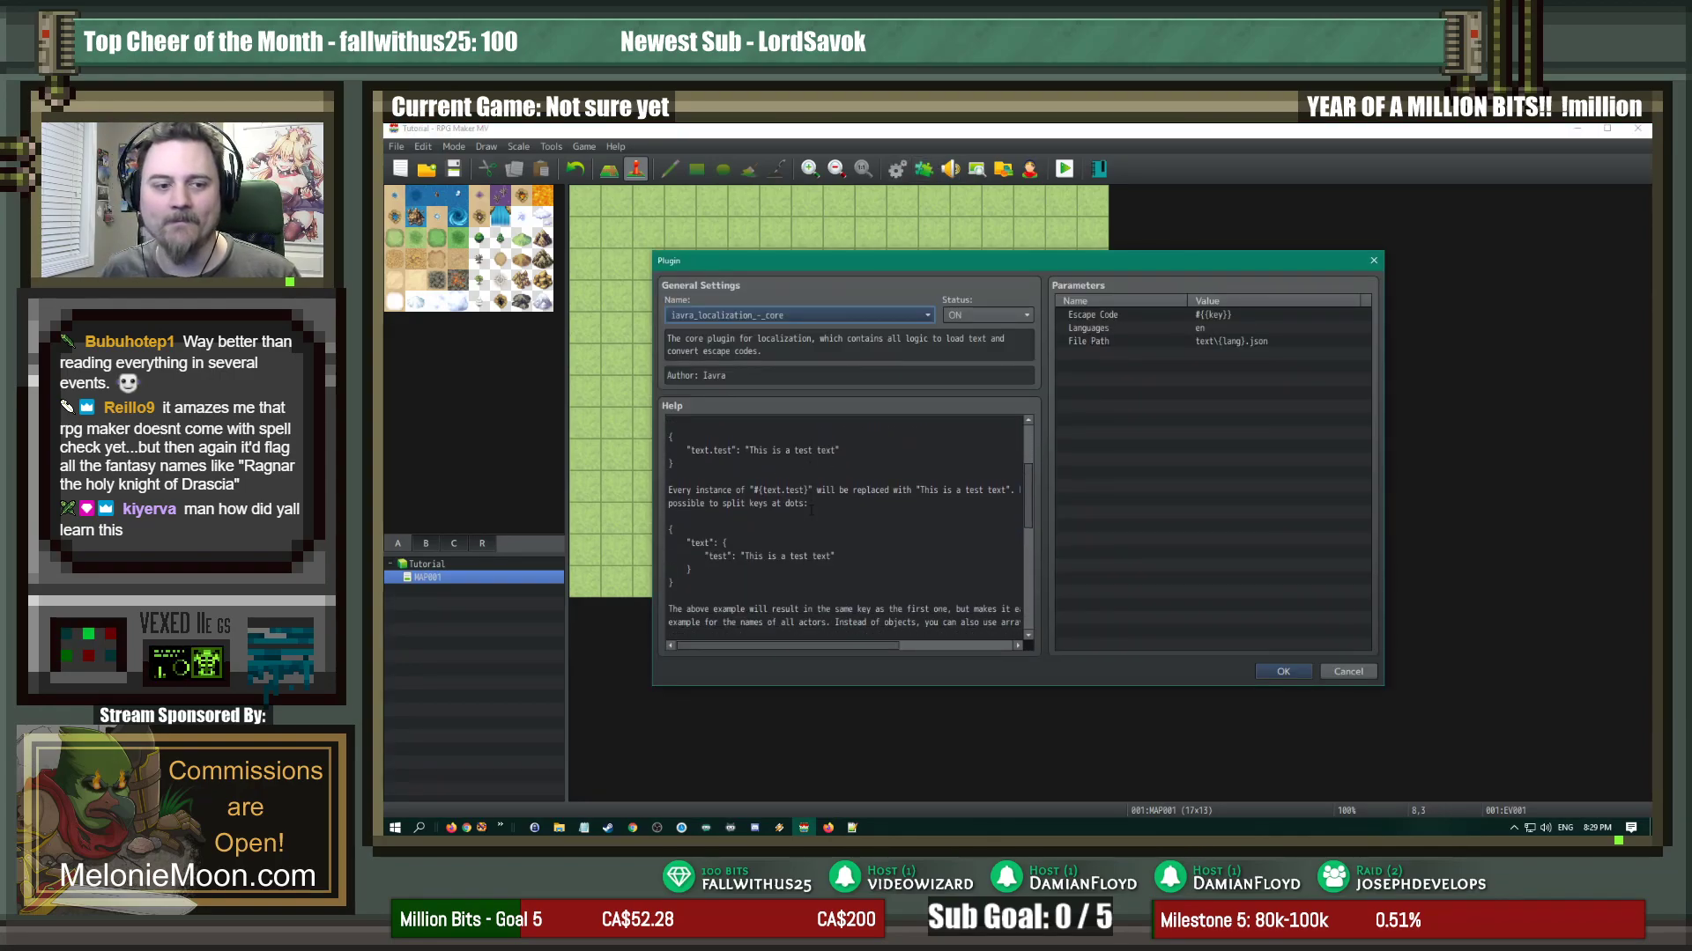
pyautogui.scroll(-3)
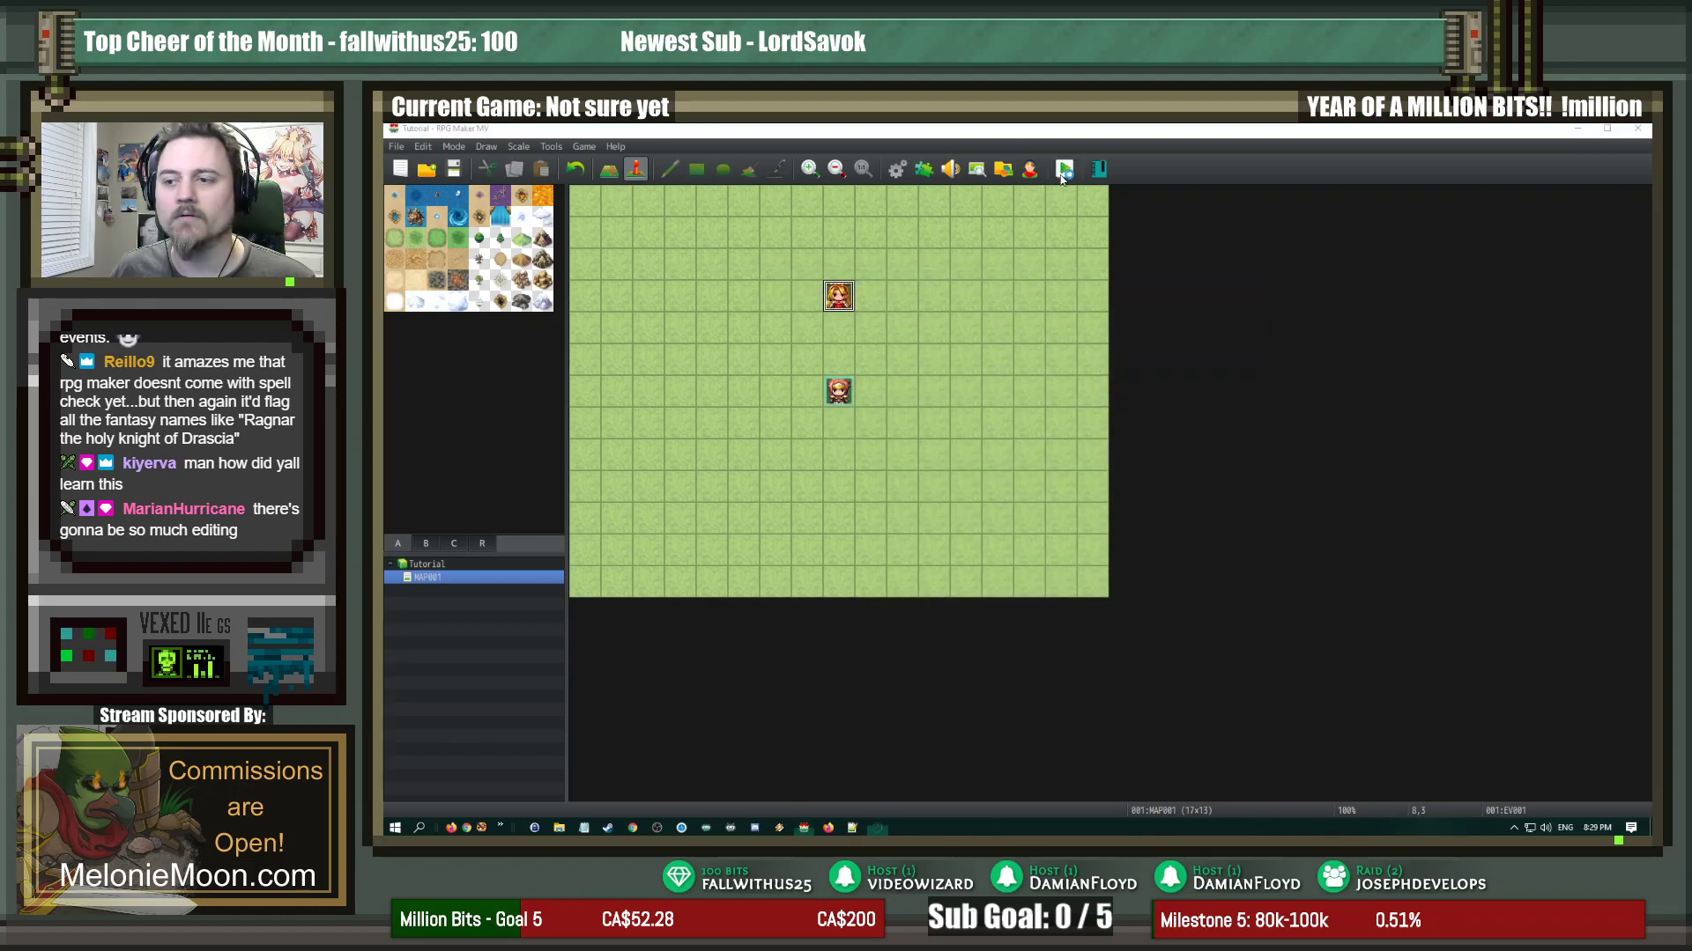
pyautogui.click(1062, 169)
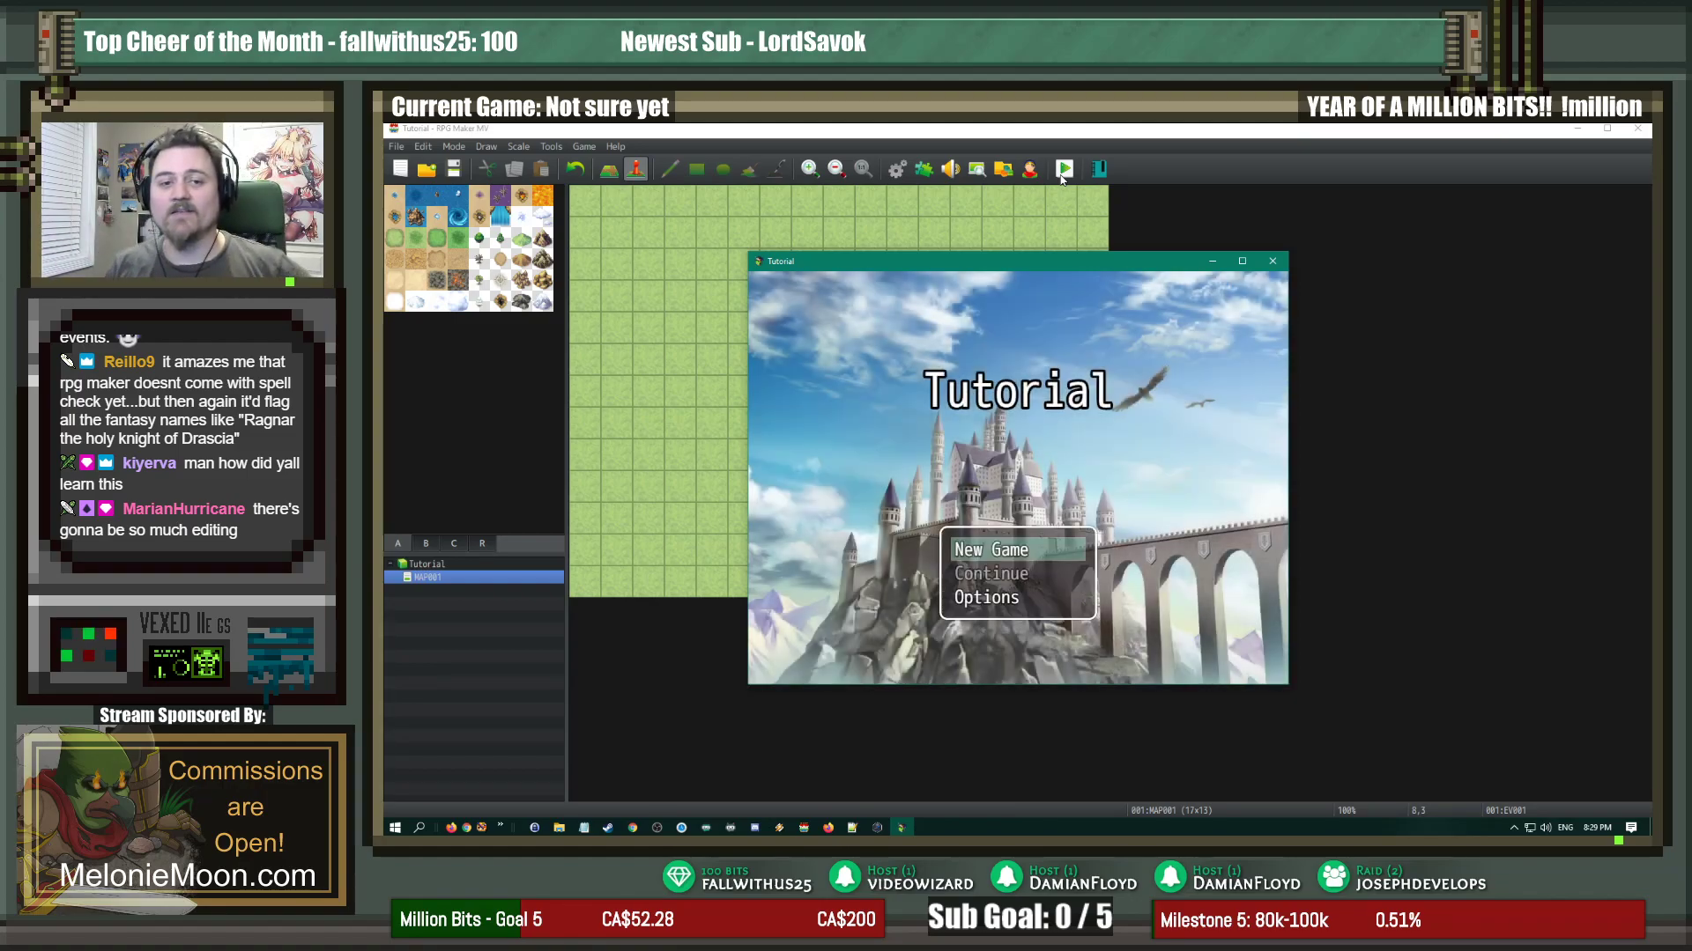
pyautogui.click(990, 549)
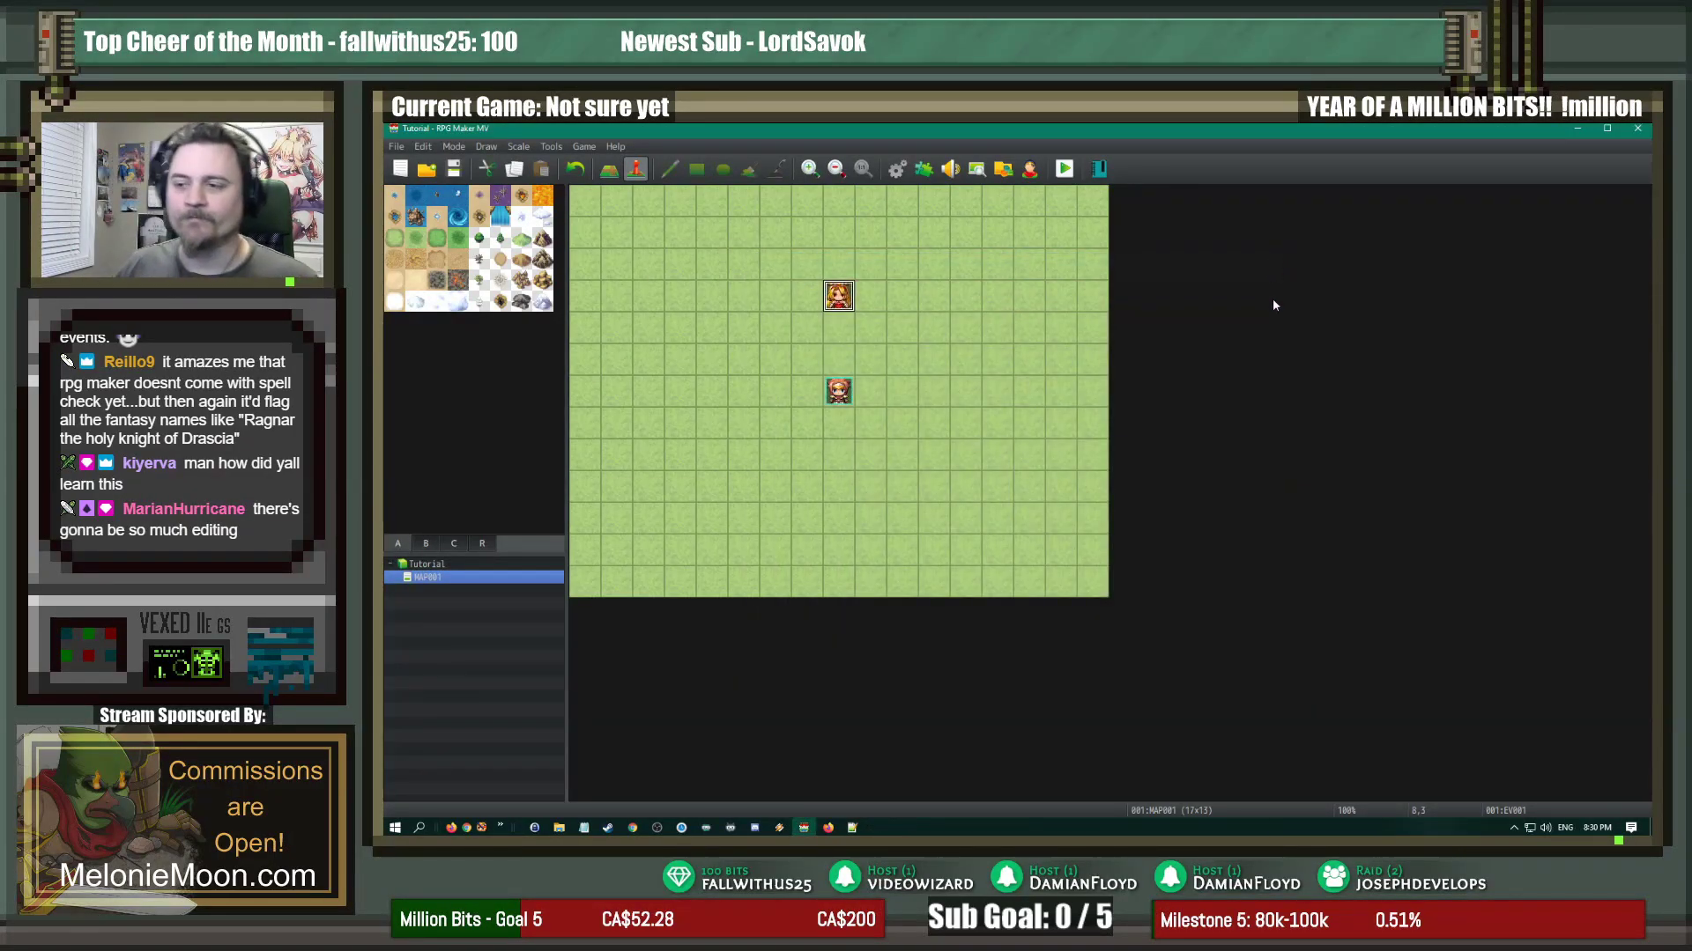
pyautogui.moveTo(1277, 289)
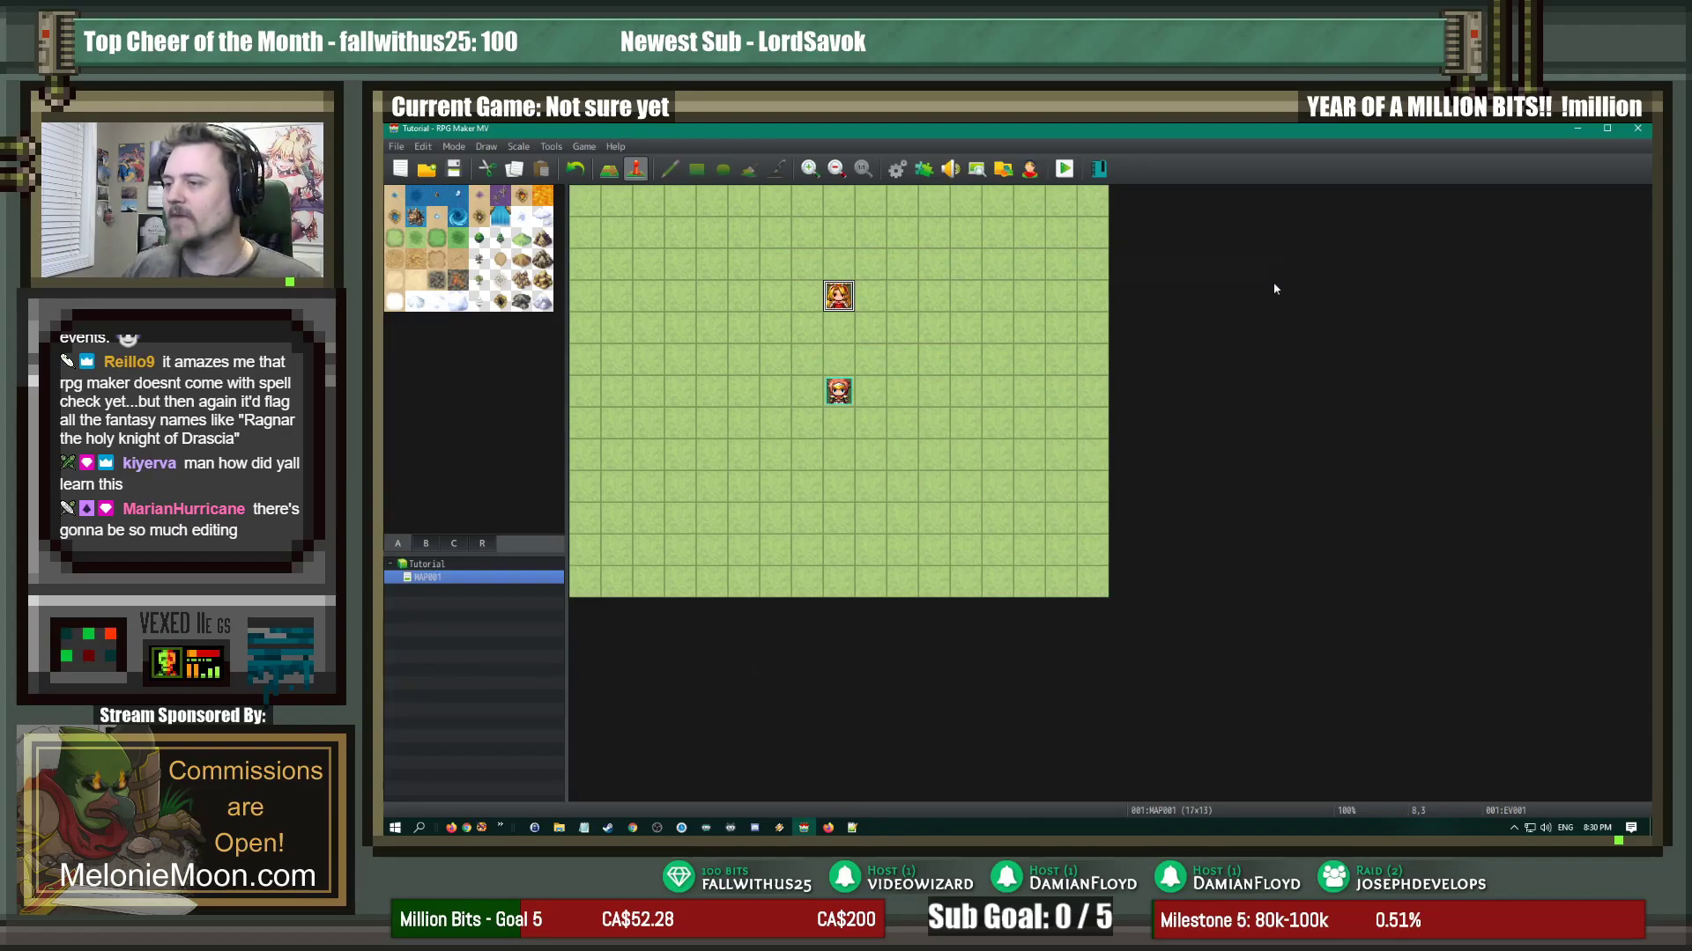